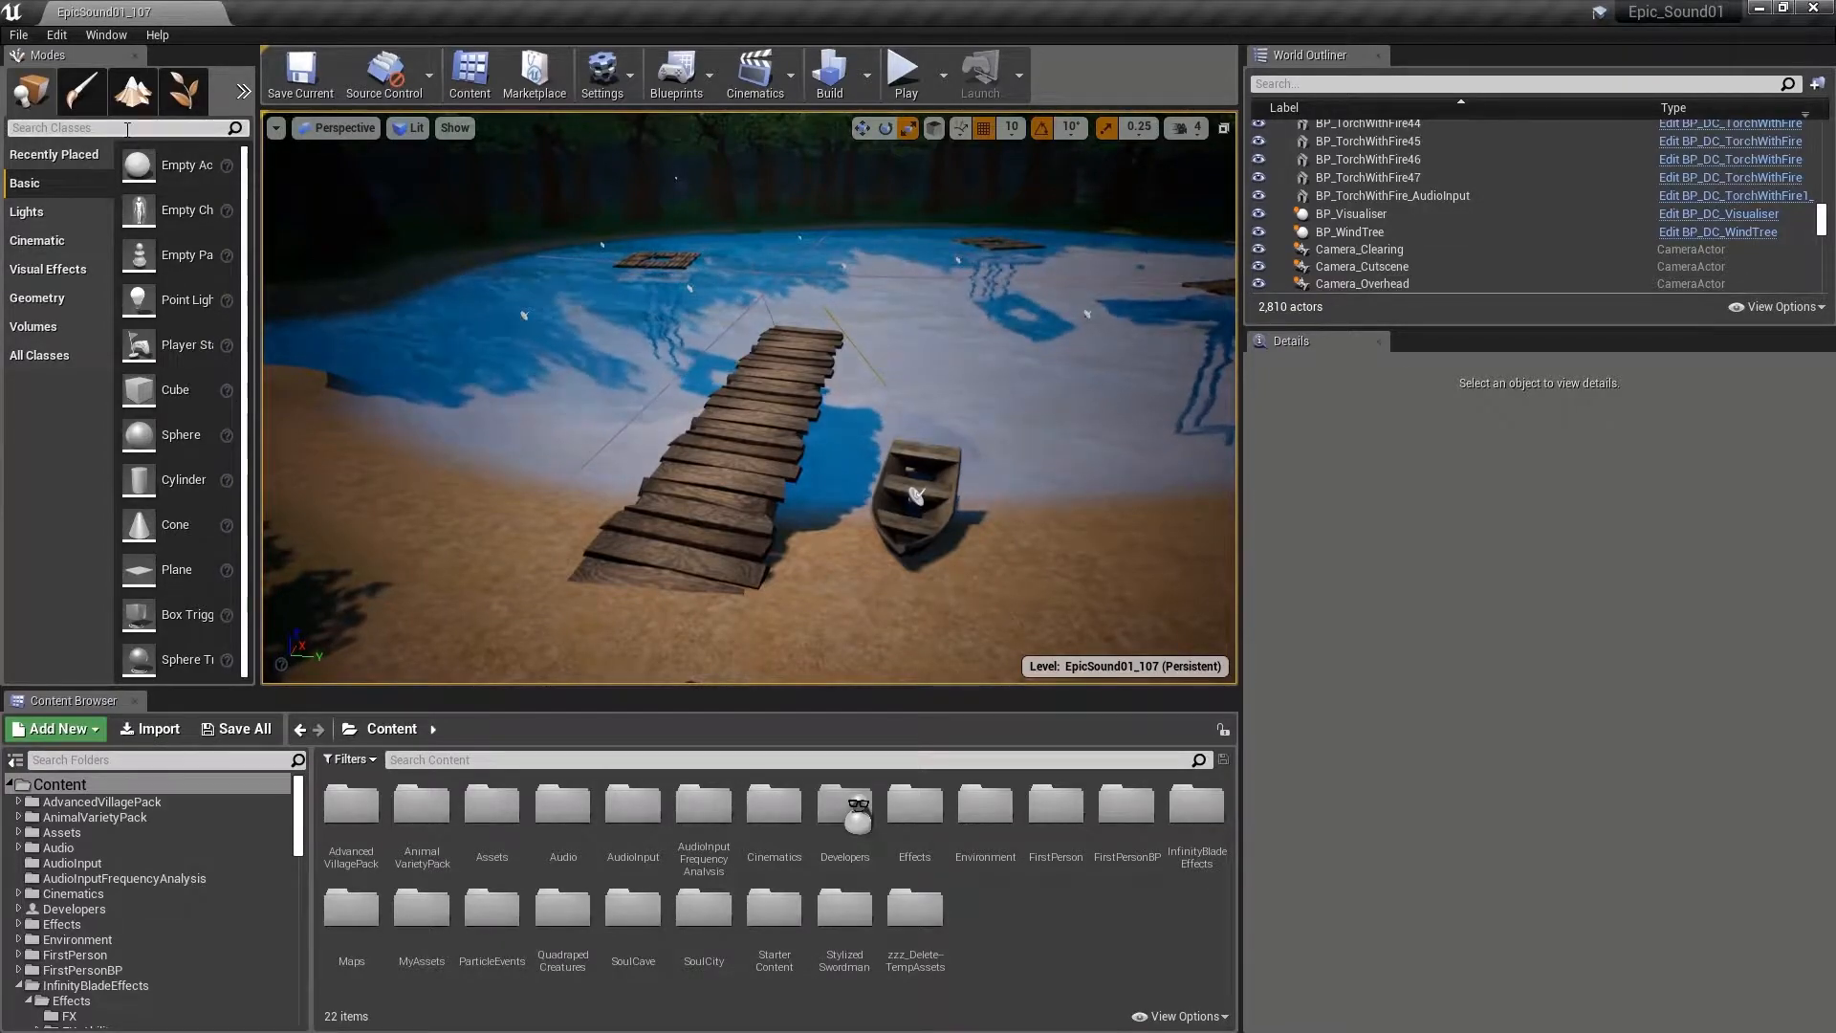
# Search the Place Actors panel for 'trigg' to list the trigger actor types.
pyautogui.write('trigg')
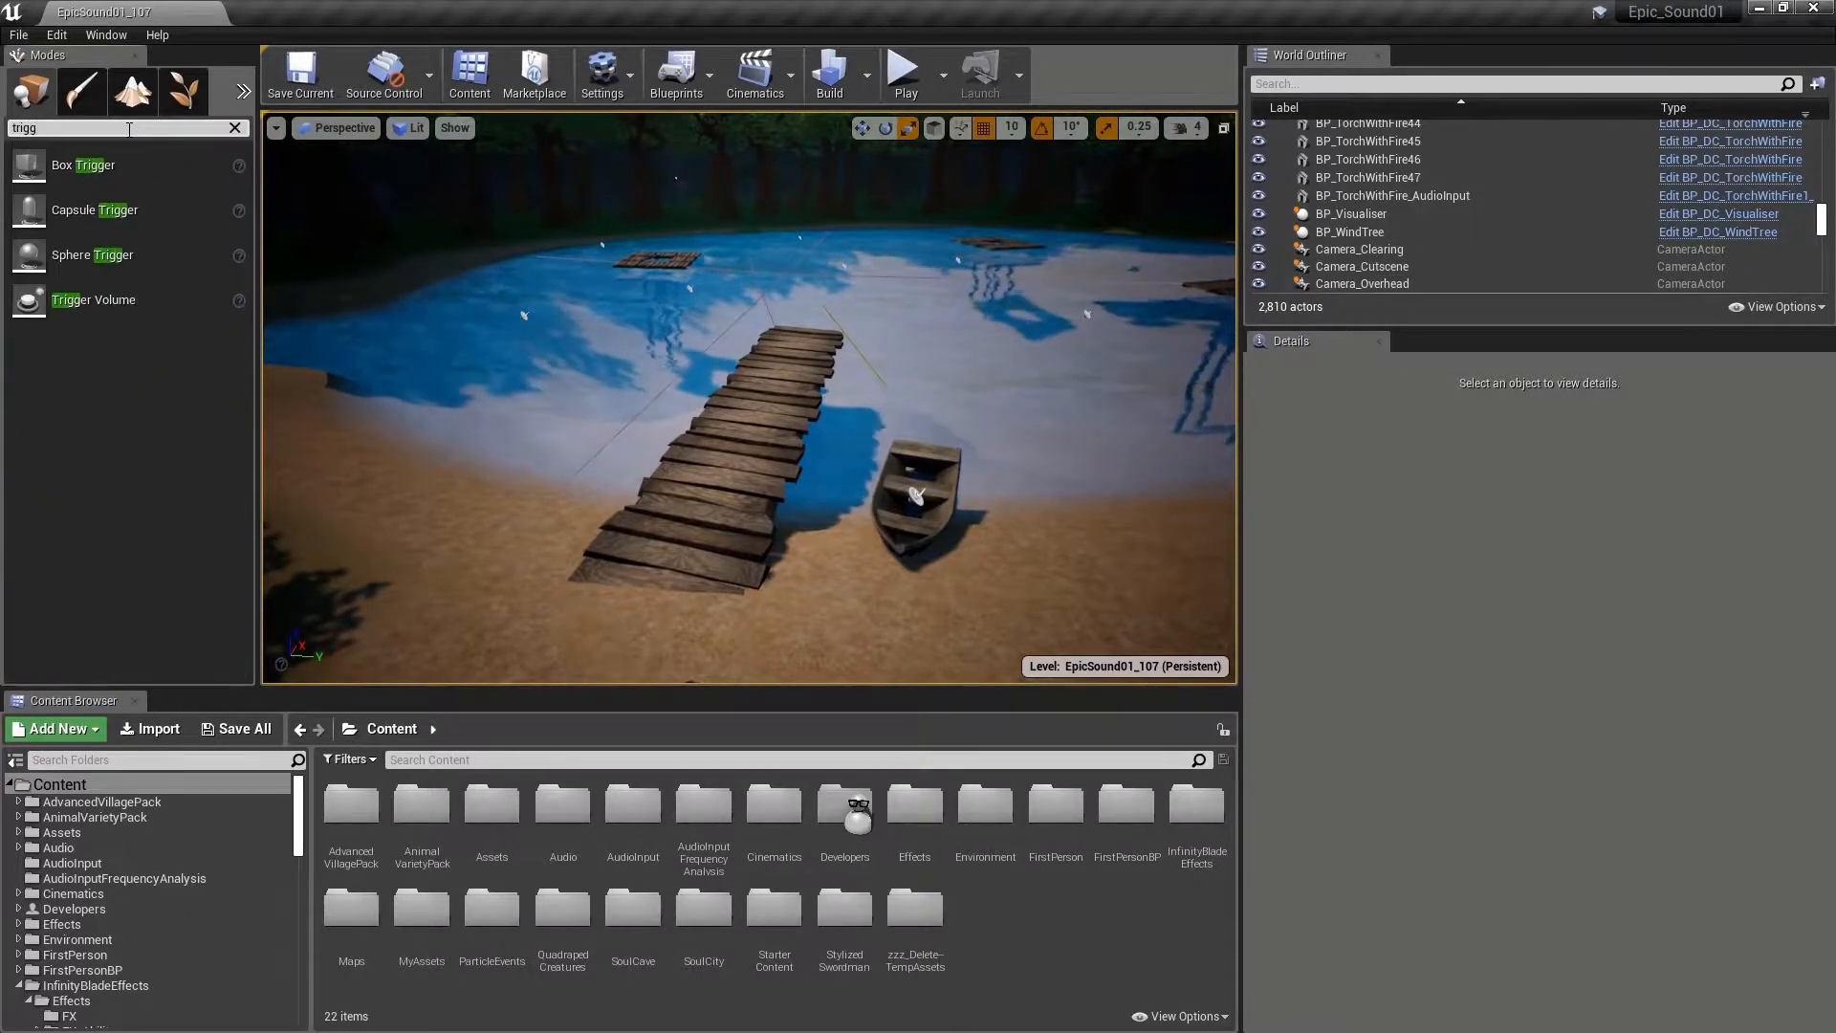
pyautogui.moveTo(82, 164)
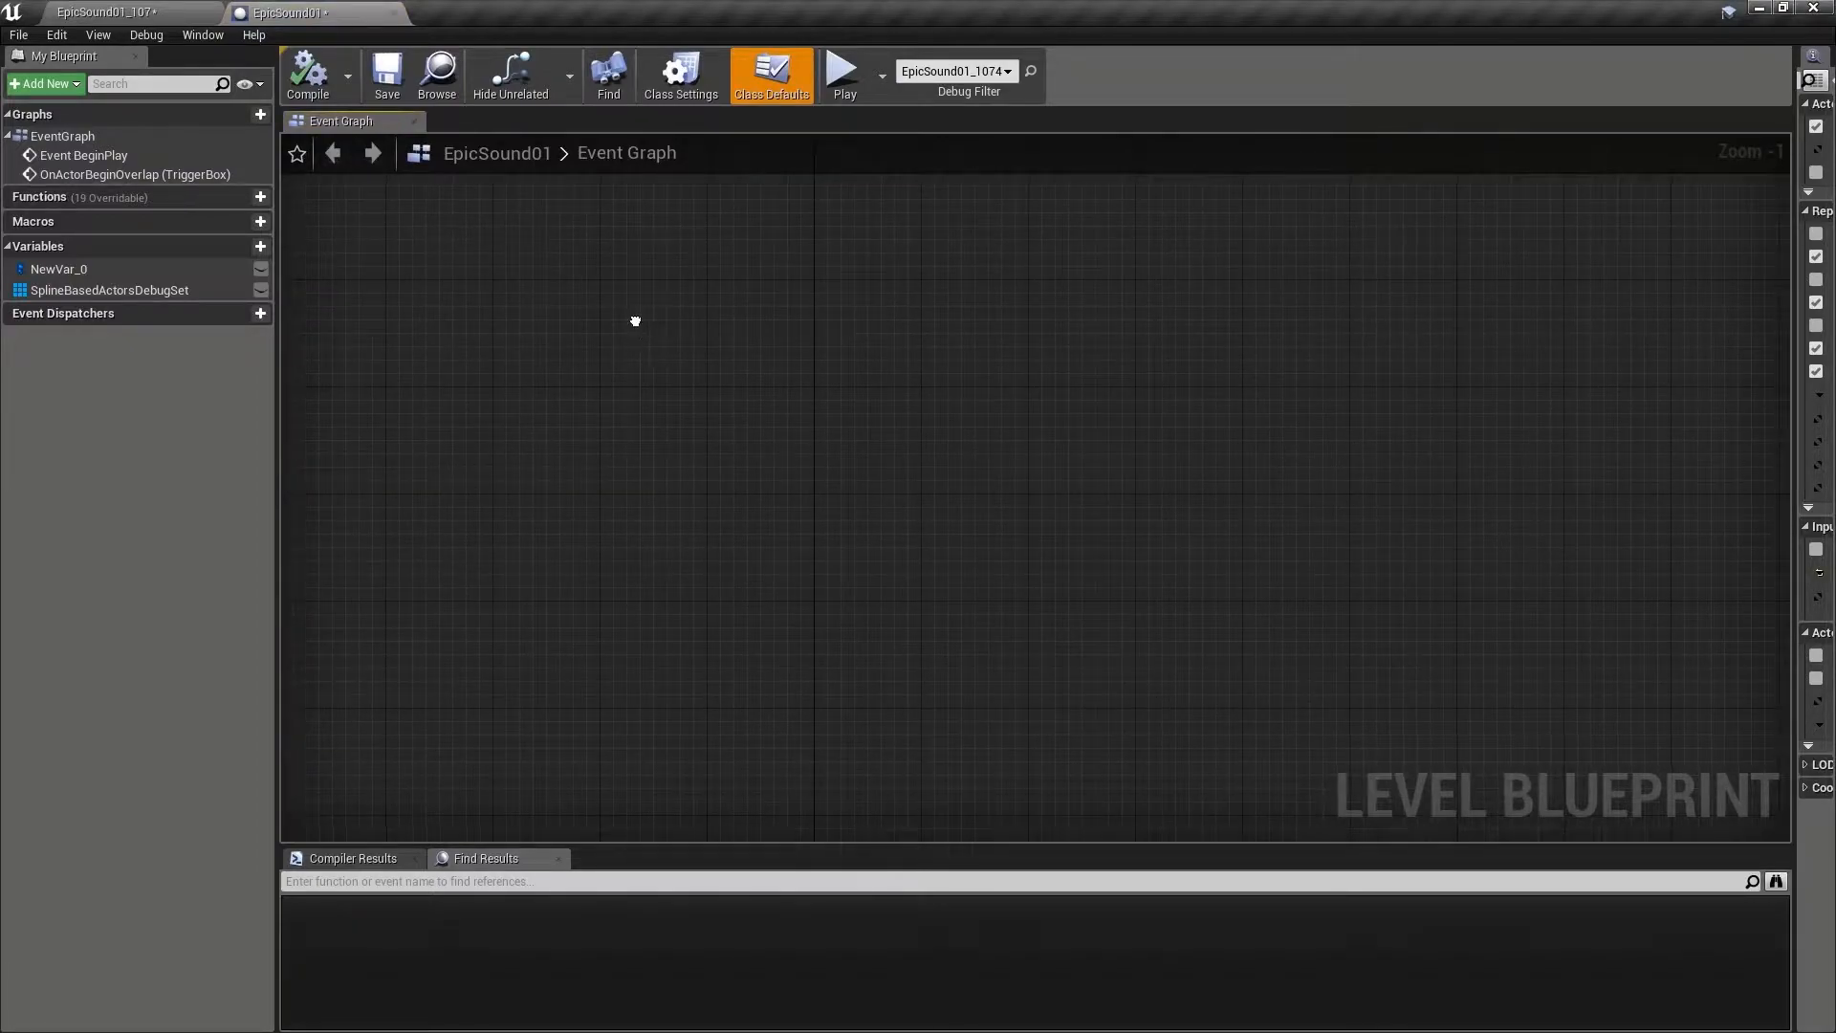
# Wire TriggerBox4's begin-overlap through a player-character check and Branch into Play Sound at Location.
pyautogui.rightClick(635, 321)
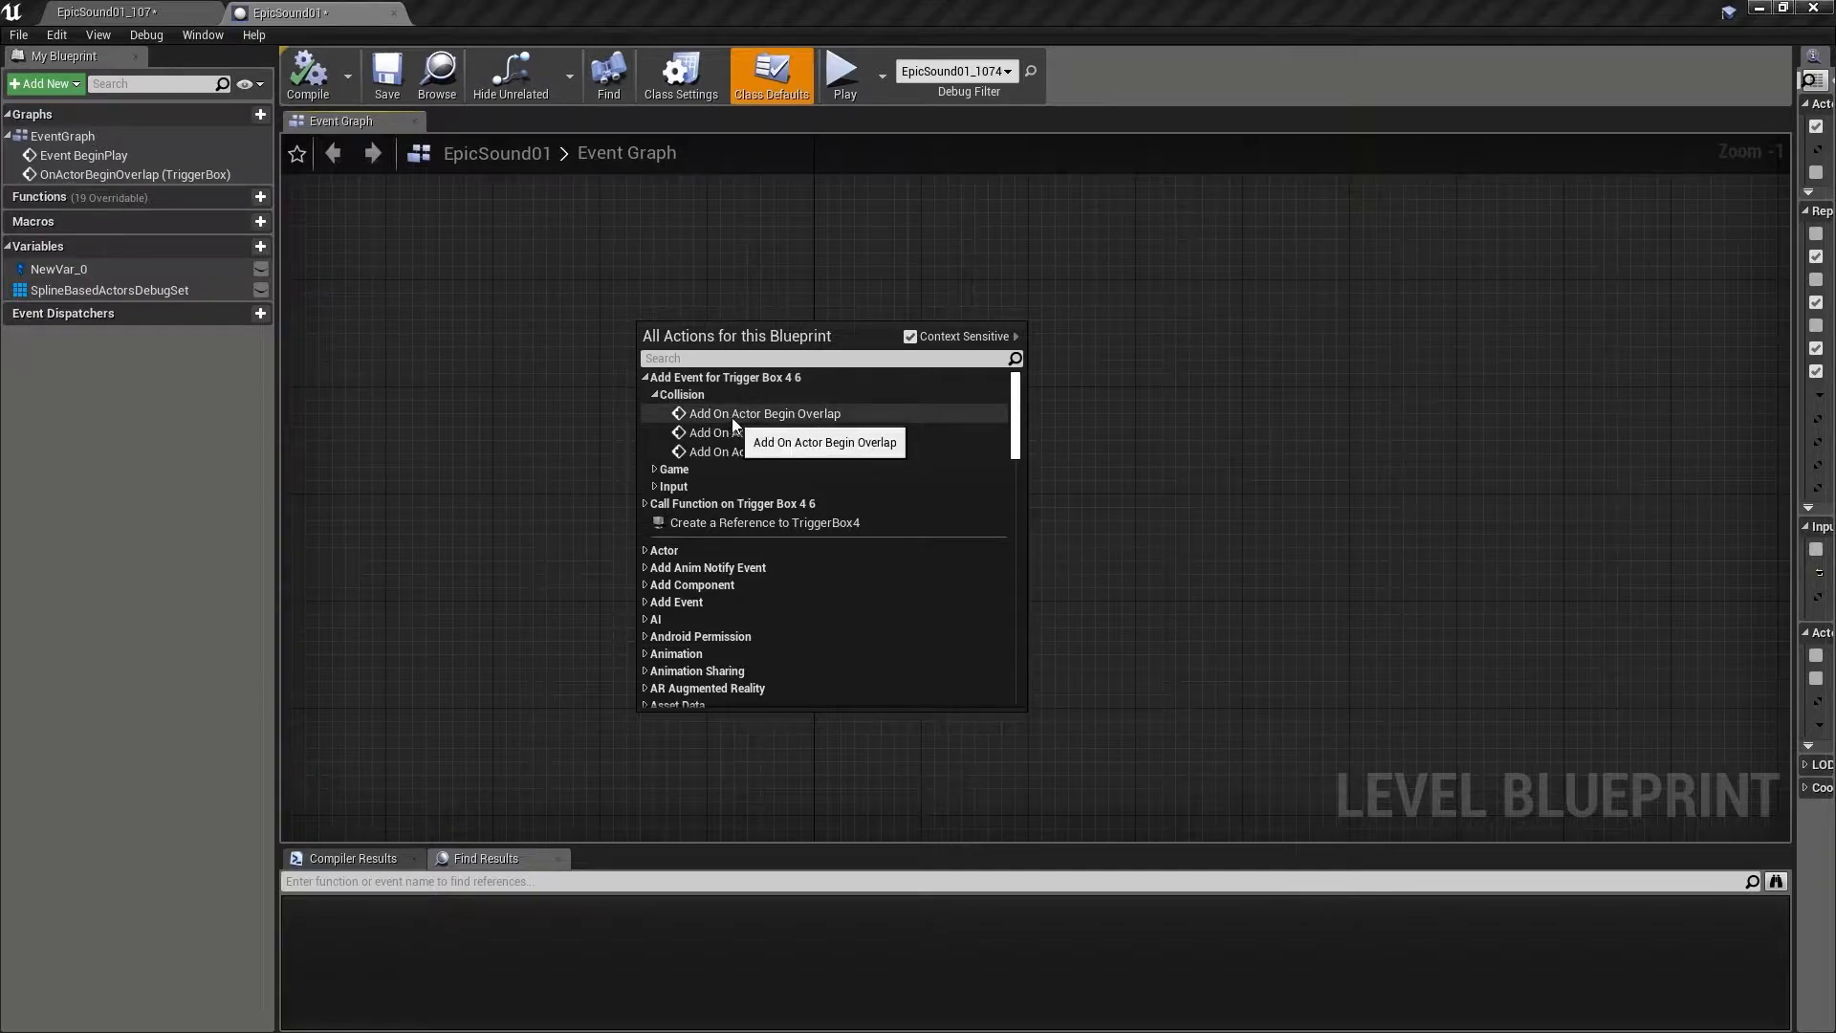
pyautogui.click(765, 413)
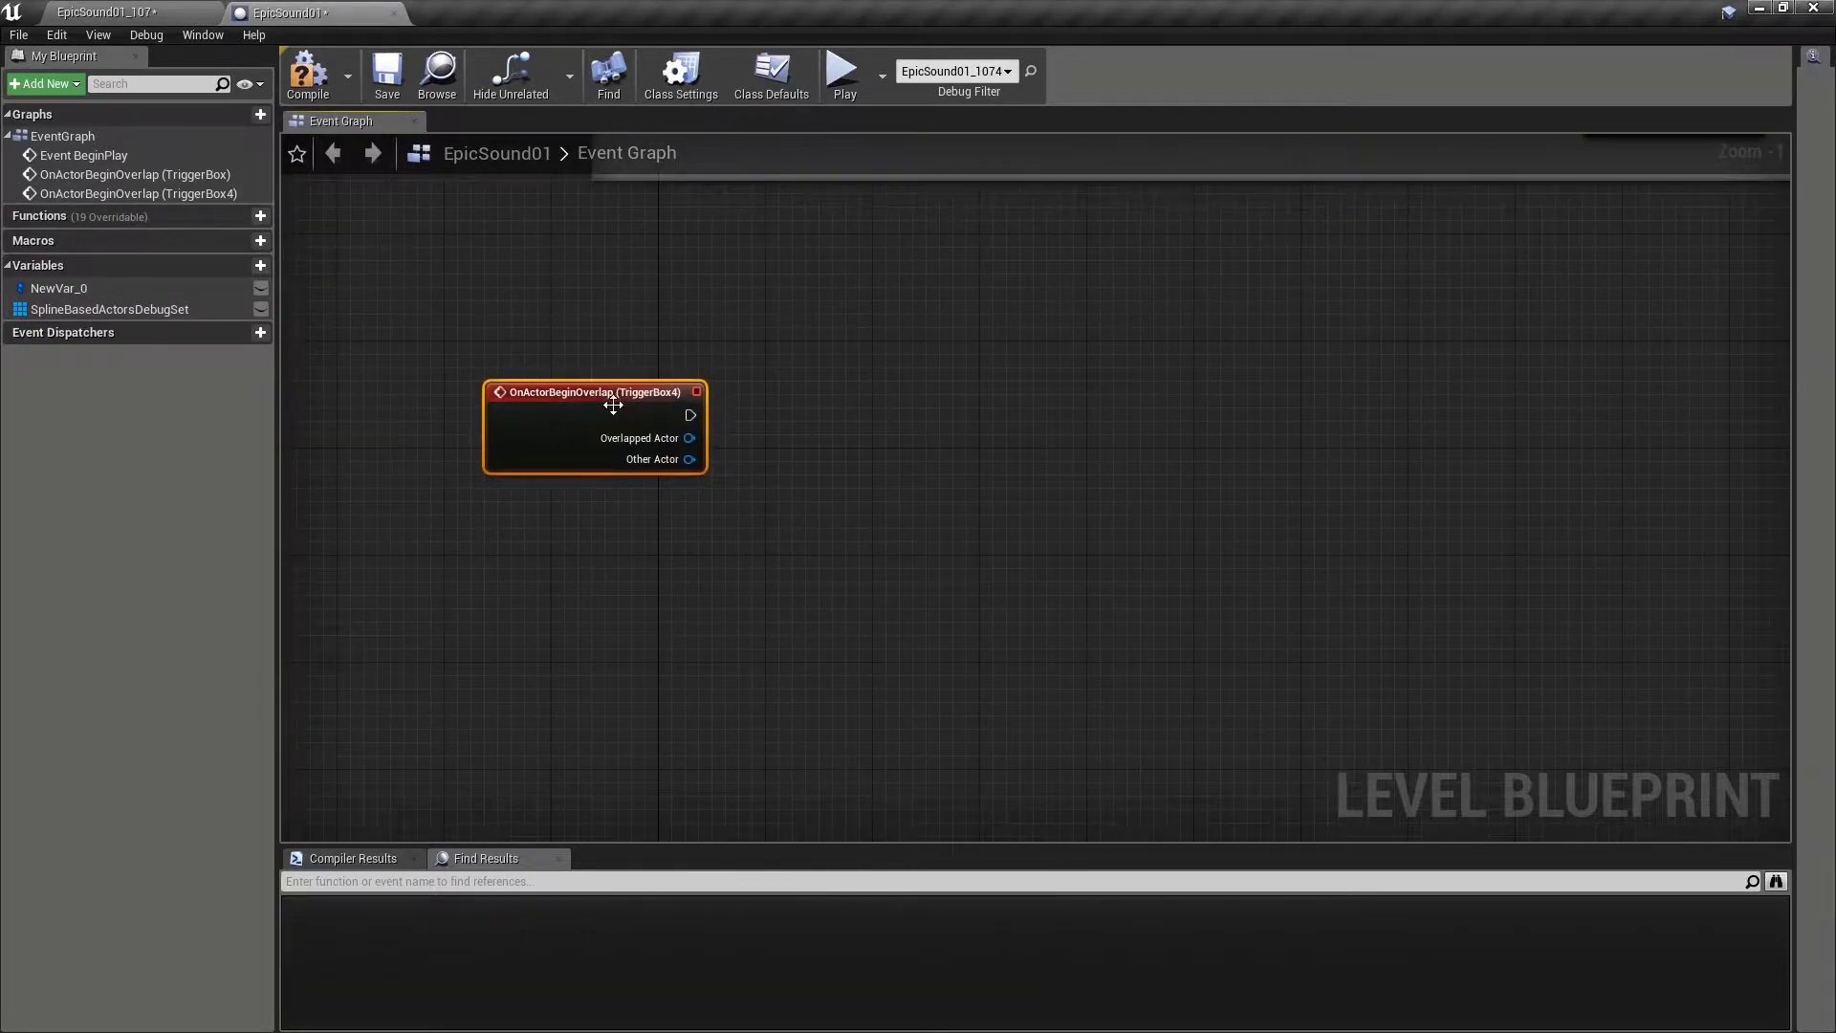
pyautogui.moveTo(1207, 415)
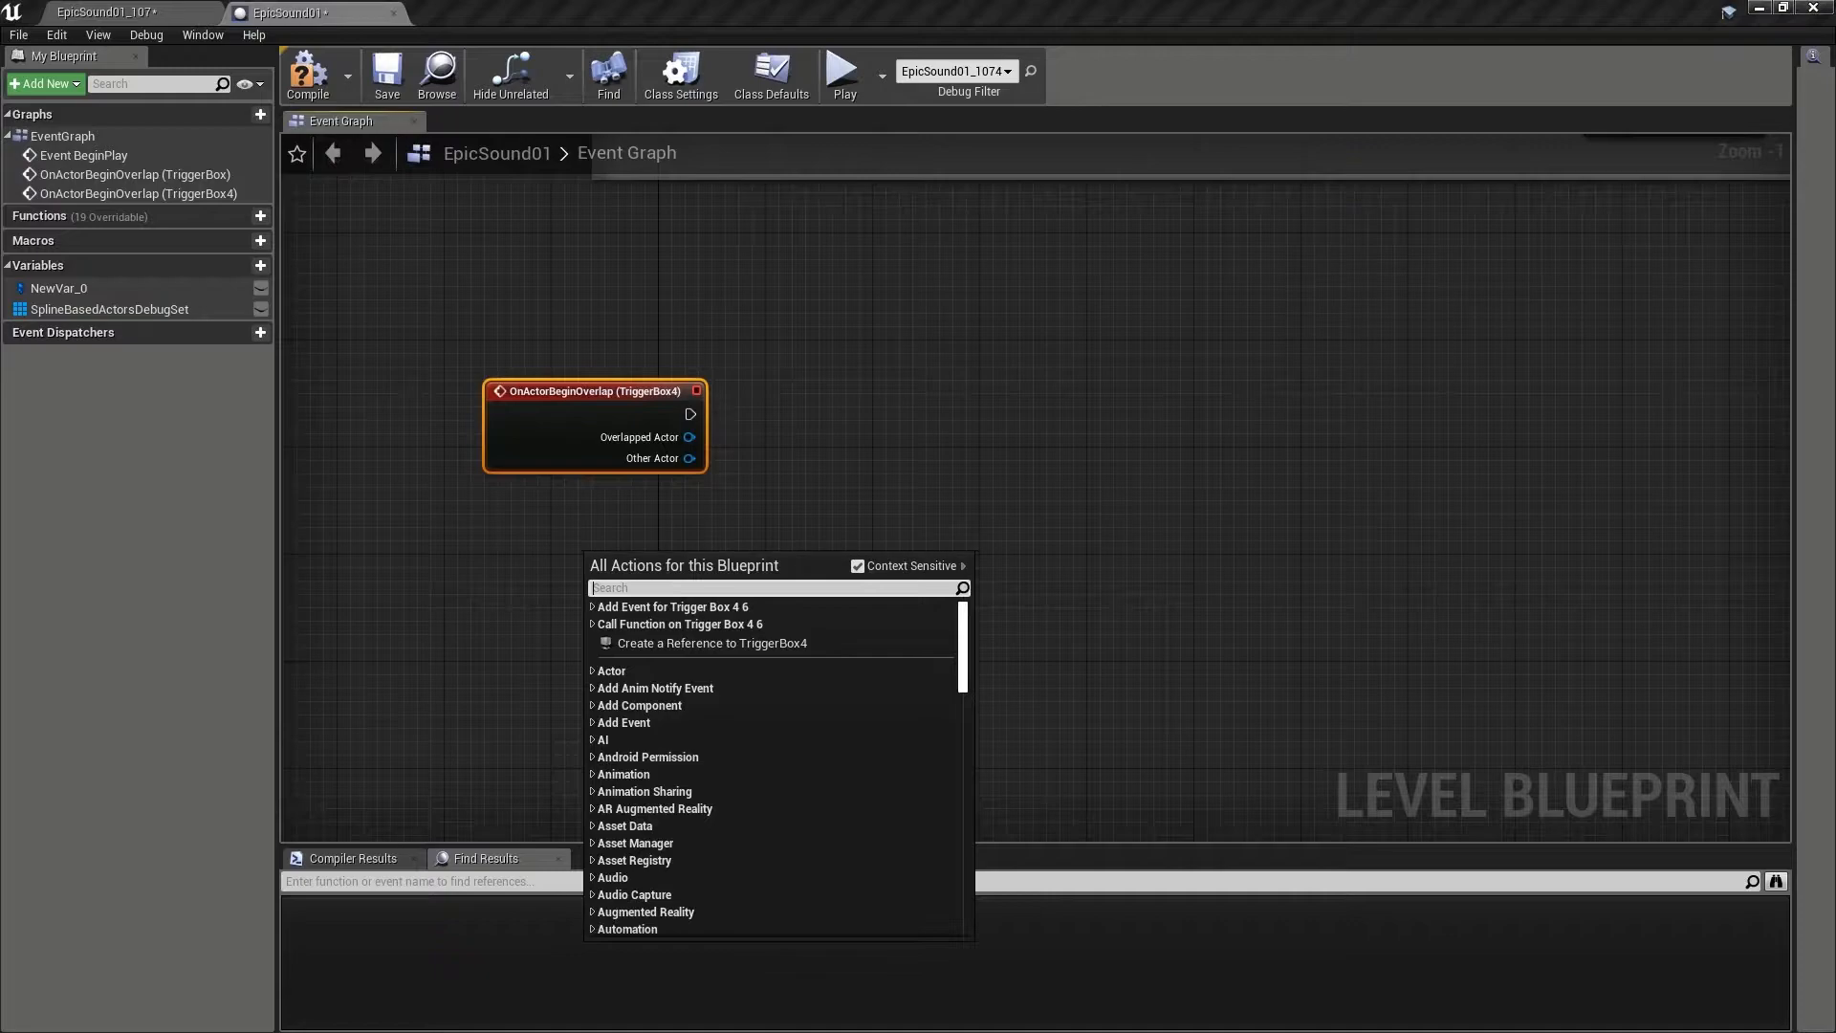
pyautogui.write('player')
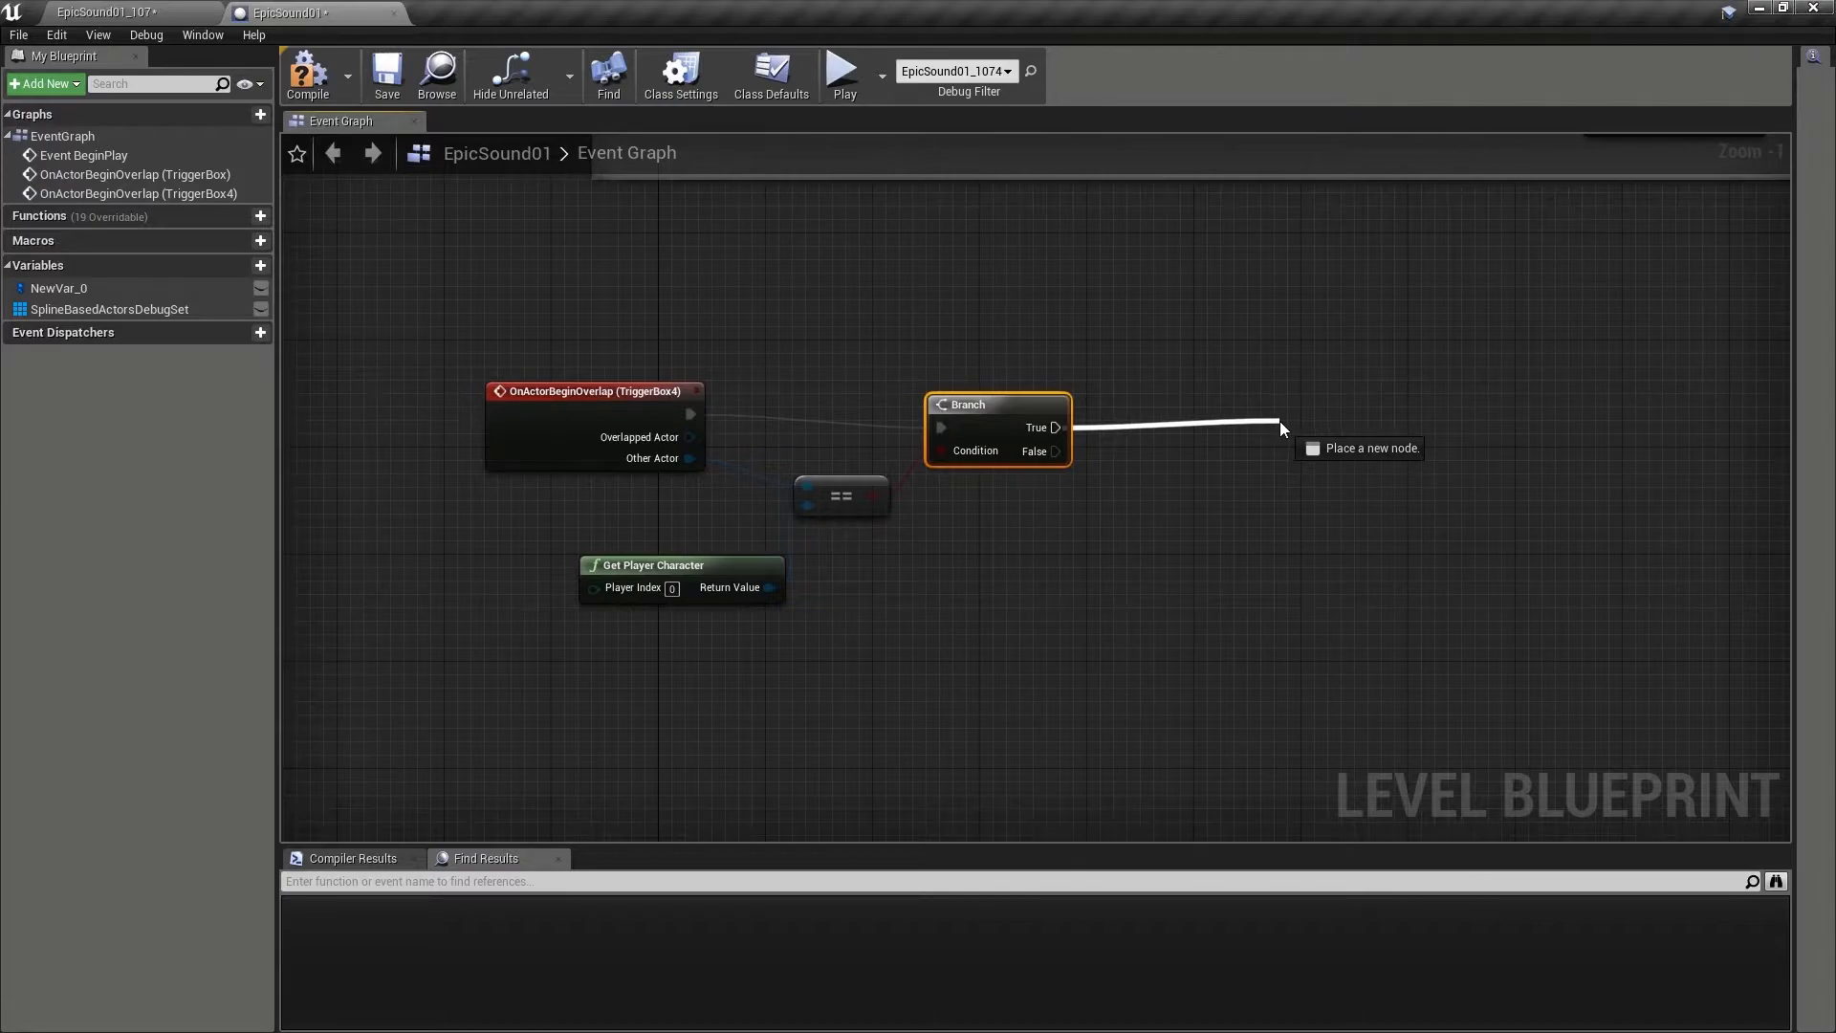
pyautogui.click(1281, 426)
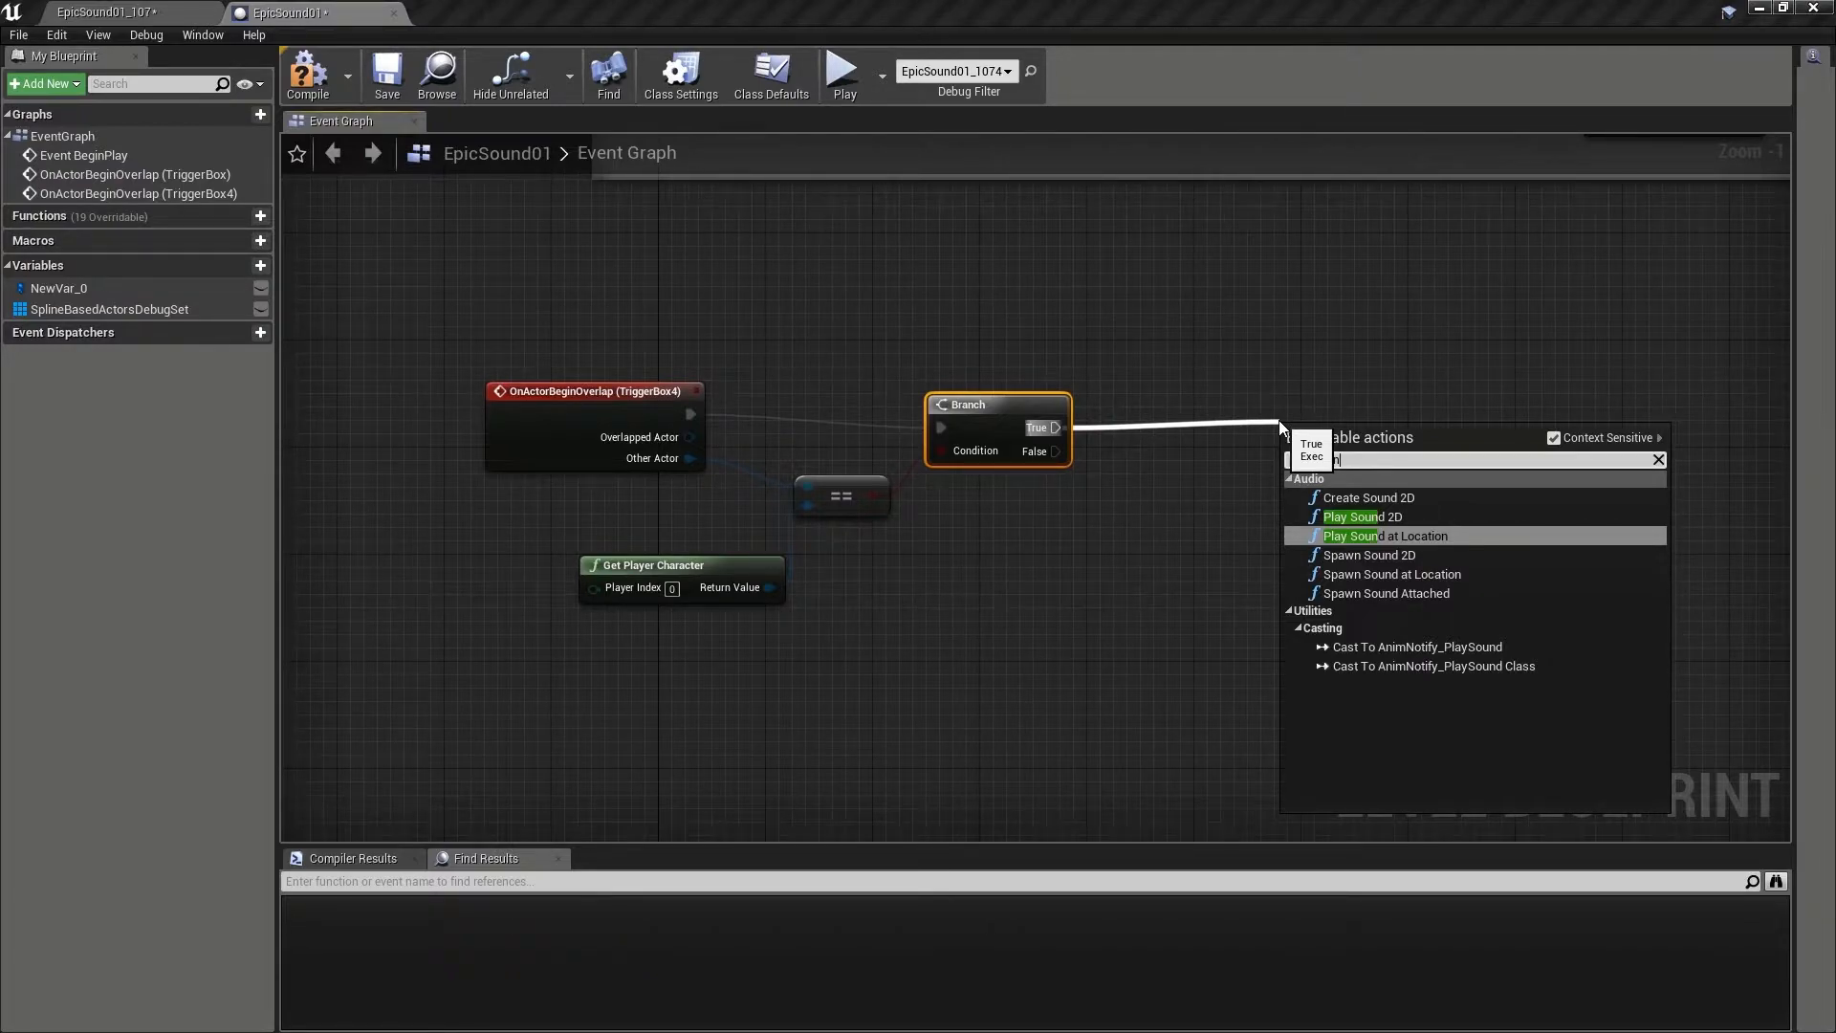
pyautogui.click(1385, 535)
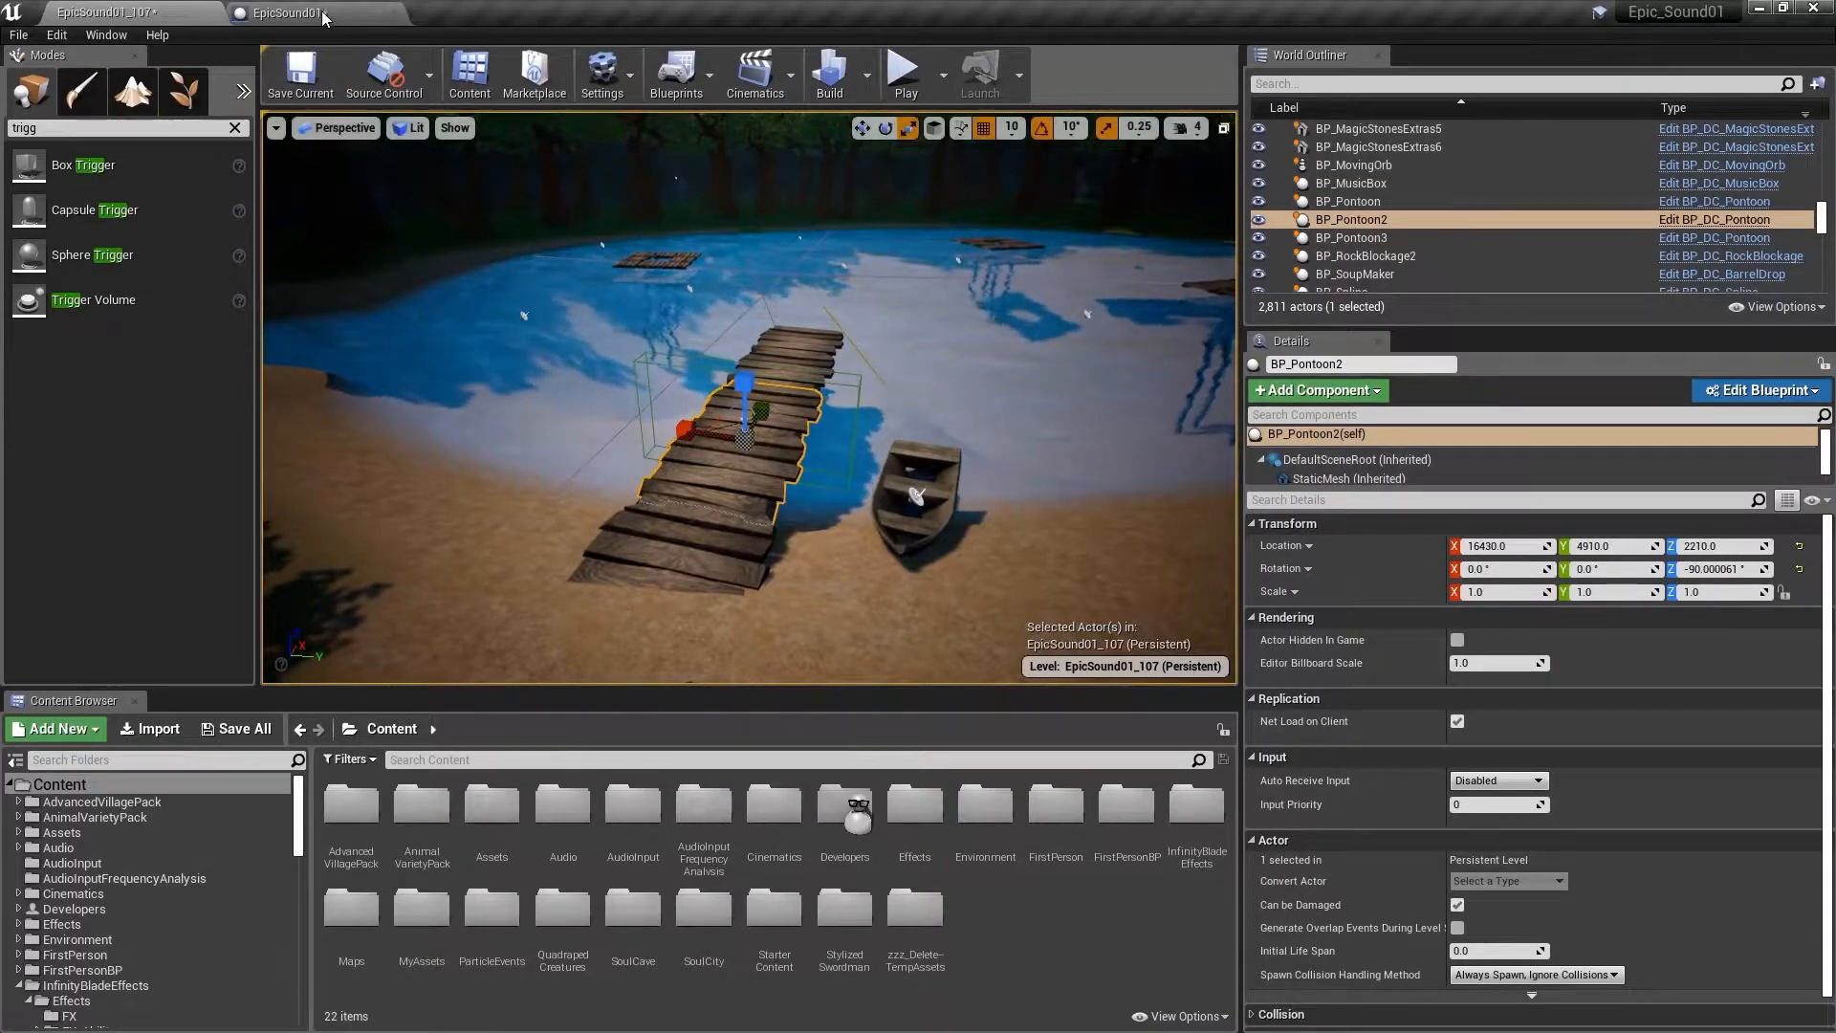
# Feed BP_Pontoon2's actor location into Play Sound at Location and find the walkway creak cue.
pyautogui.click(287, 13)
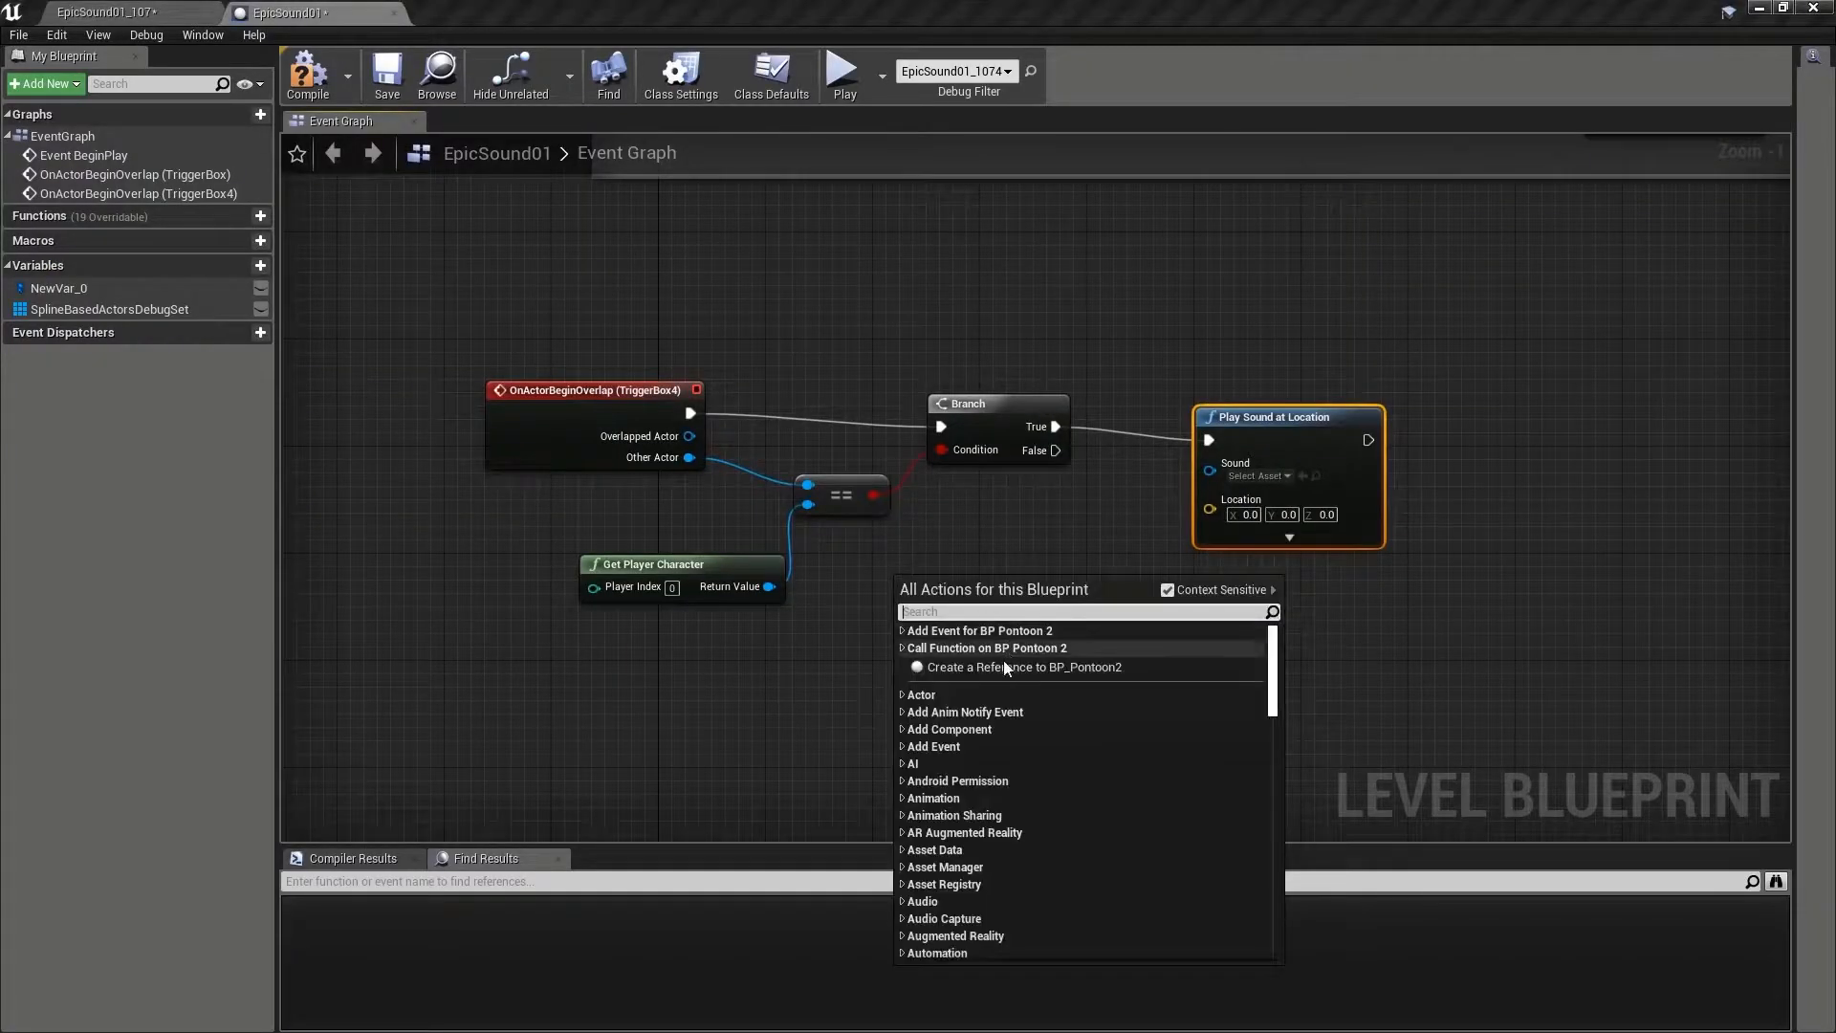
pyautogui.click(1025, 666)
pyautogui.write('get ac')
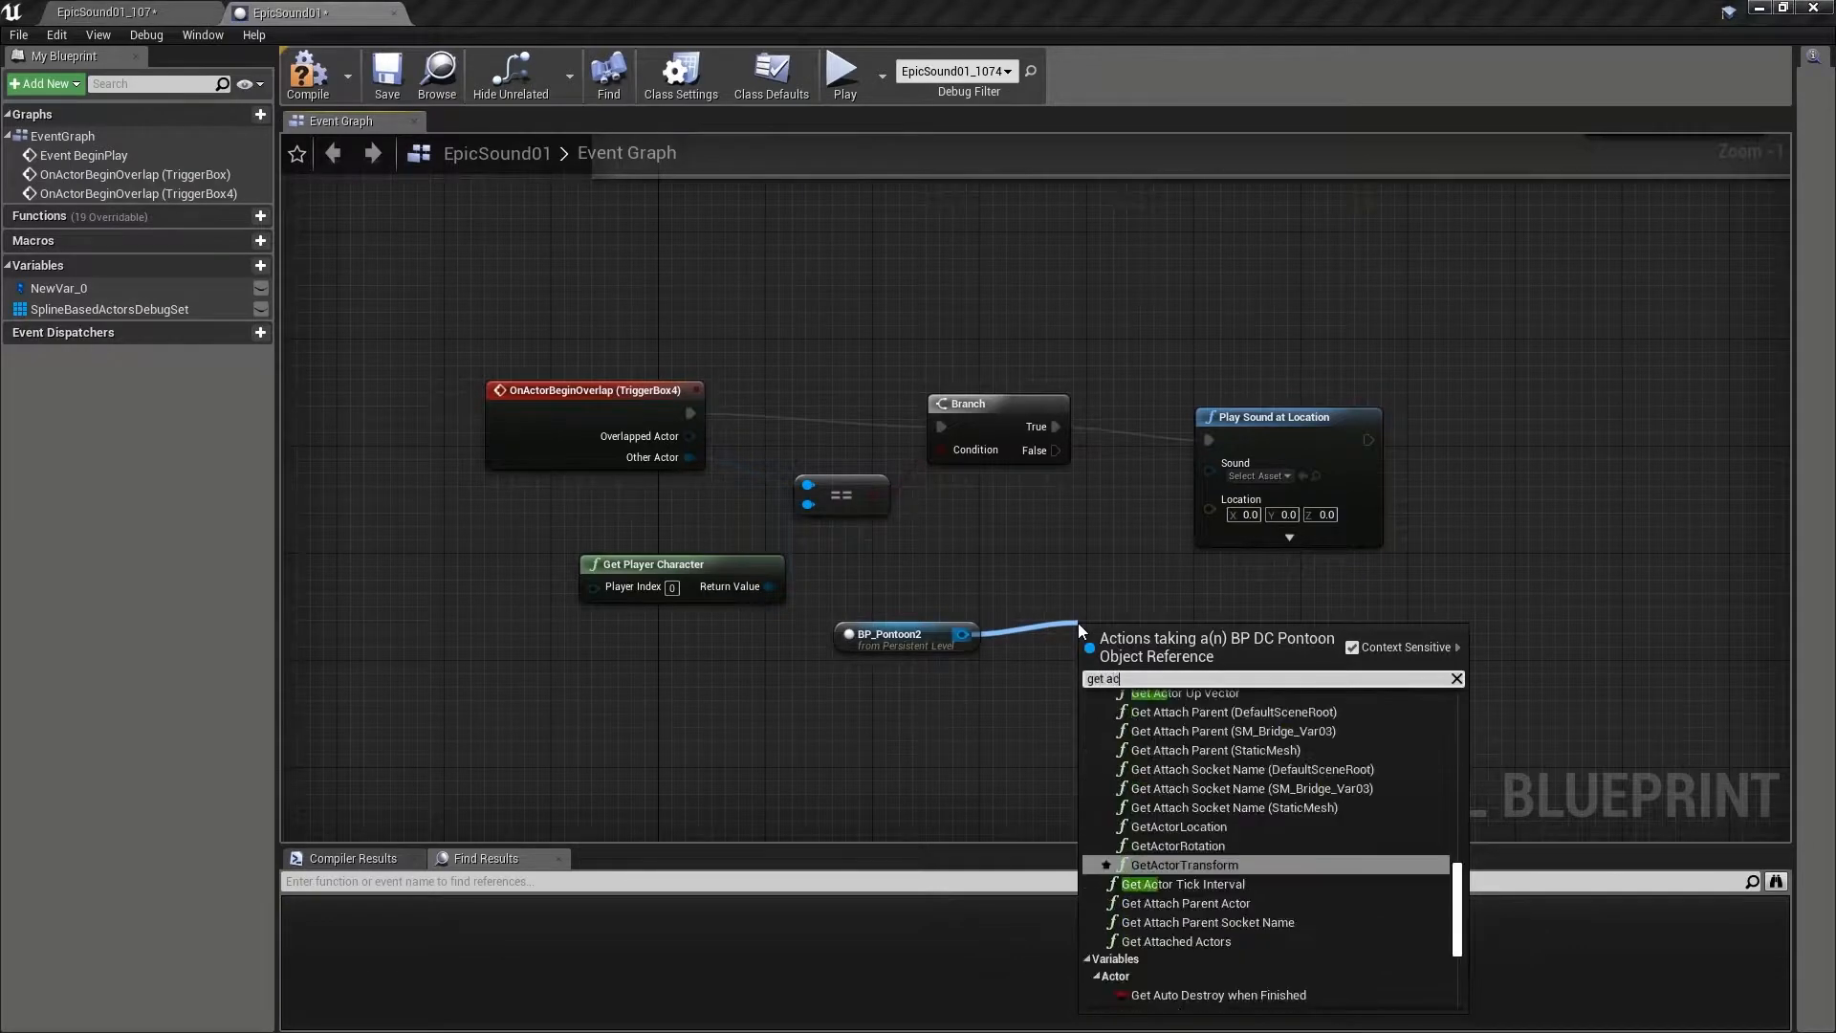
pyautogui.click(1179, 827)
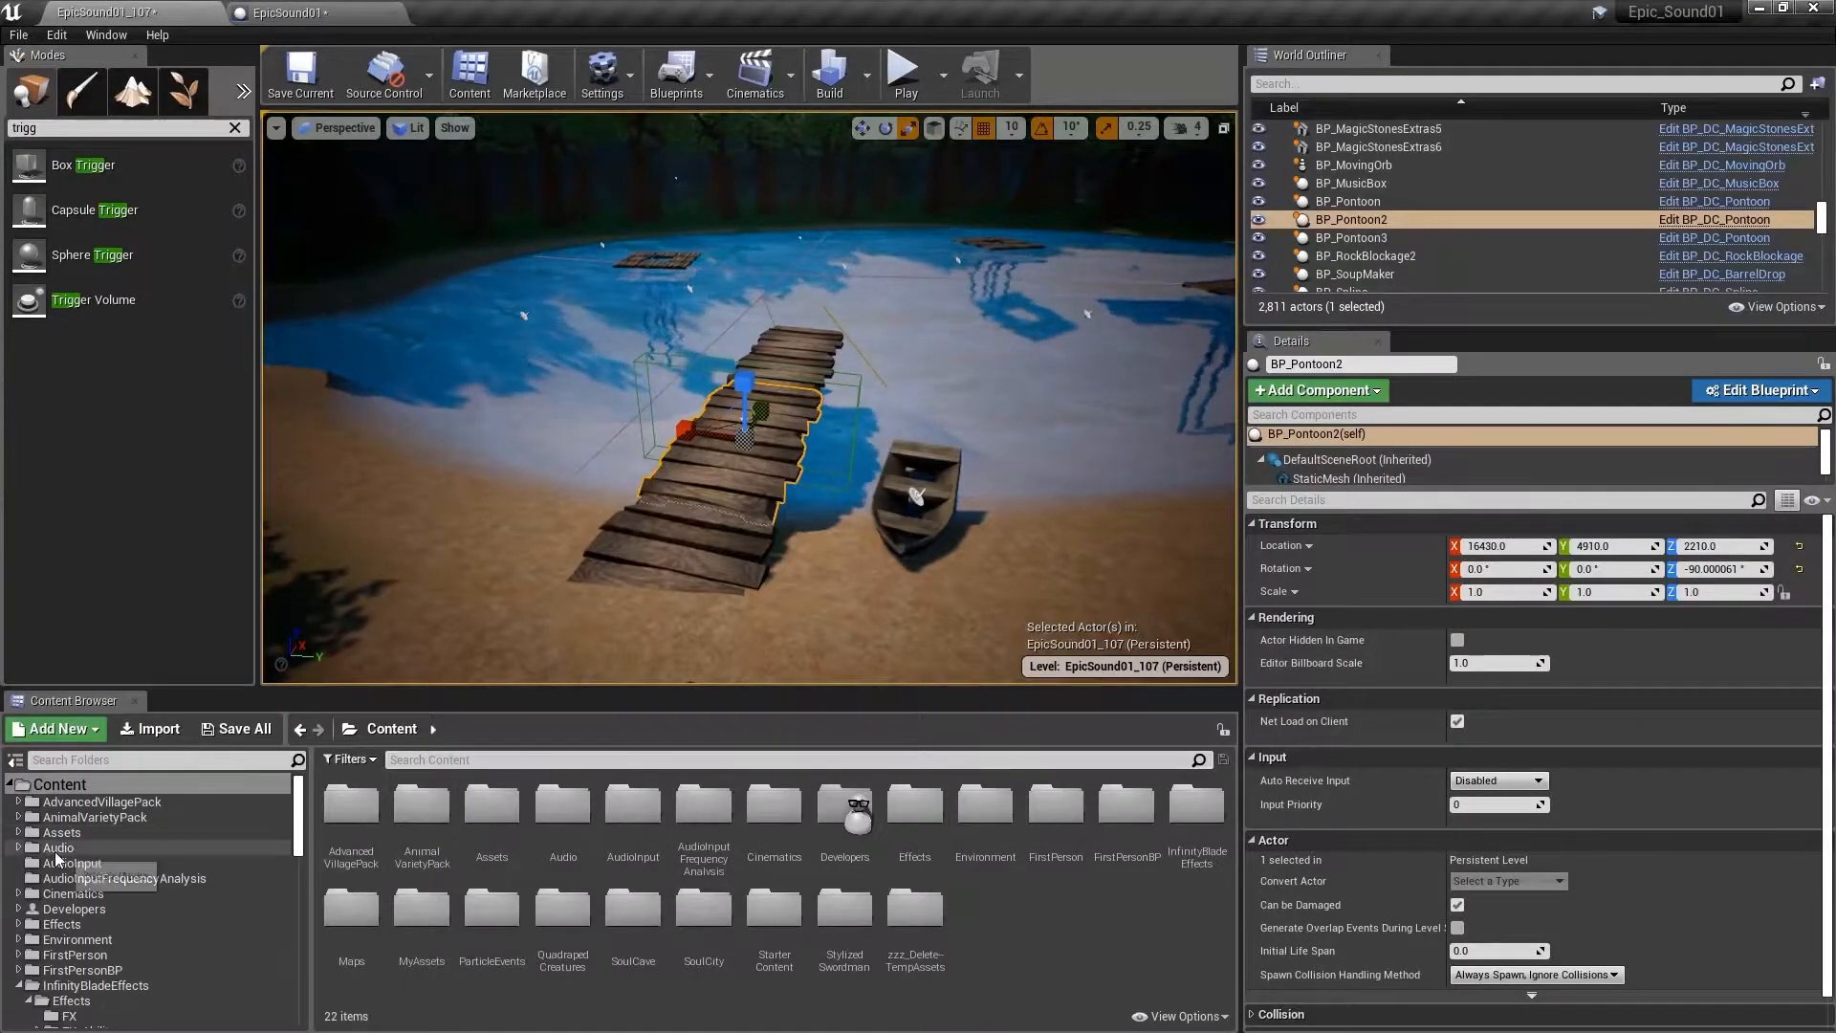
pyautogui.write('creak')
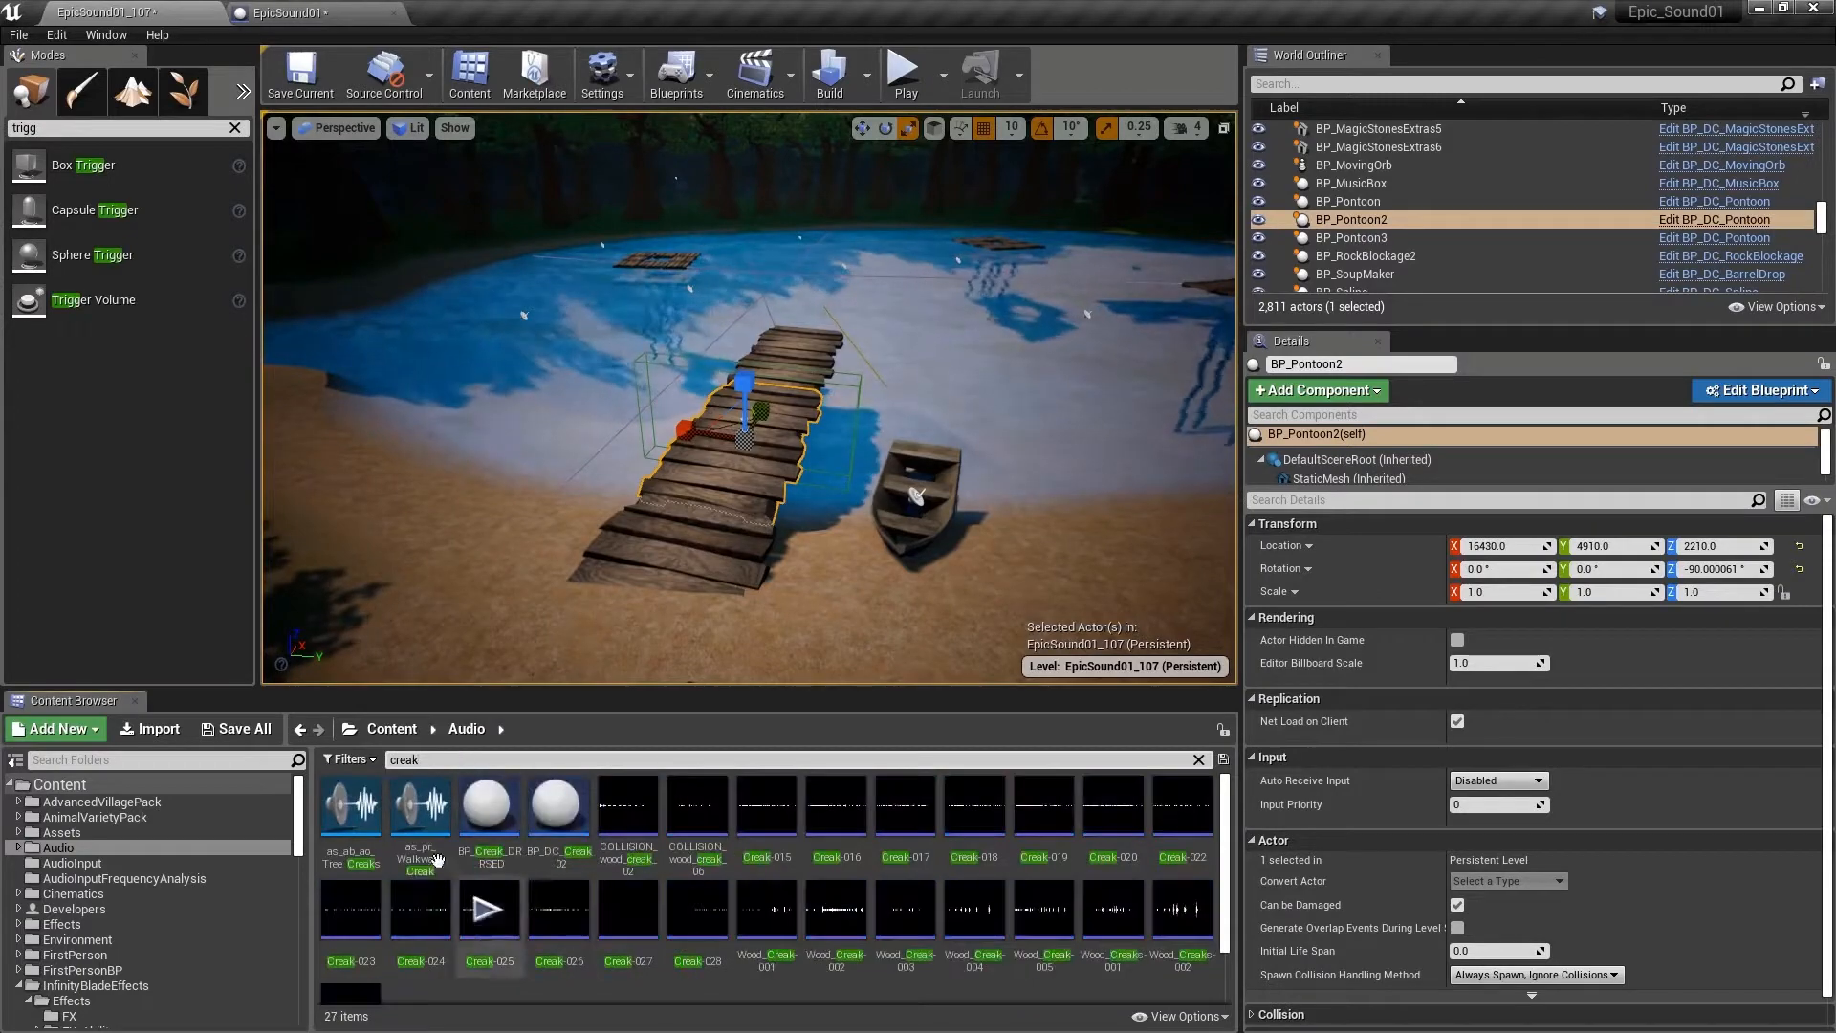
pyautogui.doubleClick(419, 806)
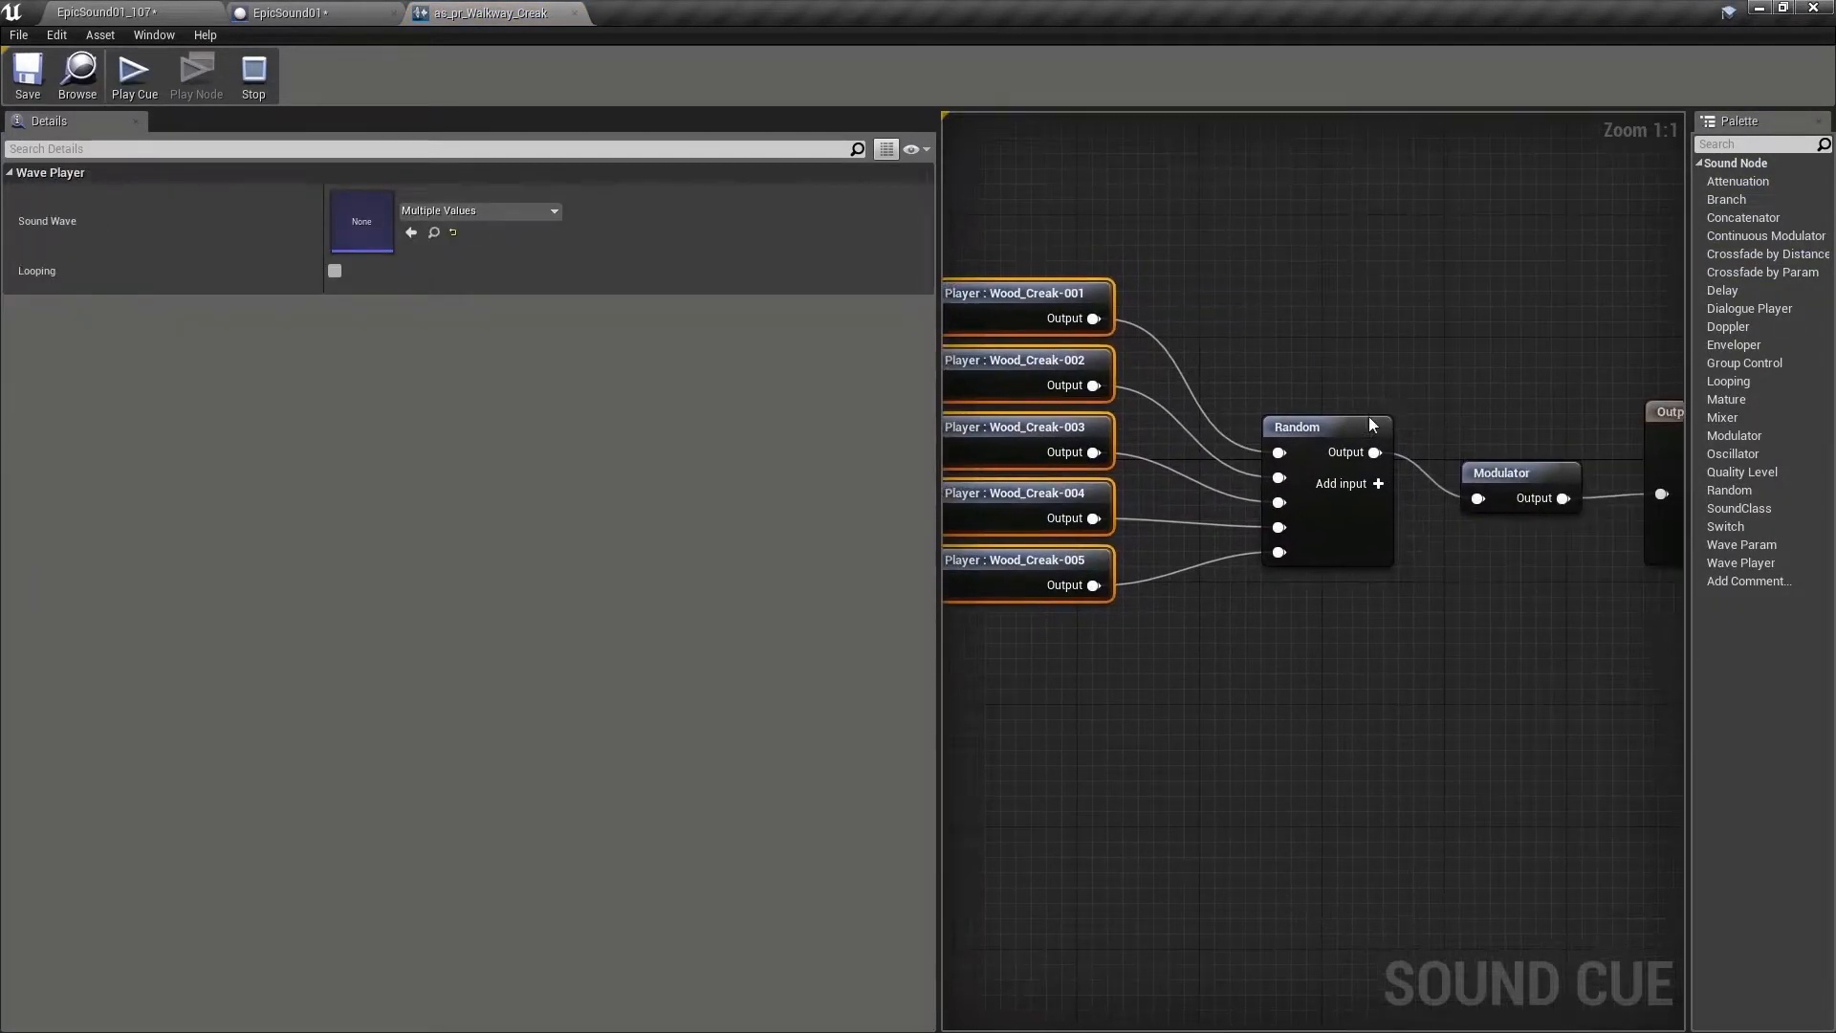
# Assign the as_pr_Walkway_Creak cue as the sound and return to the level blueprint.
pyautogui.click(1519, 473)
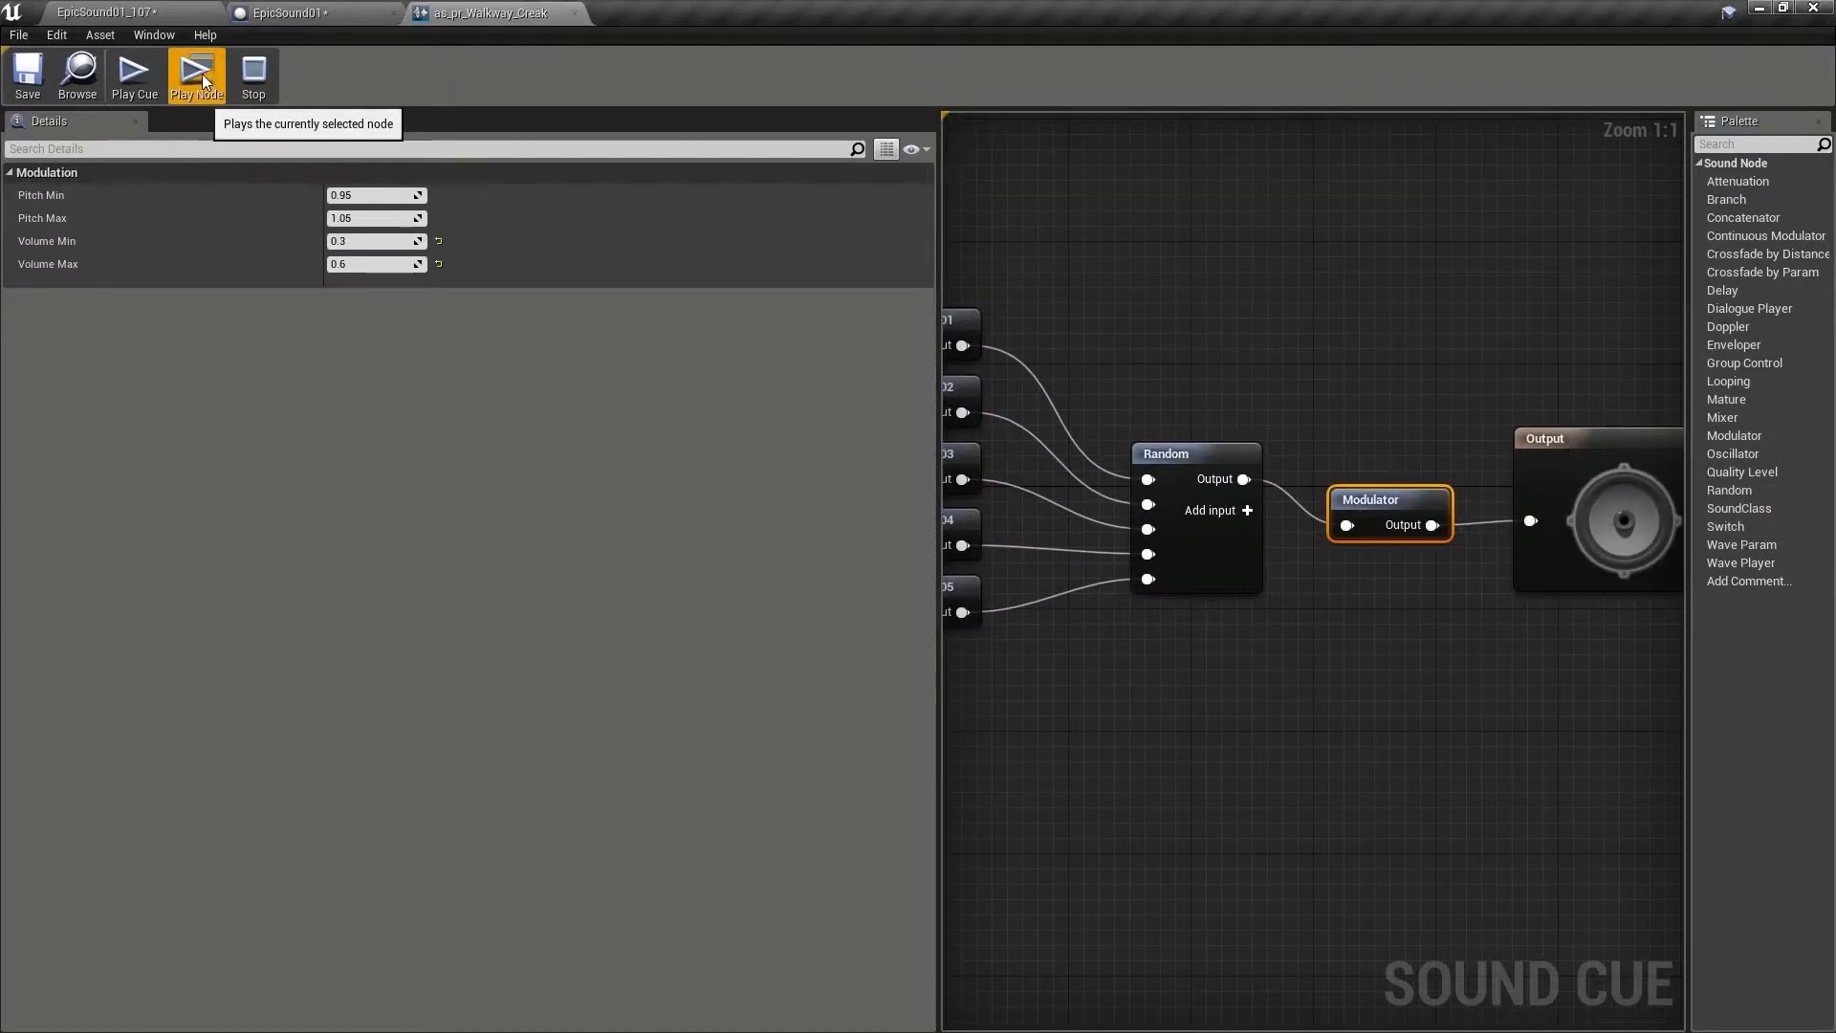
pyautogui.moveTo(252, 74)
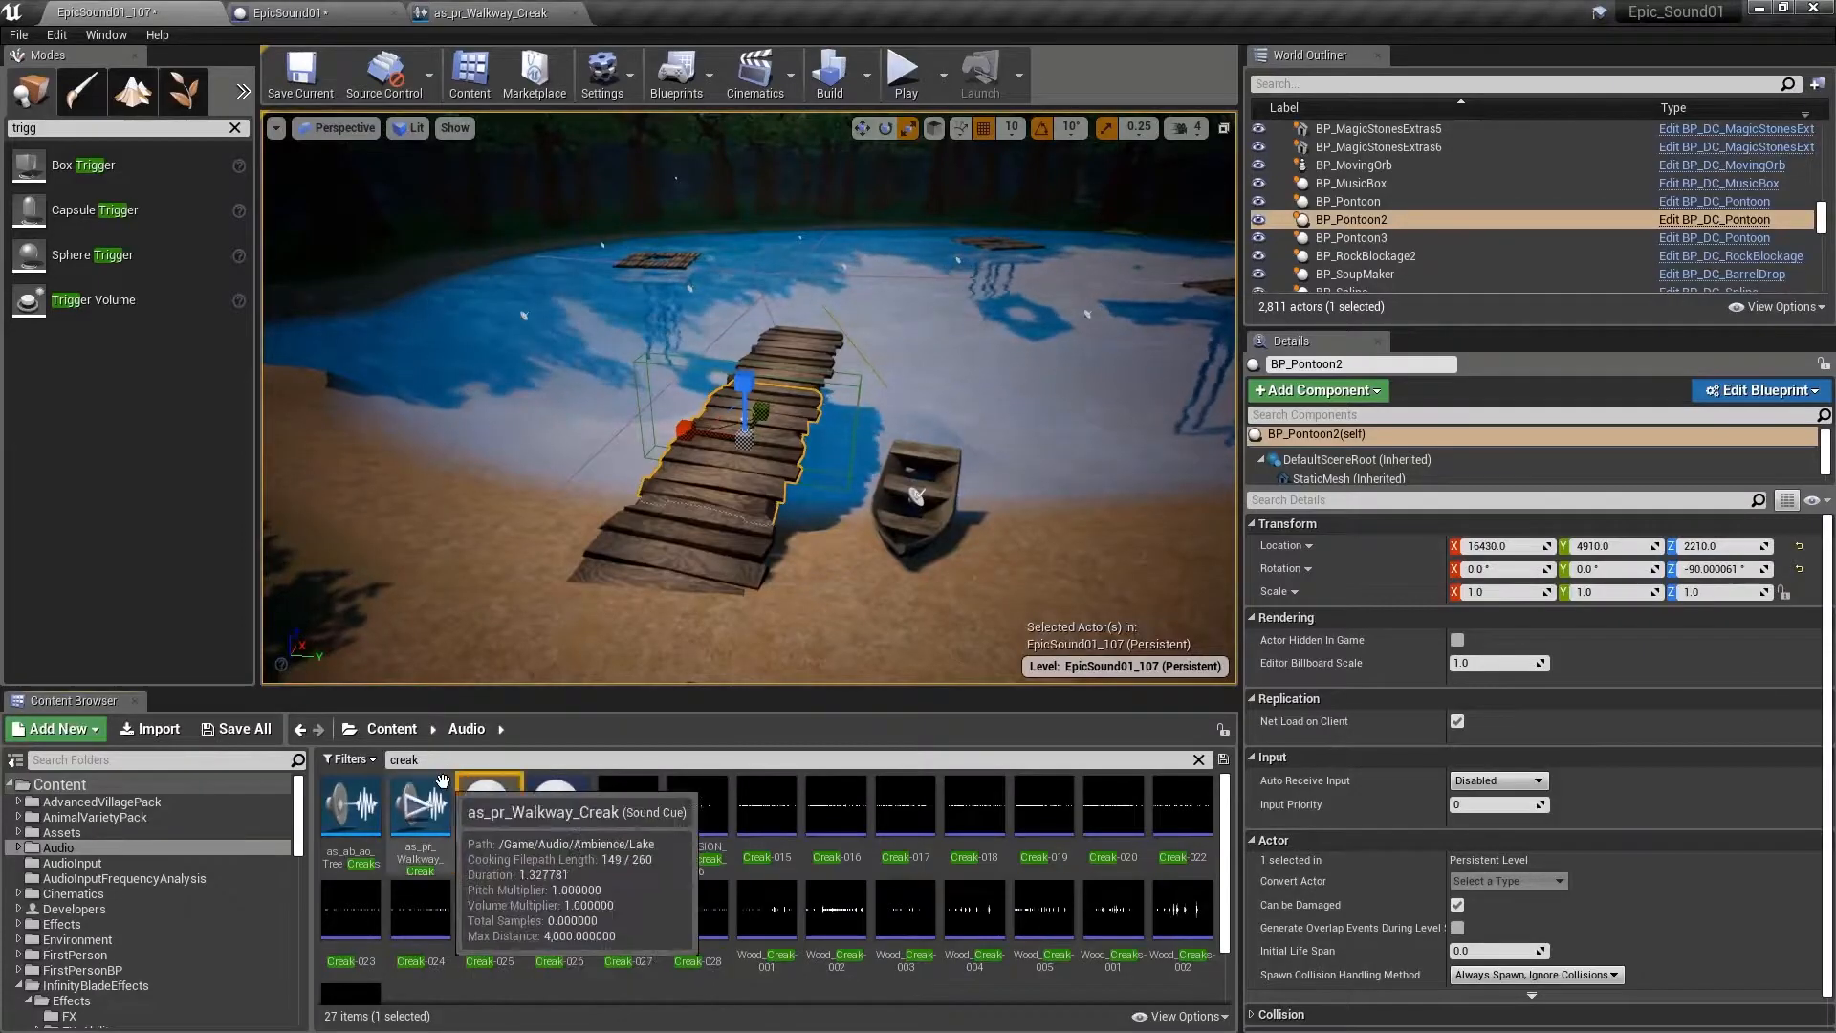
pyautogui.click(293, 13)
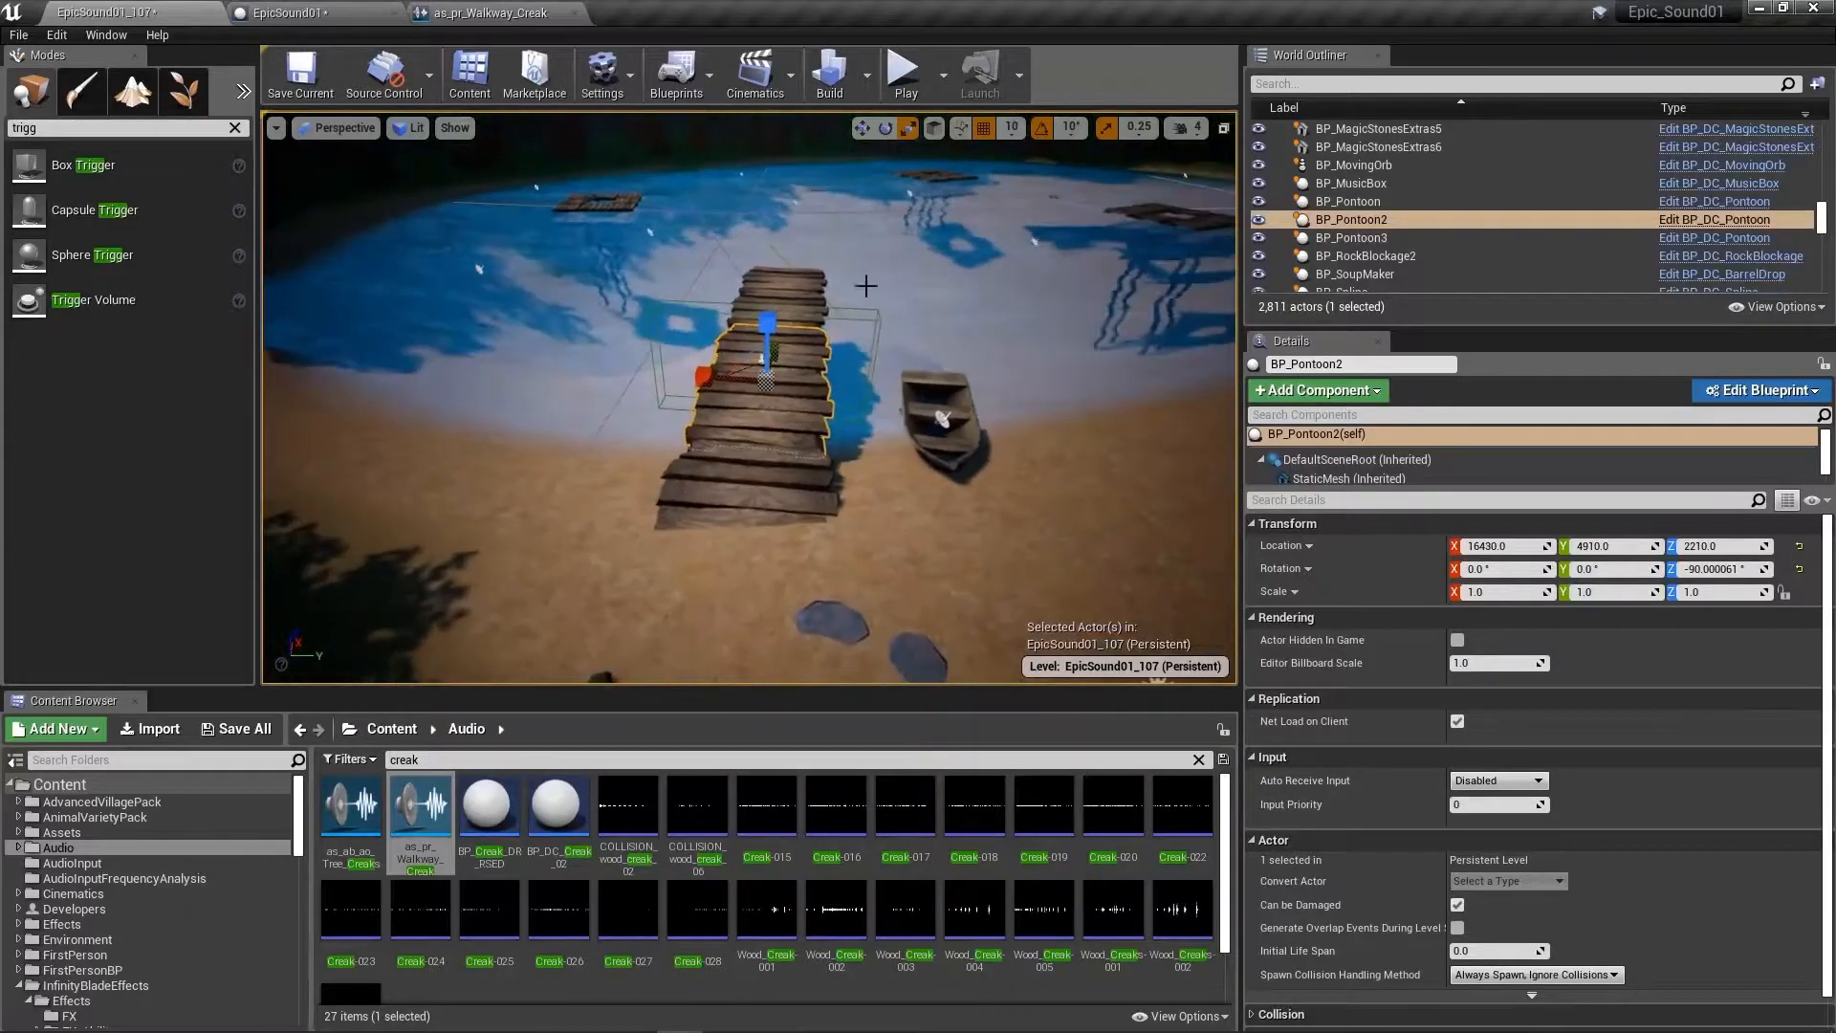
pyautogui.click(902, 73)
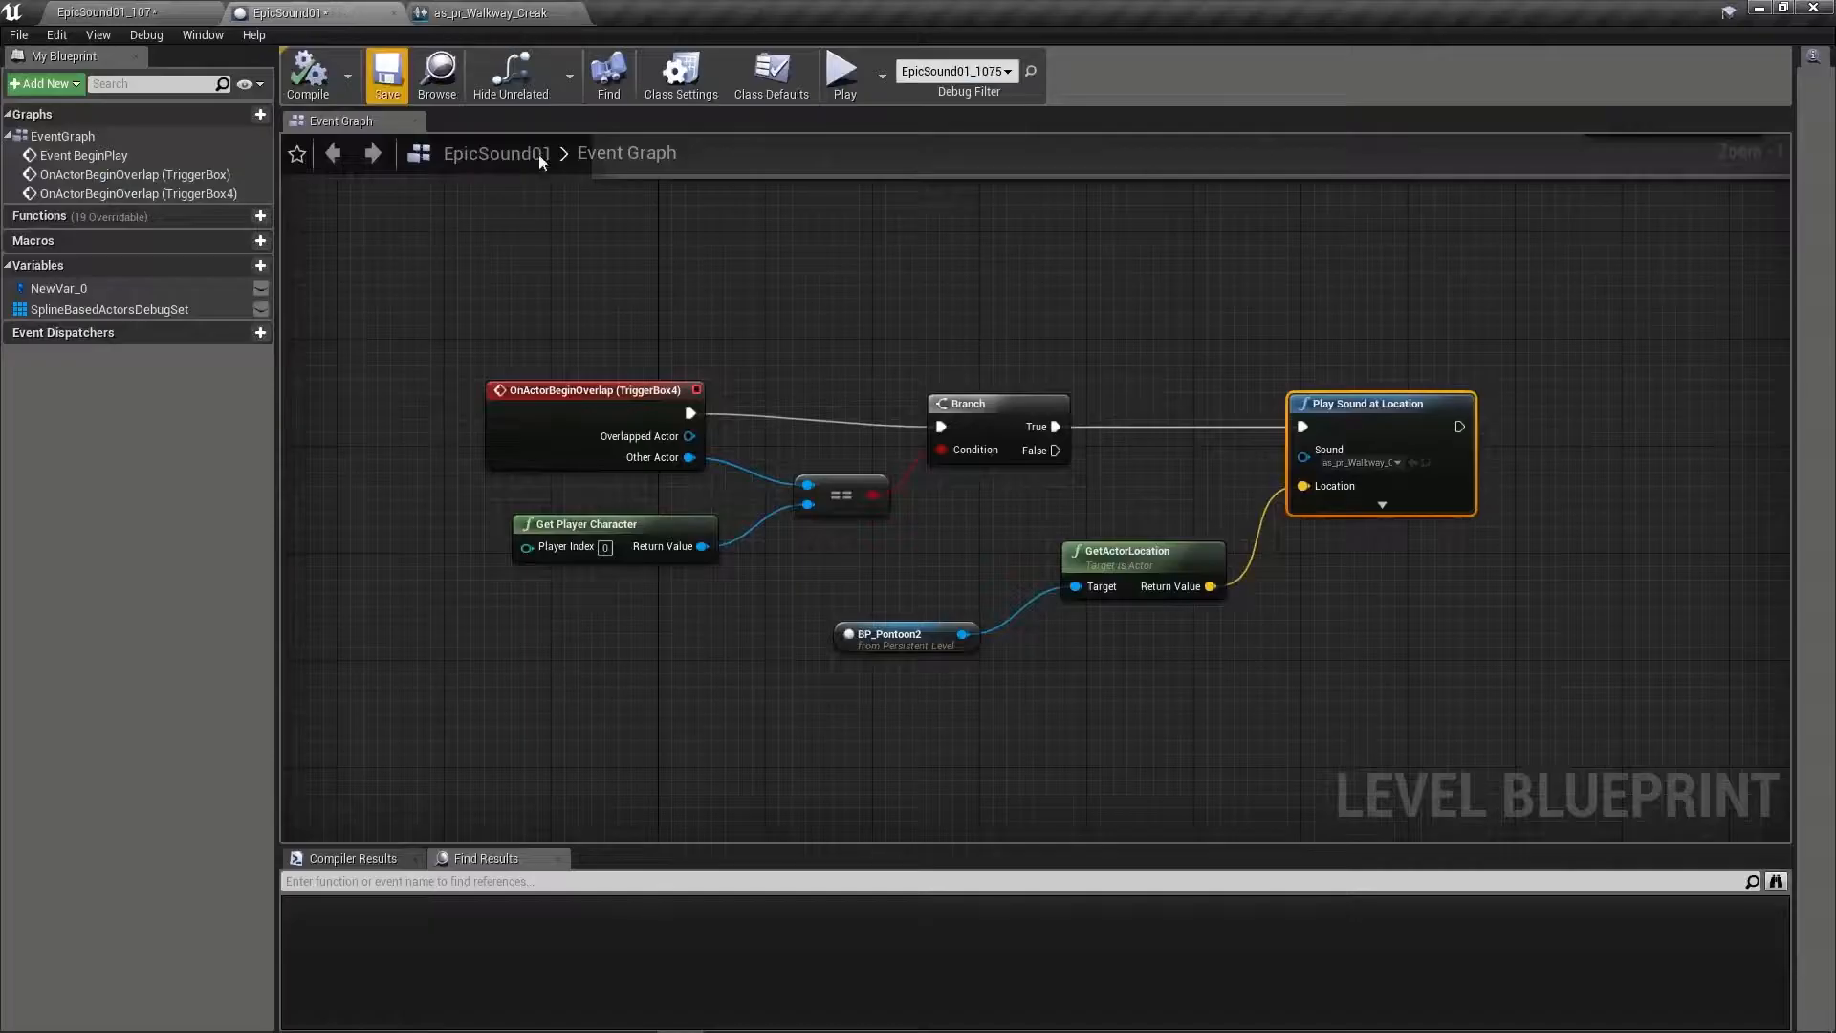
pyautogui.moveTo(977, 398)
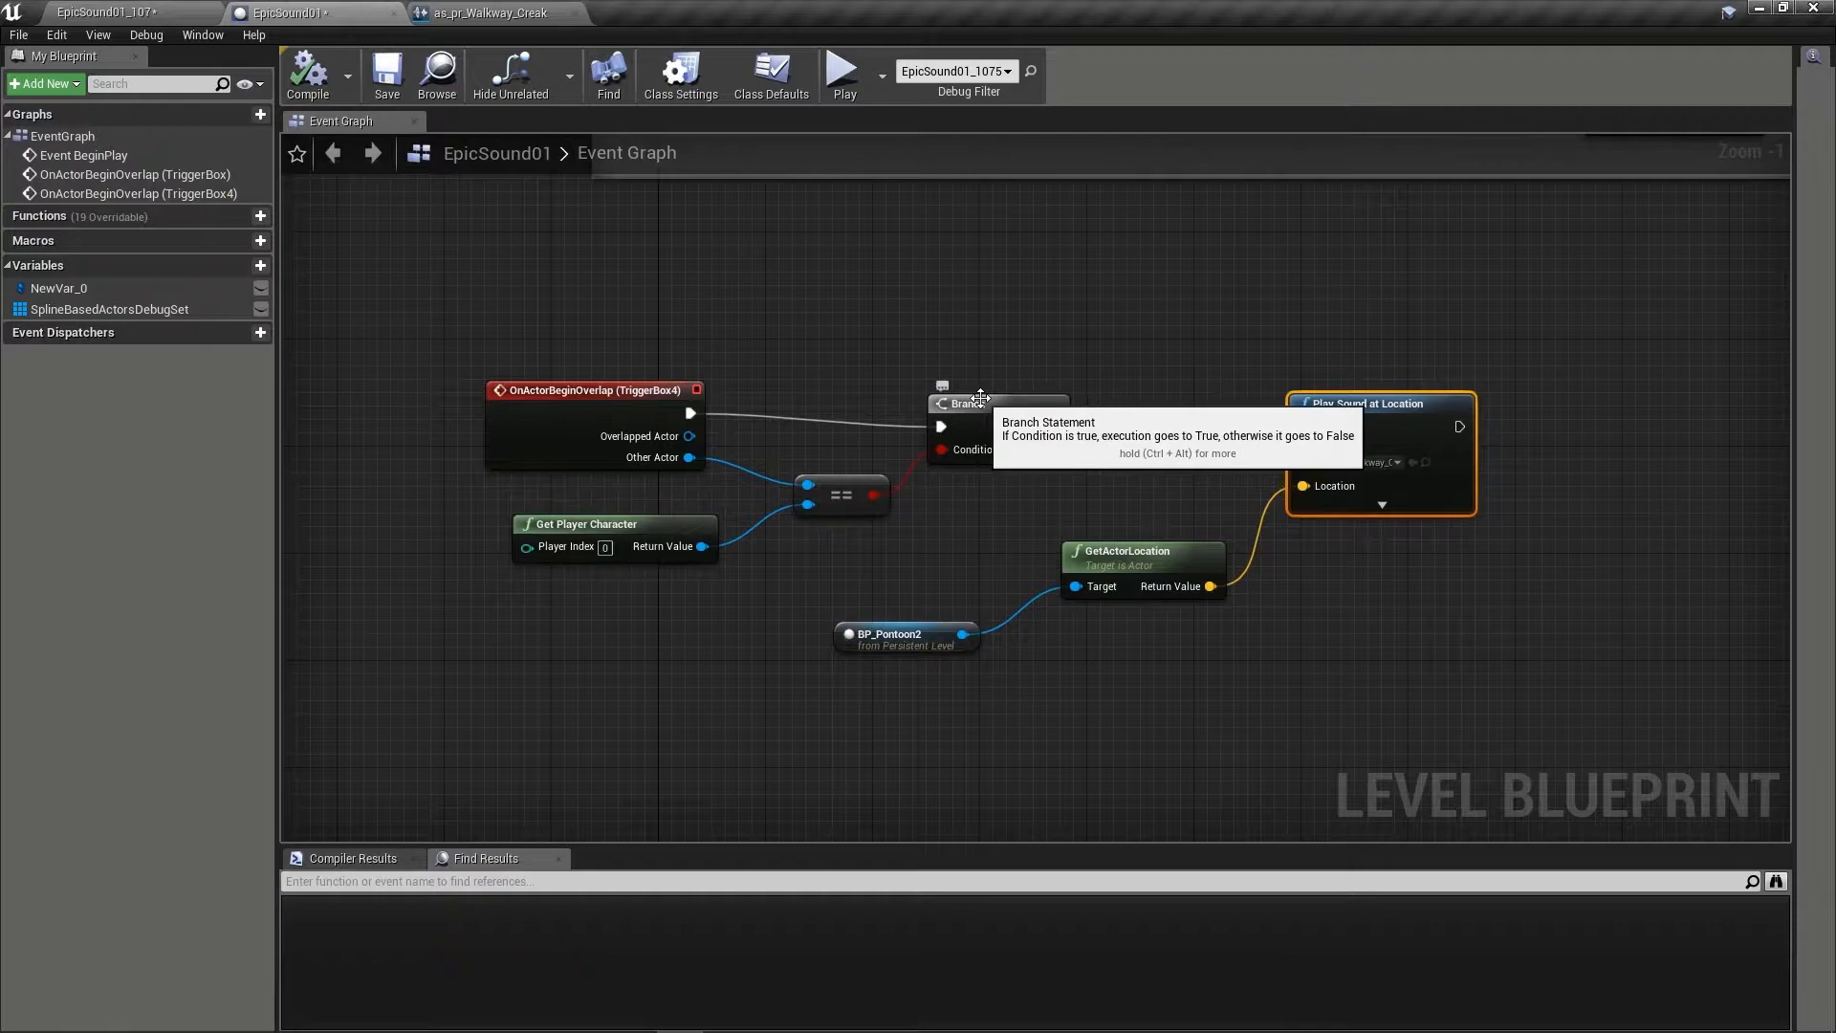
pyautogui.moveTo(1223, 325)
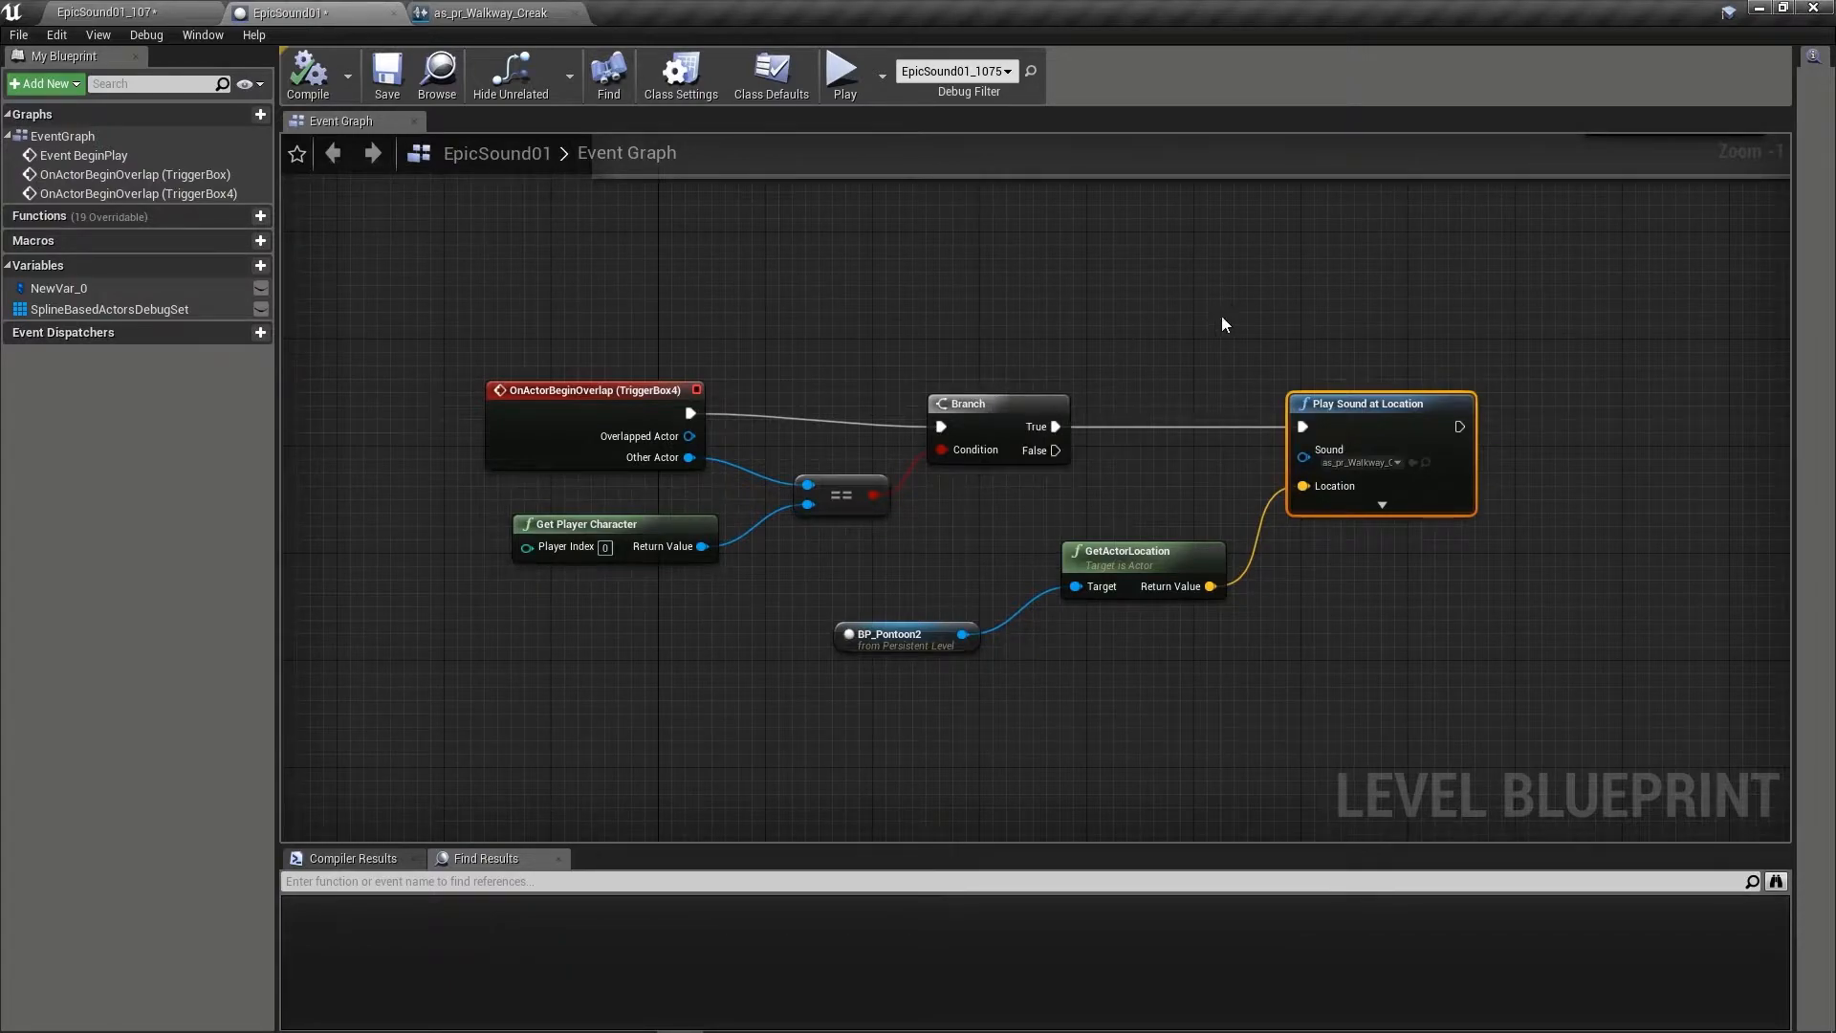
pyautogui.moveTo(461, 8)
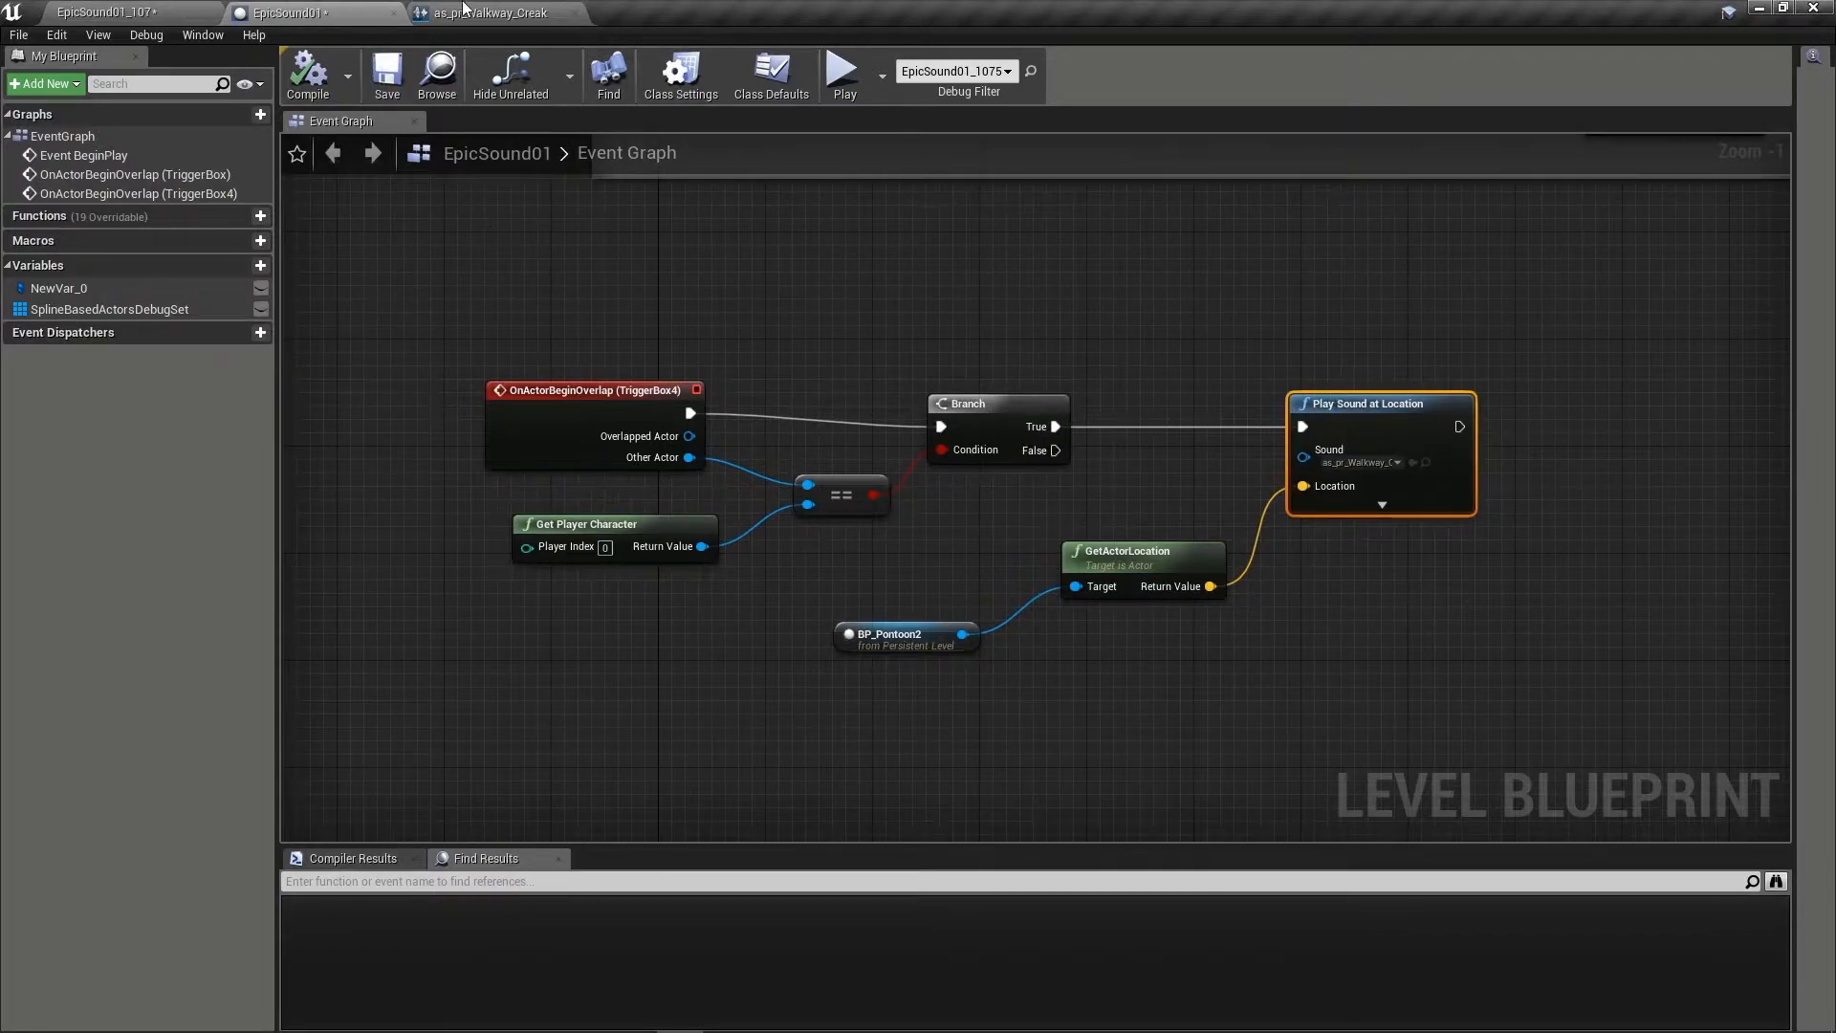
# Leave the creak cue's Random node with two empty inputs so some picks are silent.
pyautogui.click(492, 14)
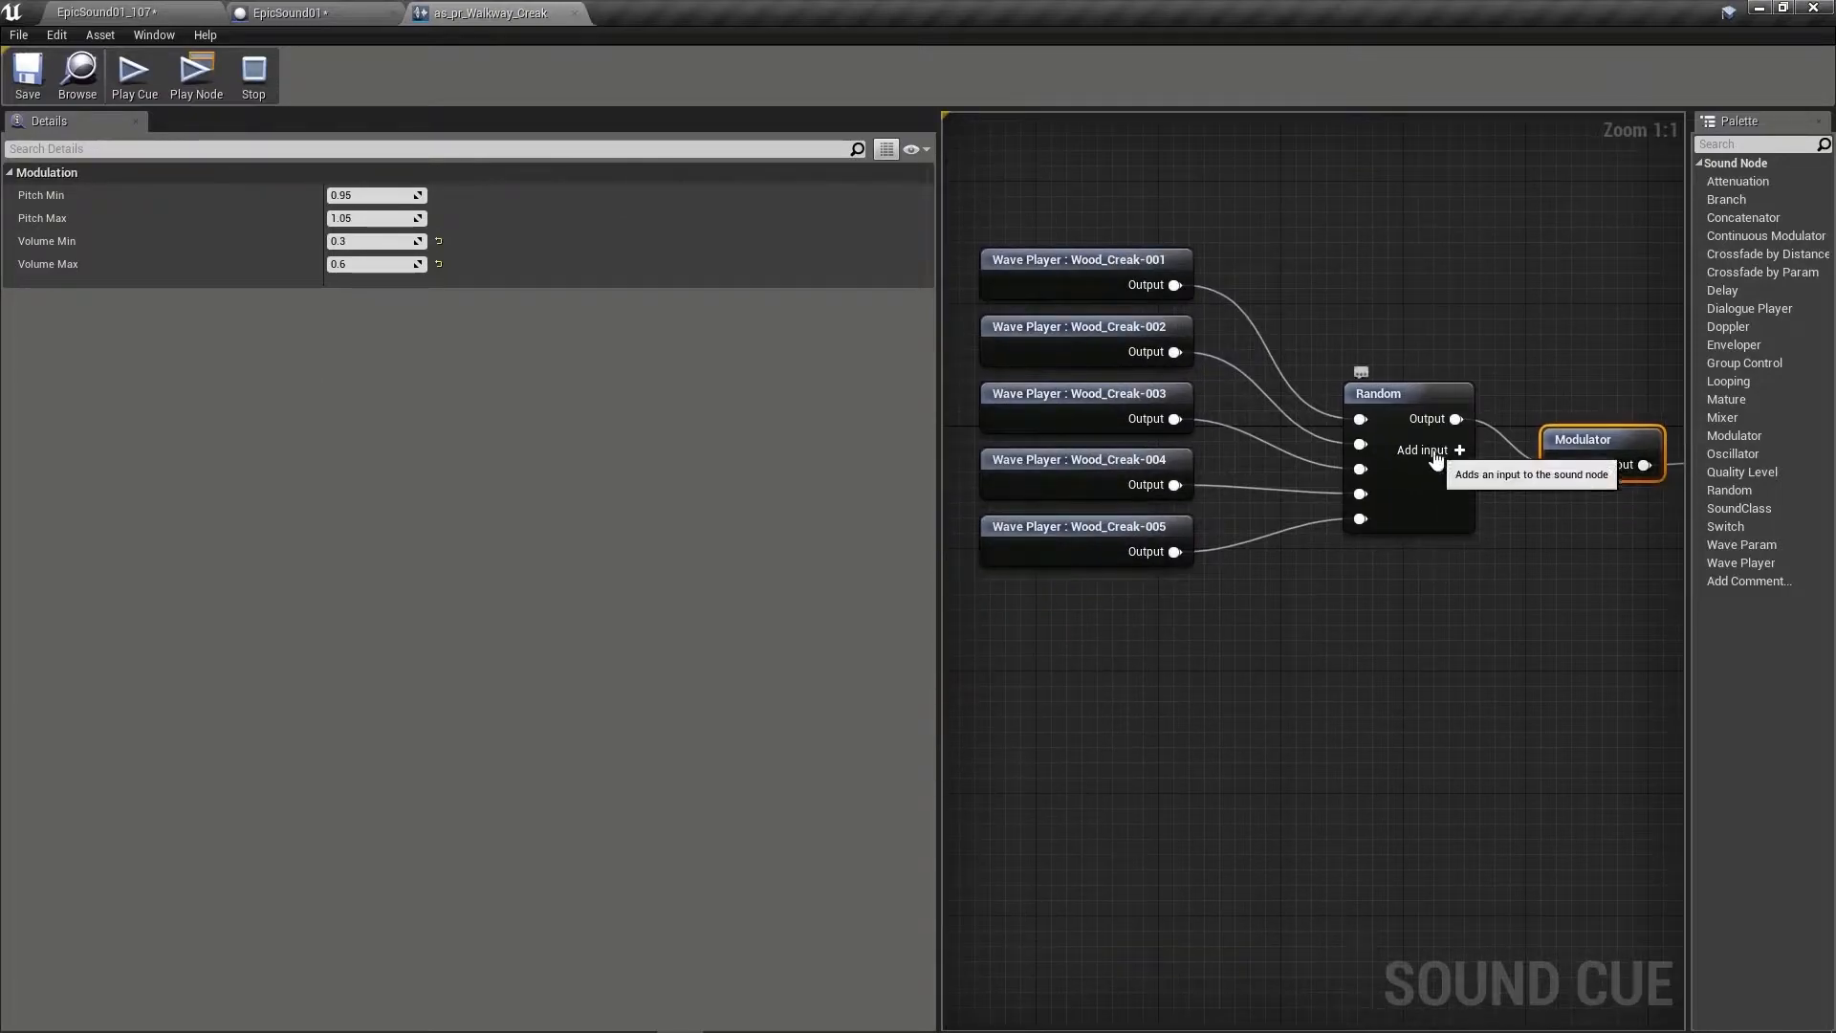
pyautogui.click(1425, 447)
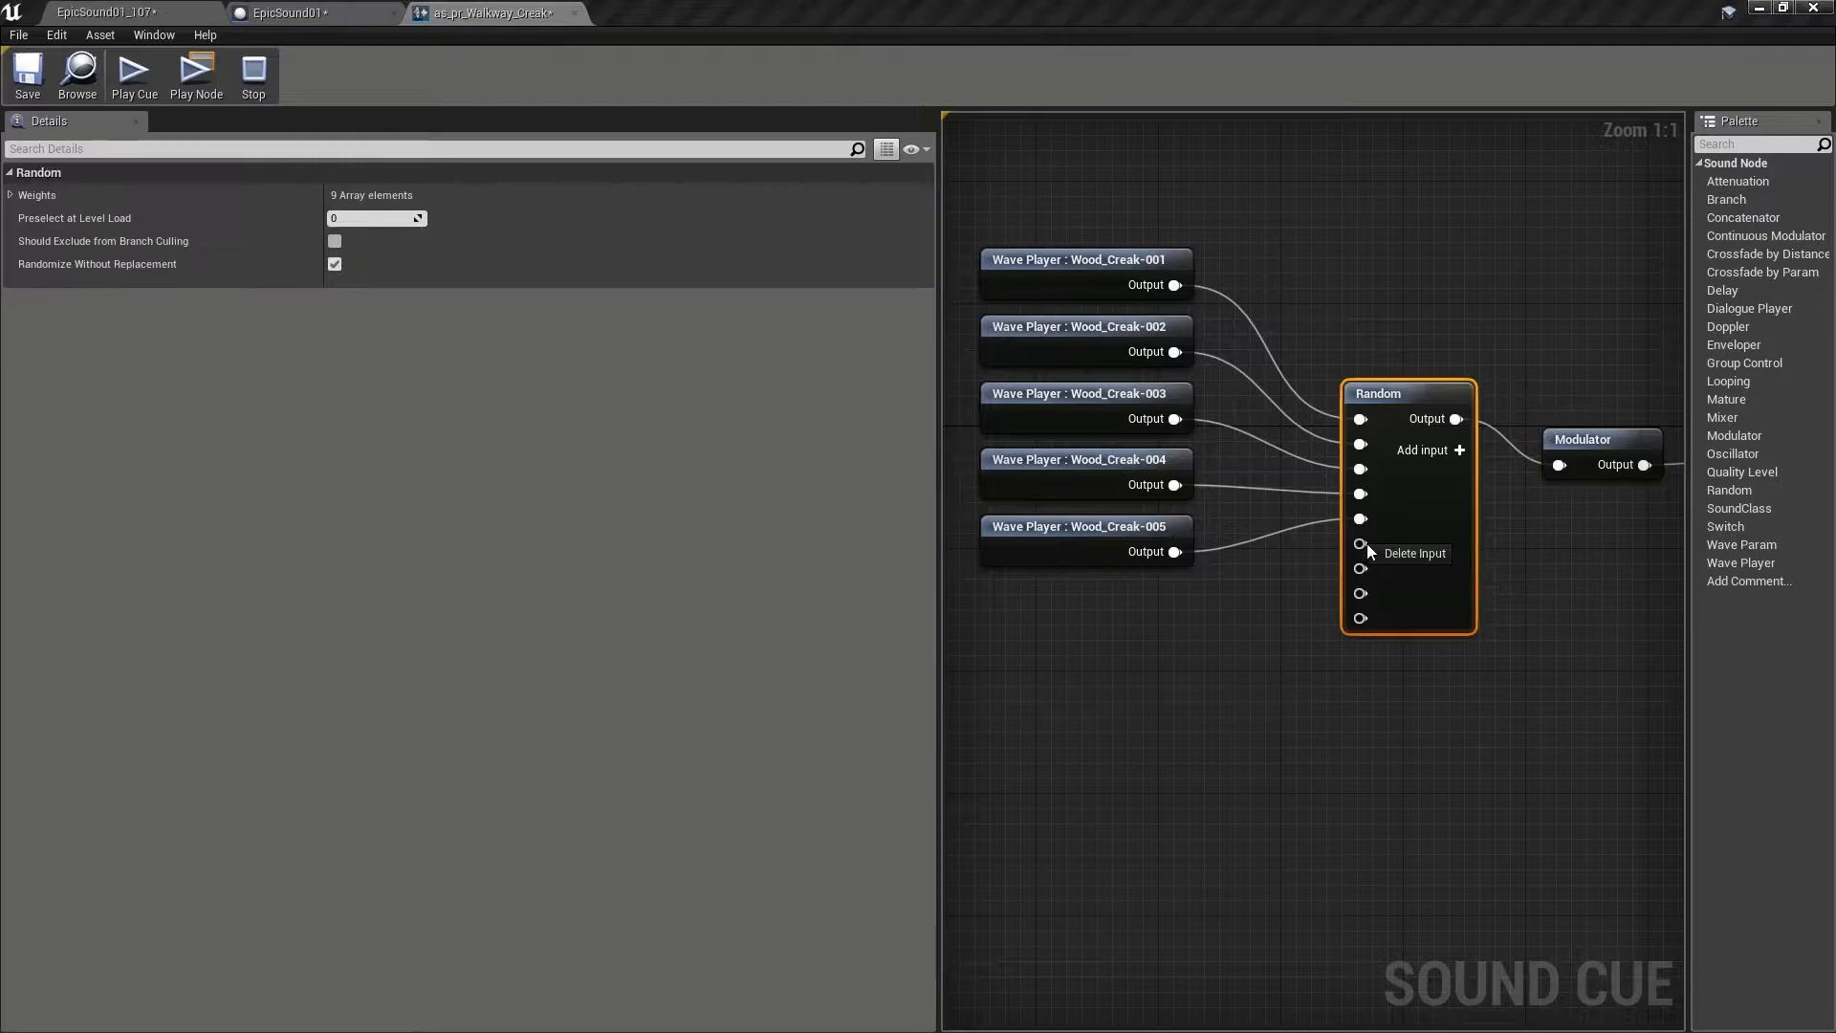
pyautogui.click(1412, 553)
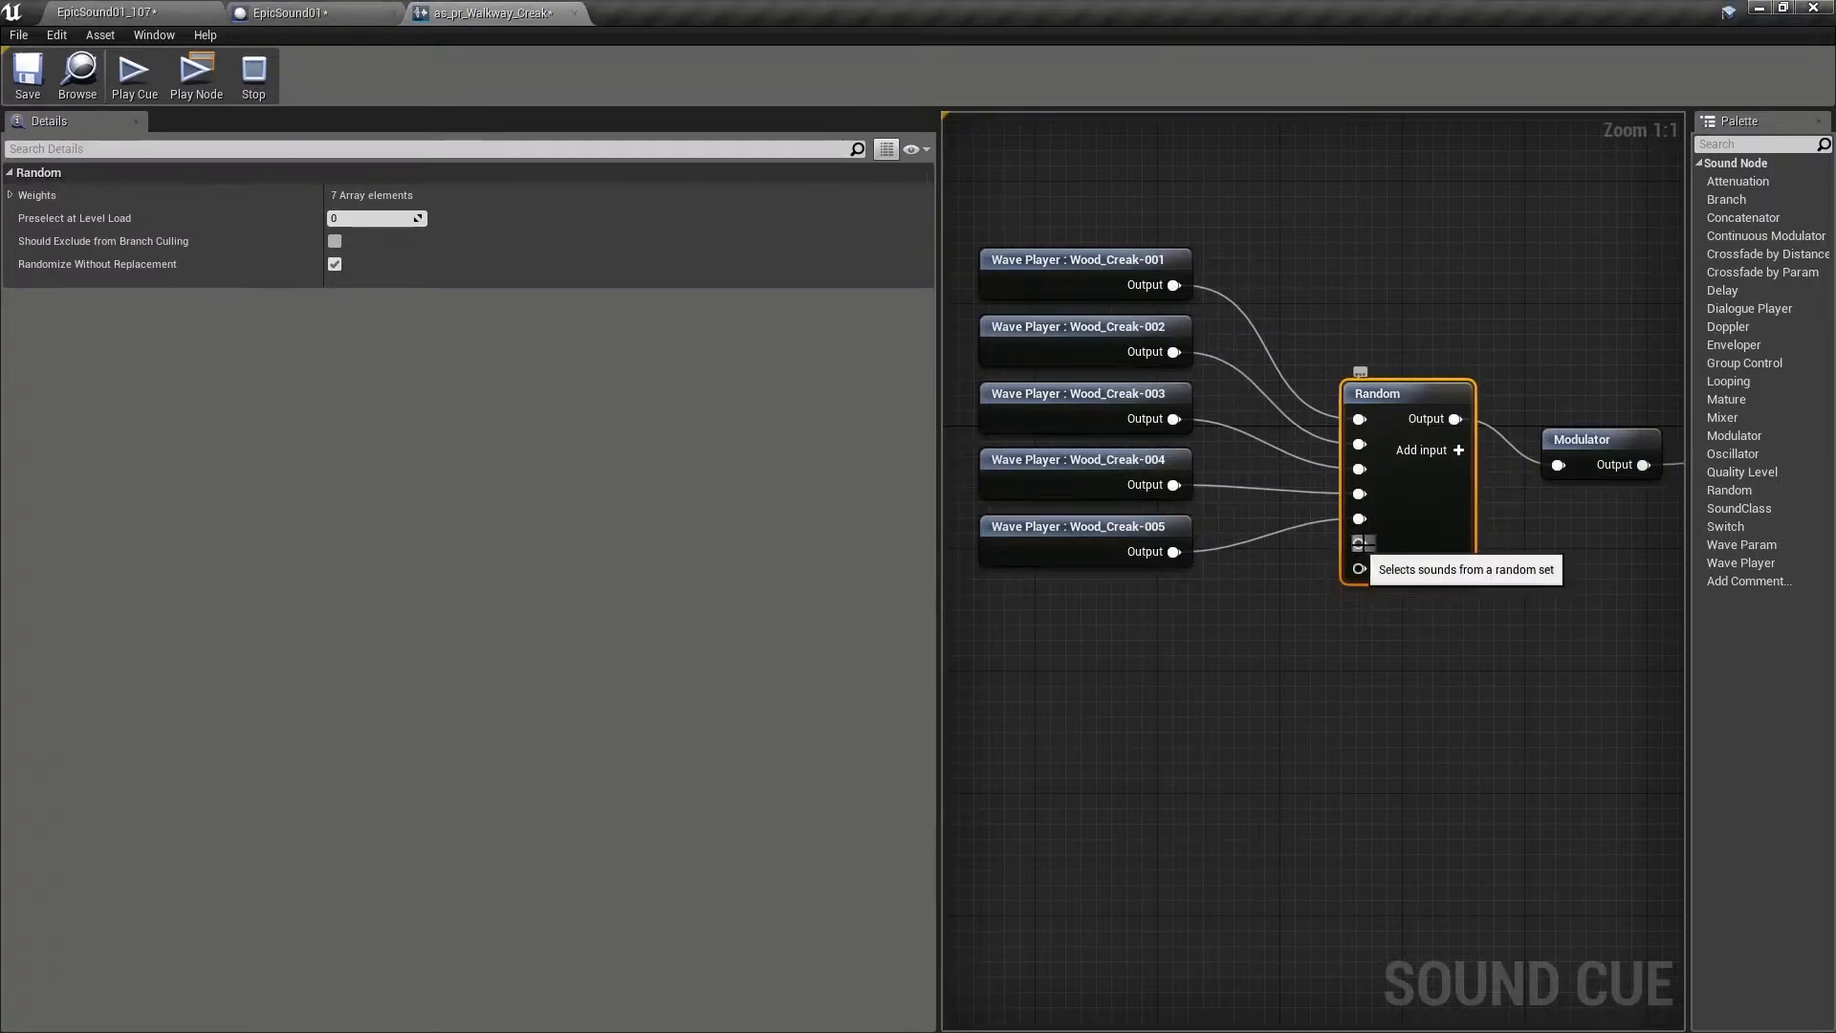
pyautogui.click(1358, 551)
pyautogui.write('doon')
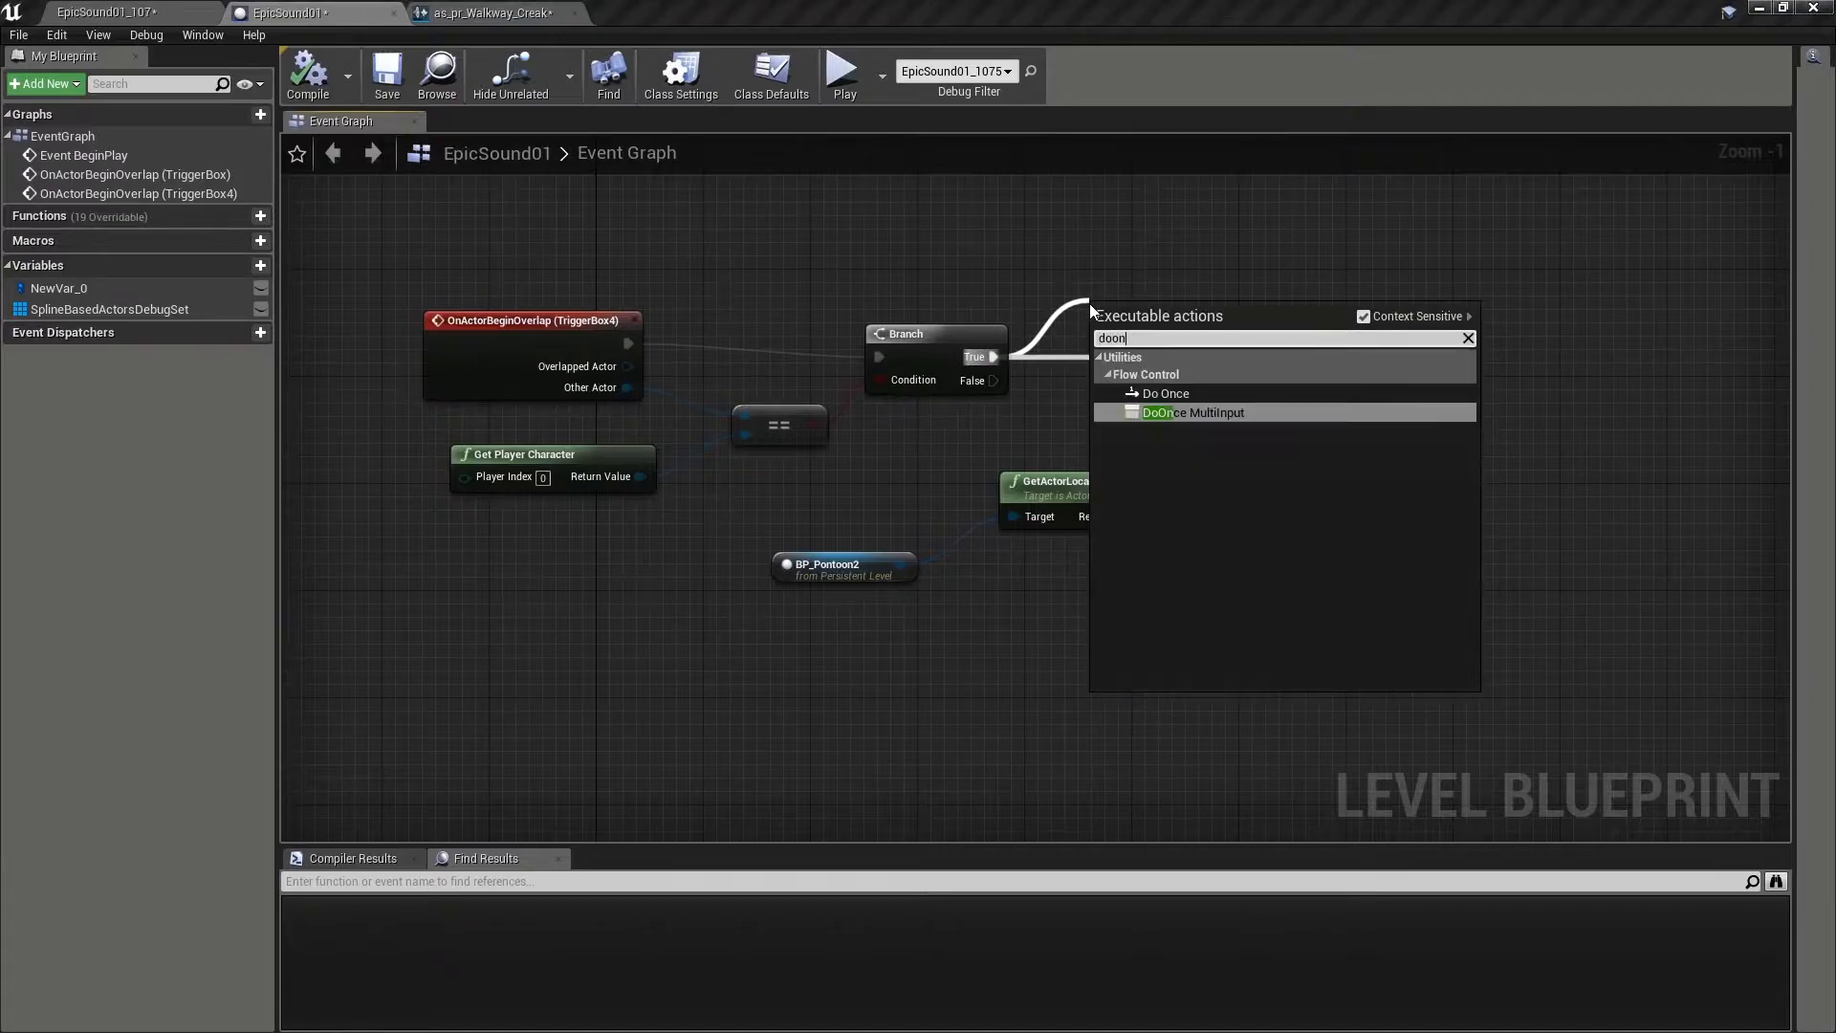
# Insert a Do Once on the Branch's true path before Play Sound at Location.
pyautogui.click(1165, 392)
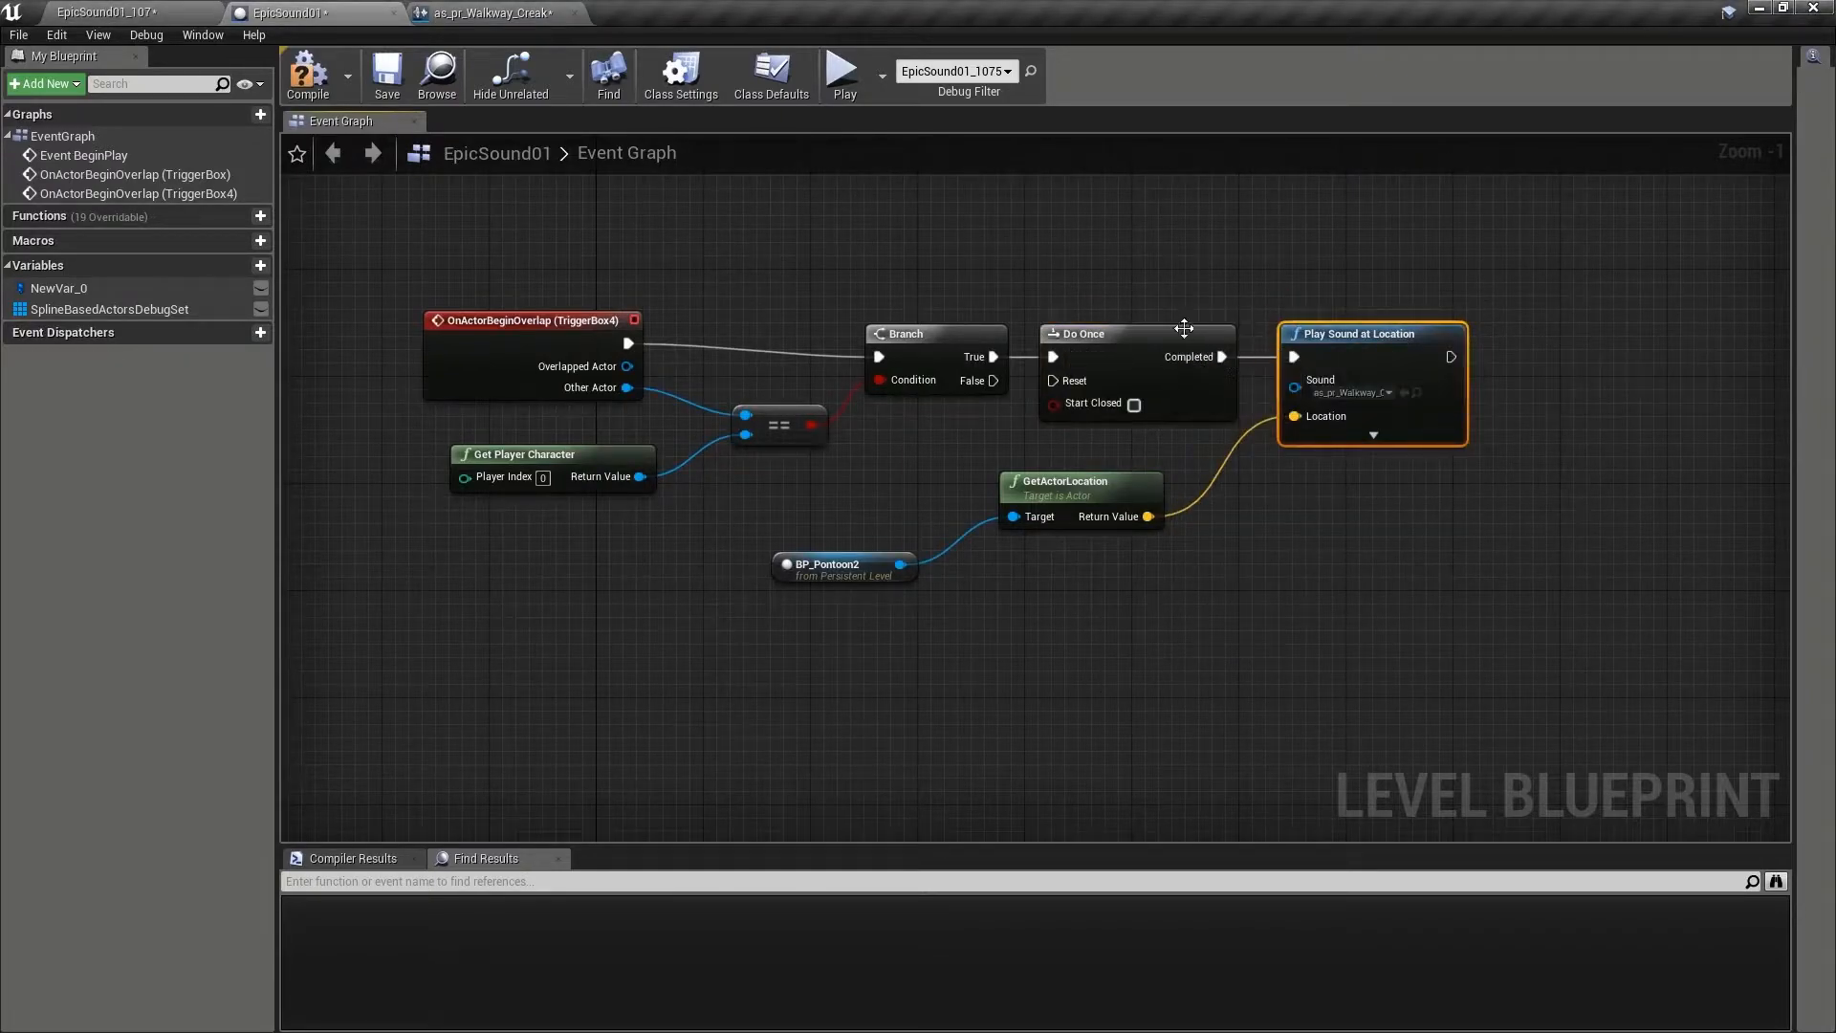
pyautogui.moveTo(999, 364)
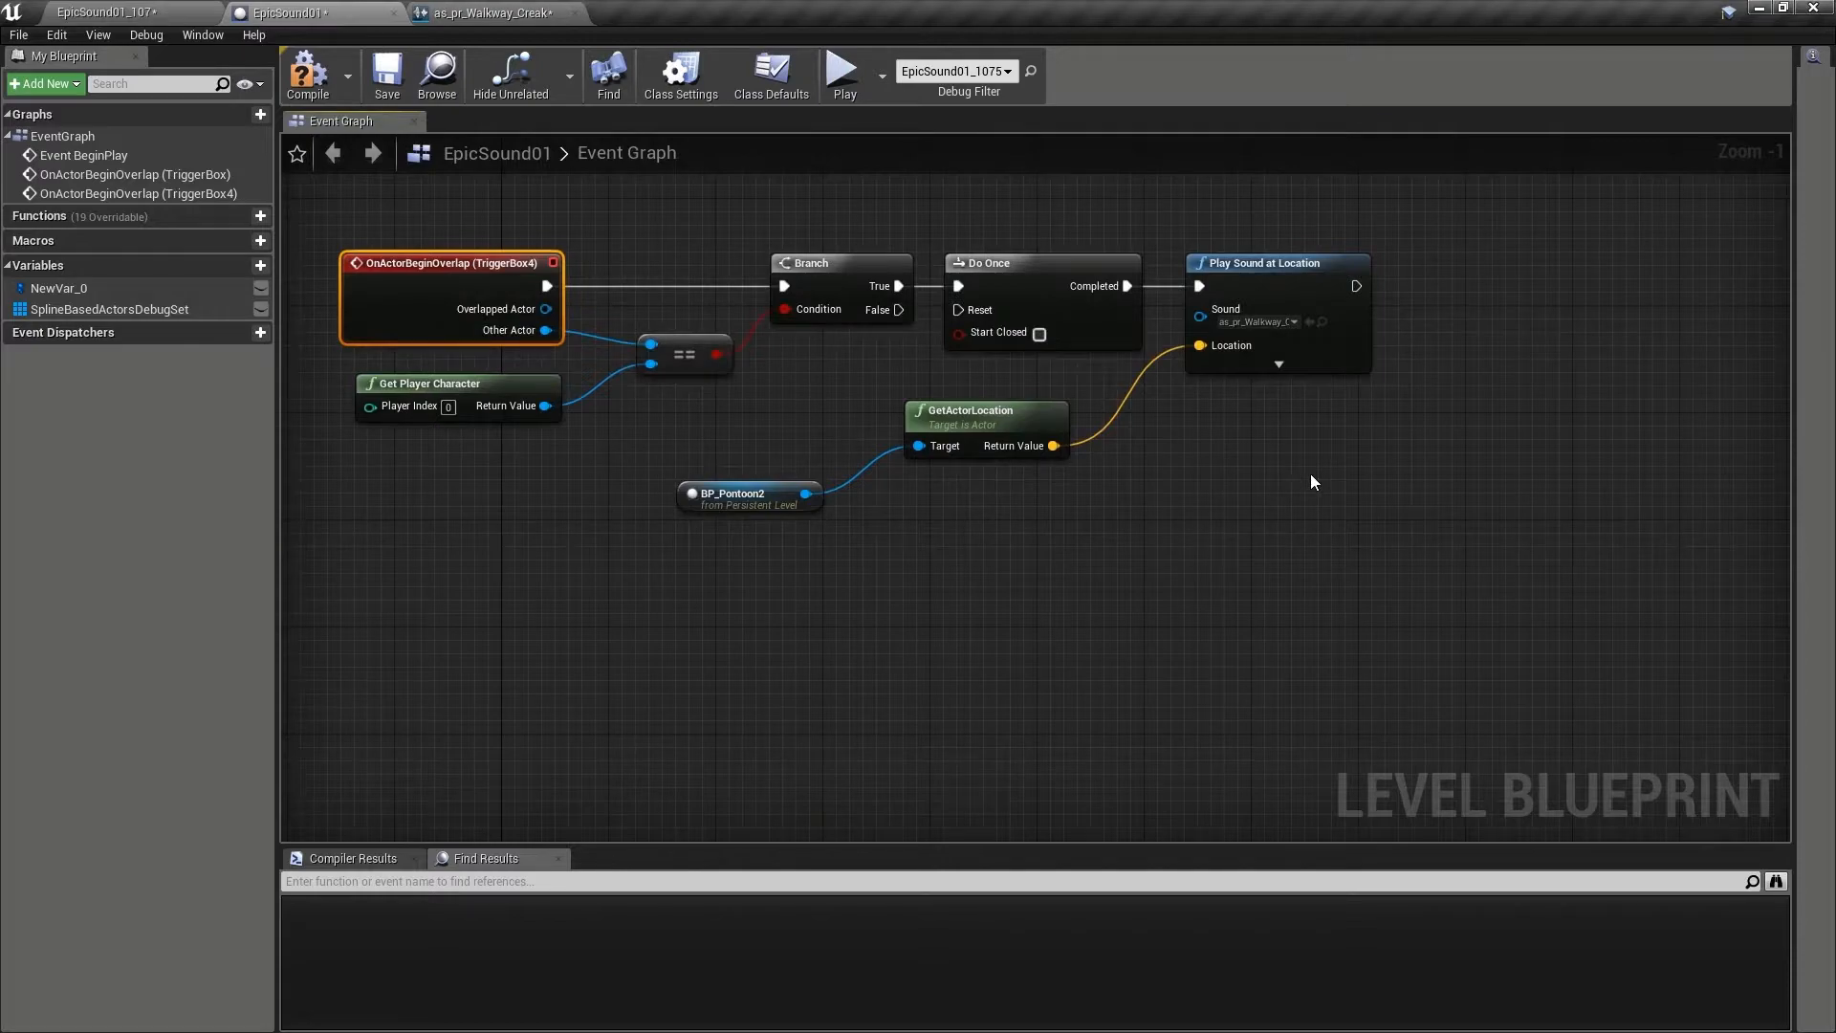
pyautogui.moveTo(1288, 404)
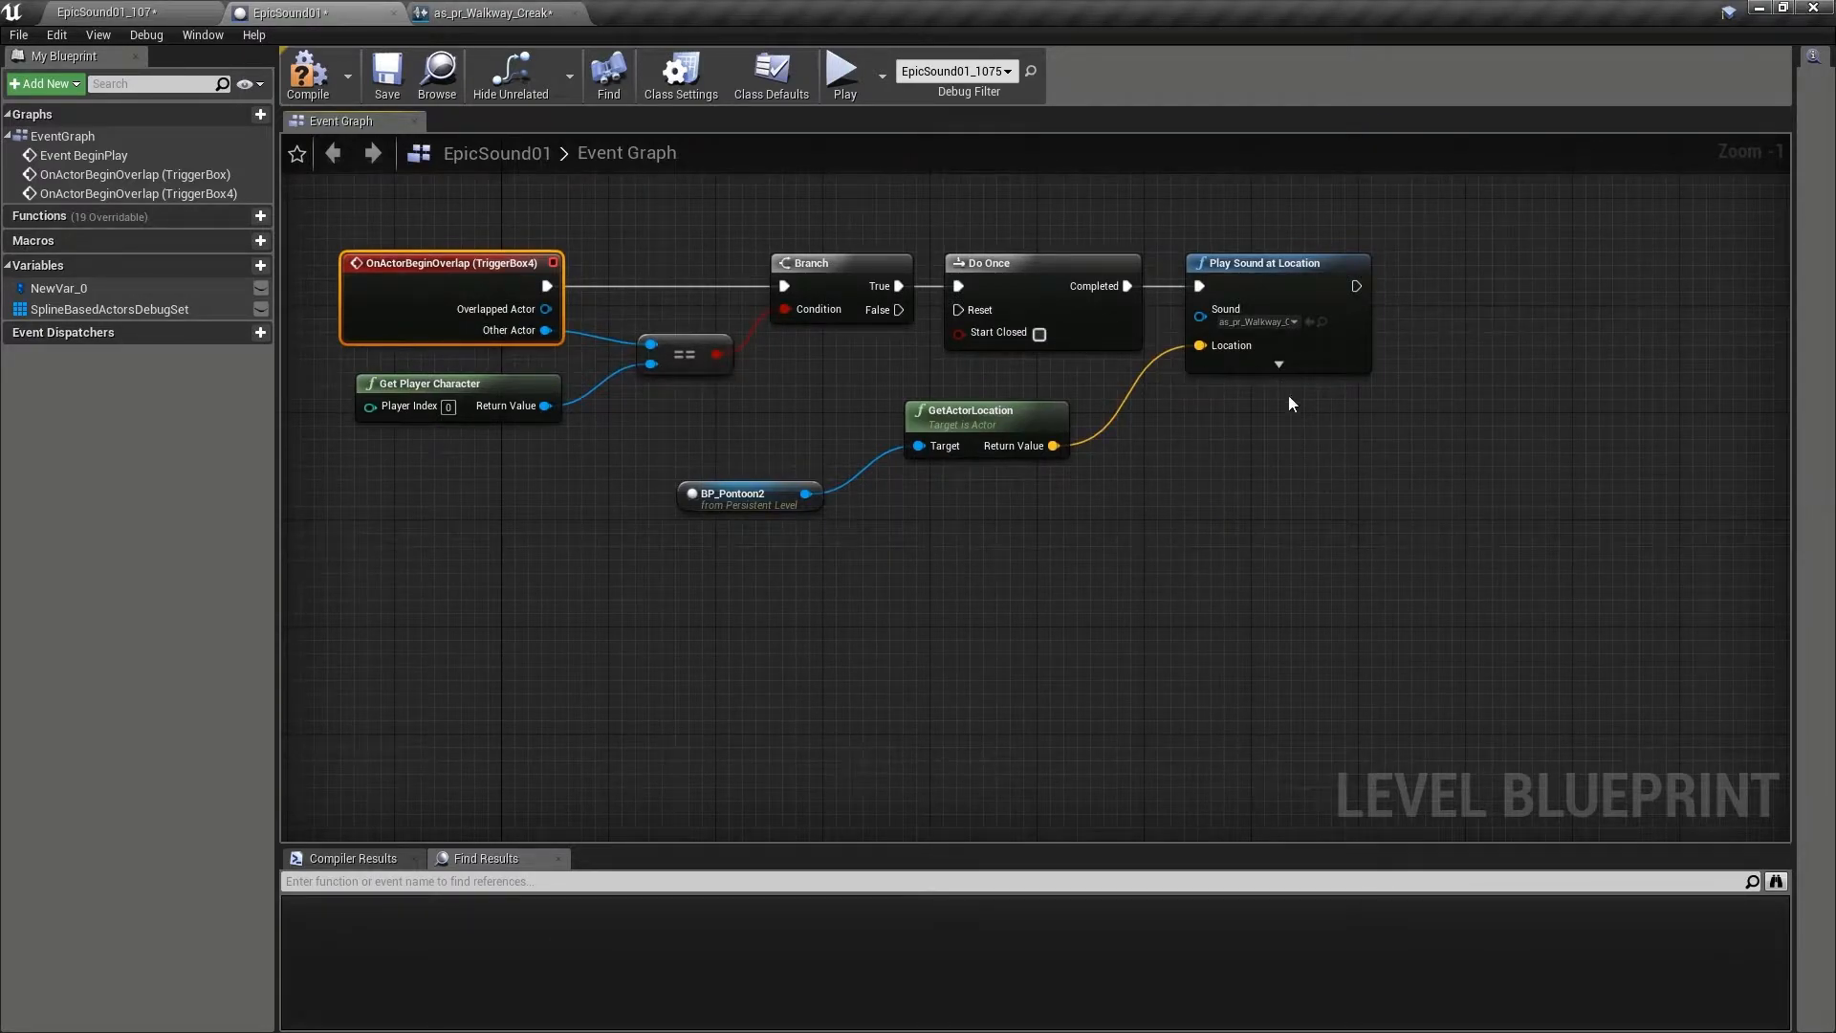
pyautogui.moveTo(1270, 283)
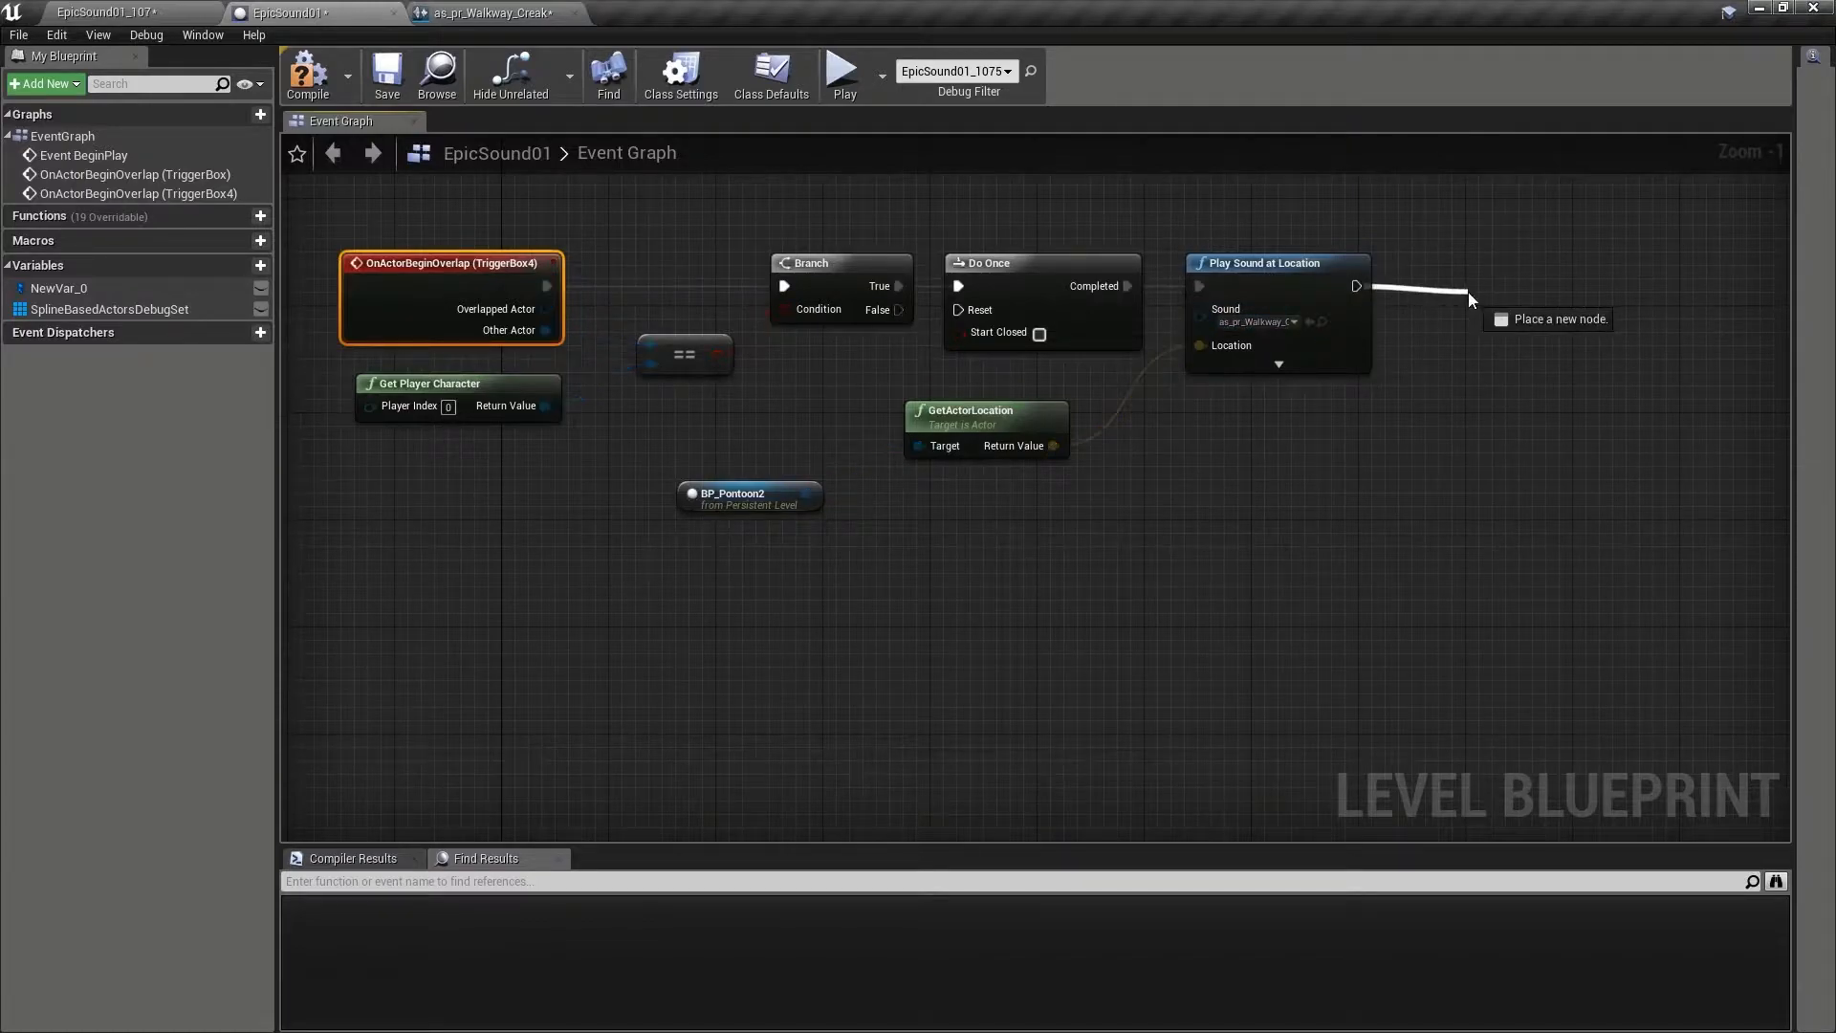
pyautogui.click(1547, 319)
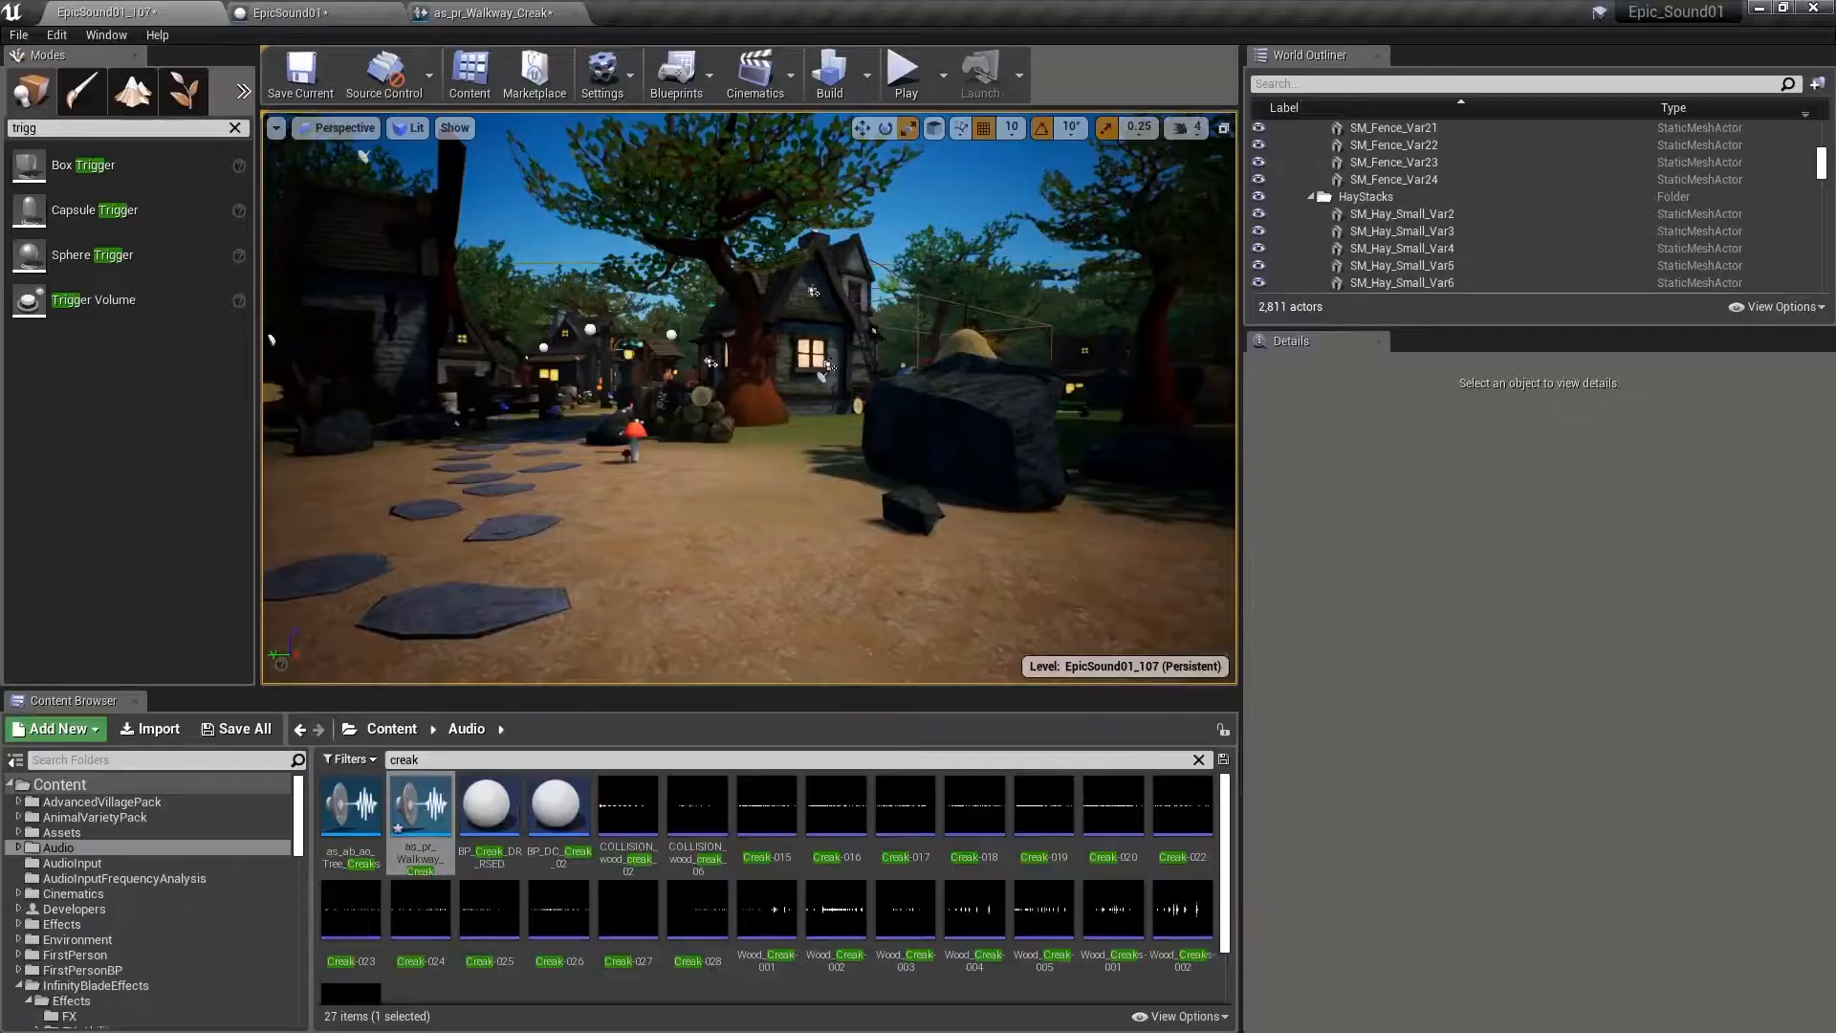
# Add a 6-second Delay after the sound that resets the Do Once.
pyautogui.click(901, 75)
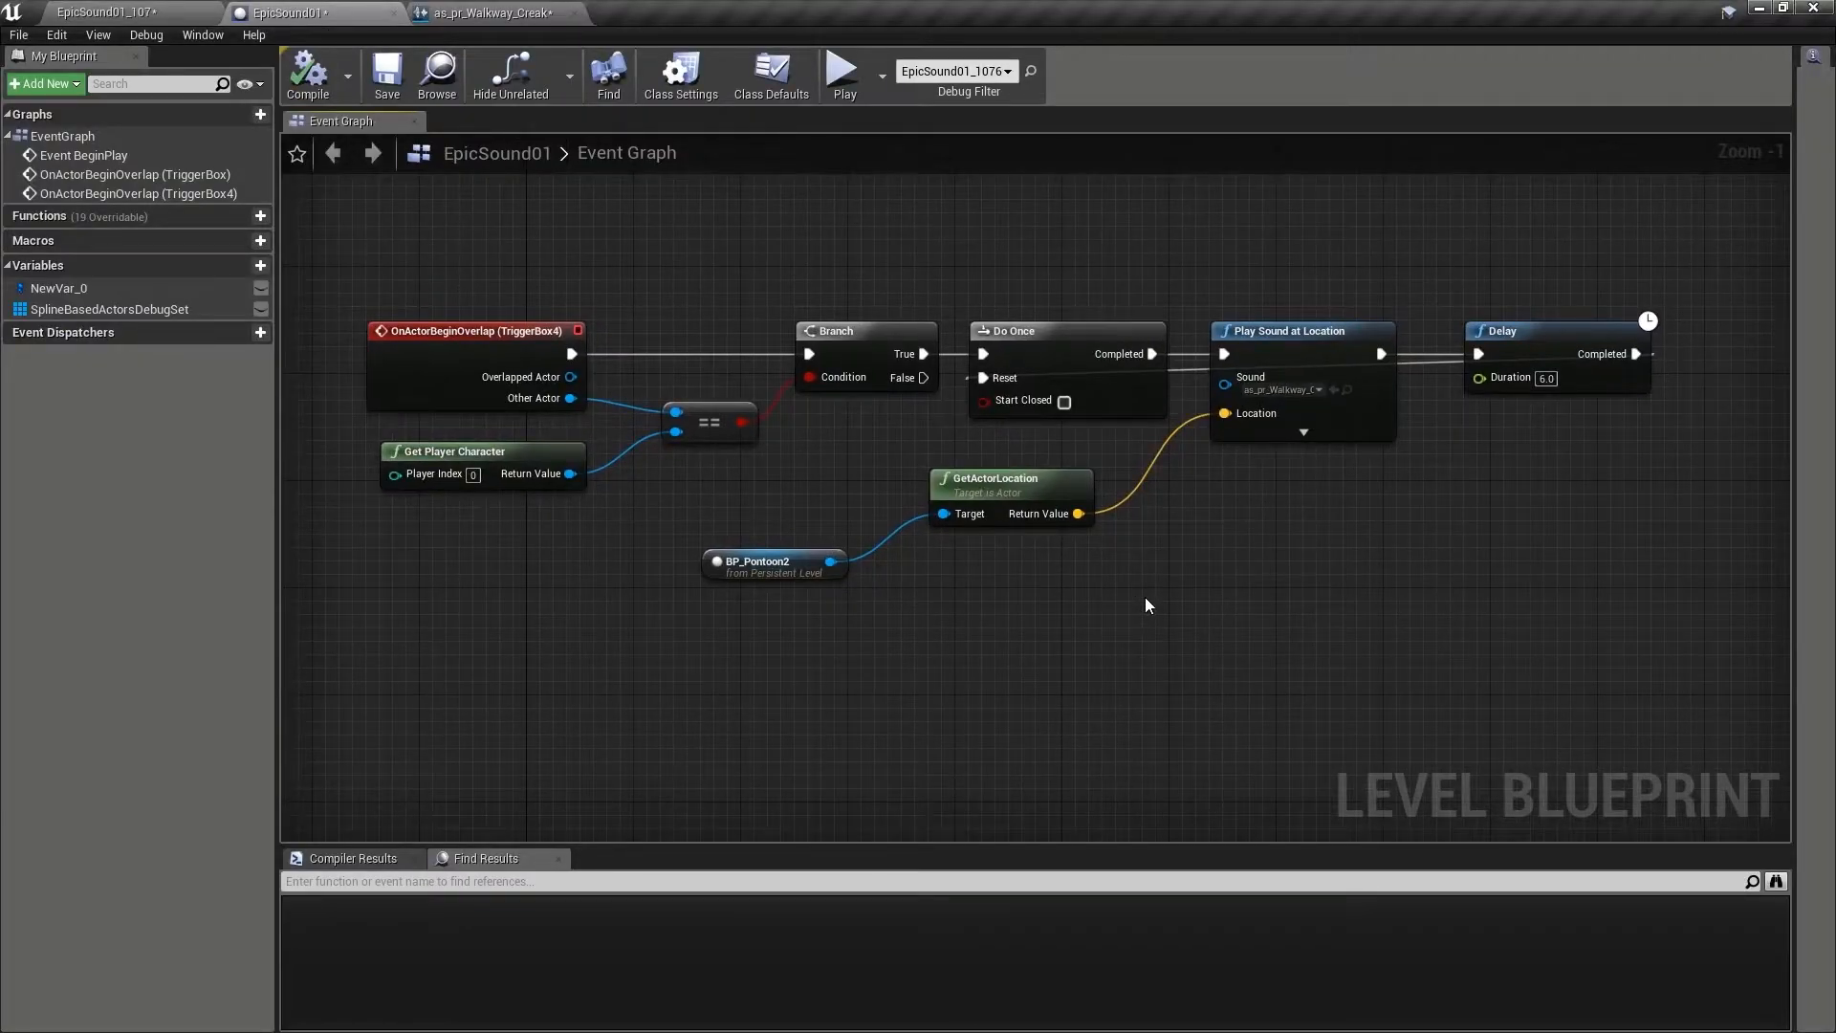
# Flip between the level viewport and the blueprint graph to review the creak setup.
pyautogui.click(116, 12)
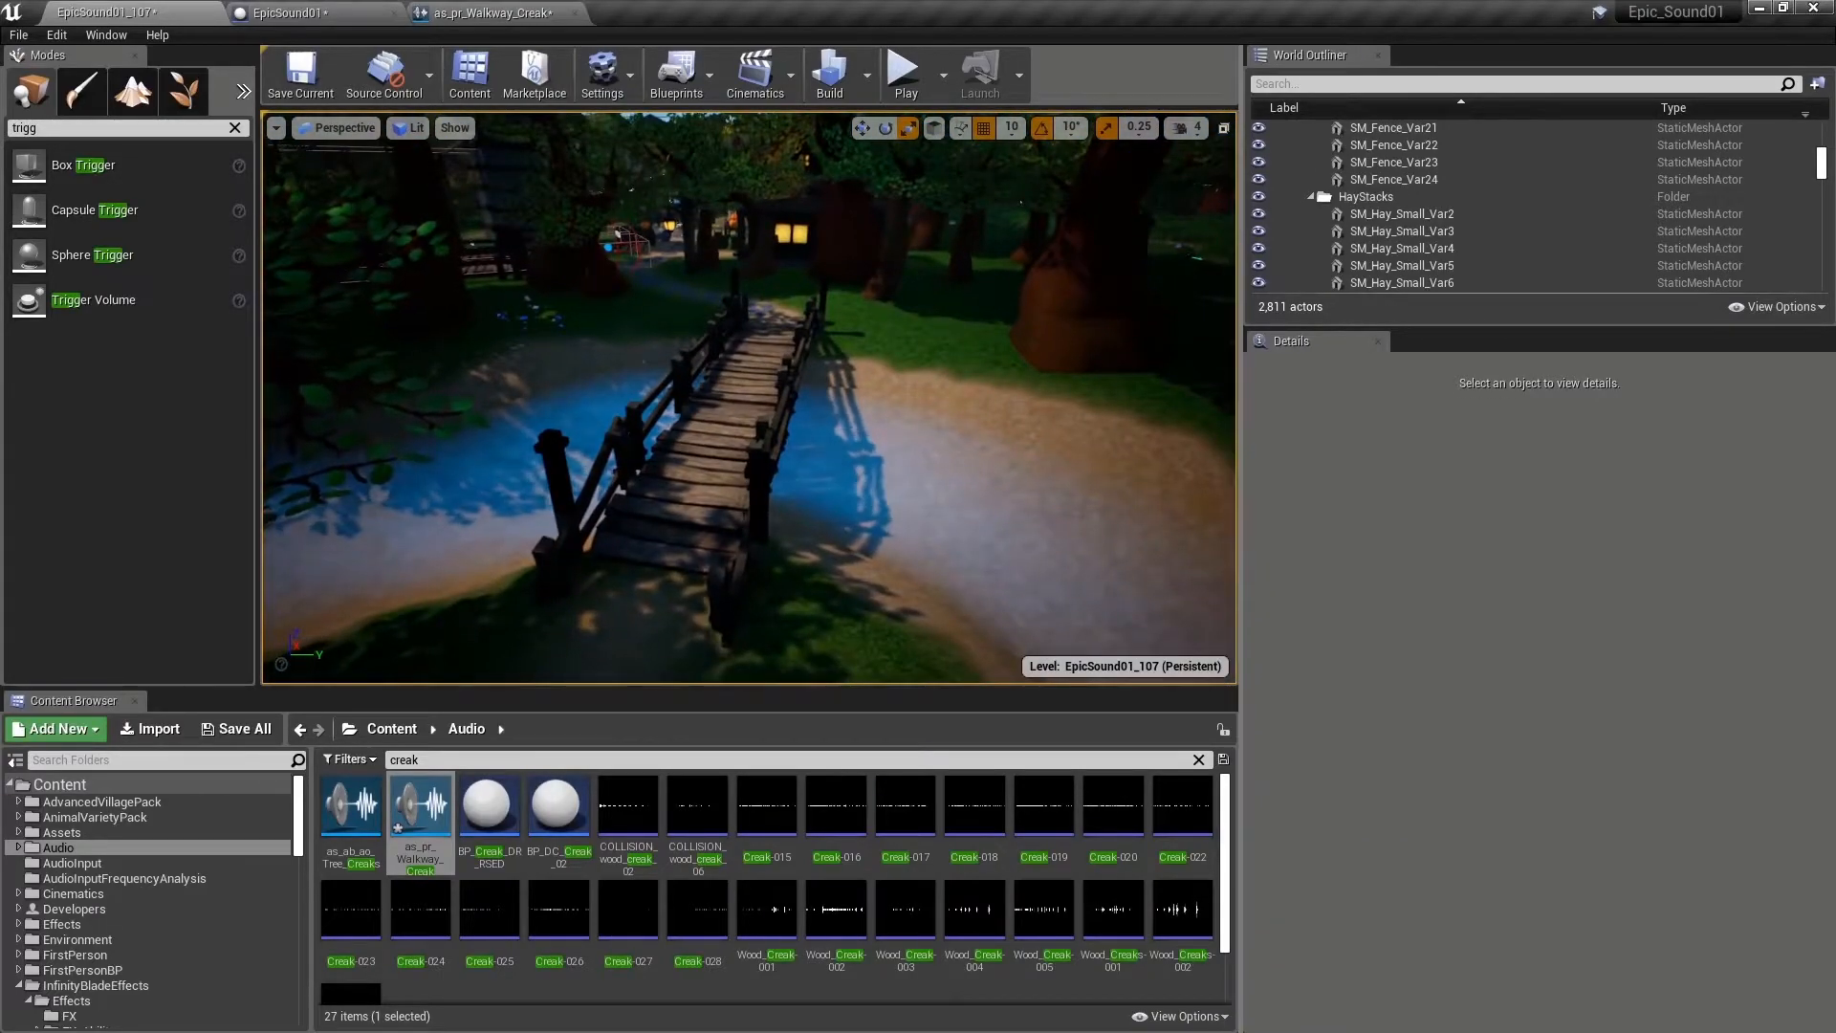
pyautogui.moveTo(287, 14)
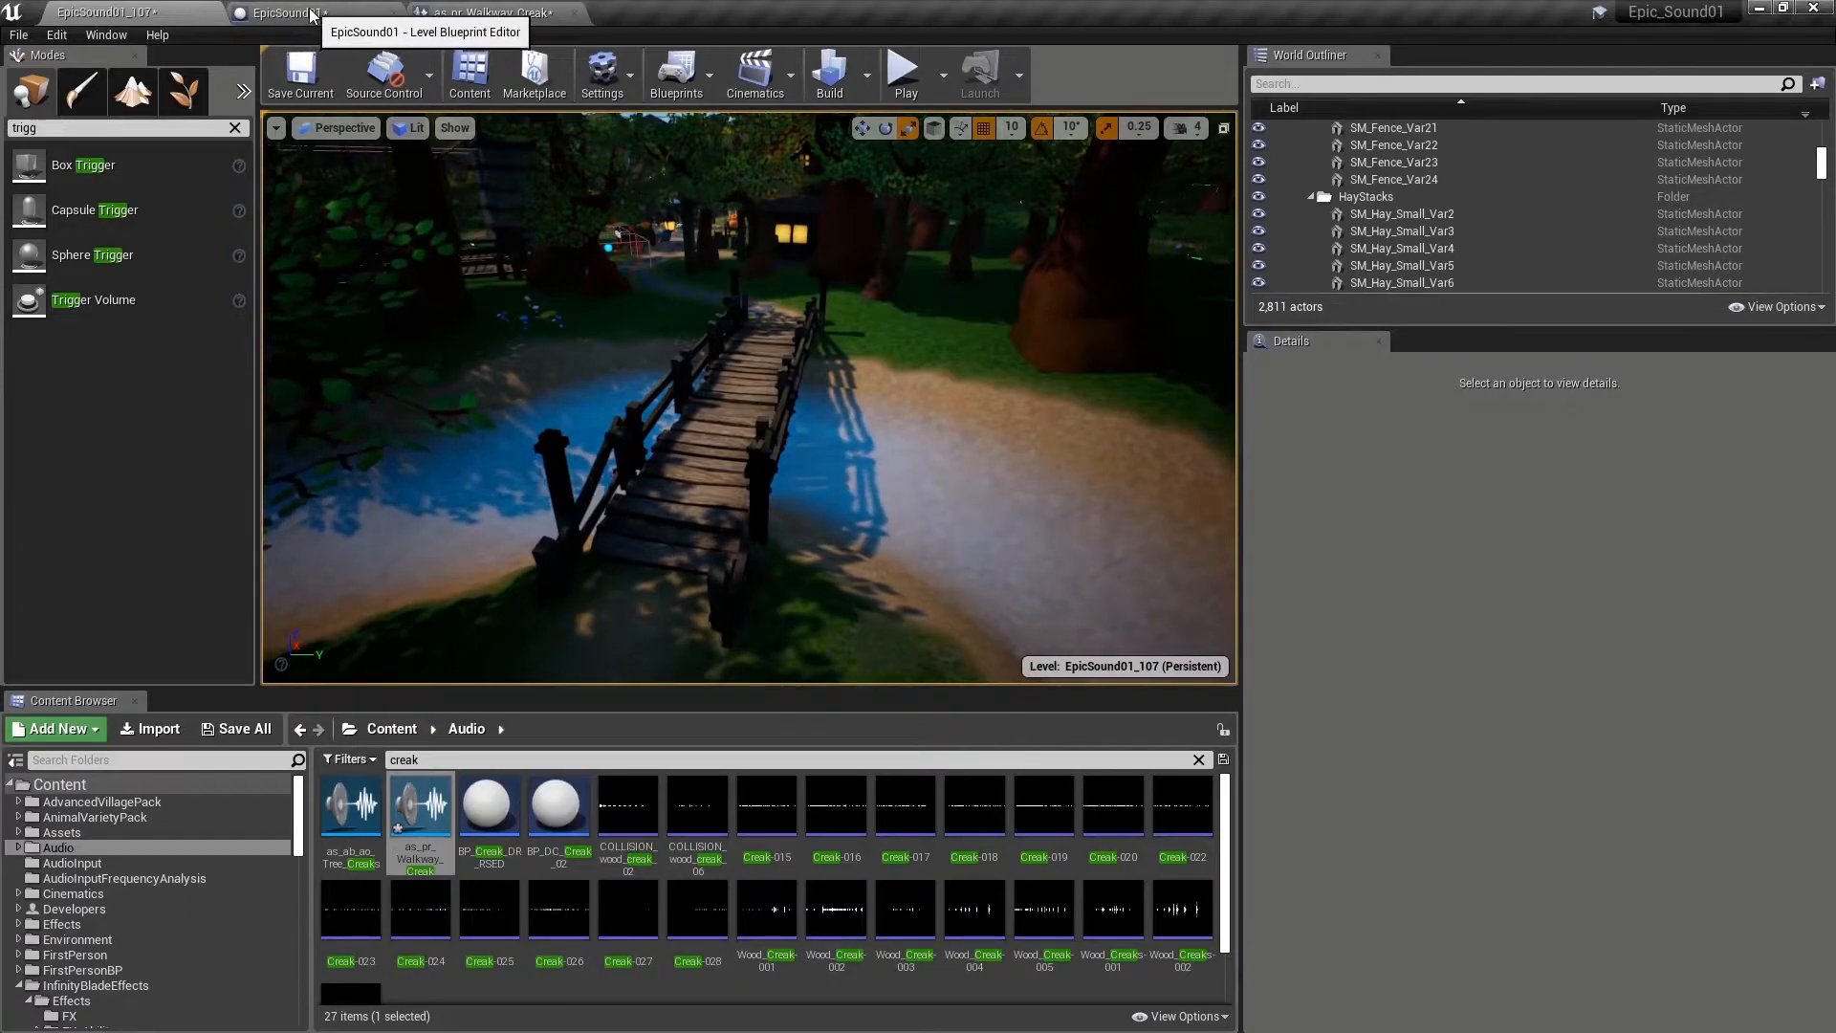
pyautogui.click(105, 12)
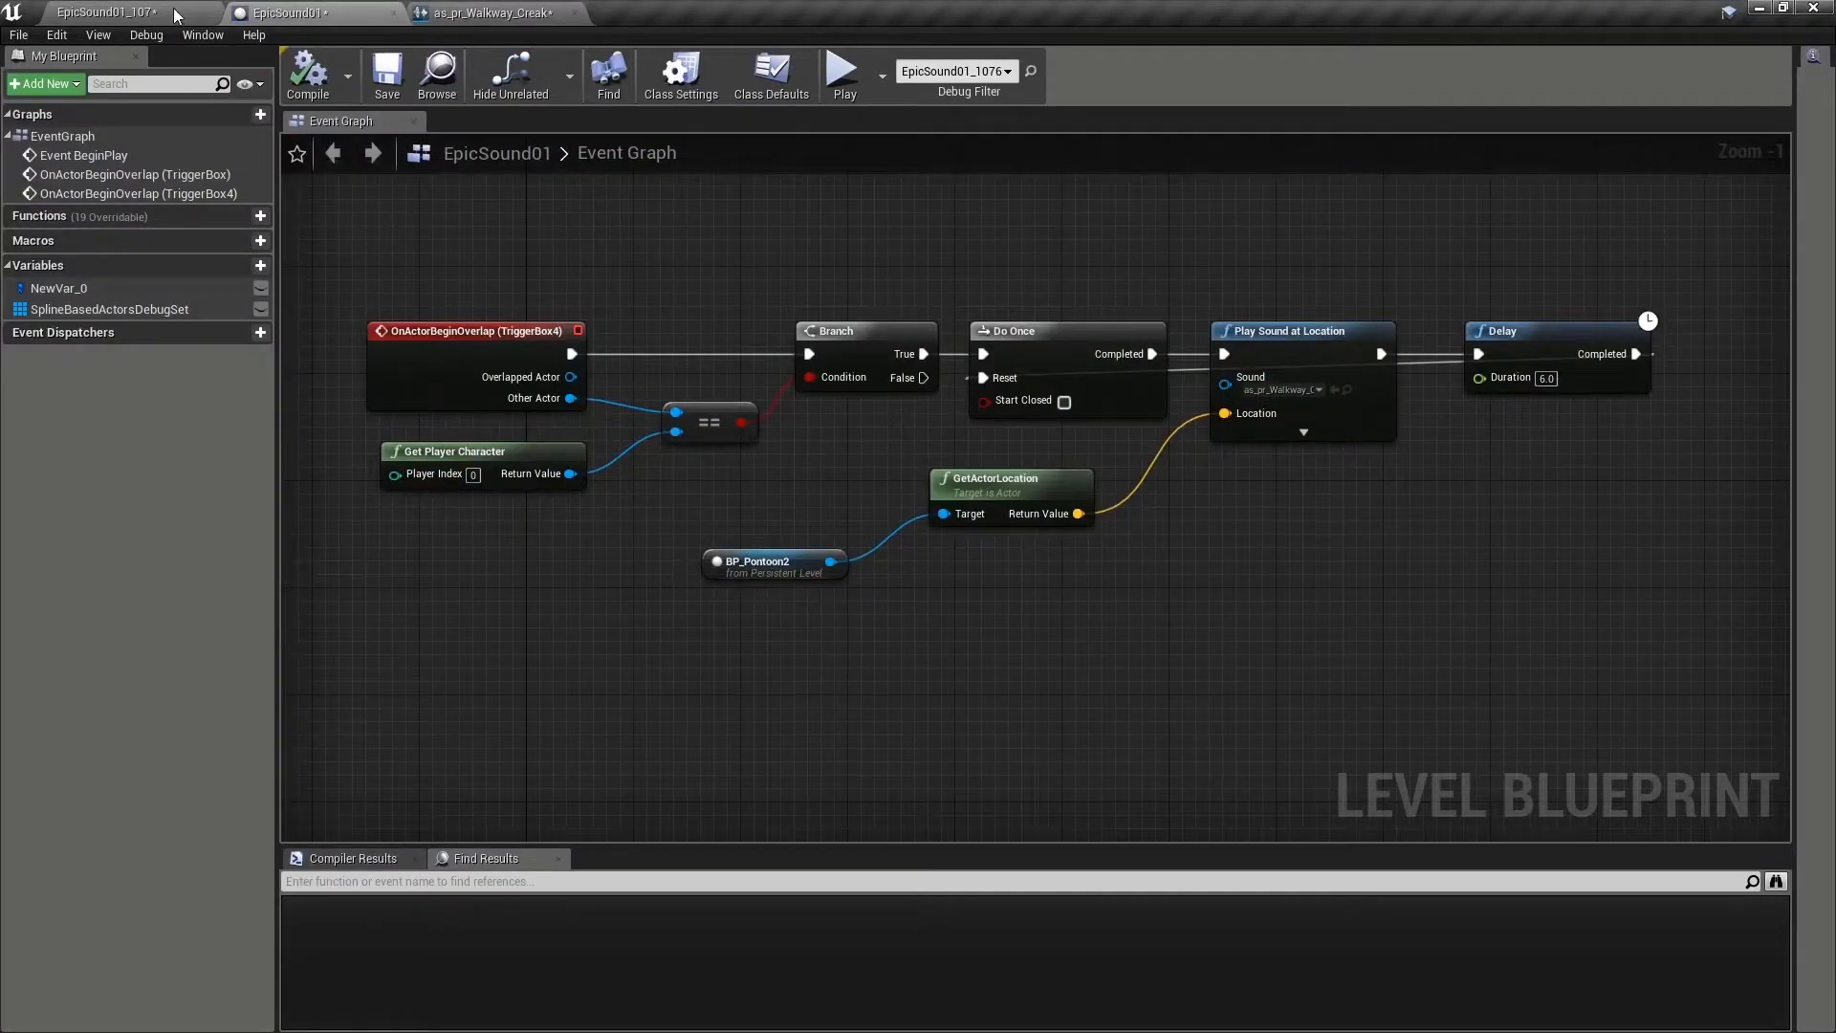
pyautogui.click(287, 13)
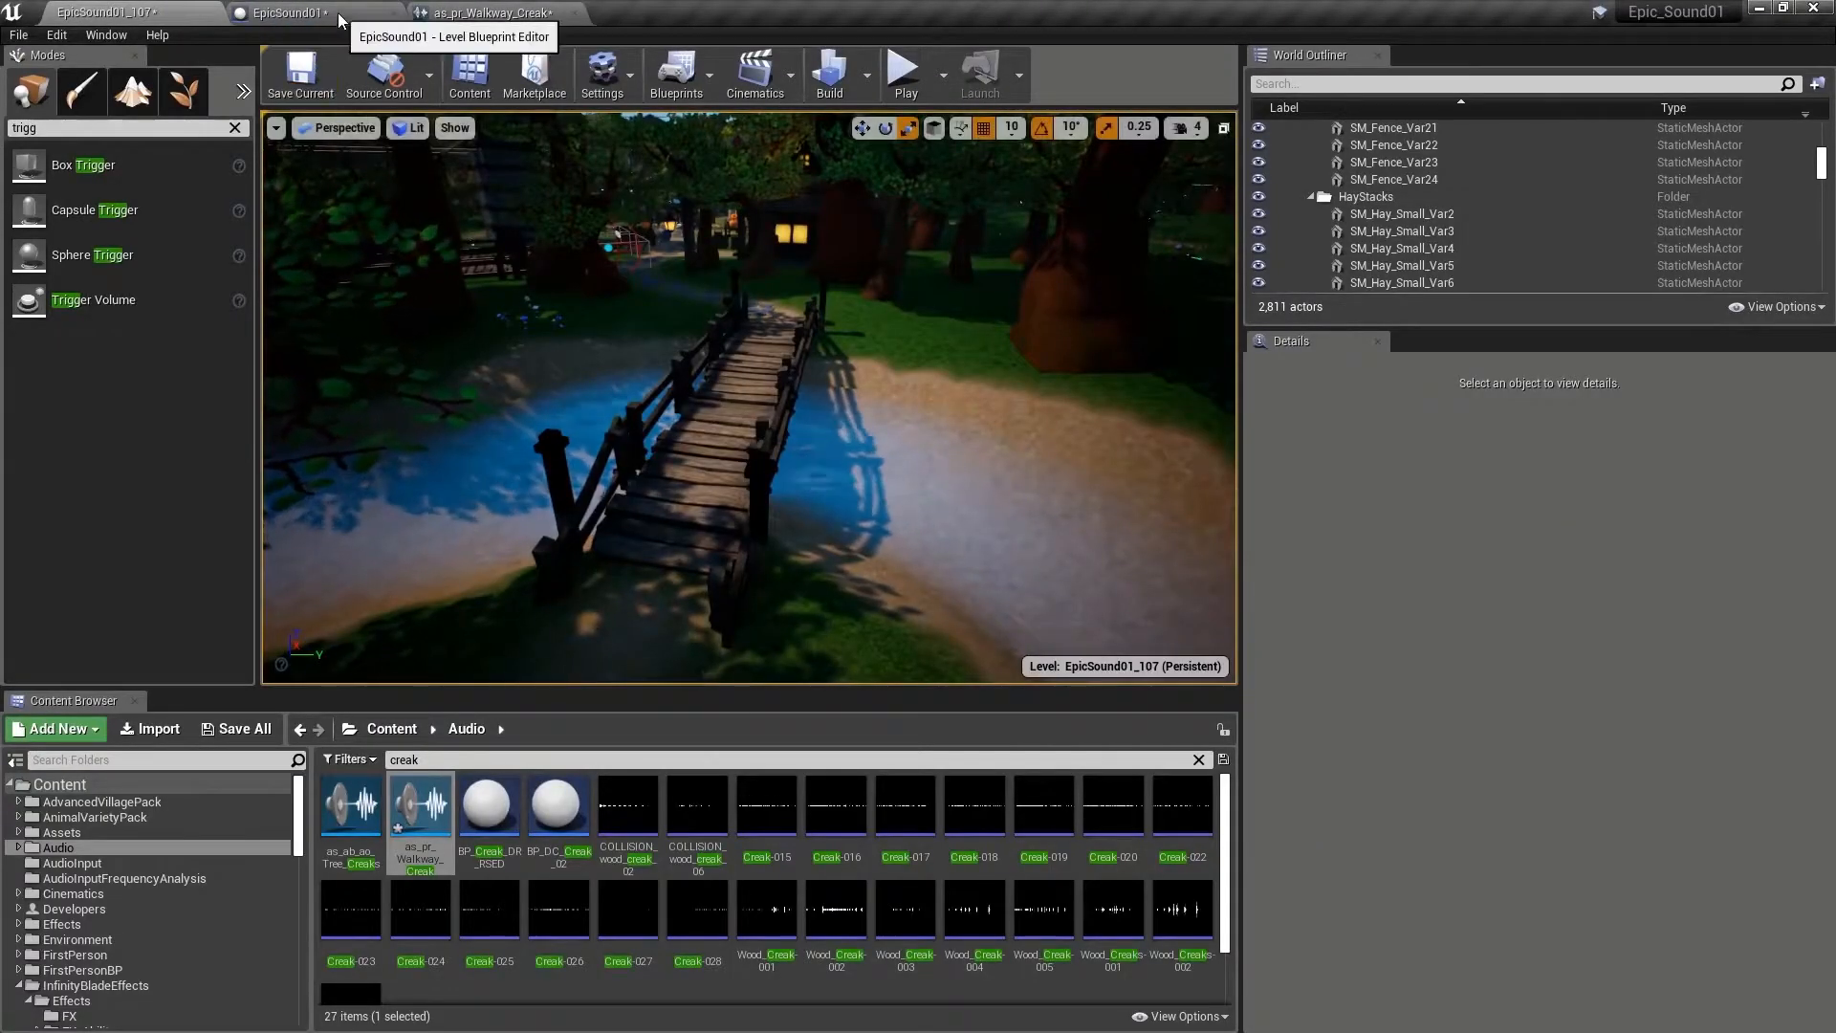
pyautogui.click(285, 11)
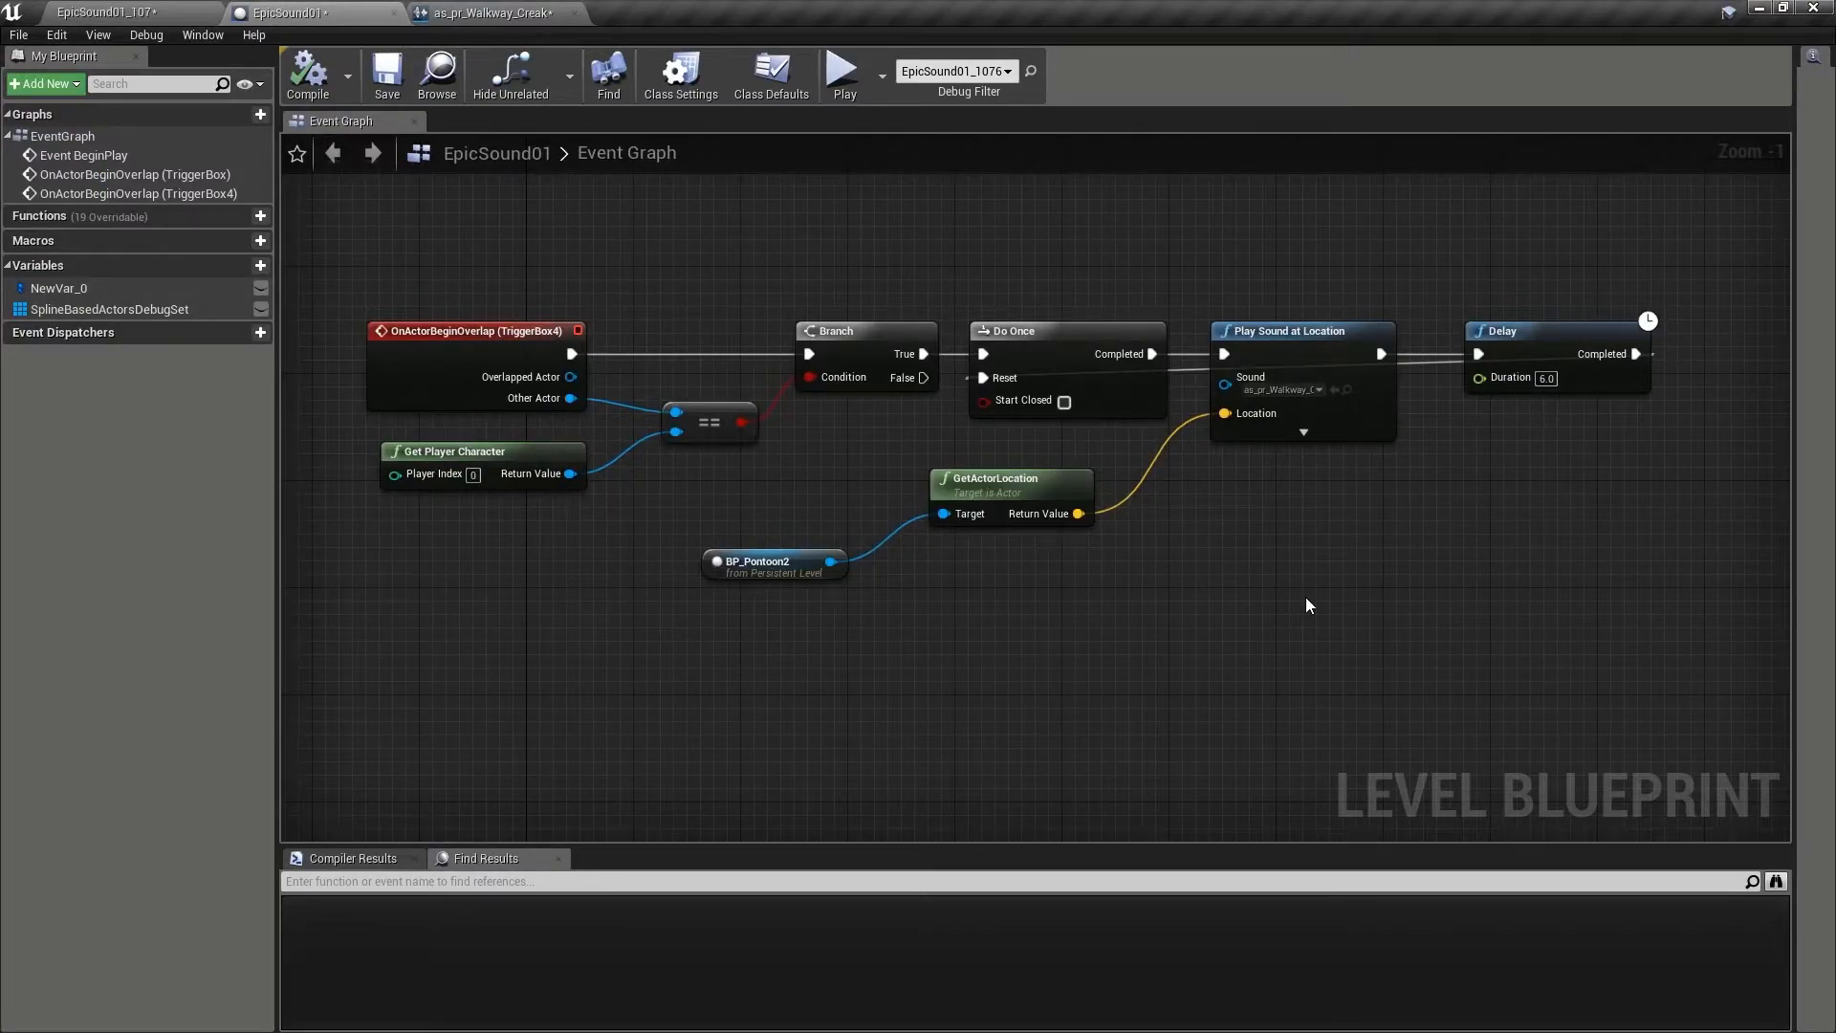
pyautogui.moveTo(1128, 428)
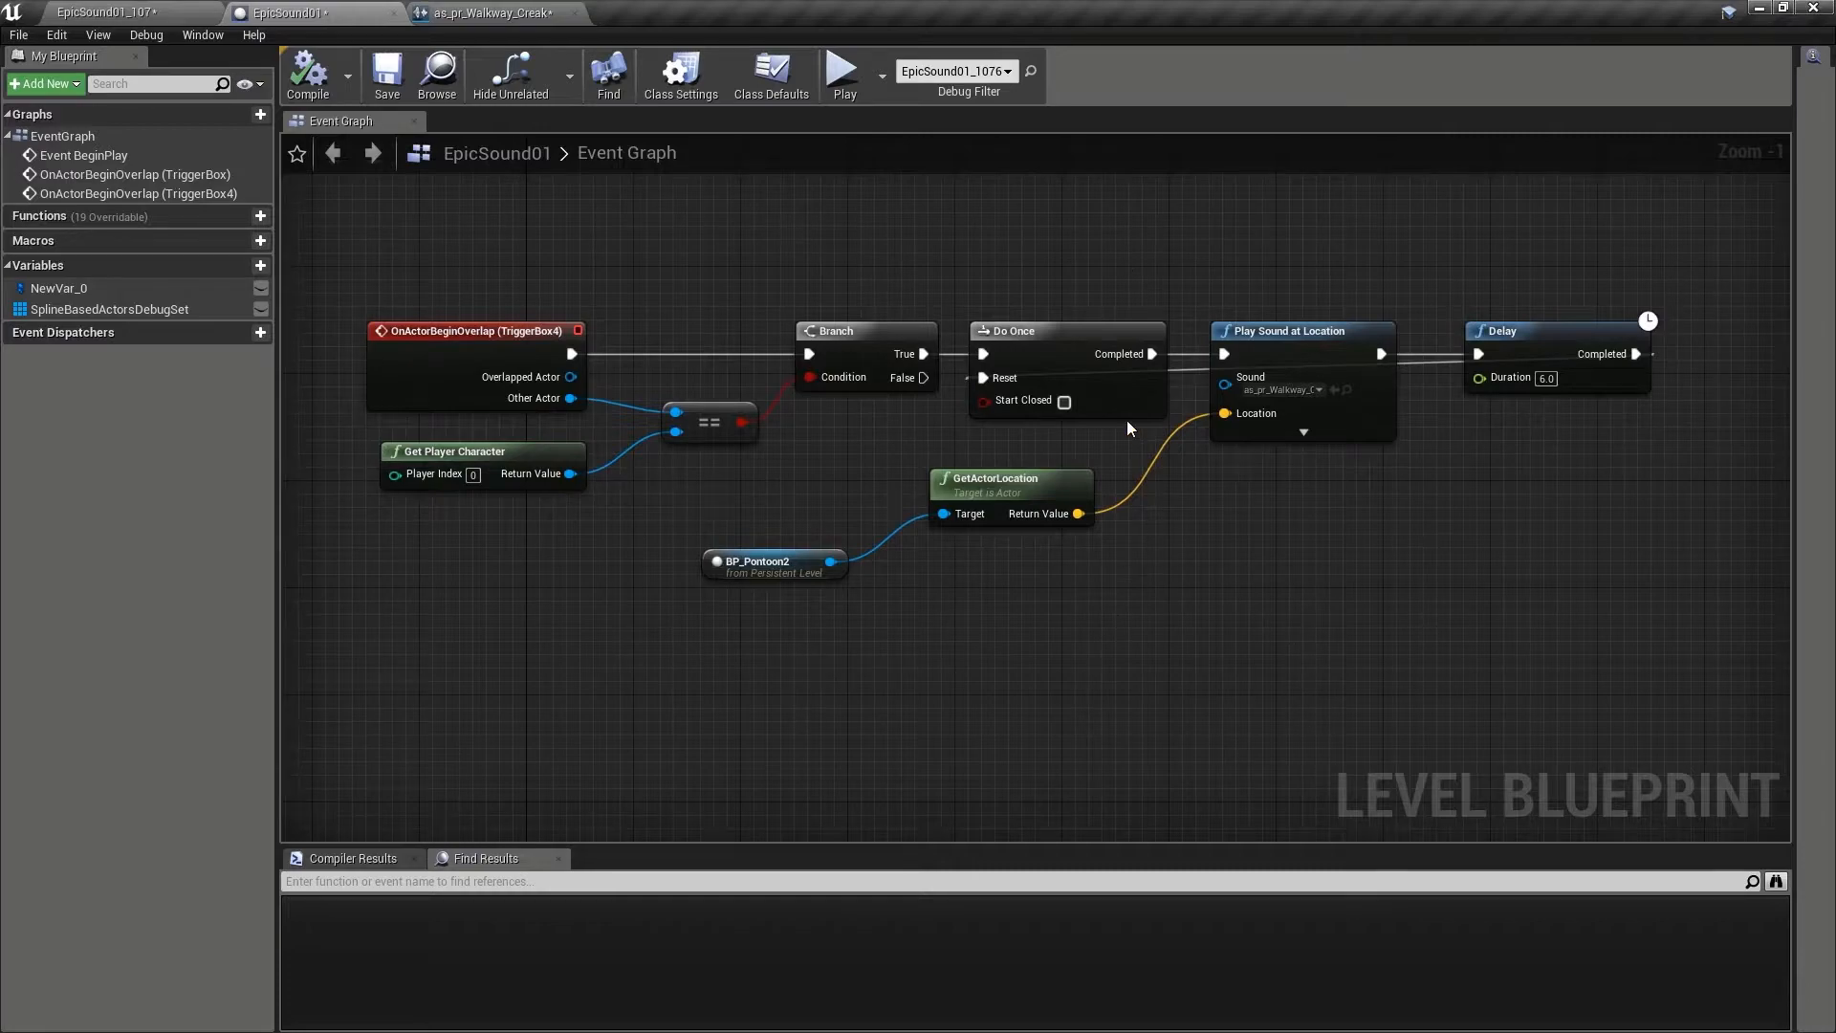
pyautogui.moveTo(1266, 614)
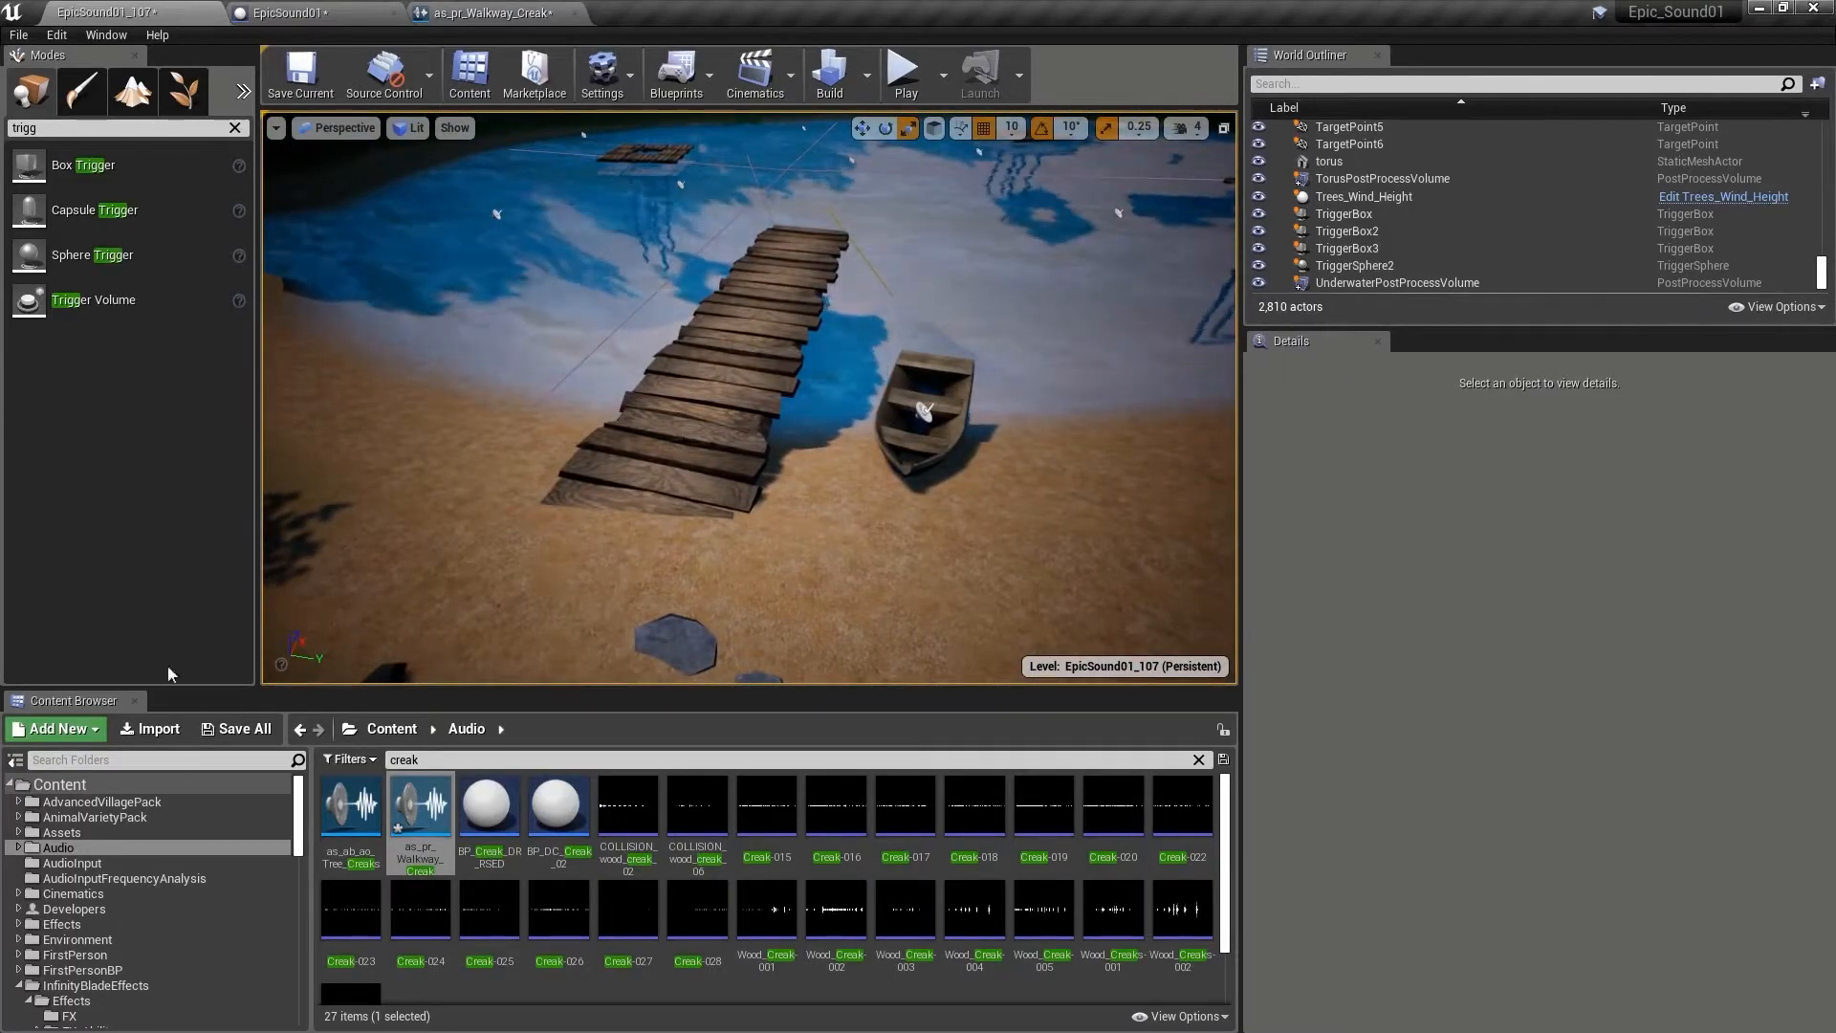
# In Audio/_BluePrints, clear the filter and start a new Blueprint Class named Creak_Demo.
pyautogui.click(82, 877)
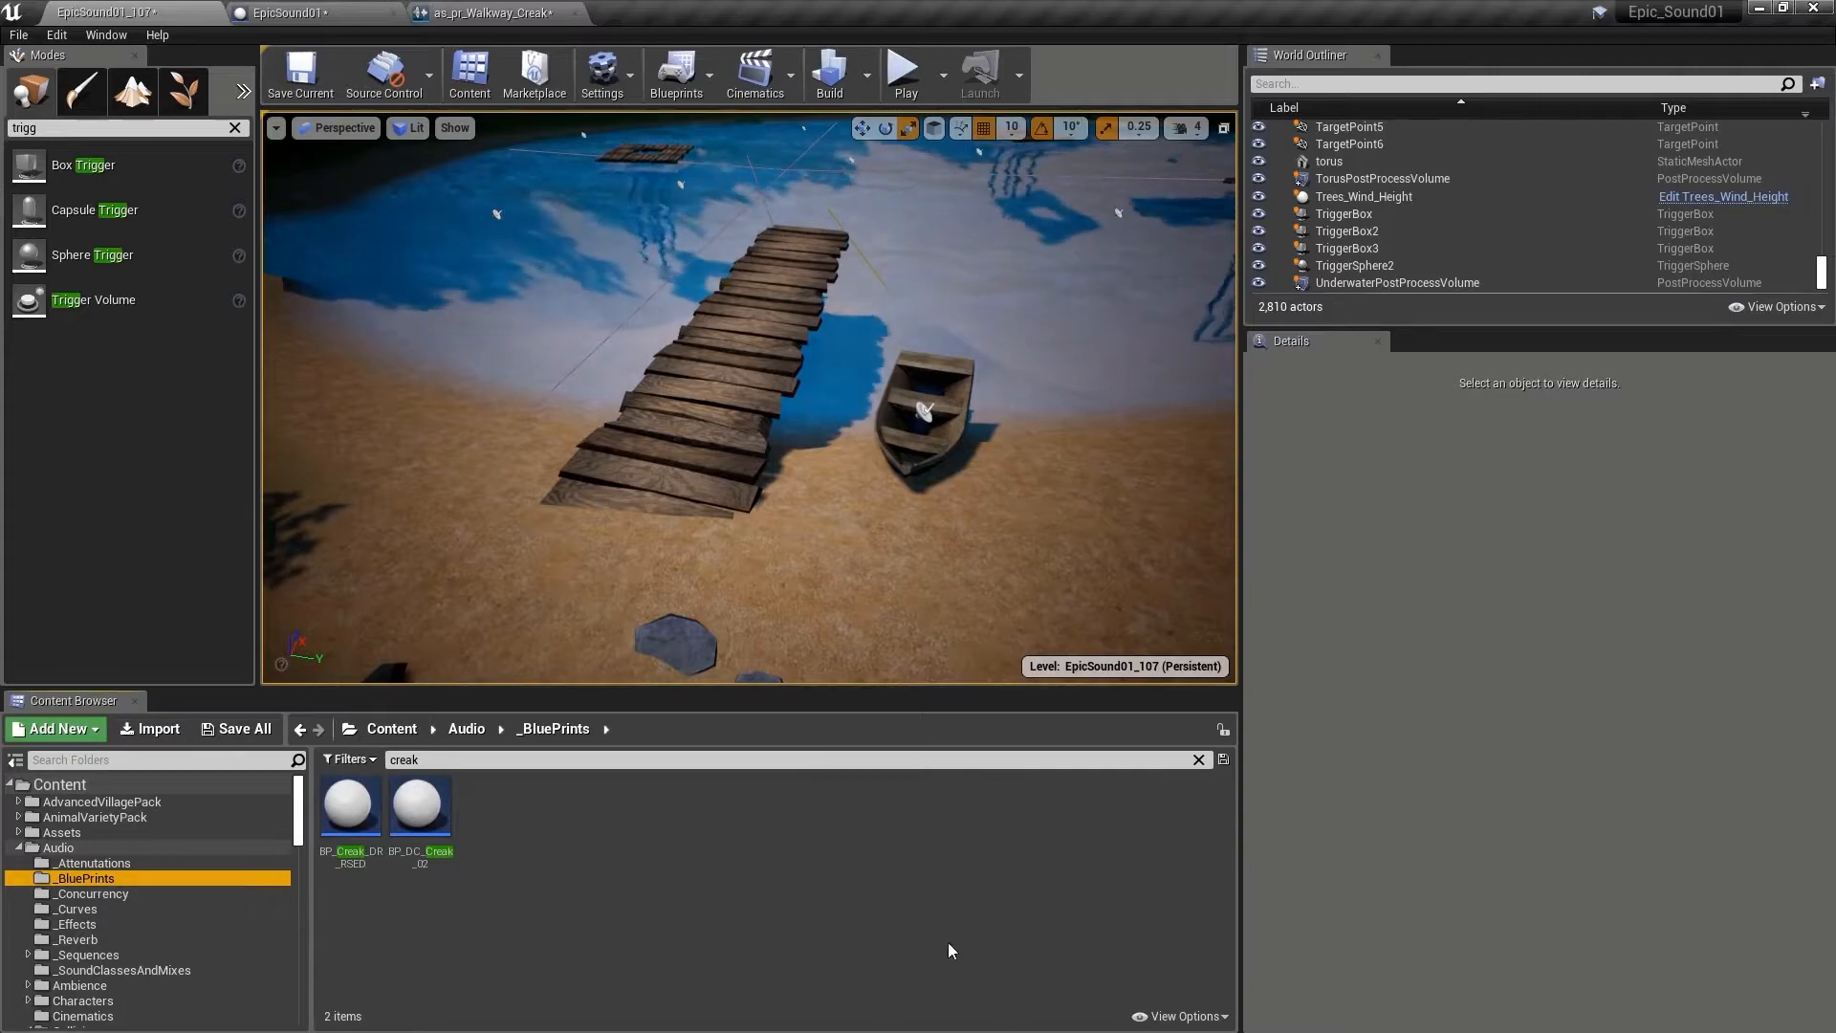
pyautogui.click(1197, 760)
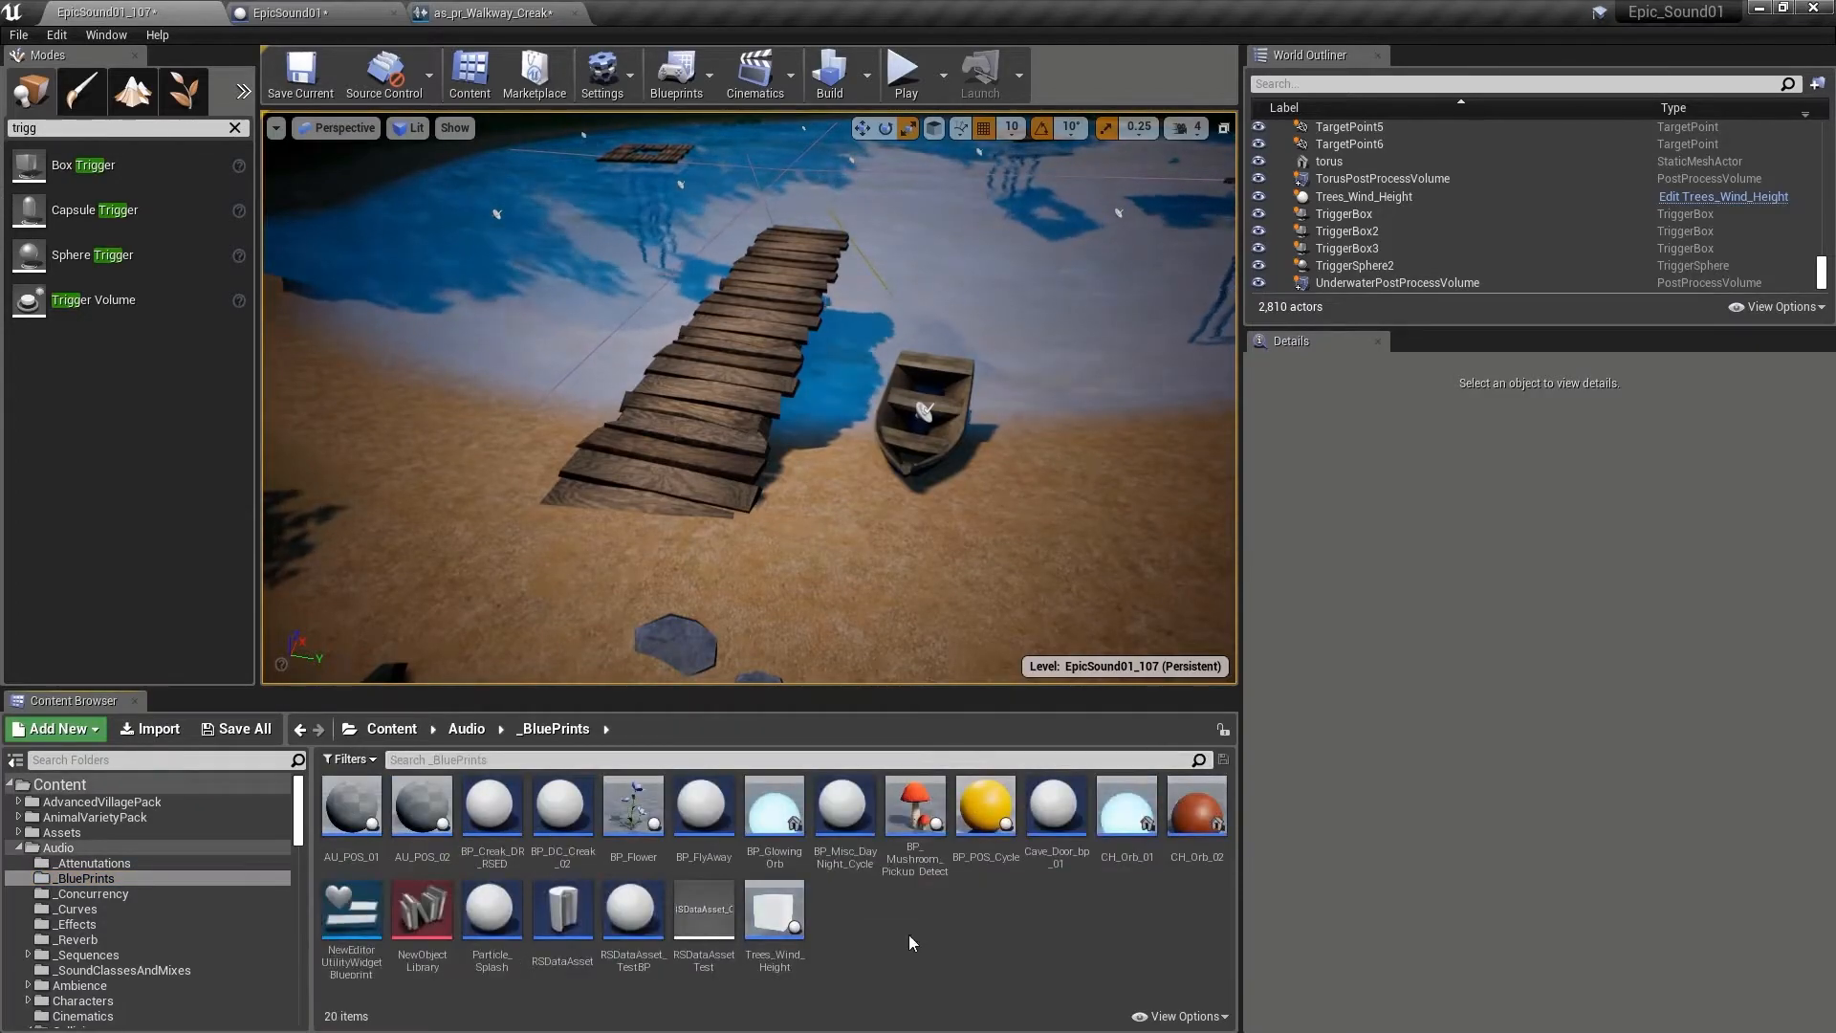
pyautogui.click(54, 726)
pyautogui.write('Creak_Demo')
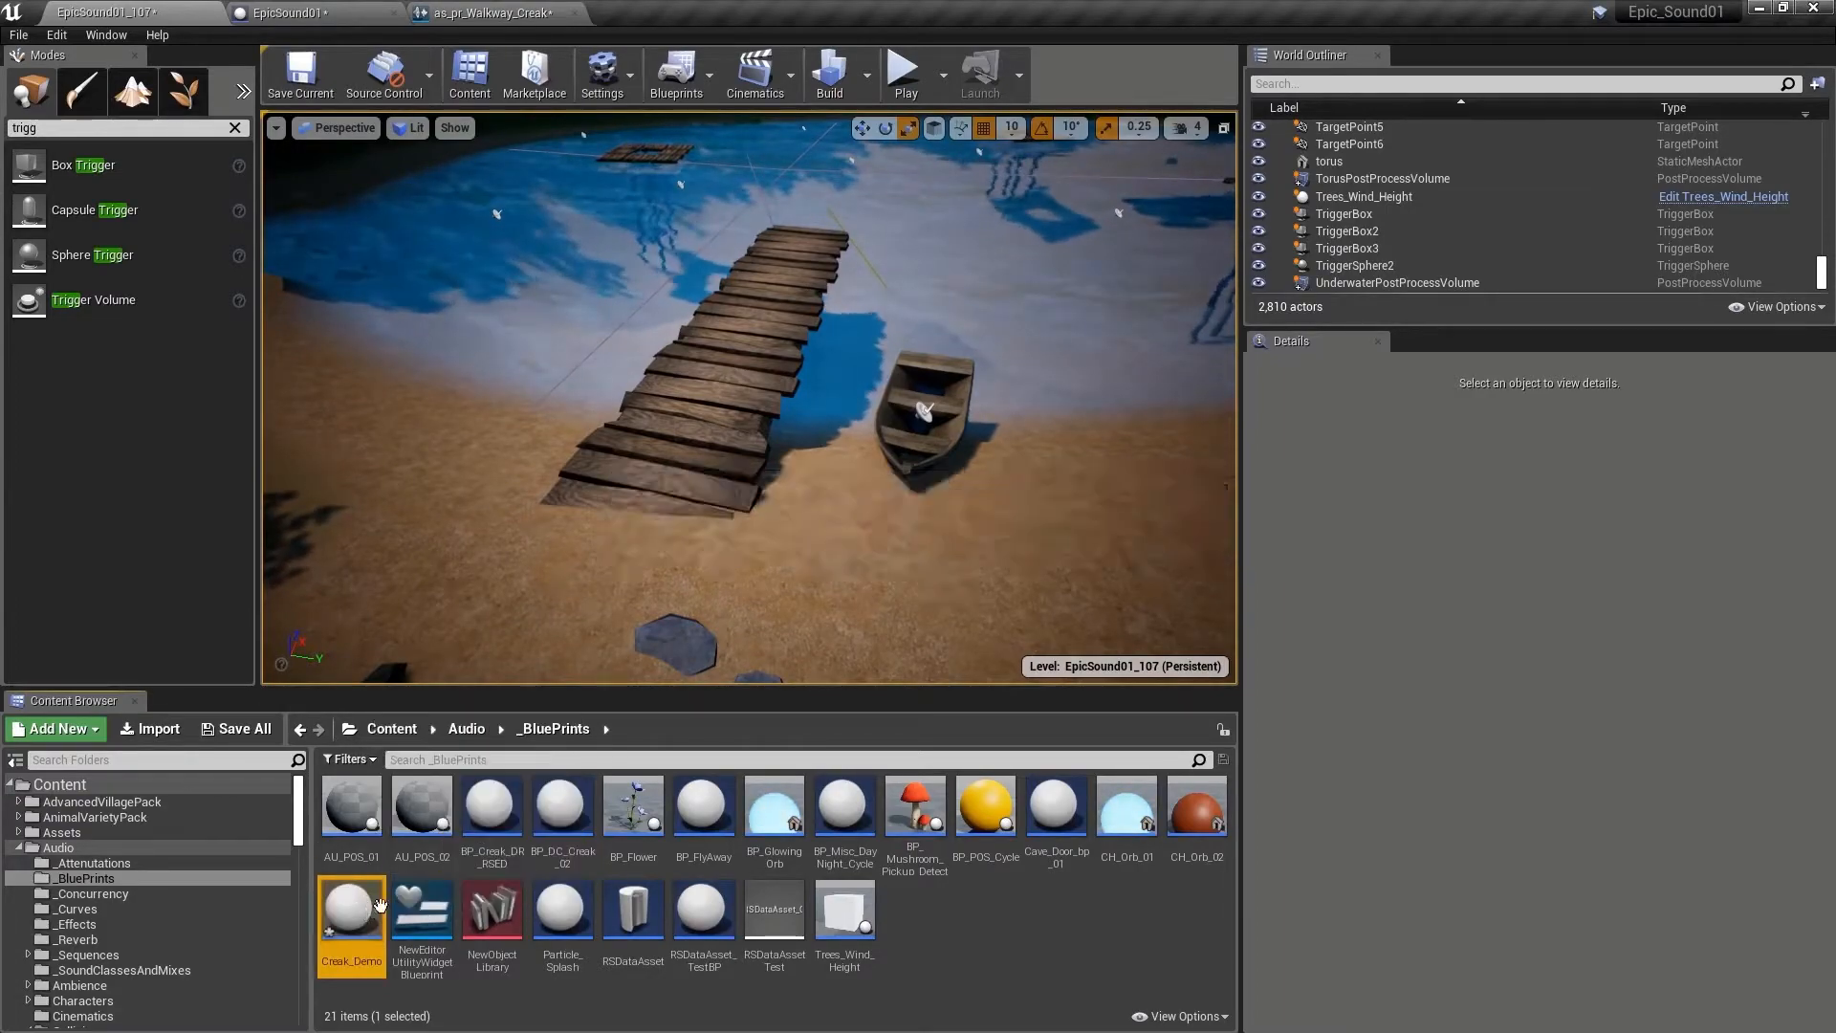
# Add a flat Box Collision component to Creak_Demo and place it on the pier.
pyautogui.doubleClick(352, 915)
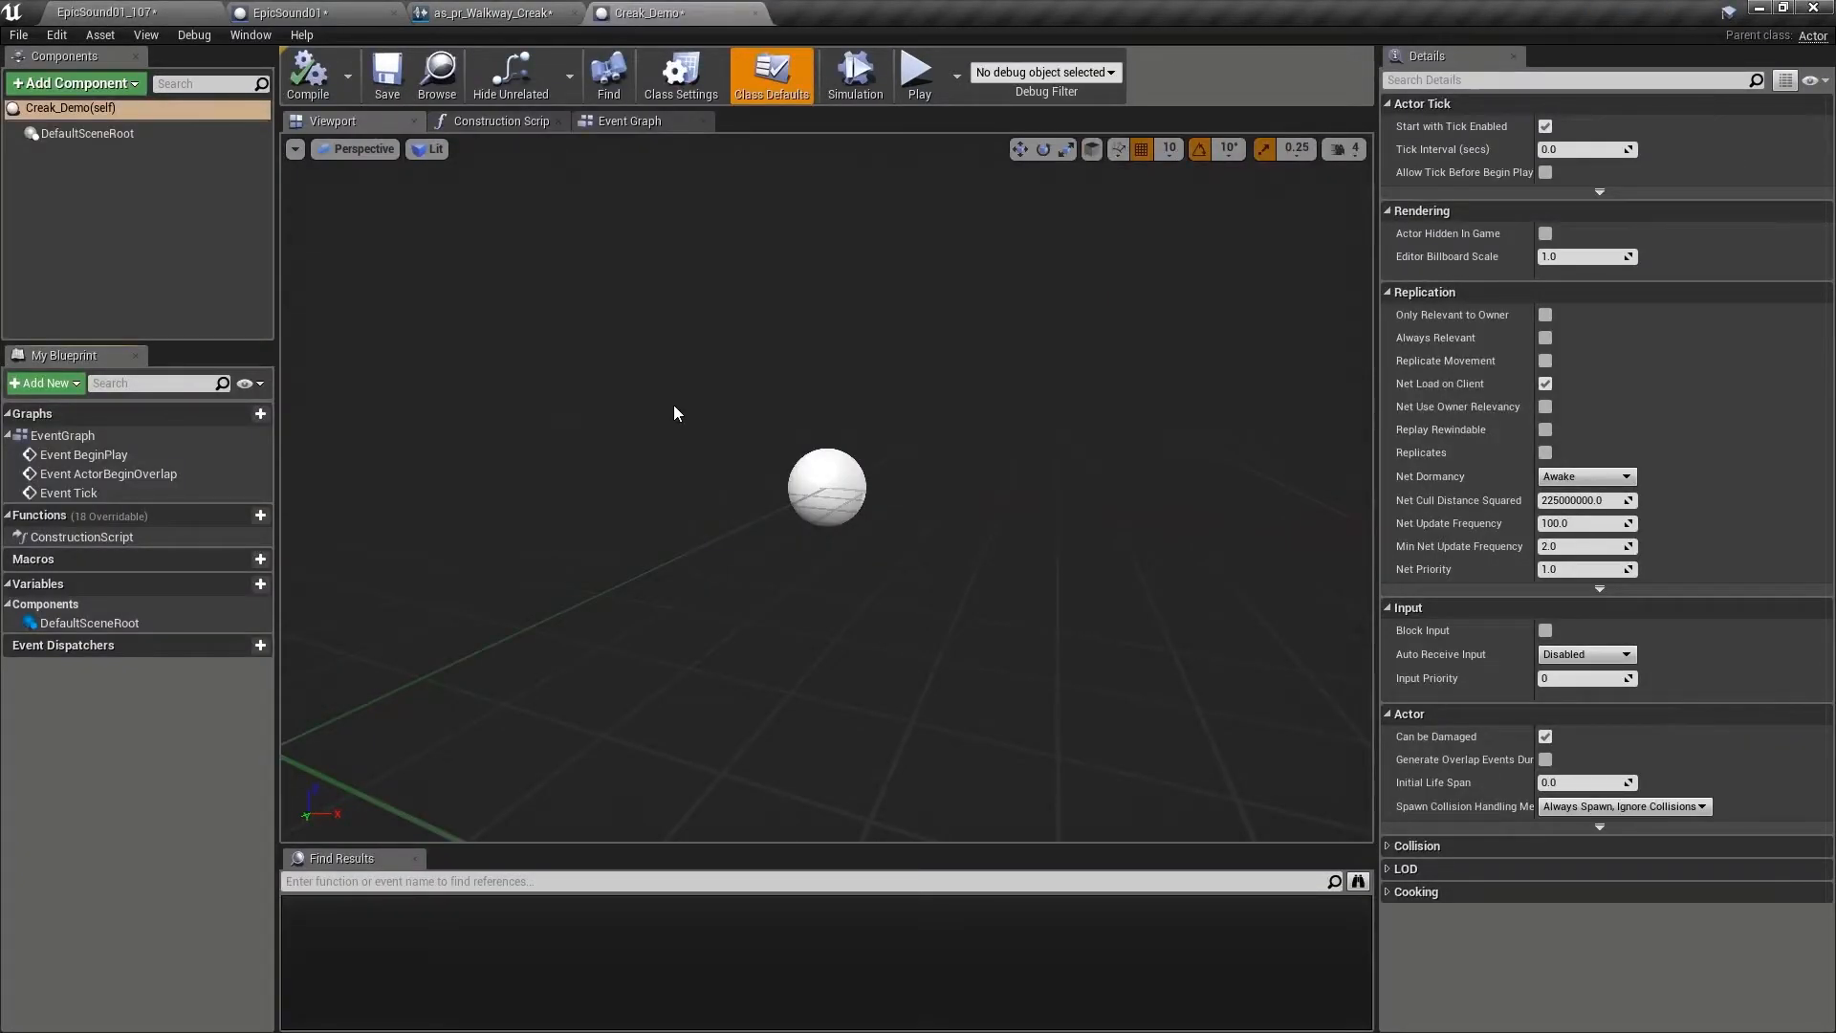
pyautogui.moveTo(677, 218)
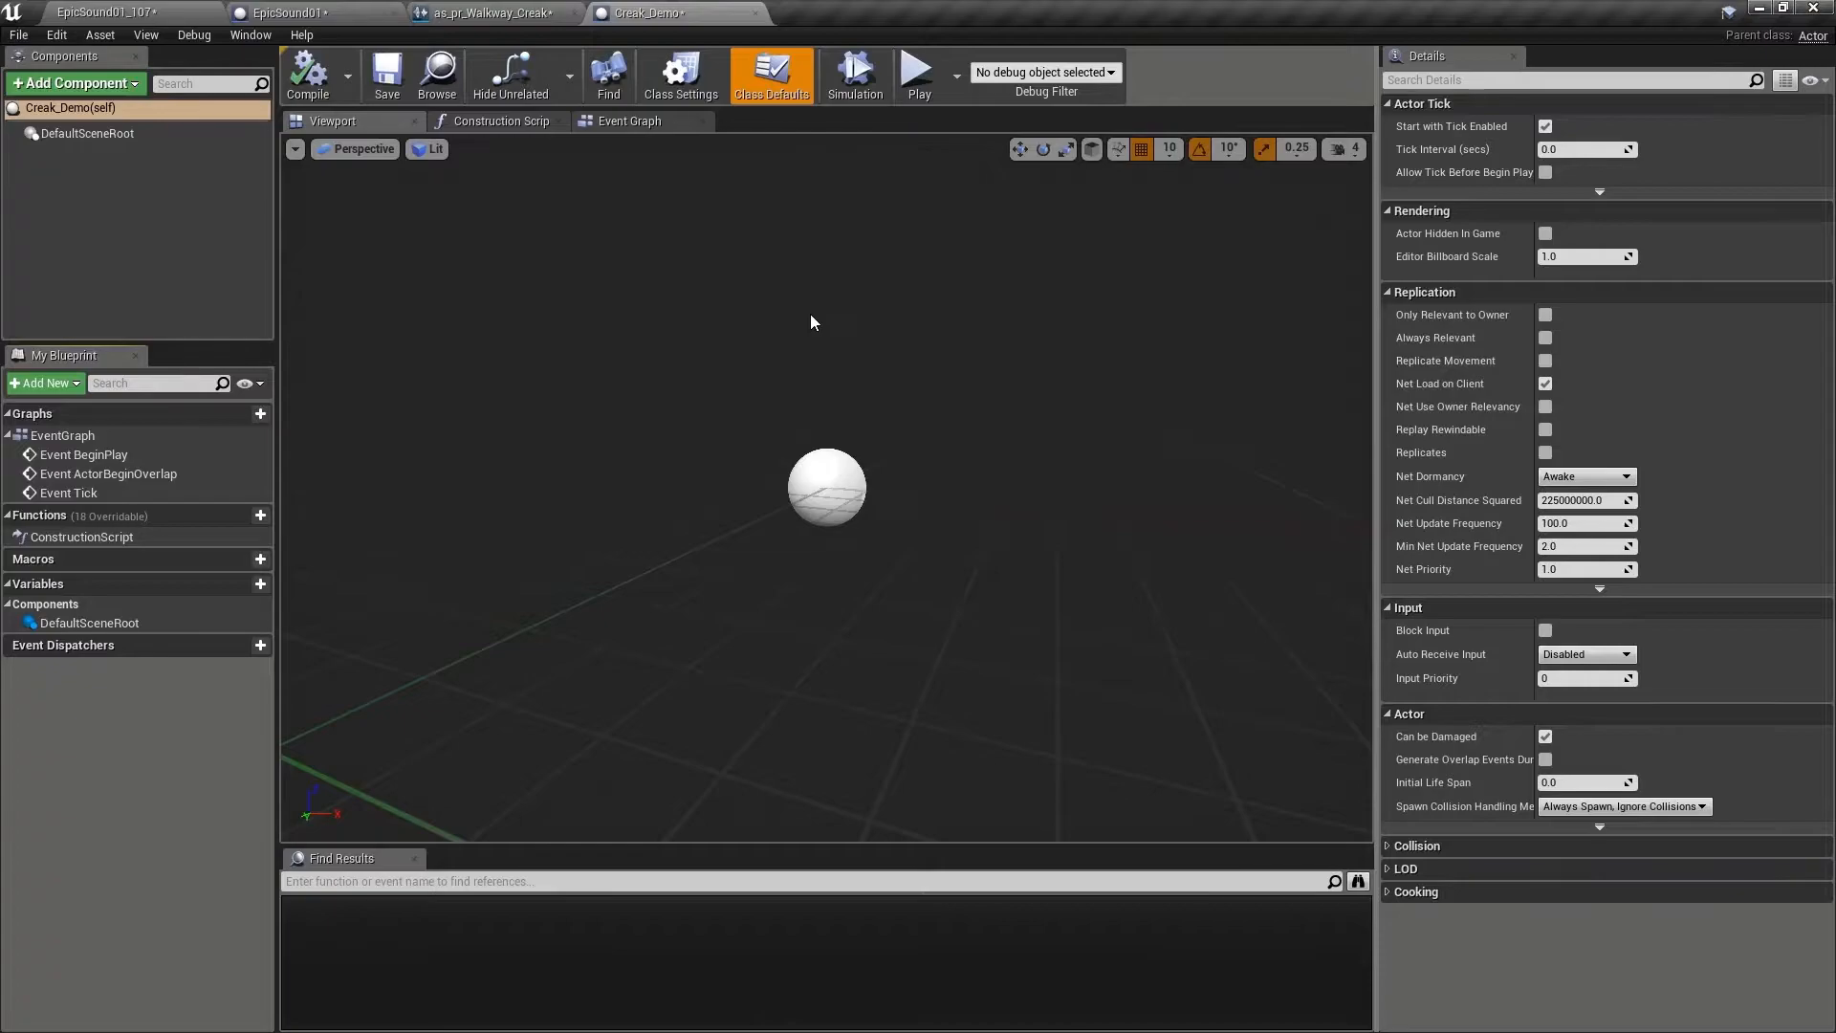
pyautogui.moveTo(71, 82)
pyautogui.write('co')
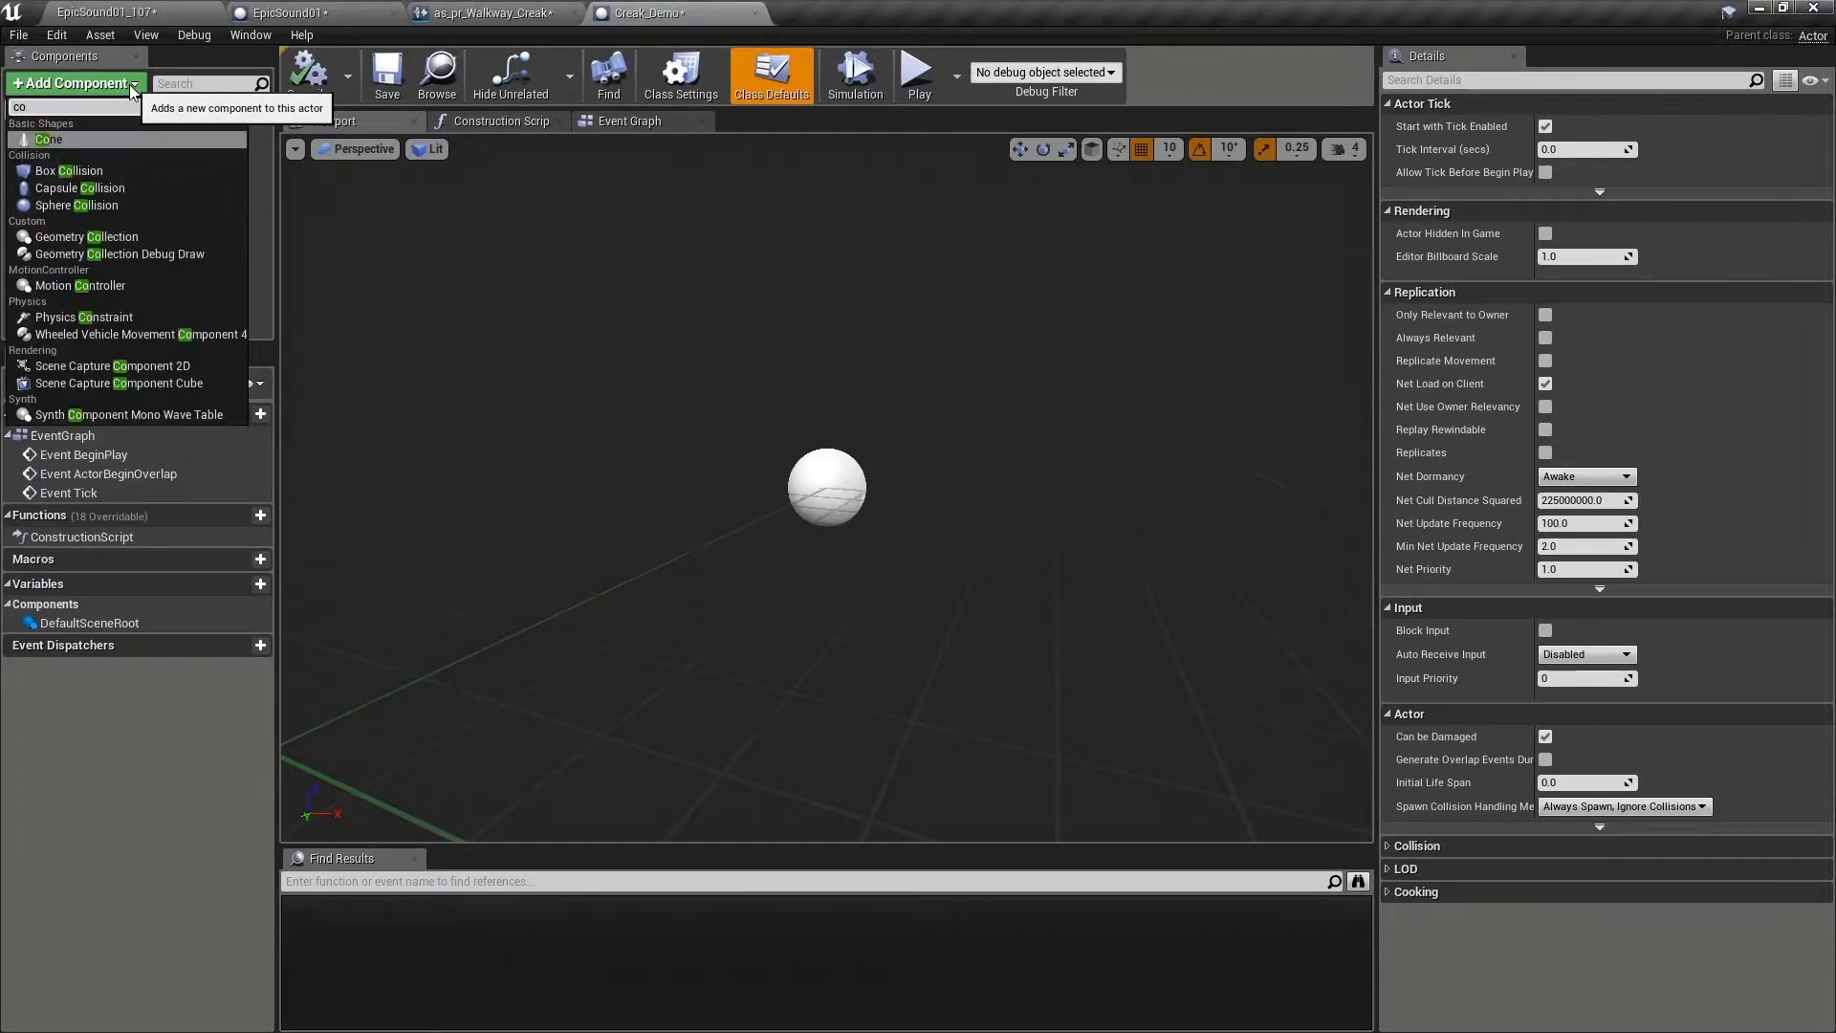
pyautogui.click(69, 171)
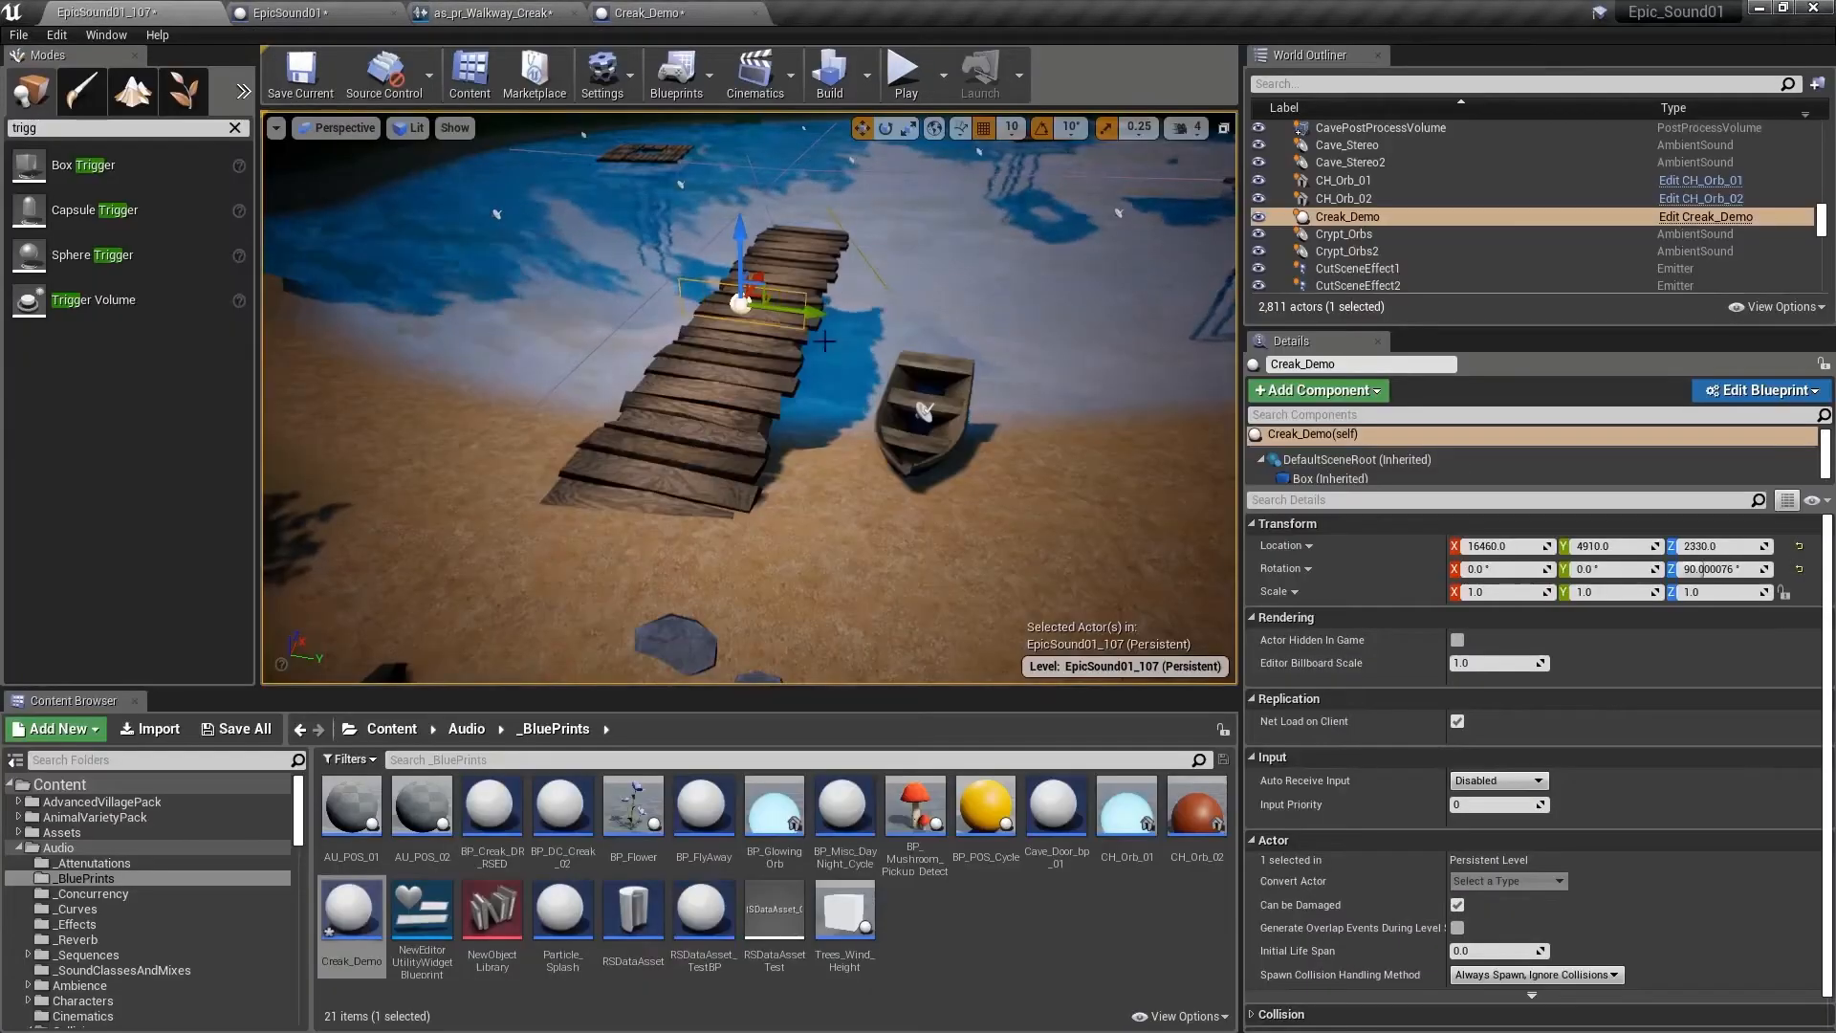
pyautogui.click(1756, 390)
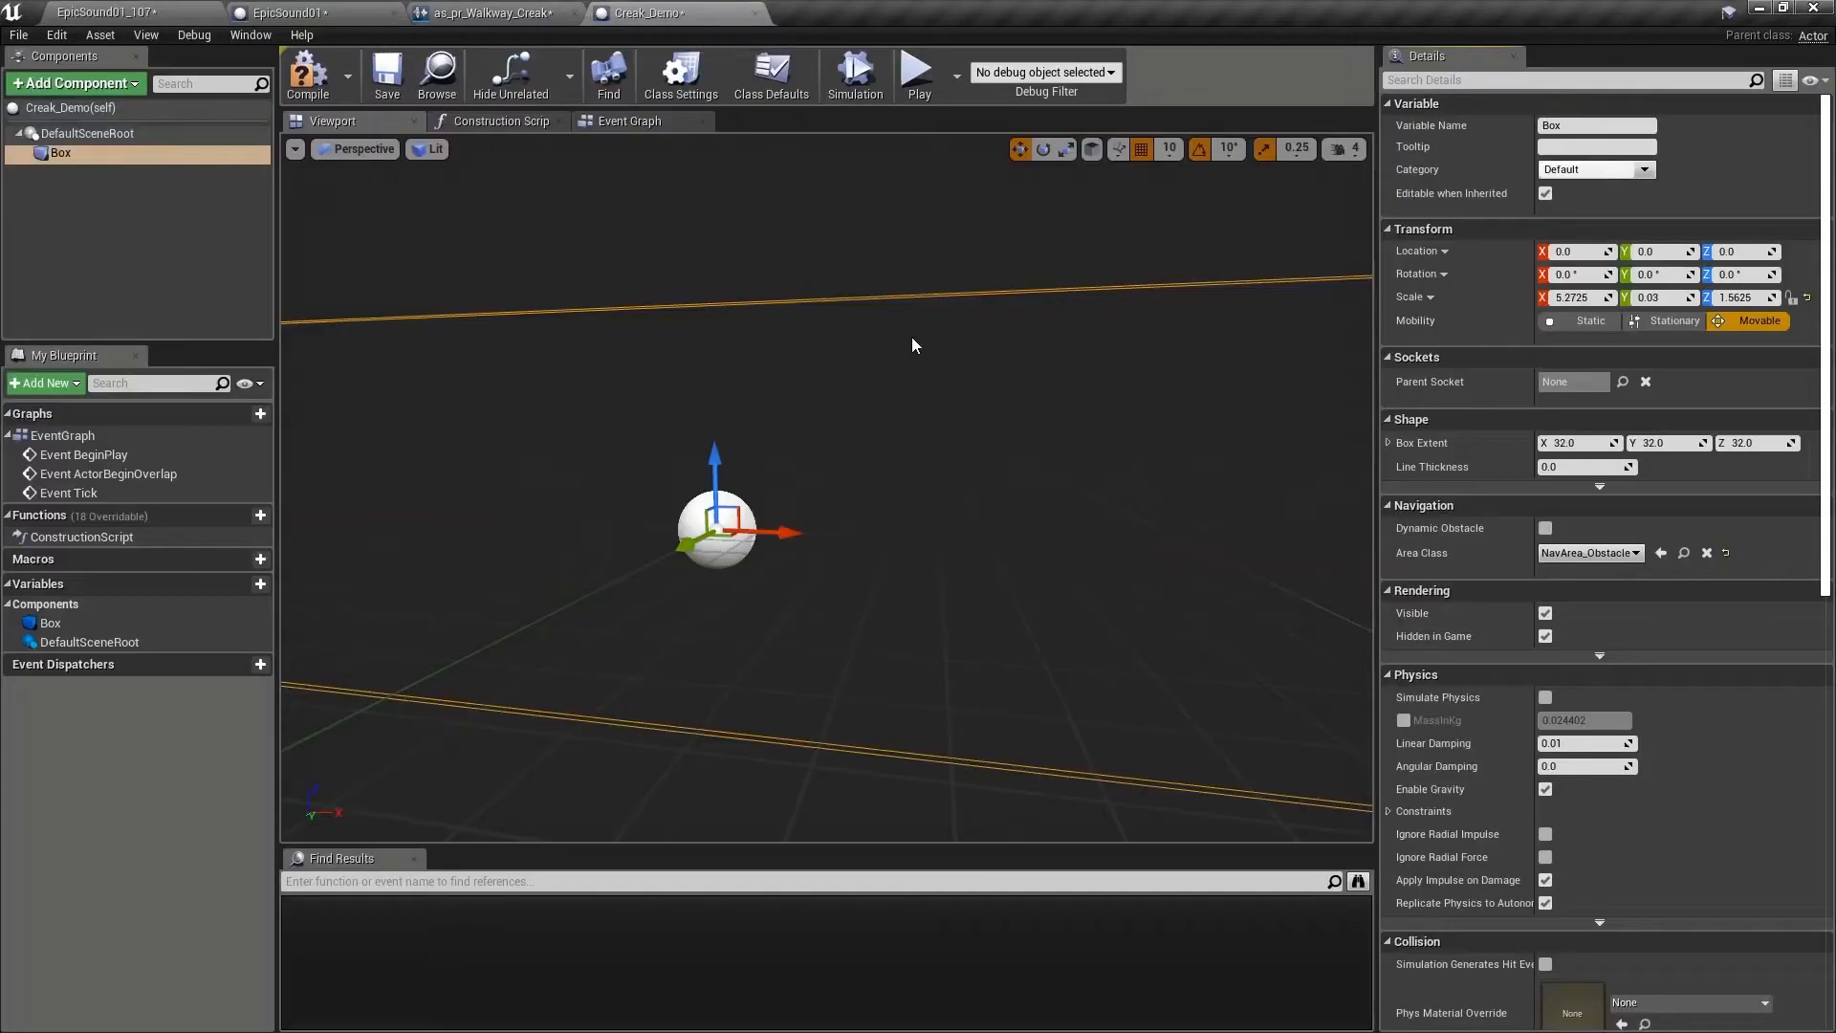
pyautogui.click(629, 121)
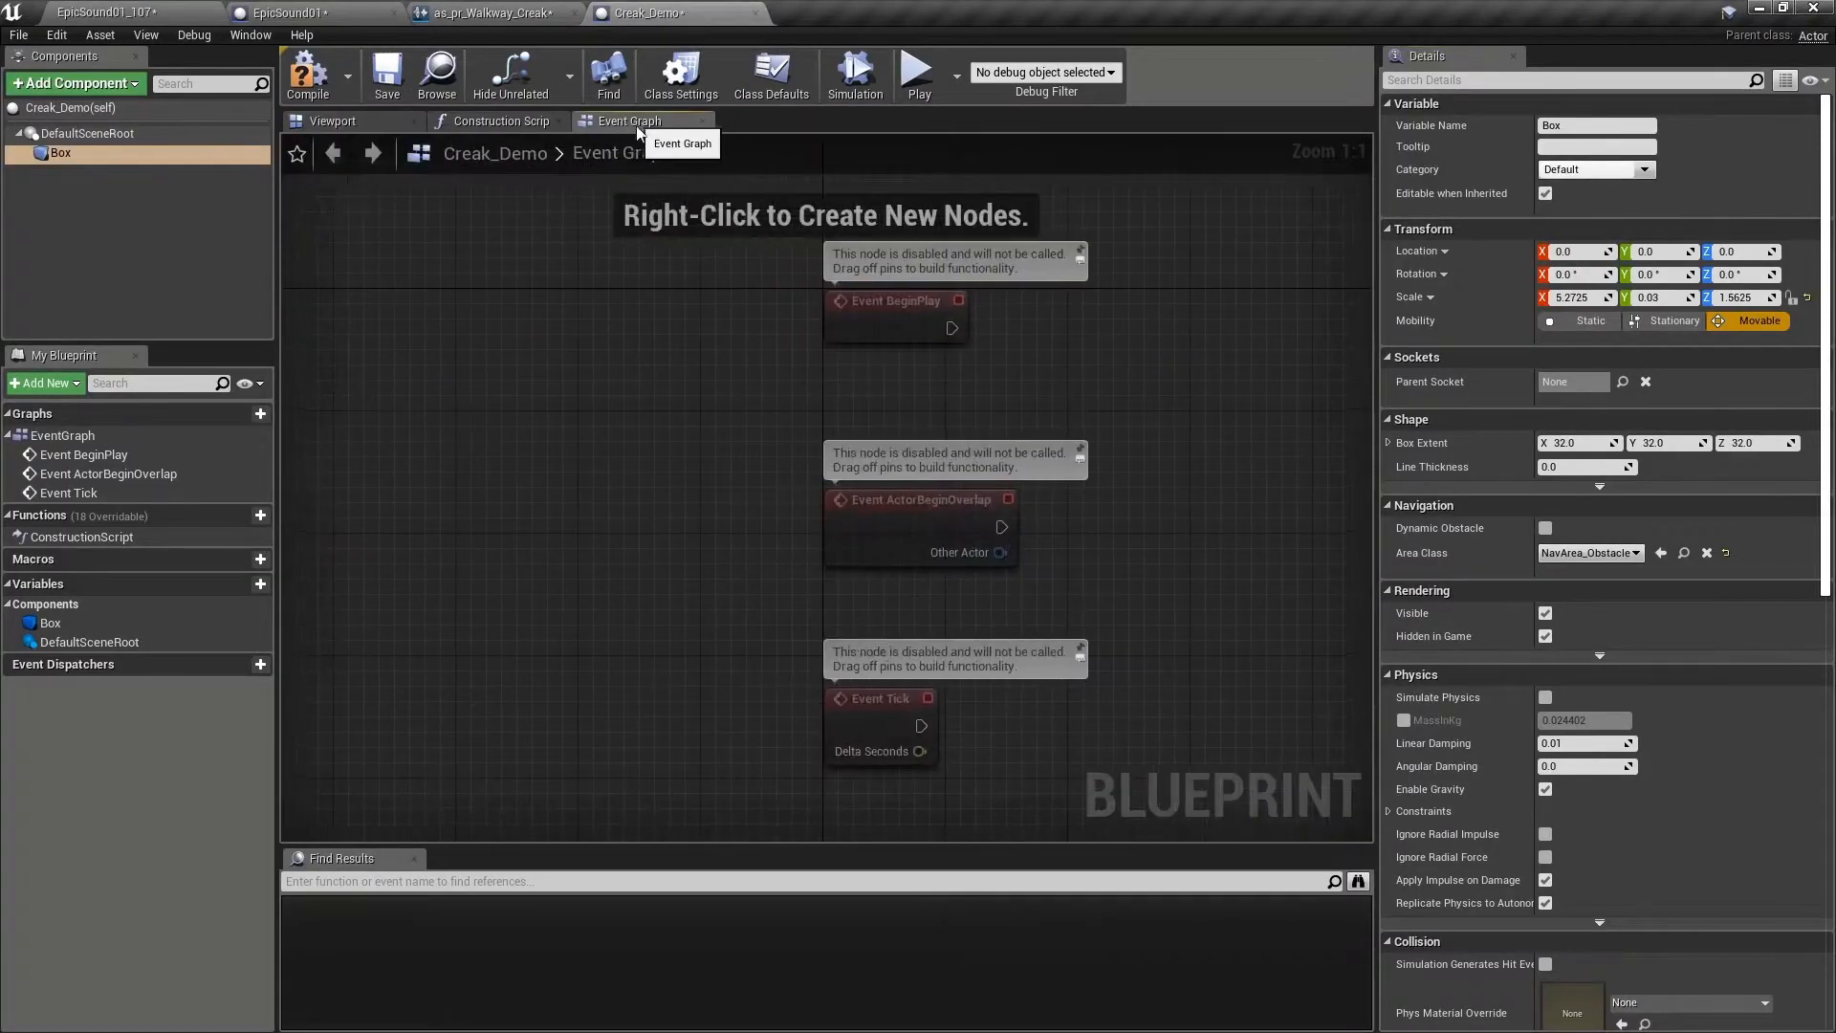
pyautogui.moveTo(59, 153)
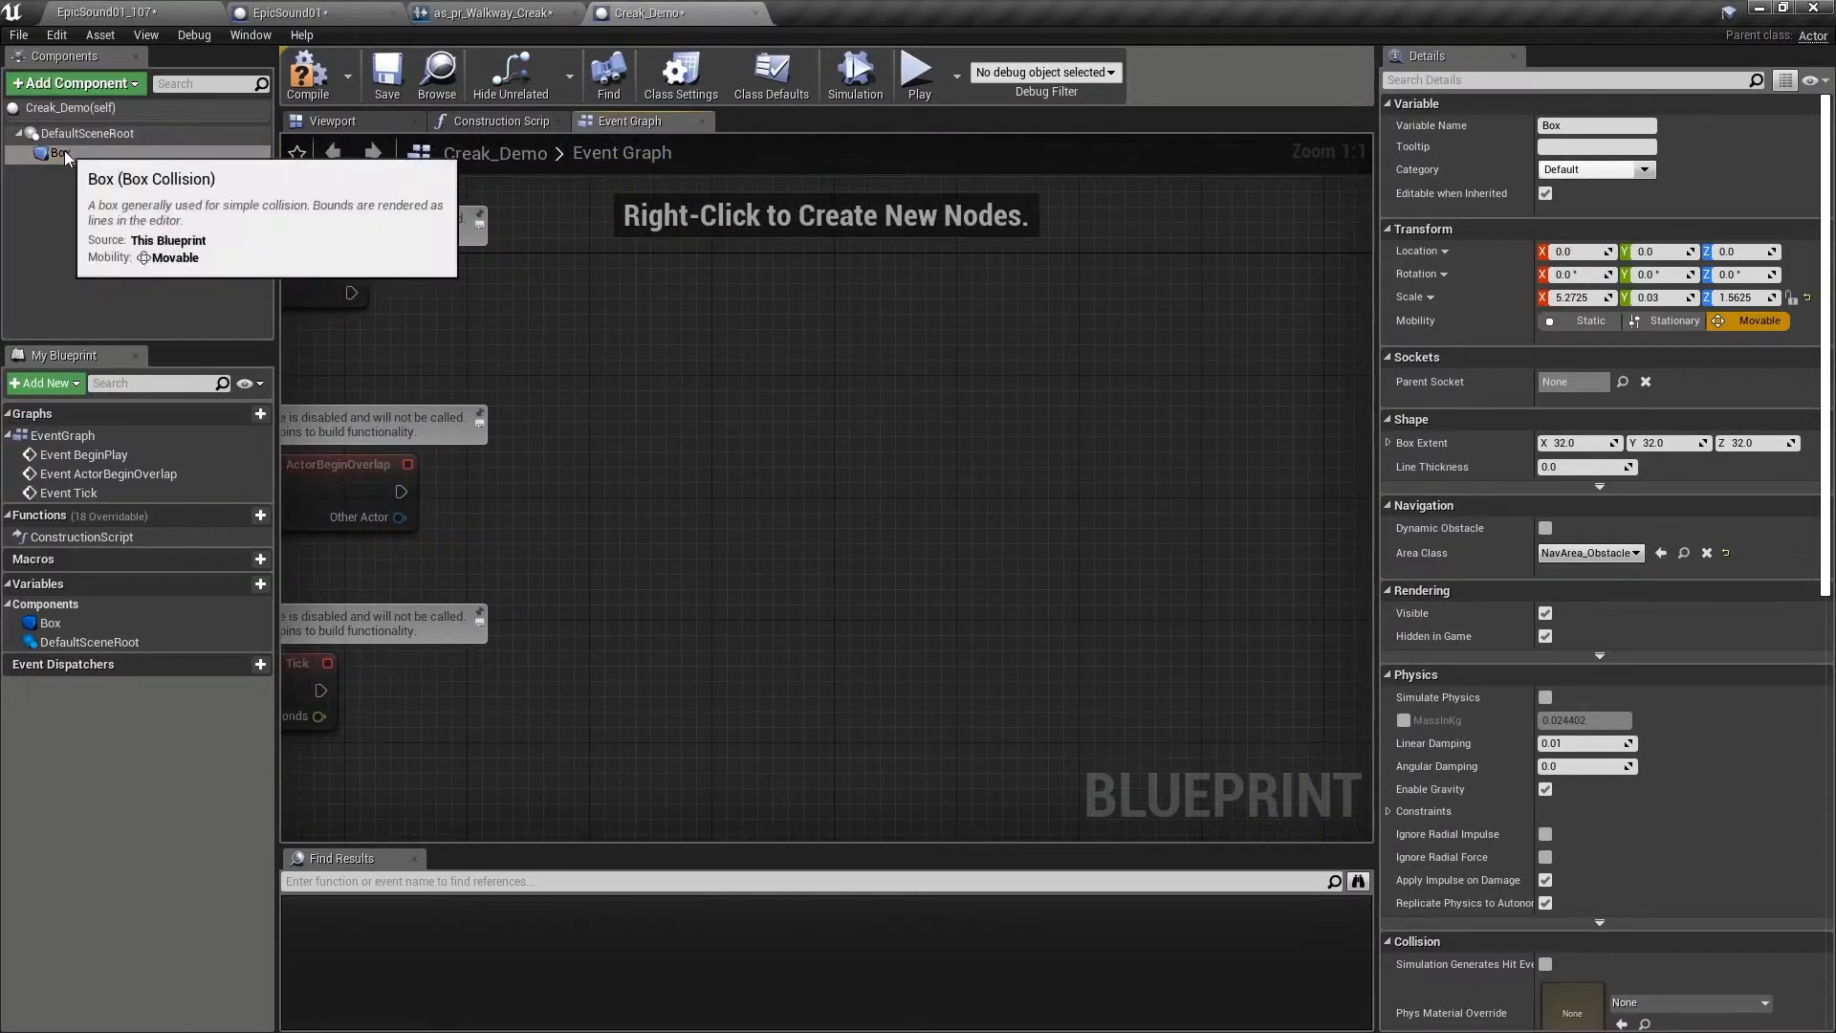
# Add the Box's On Component Begin Overlap event feeding a Play Sound at Location node.
pyautogui.rightClick(815, 528)
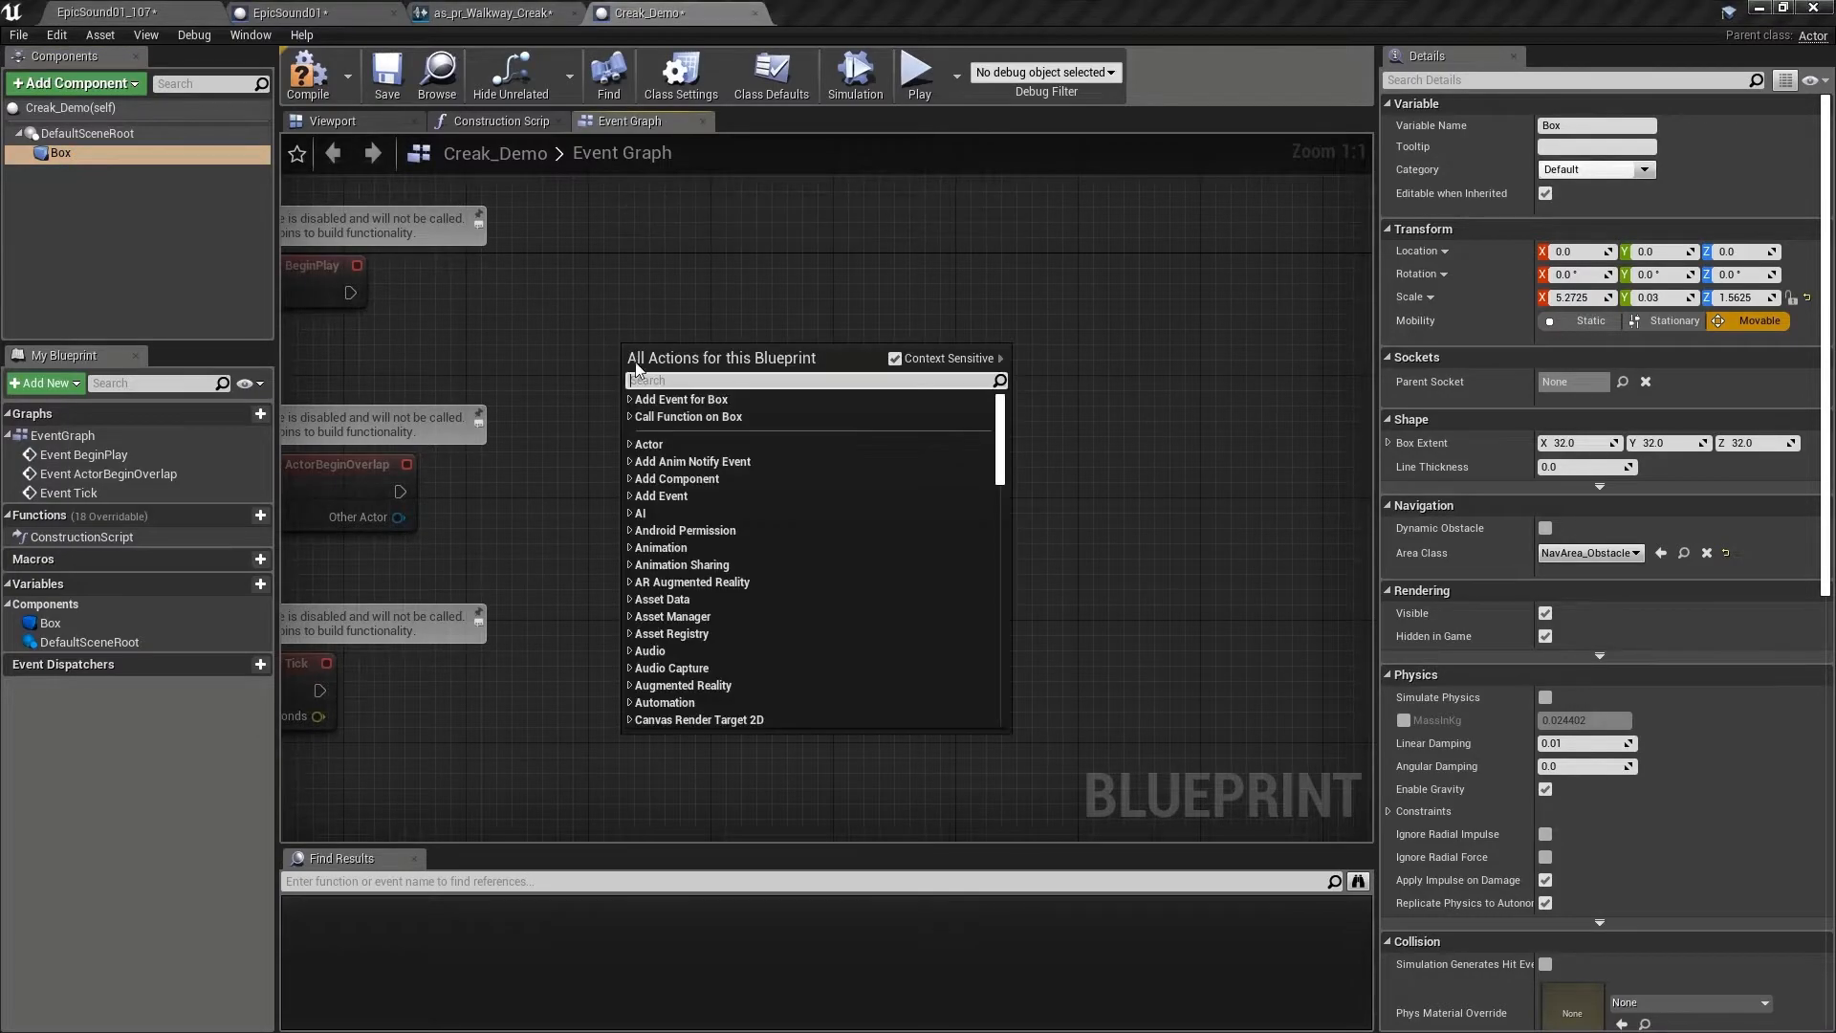
pyautogui.click(633, 400)
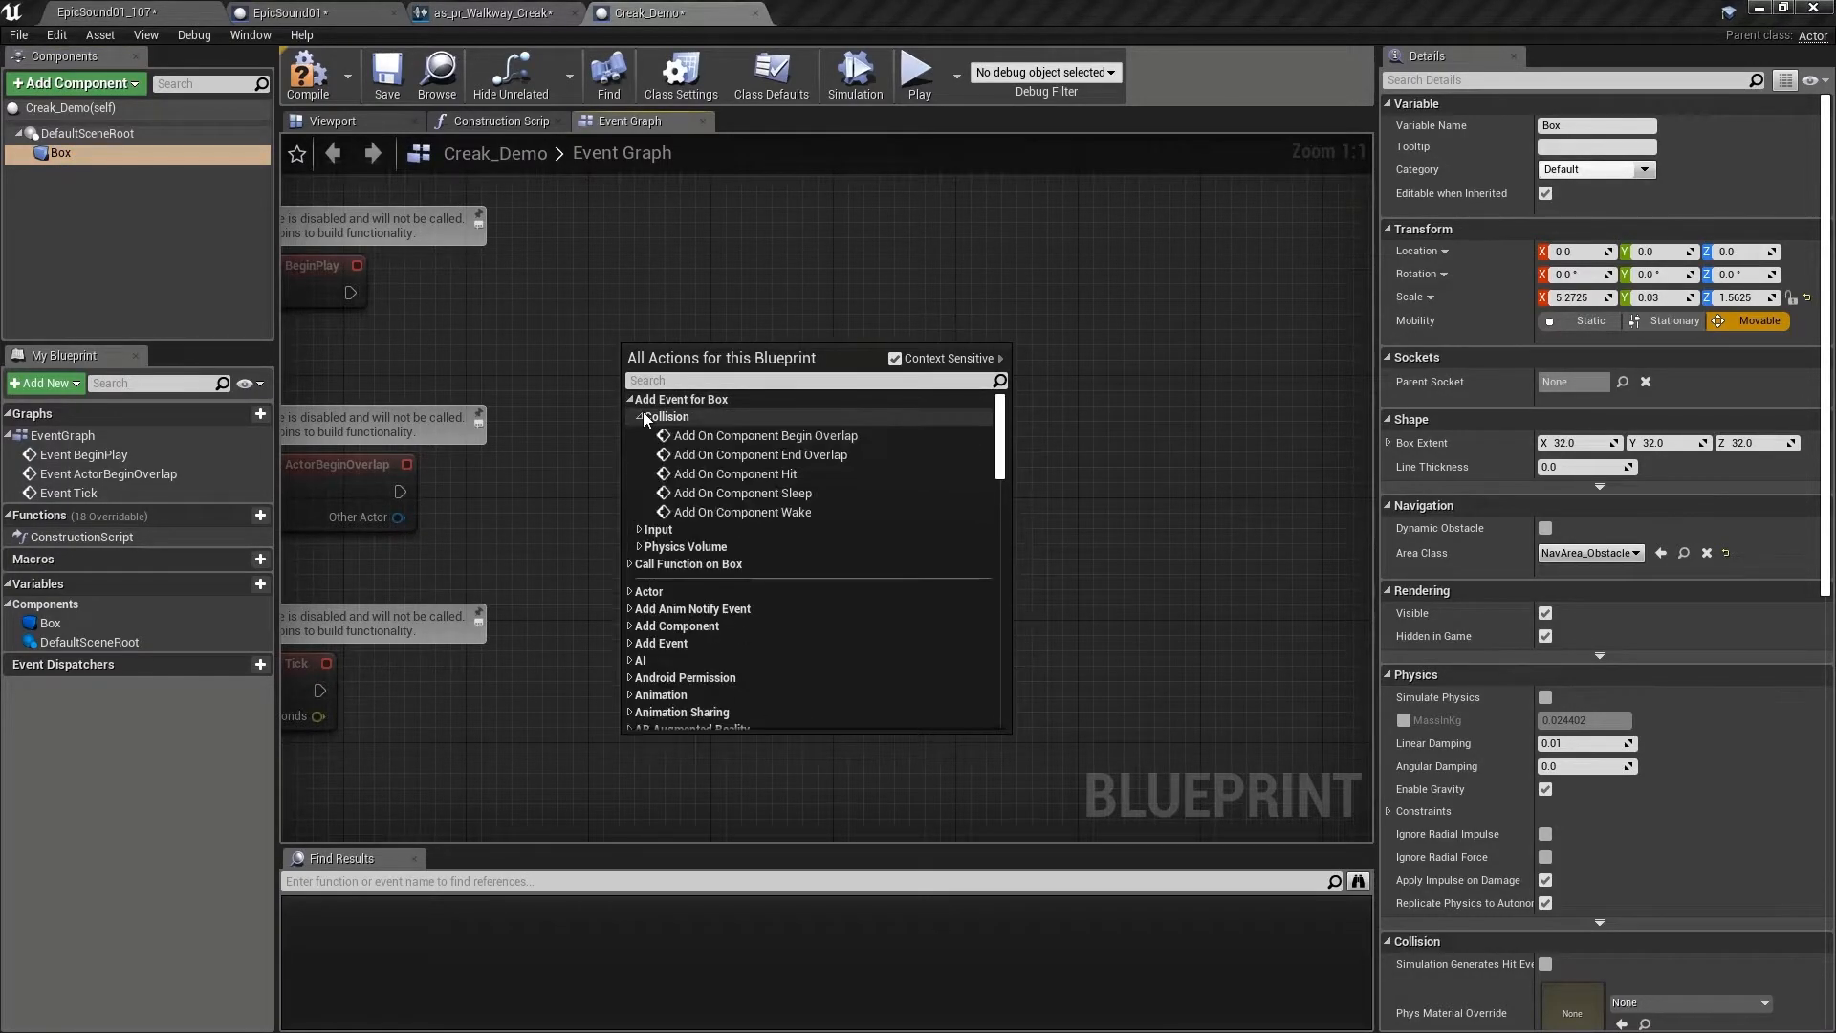
pyautogui.moveTo(763, 434)
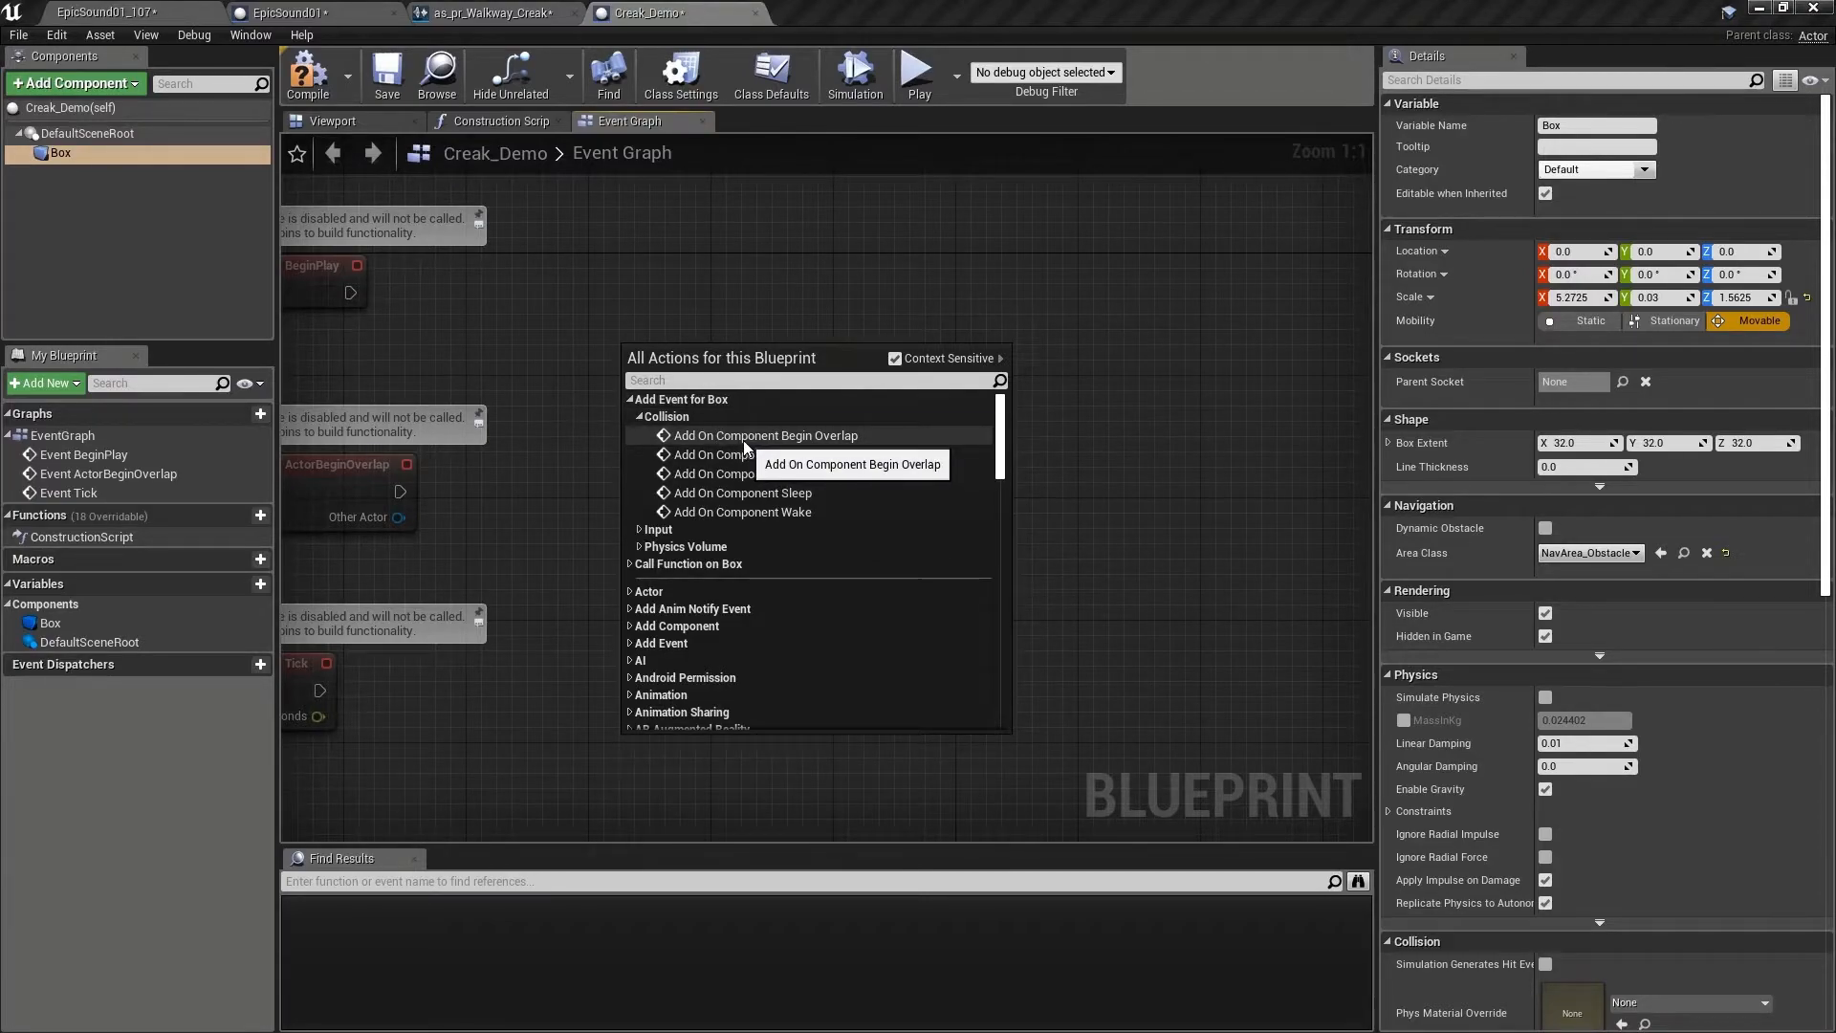
pyautogui.click(763, 434)
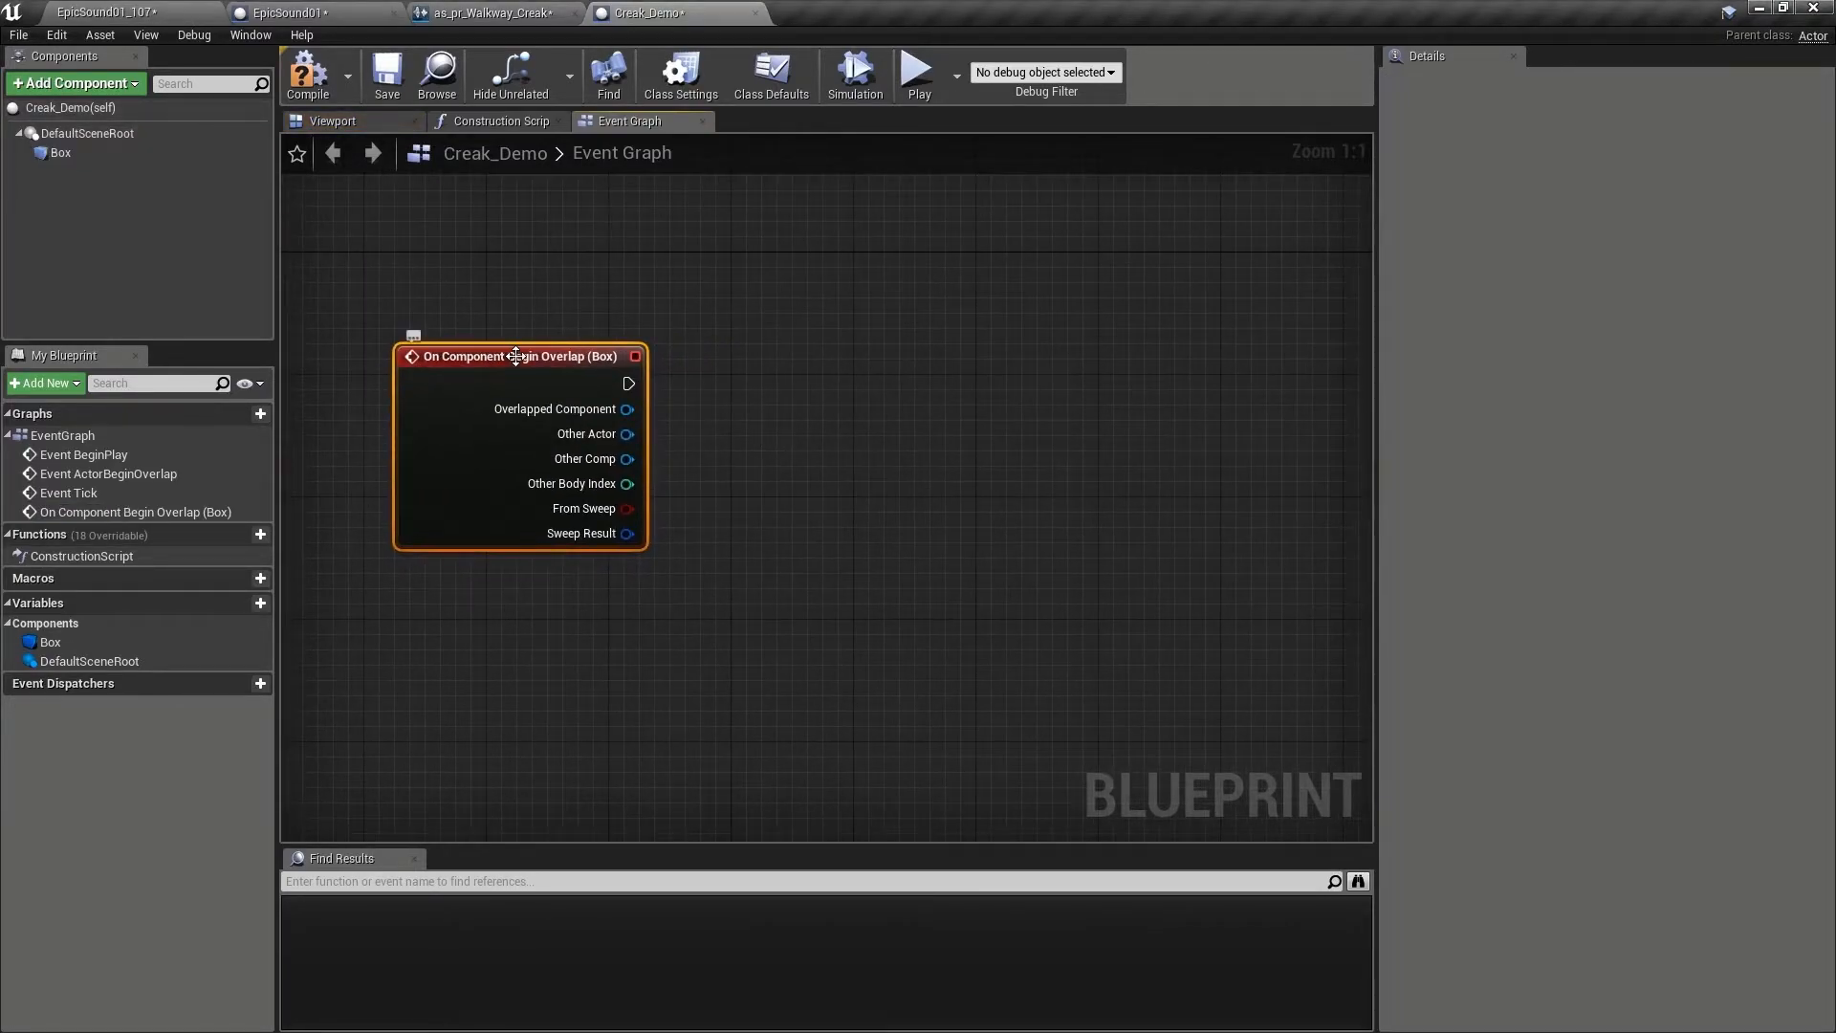
pyautogui.moveTo(815, 461)
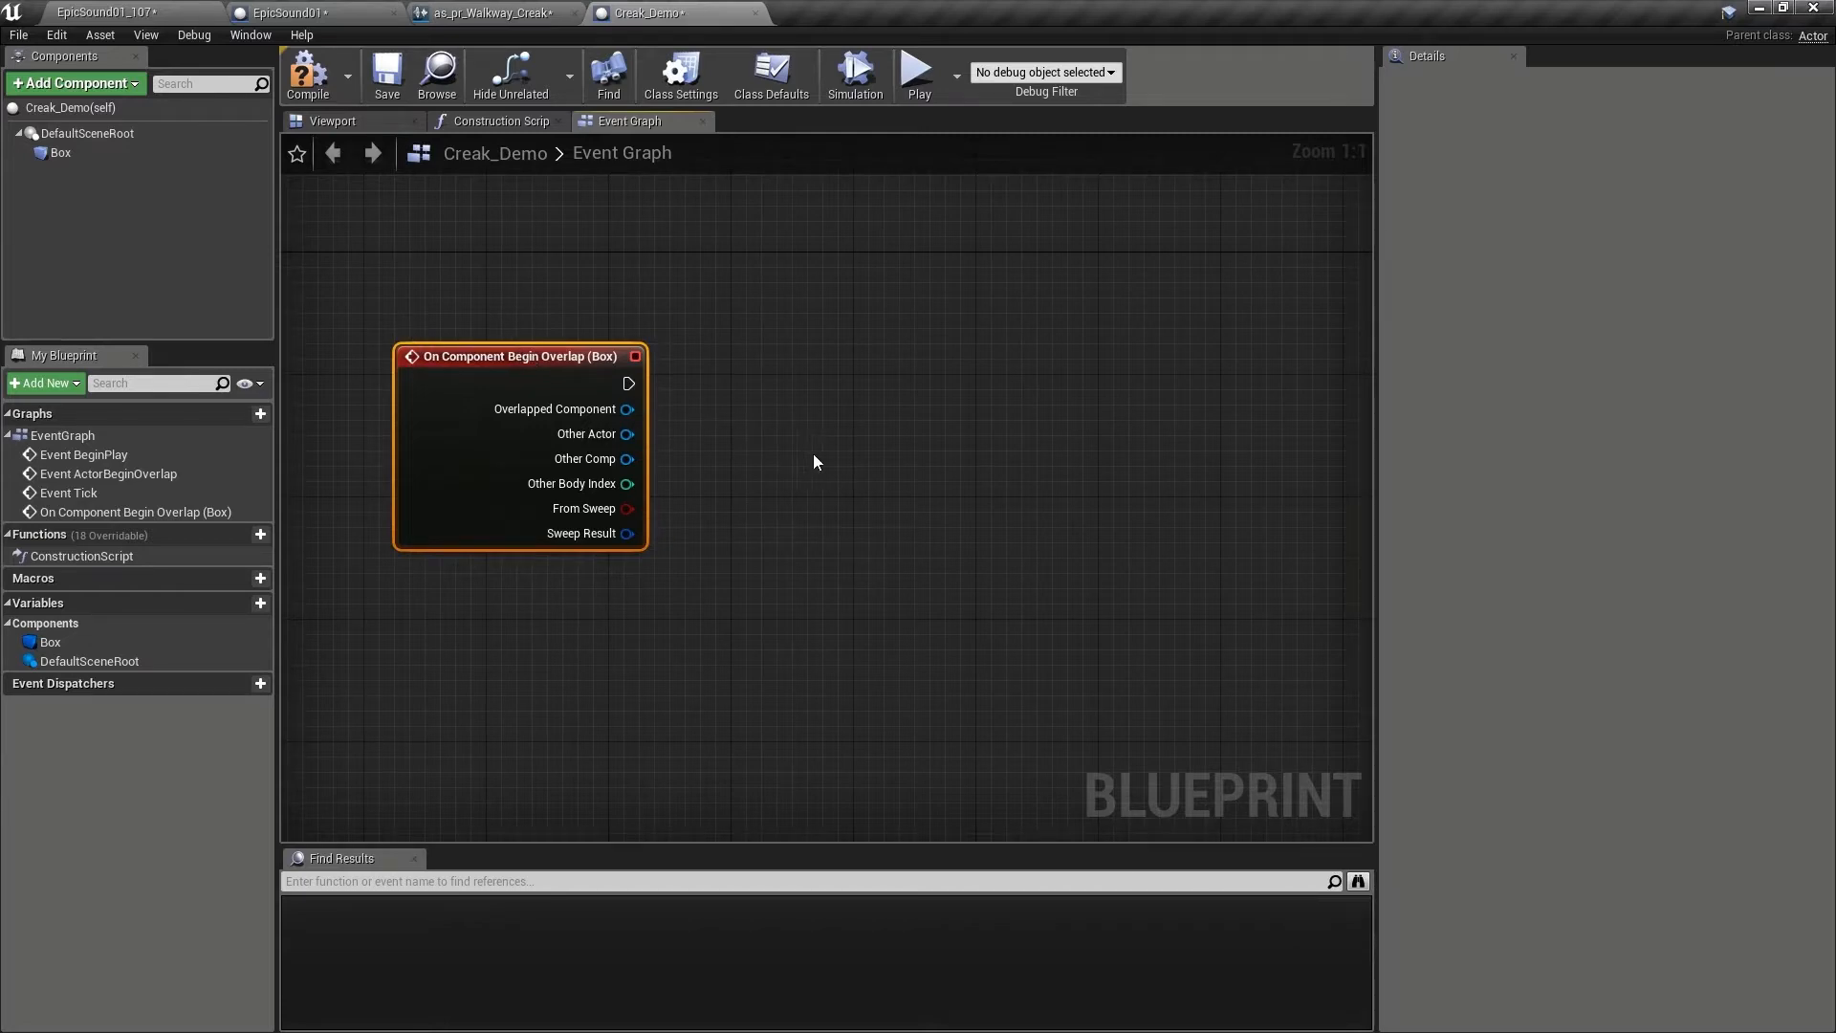
pyautogui.moveTo(979, 396)
pyautogui.write('loca')
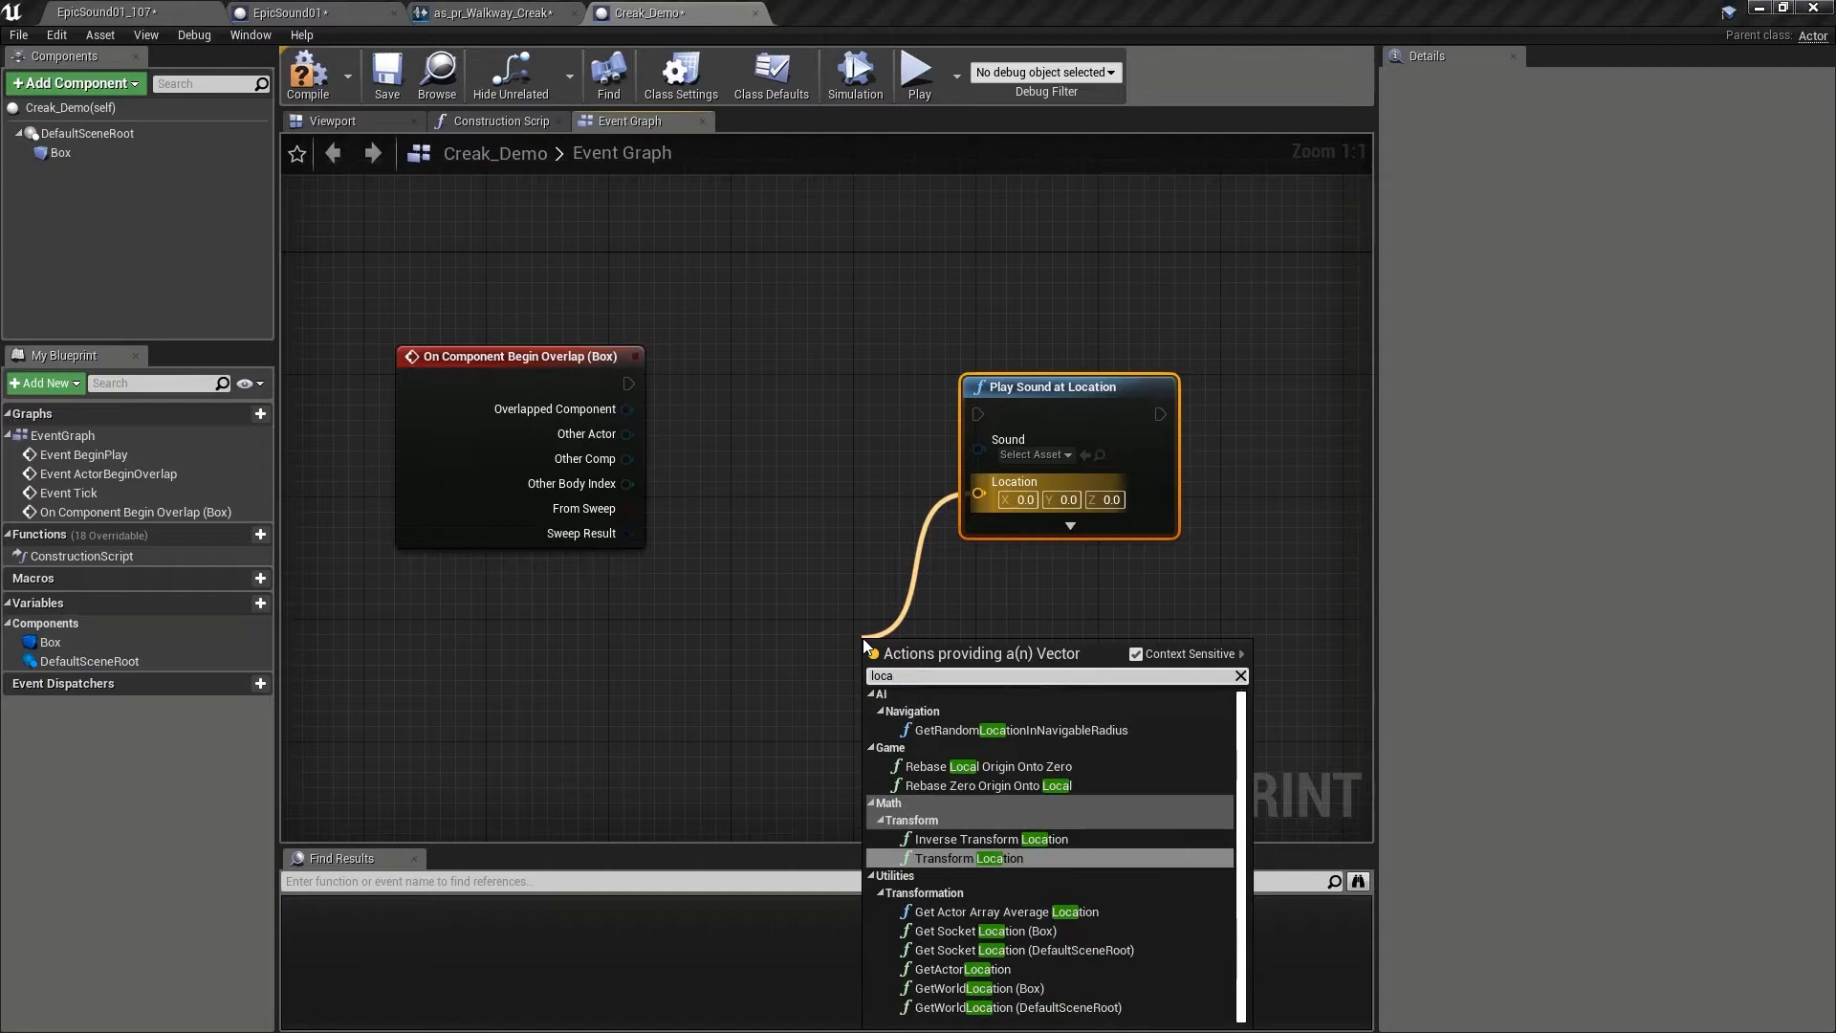
pyautogui.click(968, 967)
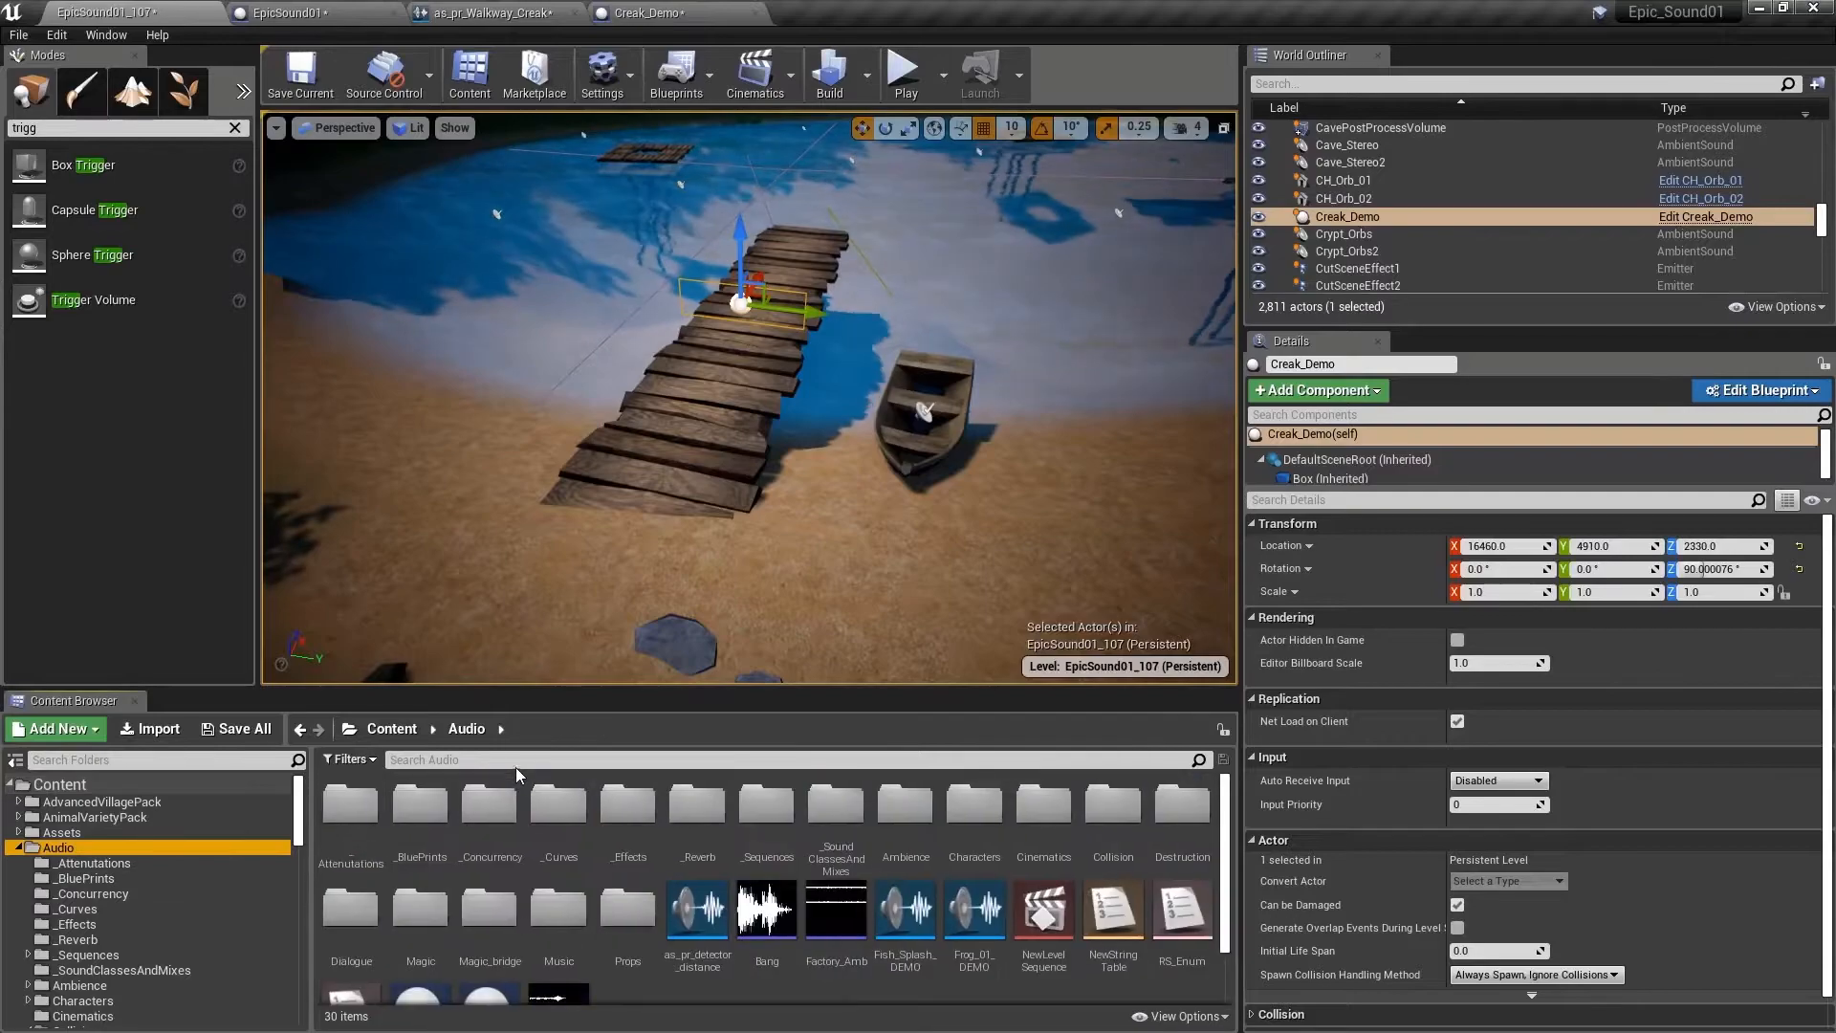
# Filter the content browser to creak assets and play-test the existing creak trigger.
pyautogui.click(1756, 390)
pyautogui.write('creak')
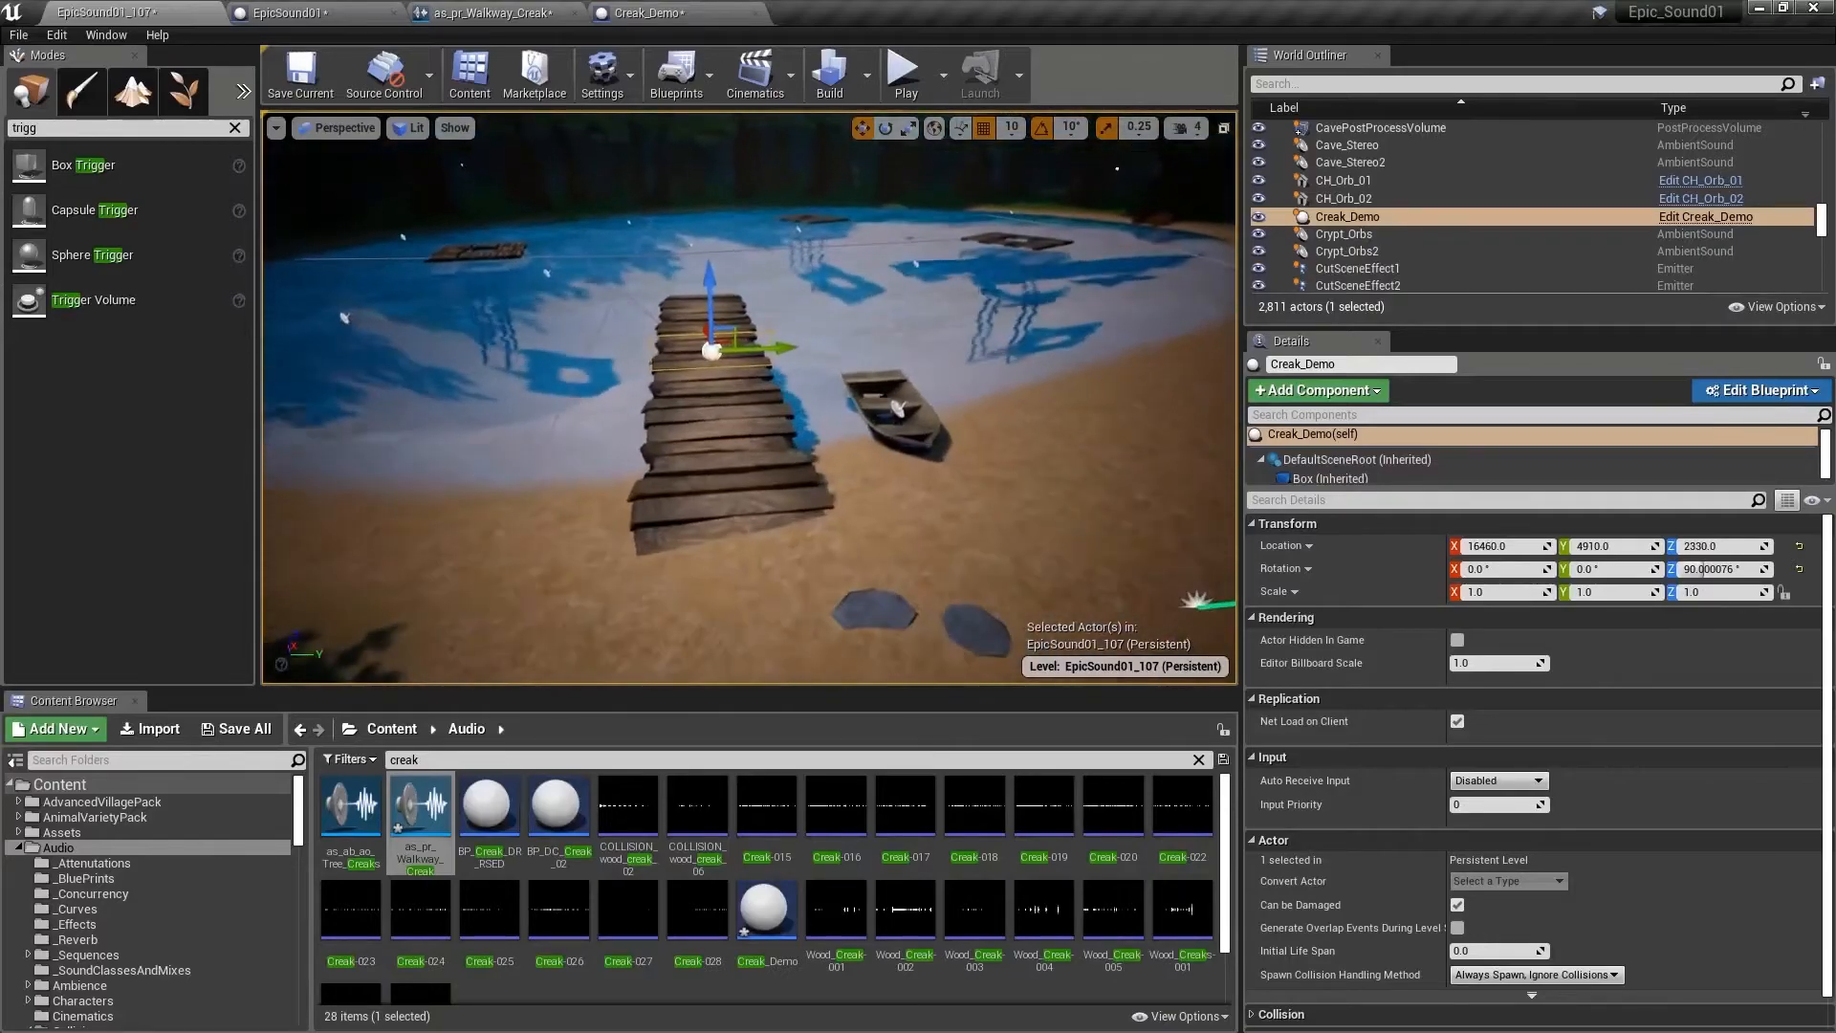
pyautogui.moveTo(903, 65)
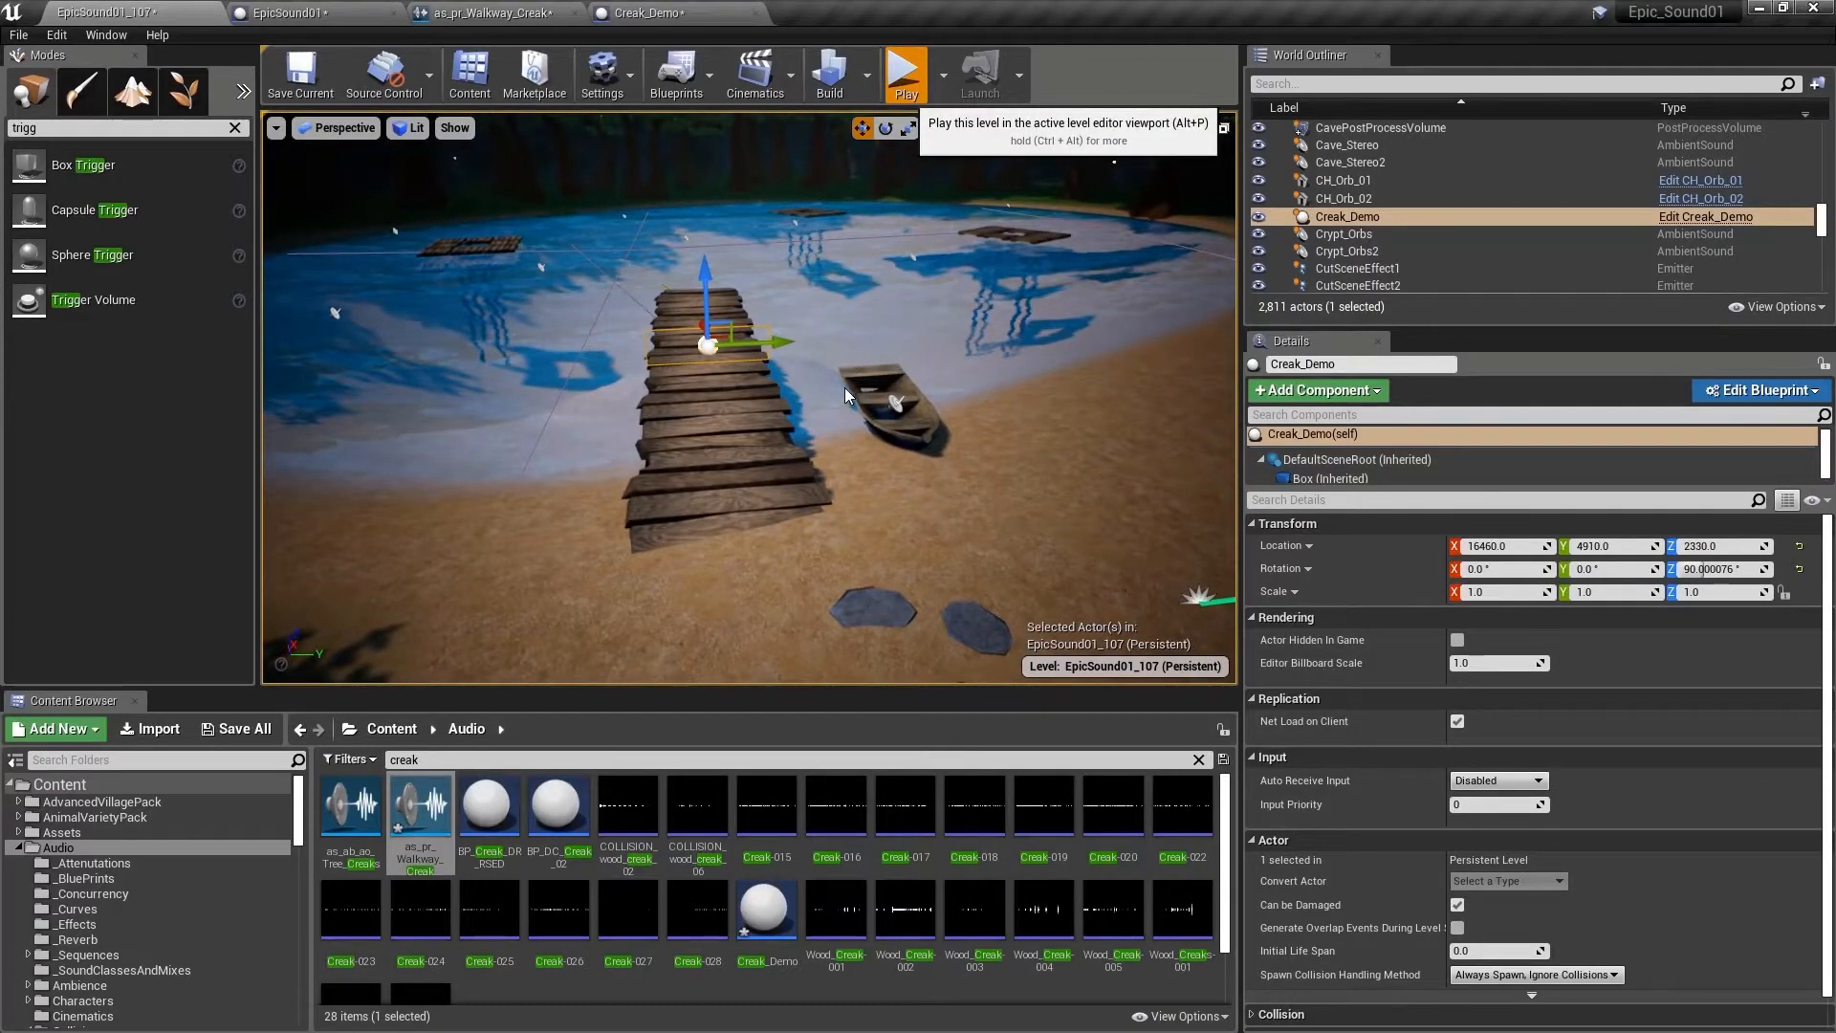
pyautogui.click(905, 72)
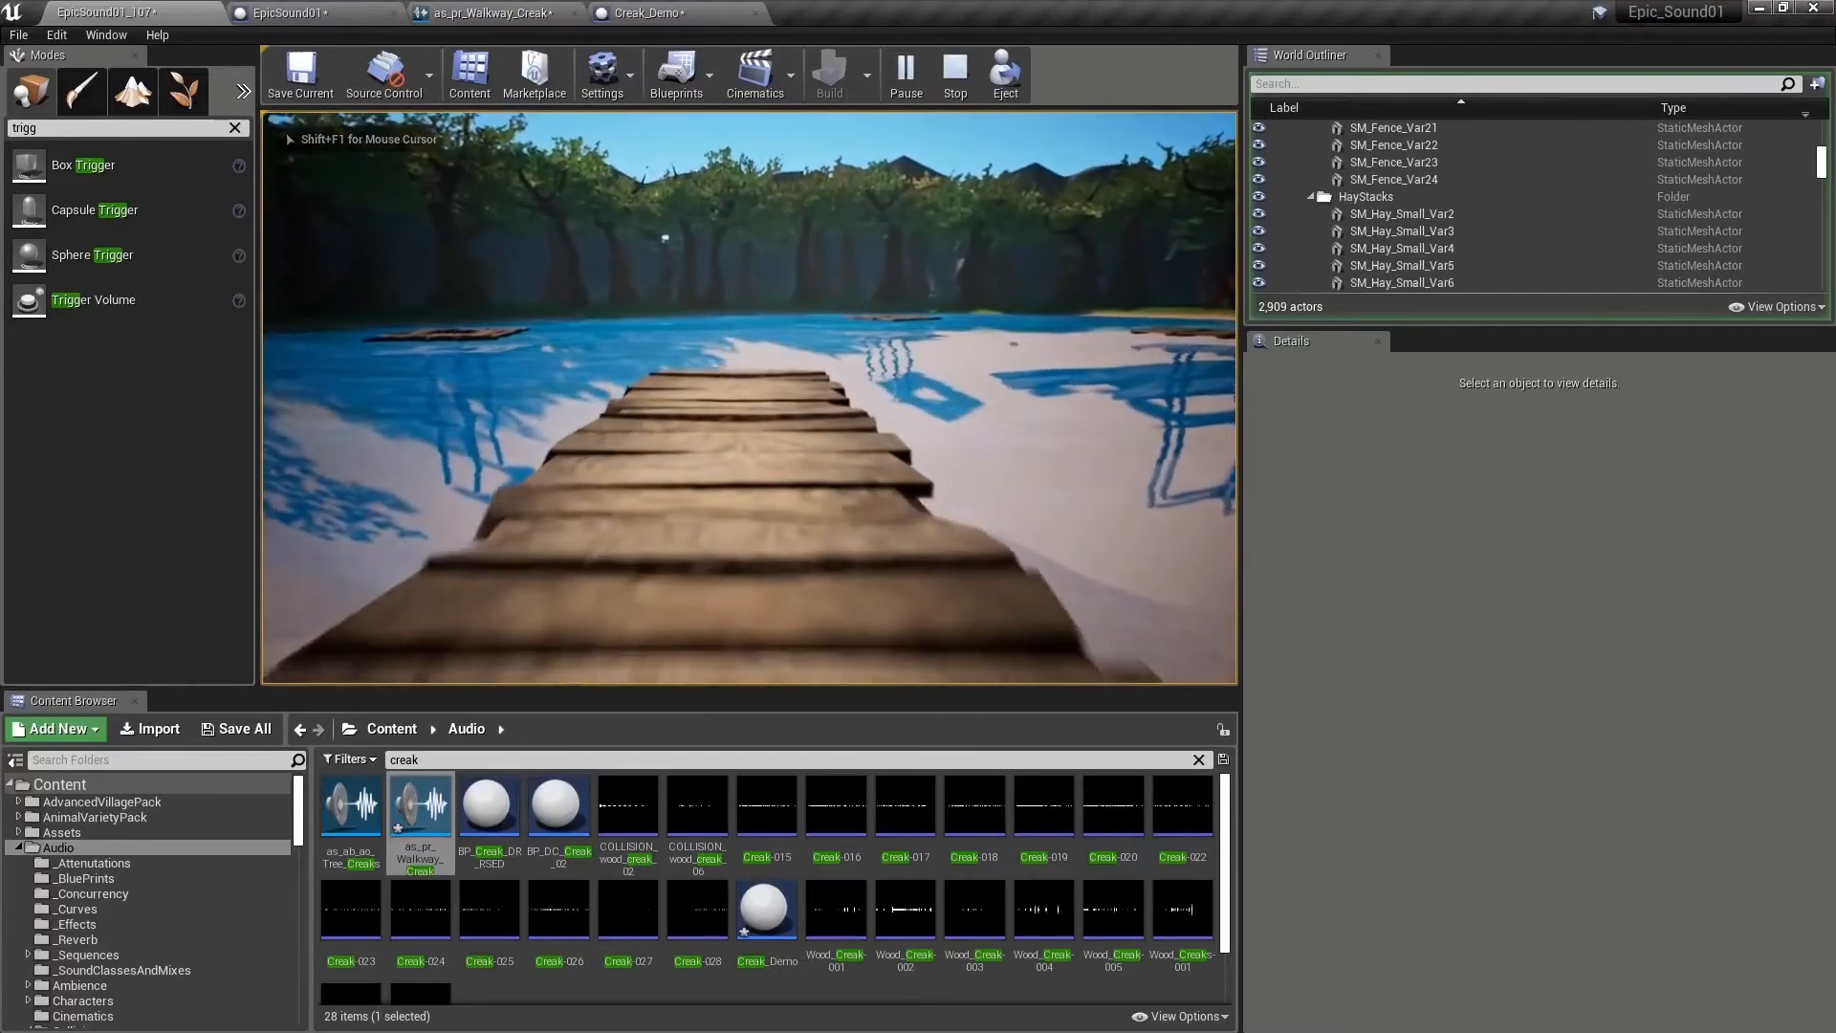
pyautogui.click(952, 73)
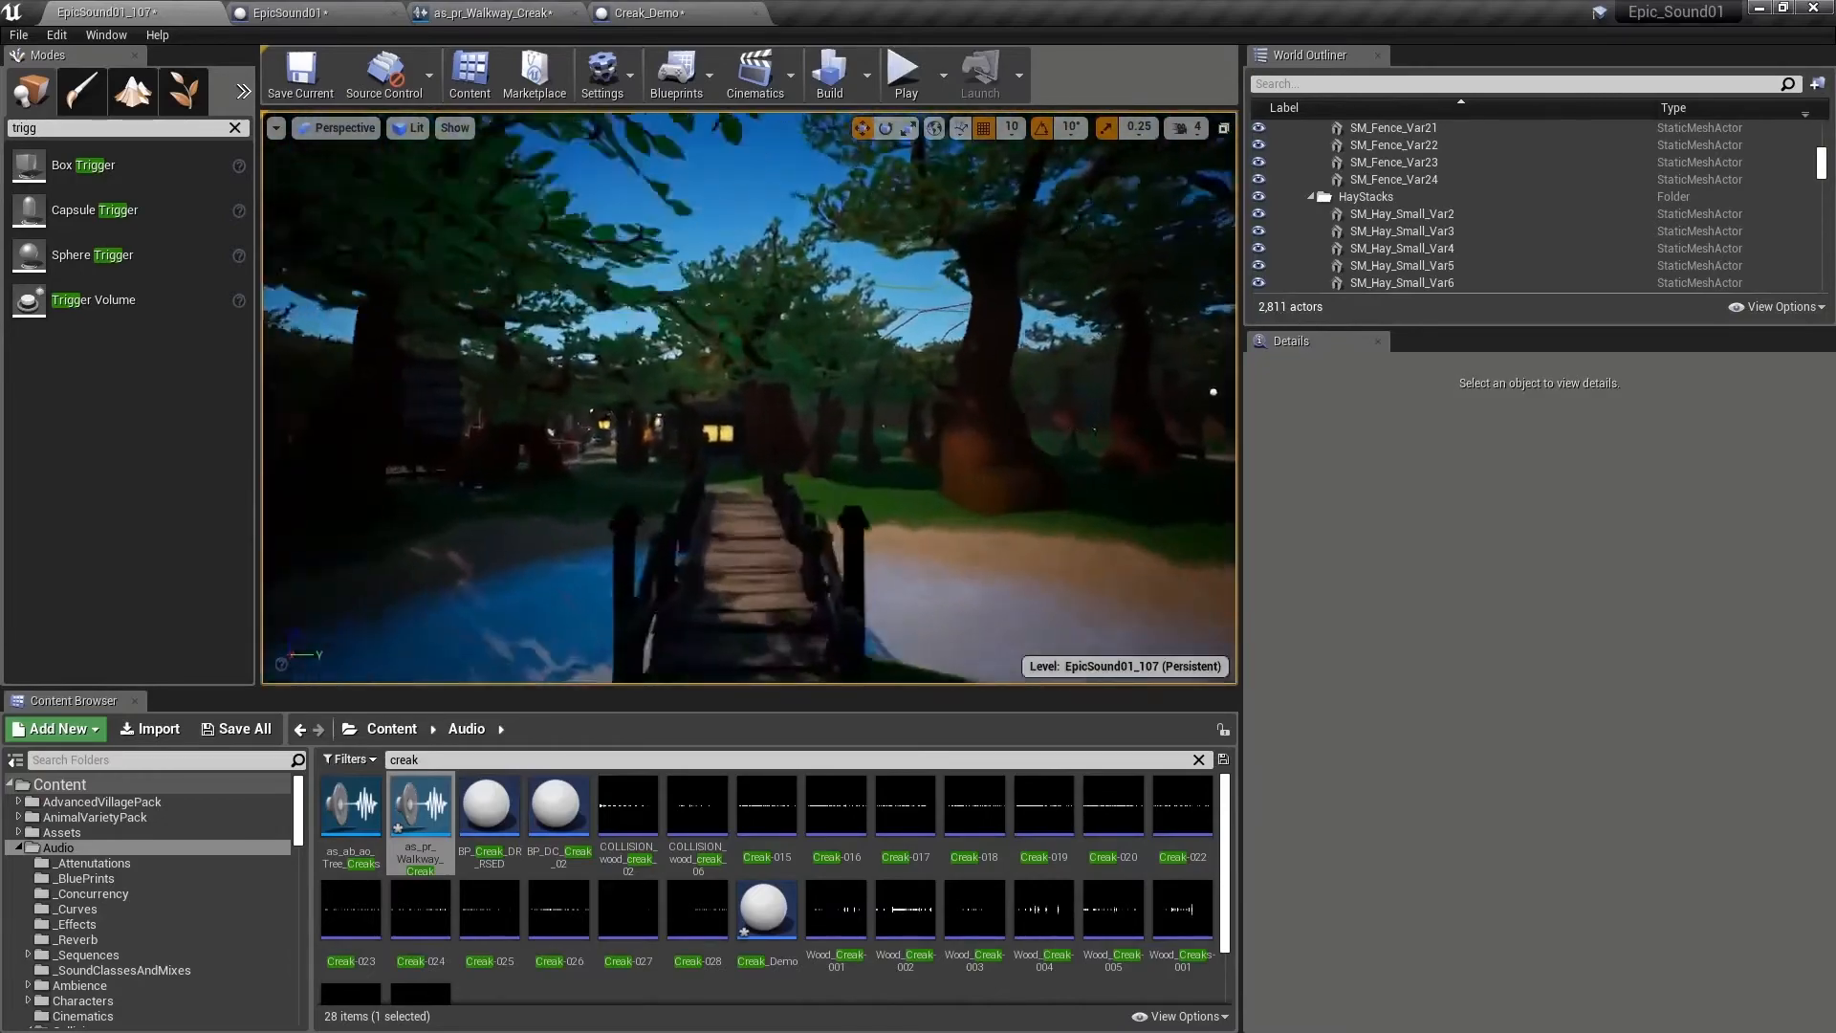
# Place a second Creak_Demo from the _BluePrints folder on the footbridge and play-test it.
pyautogui.click(86, 878)
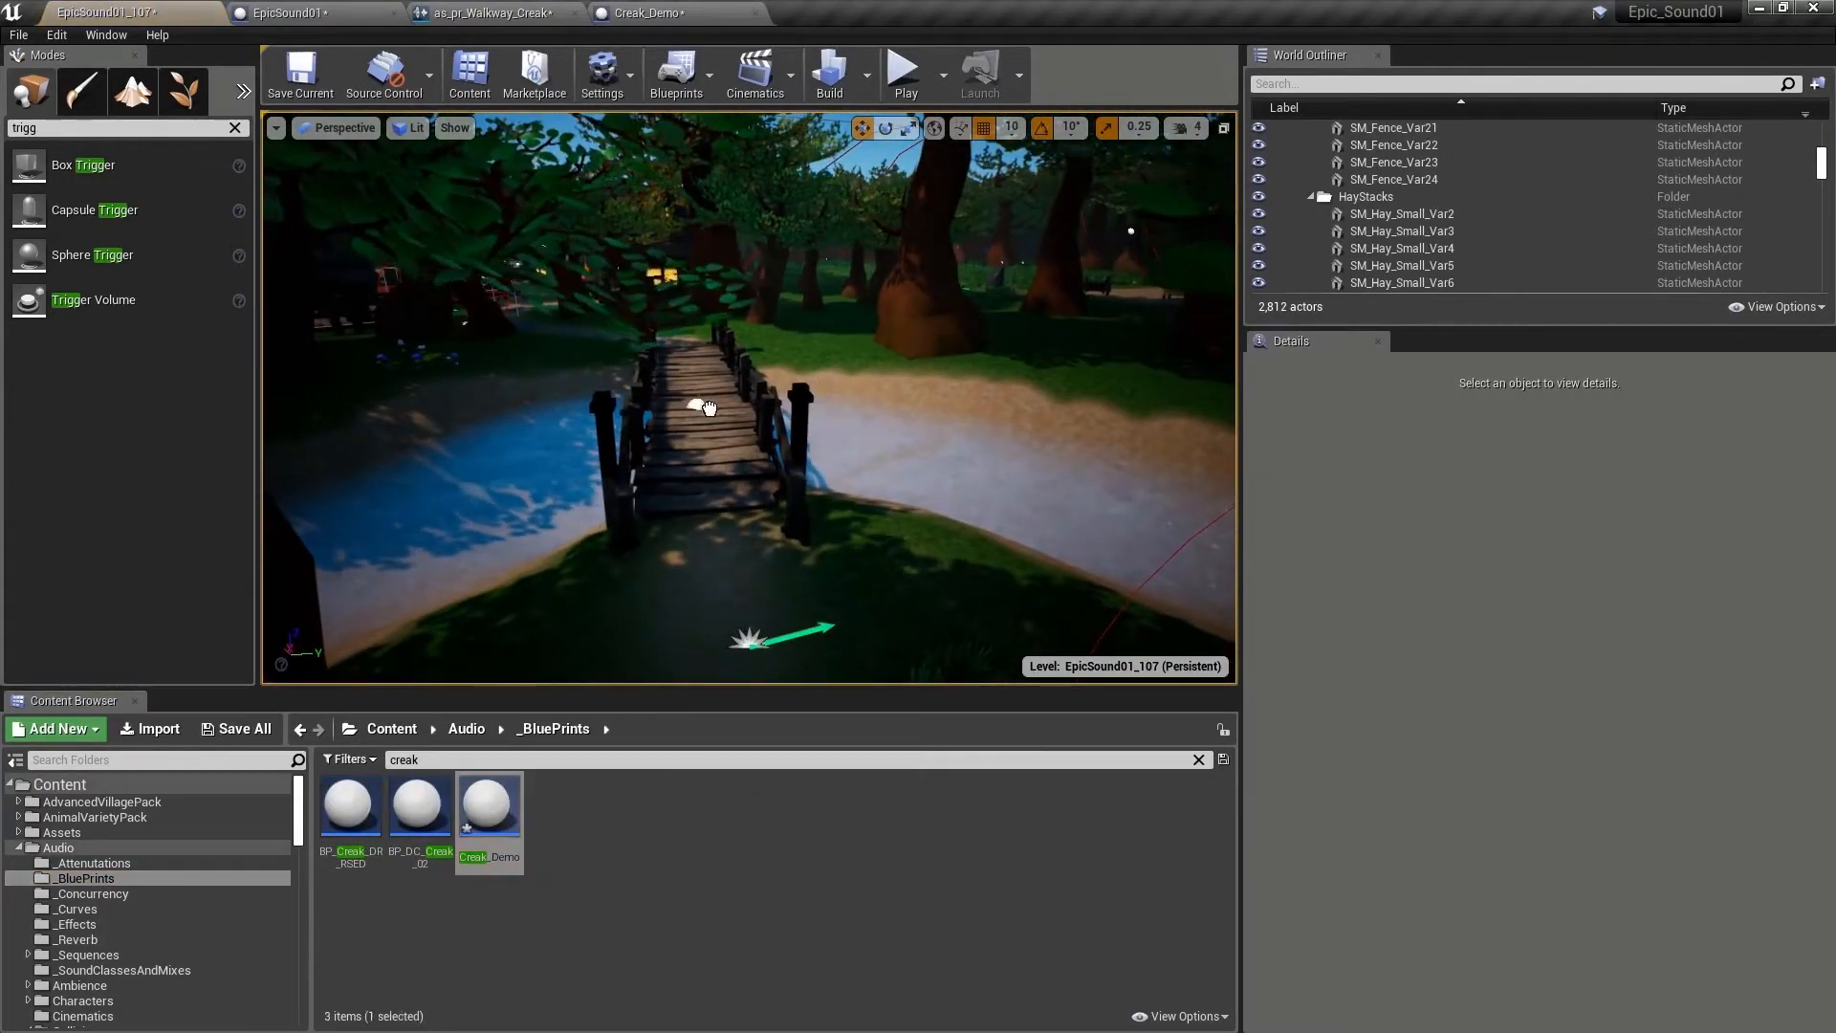
pyautogui.click(680, 341)
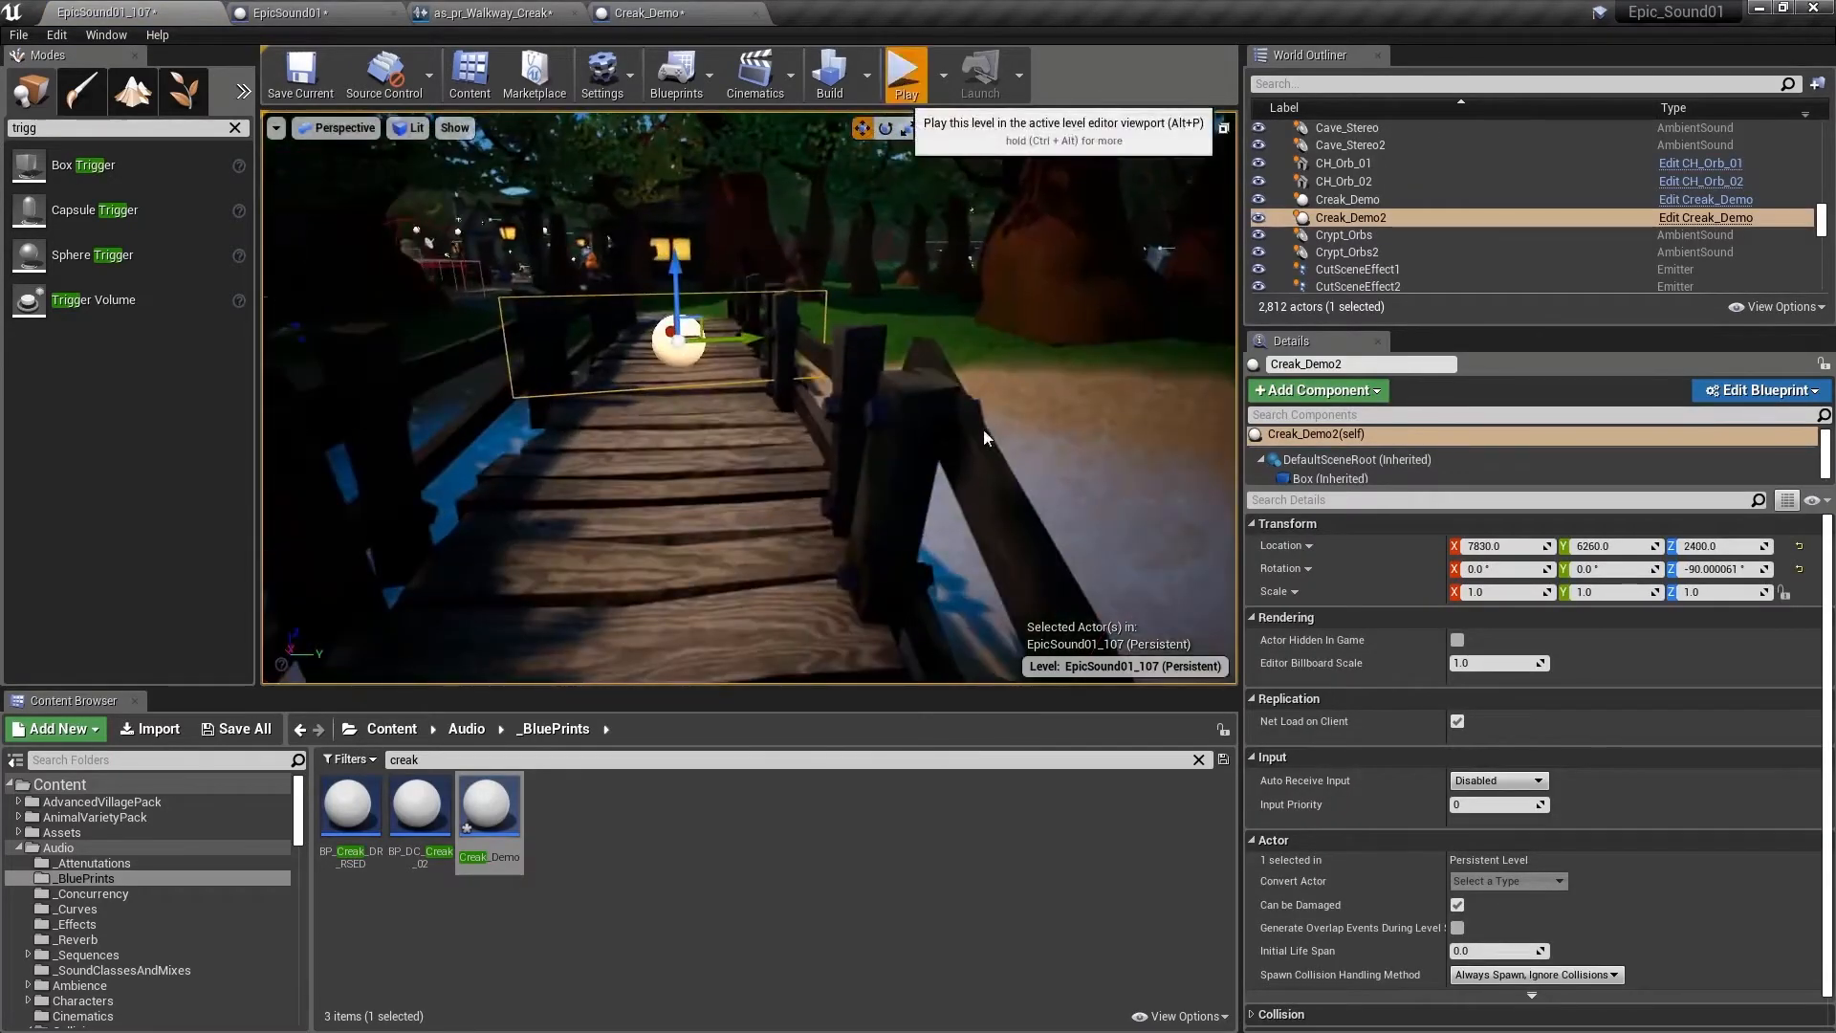
pyautogui.click(905, 73)
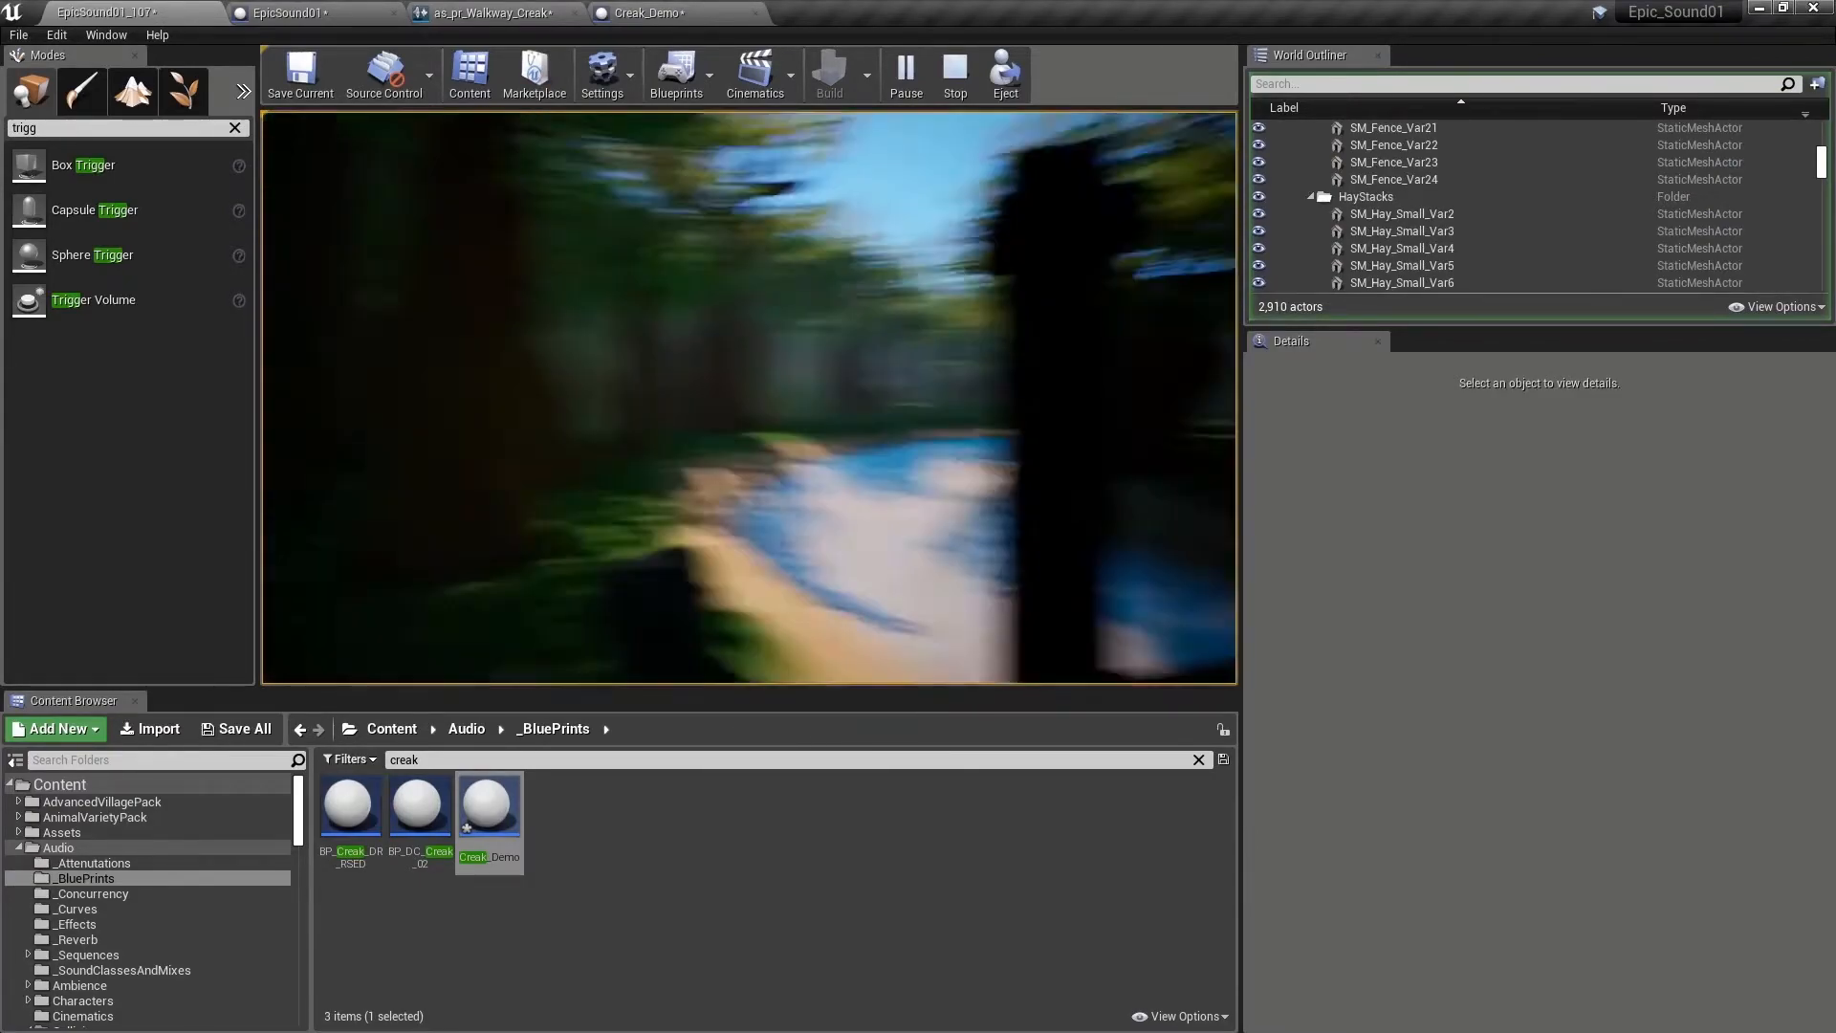
pyautogui.click(952, 73)
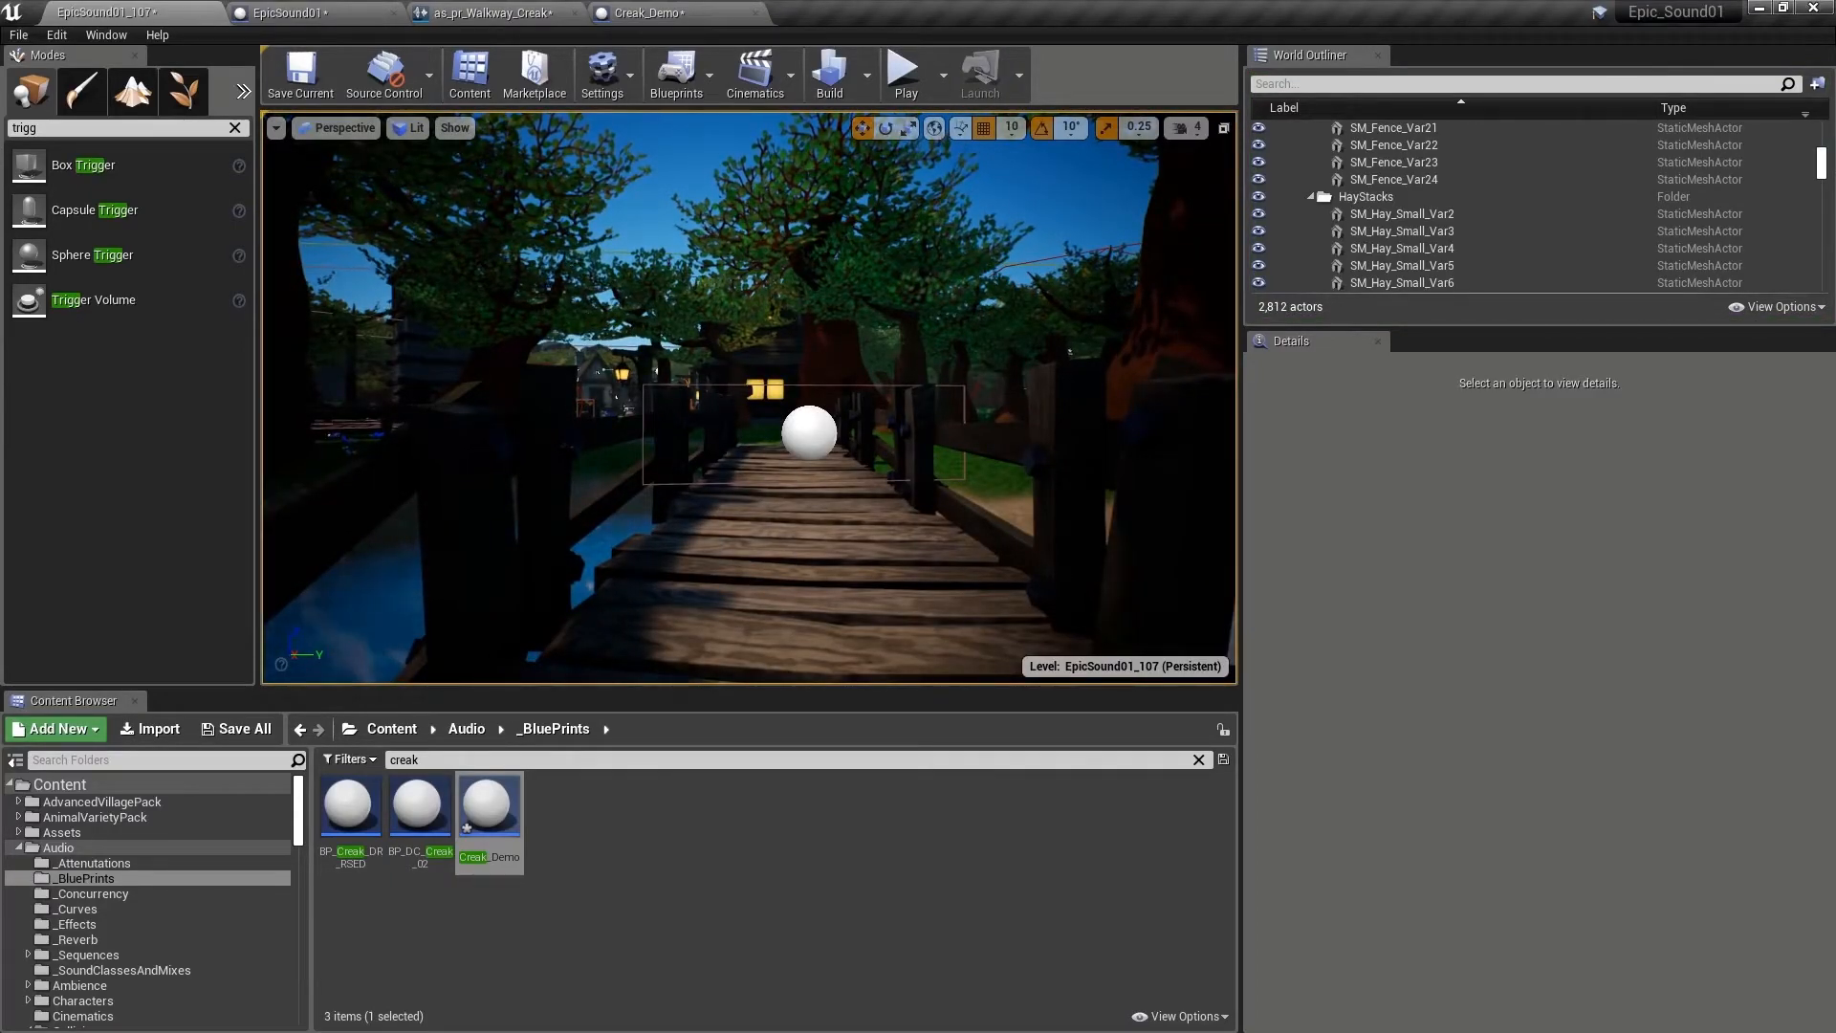
pyautogui.moveTo(828, 70)
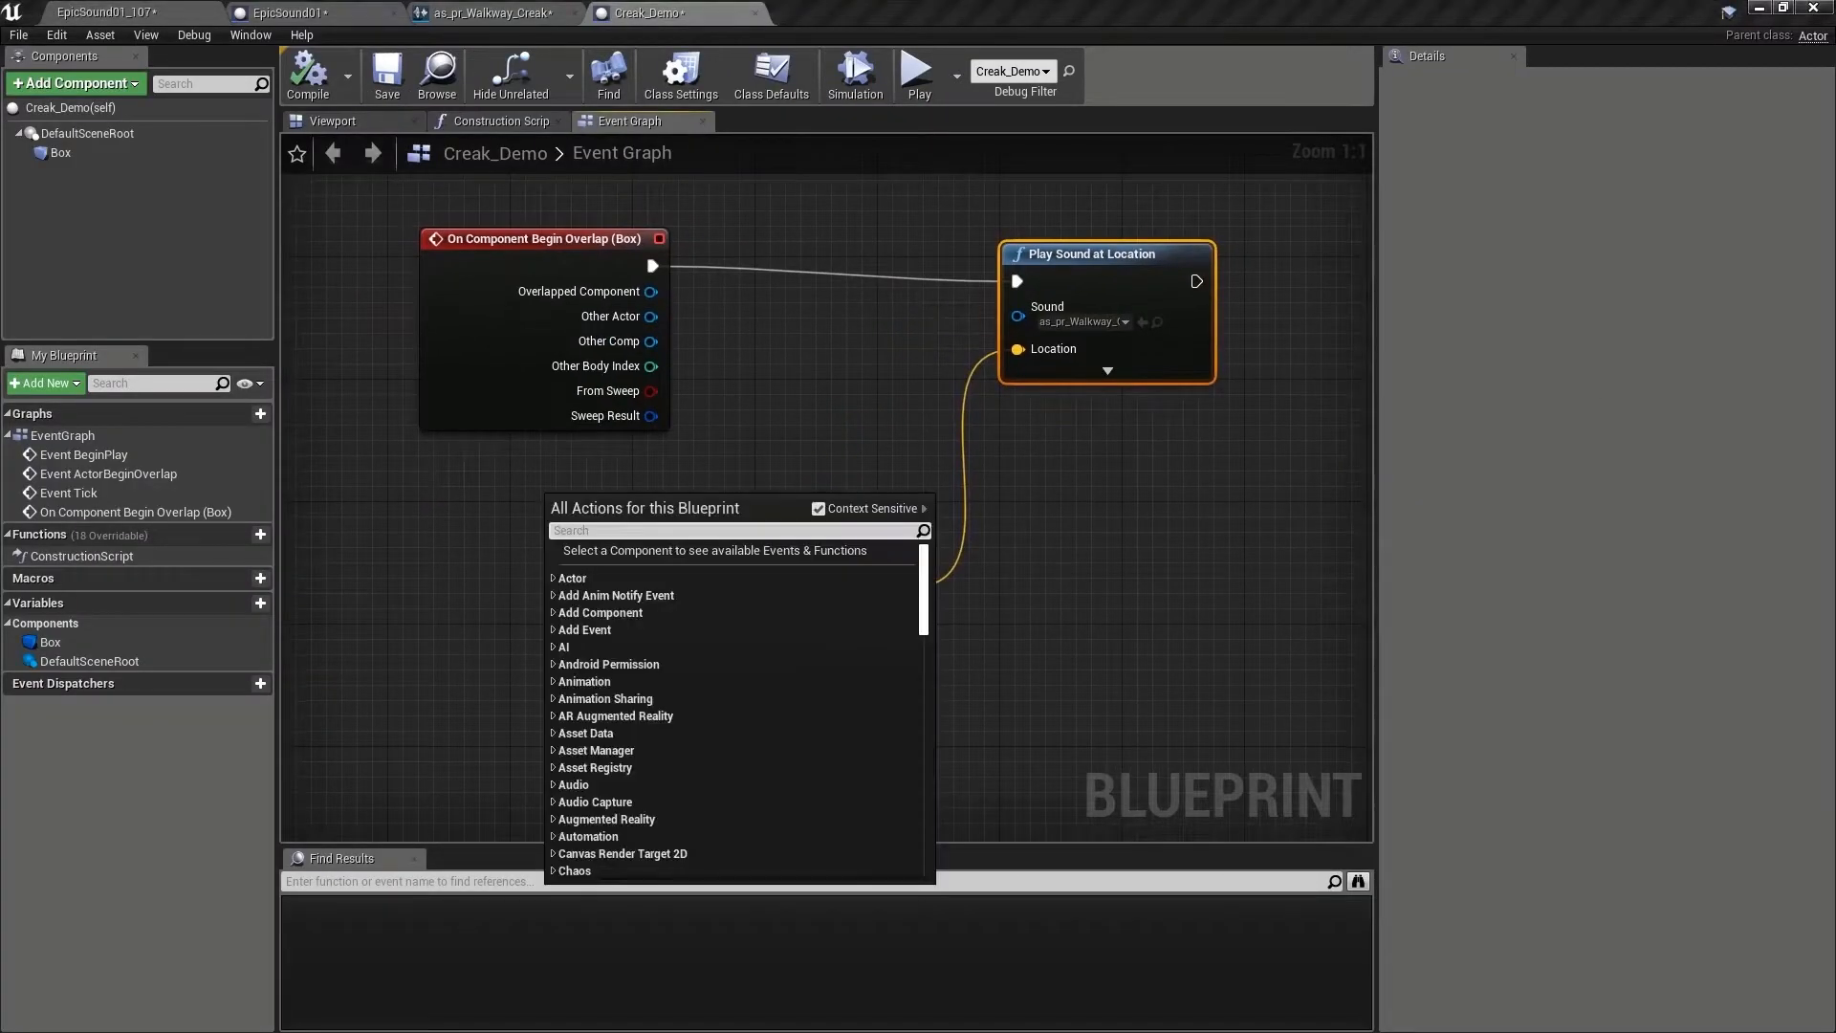
# Gate the creak through a second Branch fed by Random Bool with Weight set to 0.3.
pyautogui.write('chara')
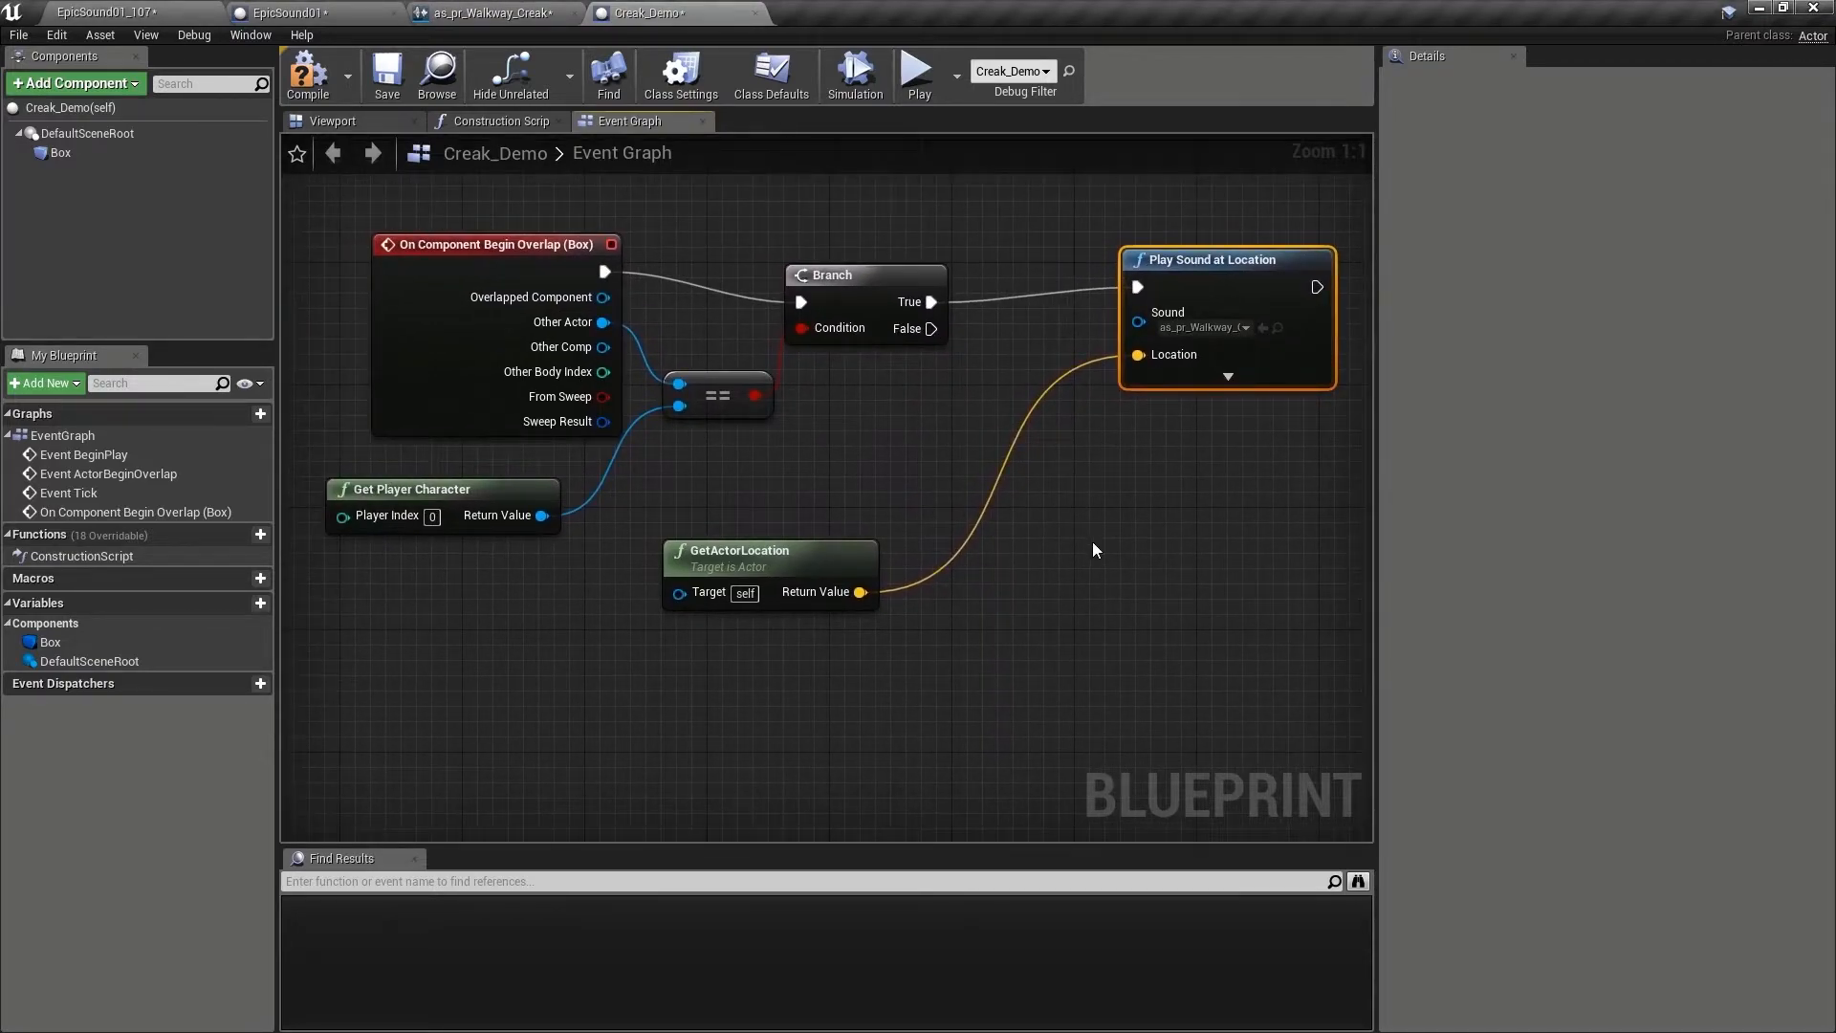
pyautogui.moveTo(1228, 281)
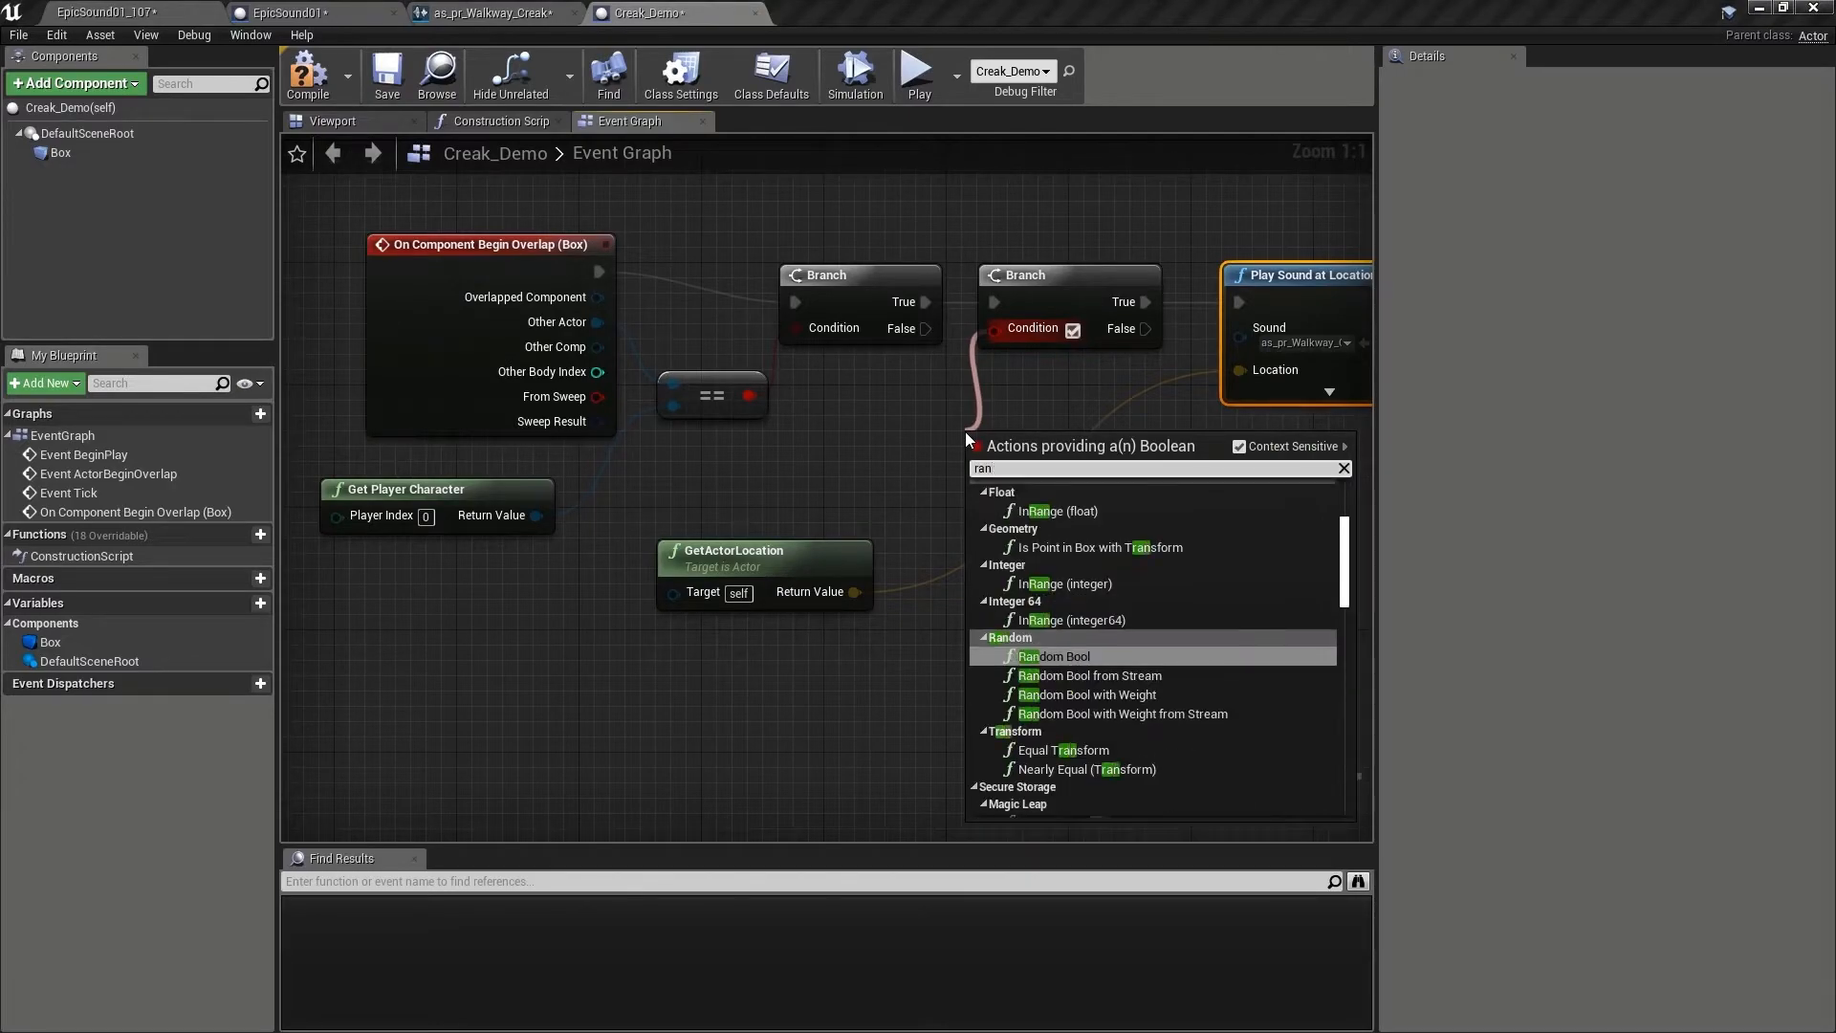
pyautogui.write('randombool')
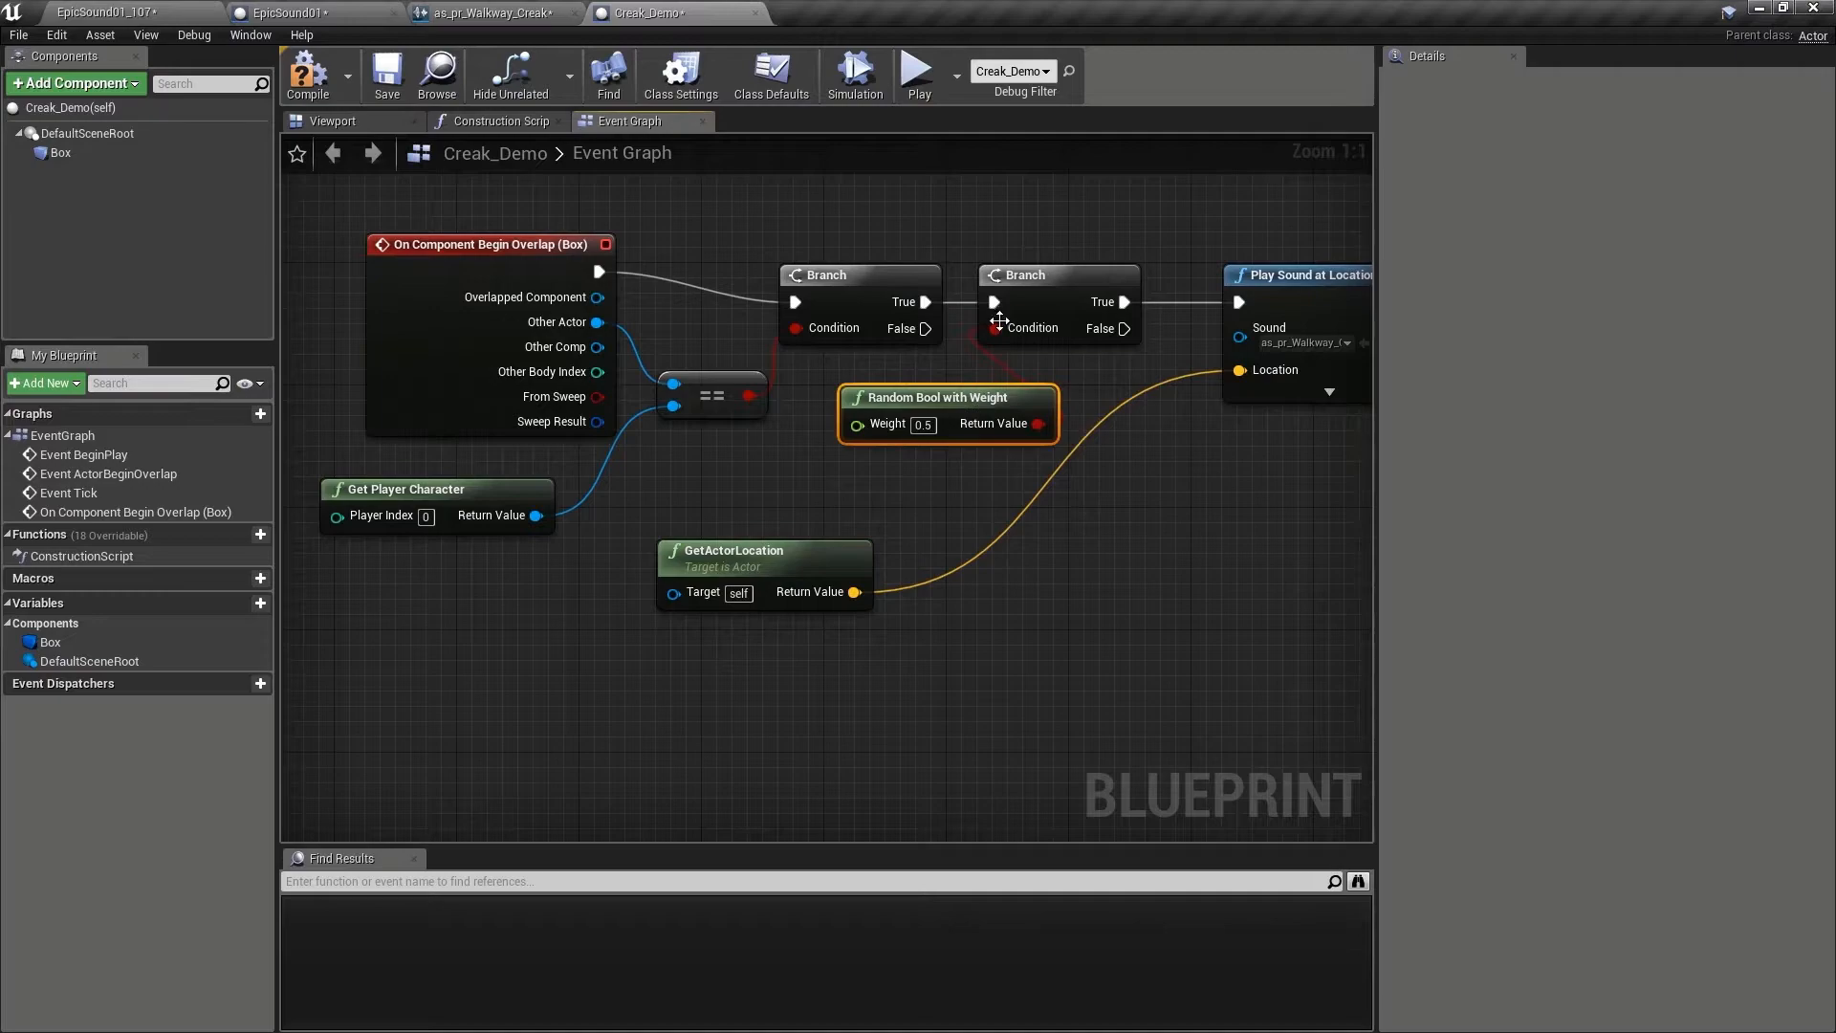
pyautogui.moveTo(1159, 325)
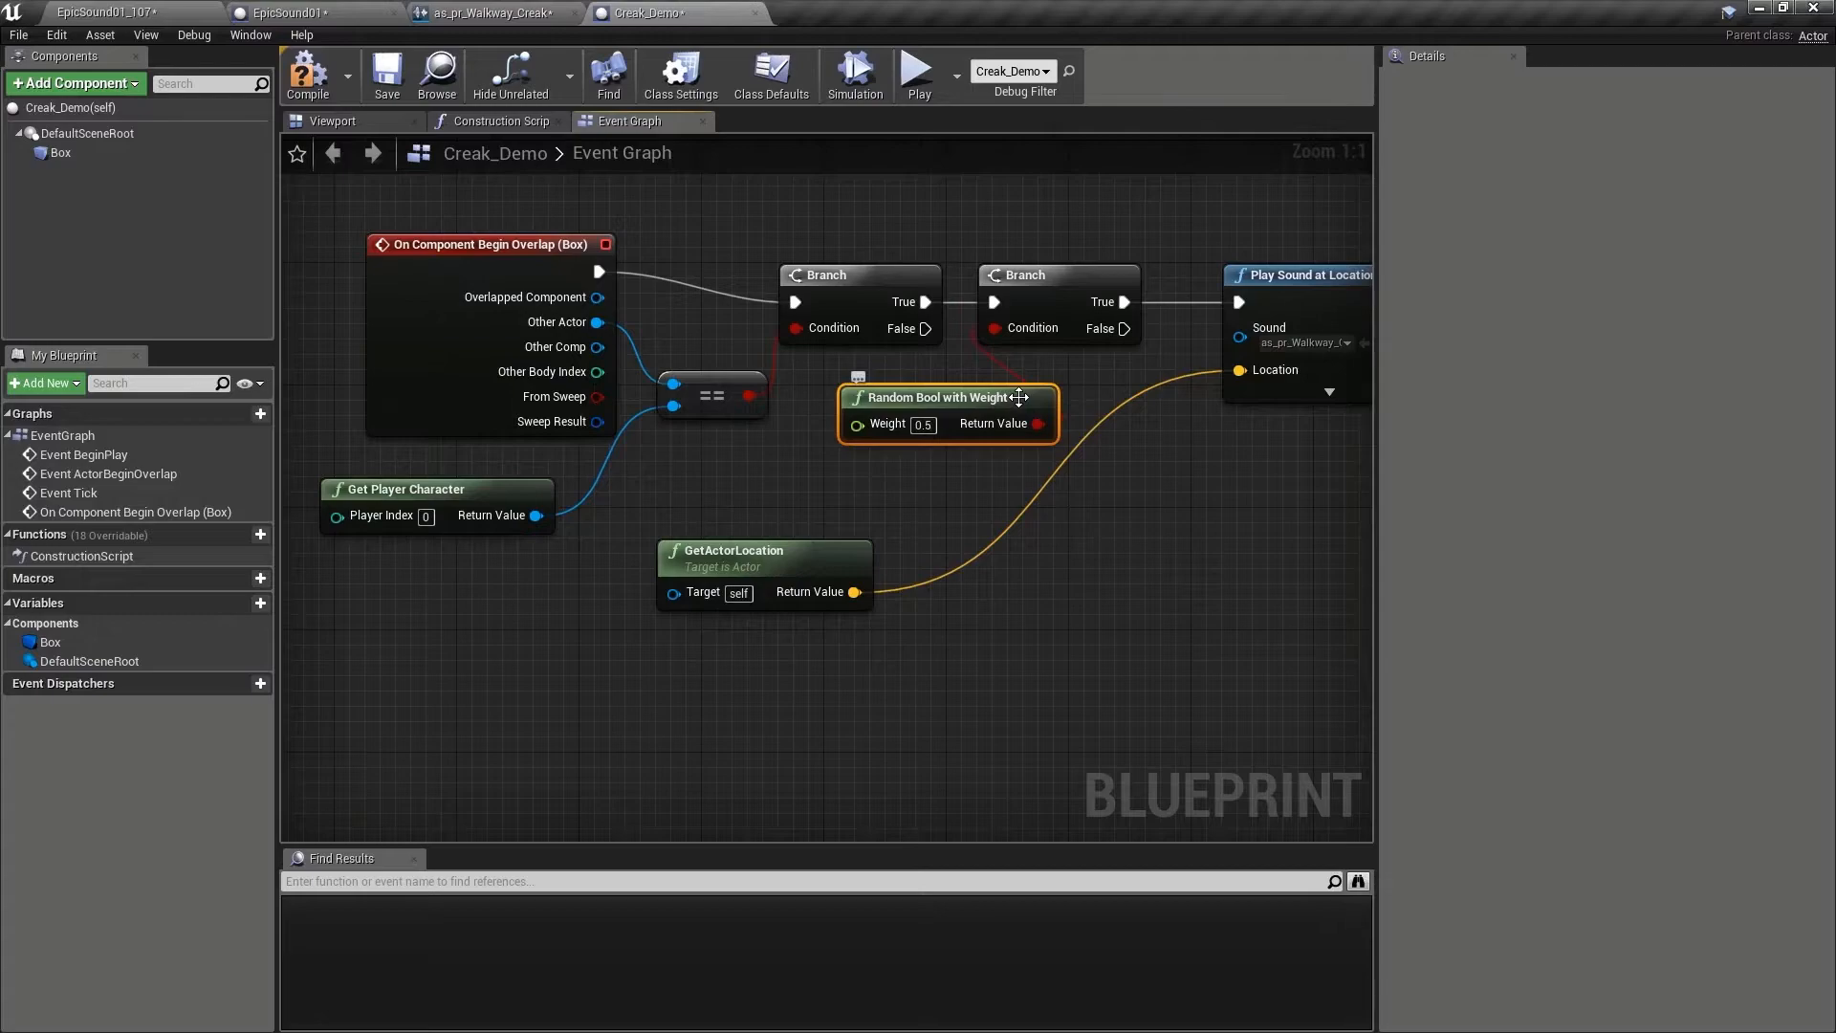
pyautogui.moveTo(884, 425)
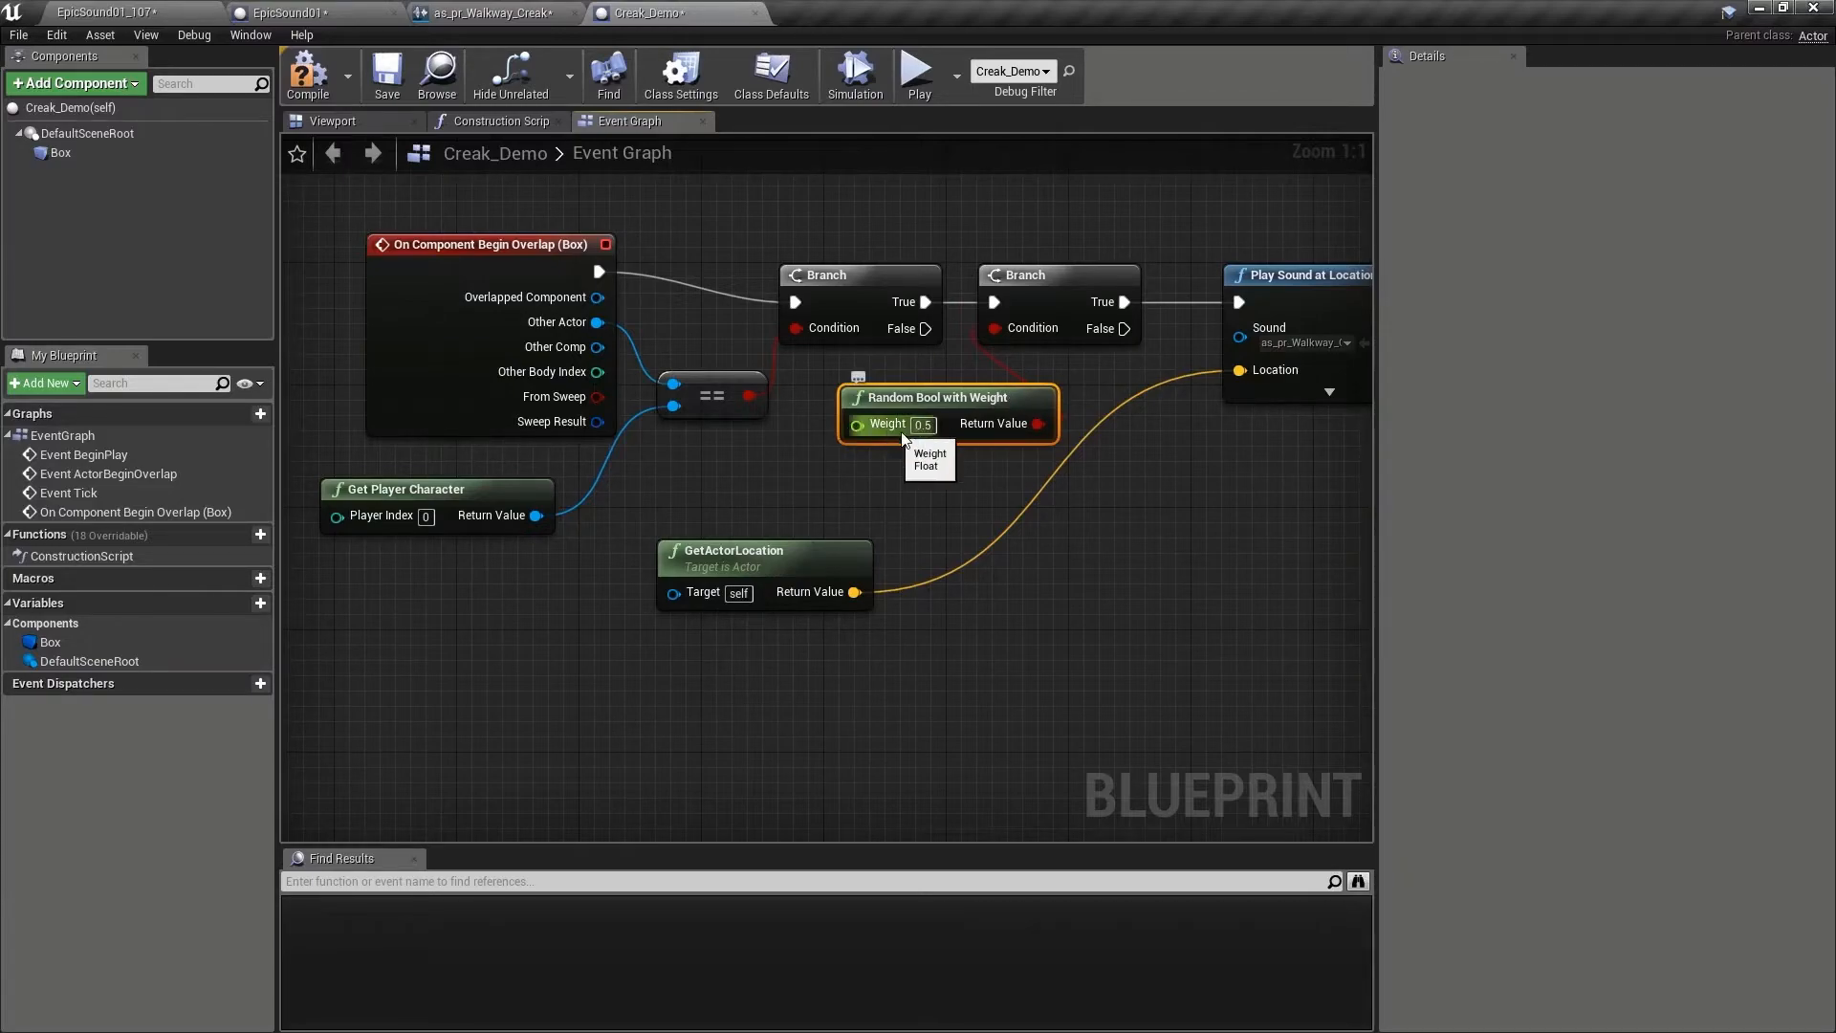
pyautogui.moveTo(926, 425)
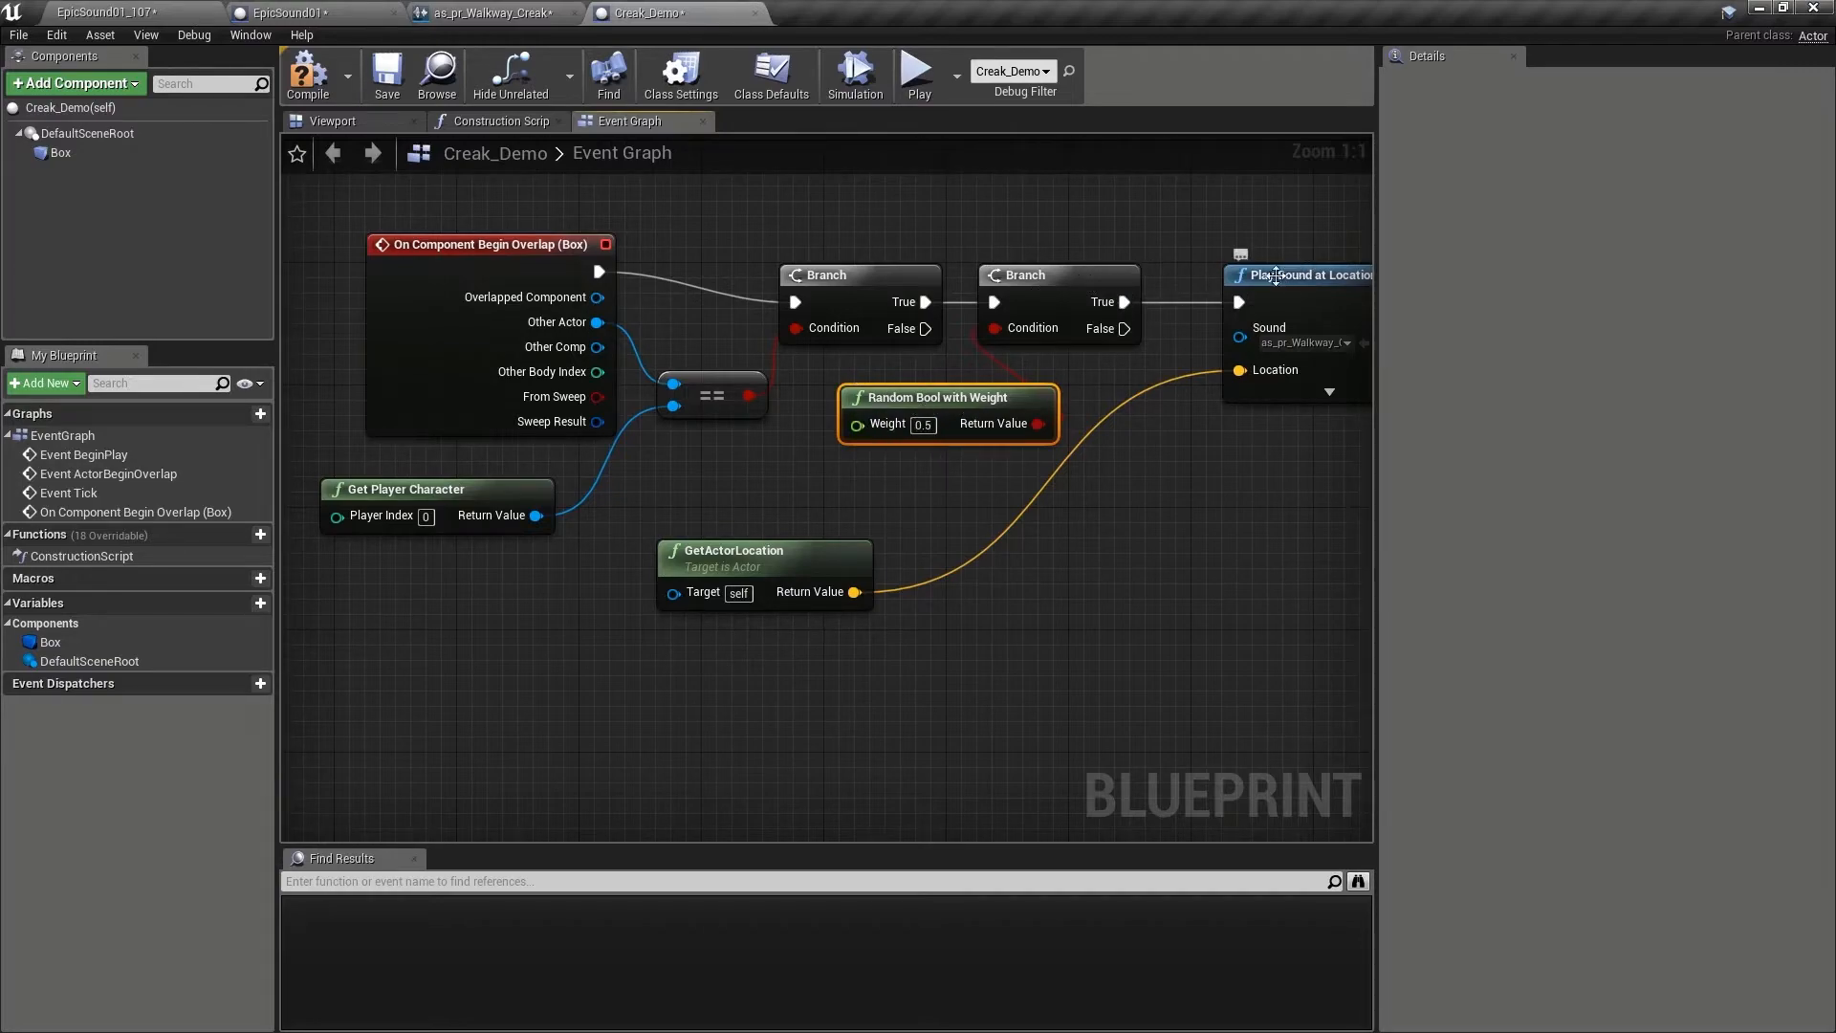
pyautogui.moveTo(885, 423)
pyautogui.write('0.7')
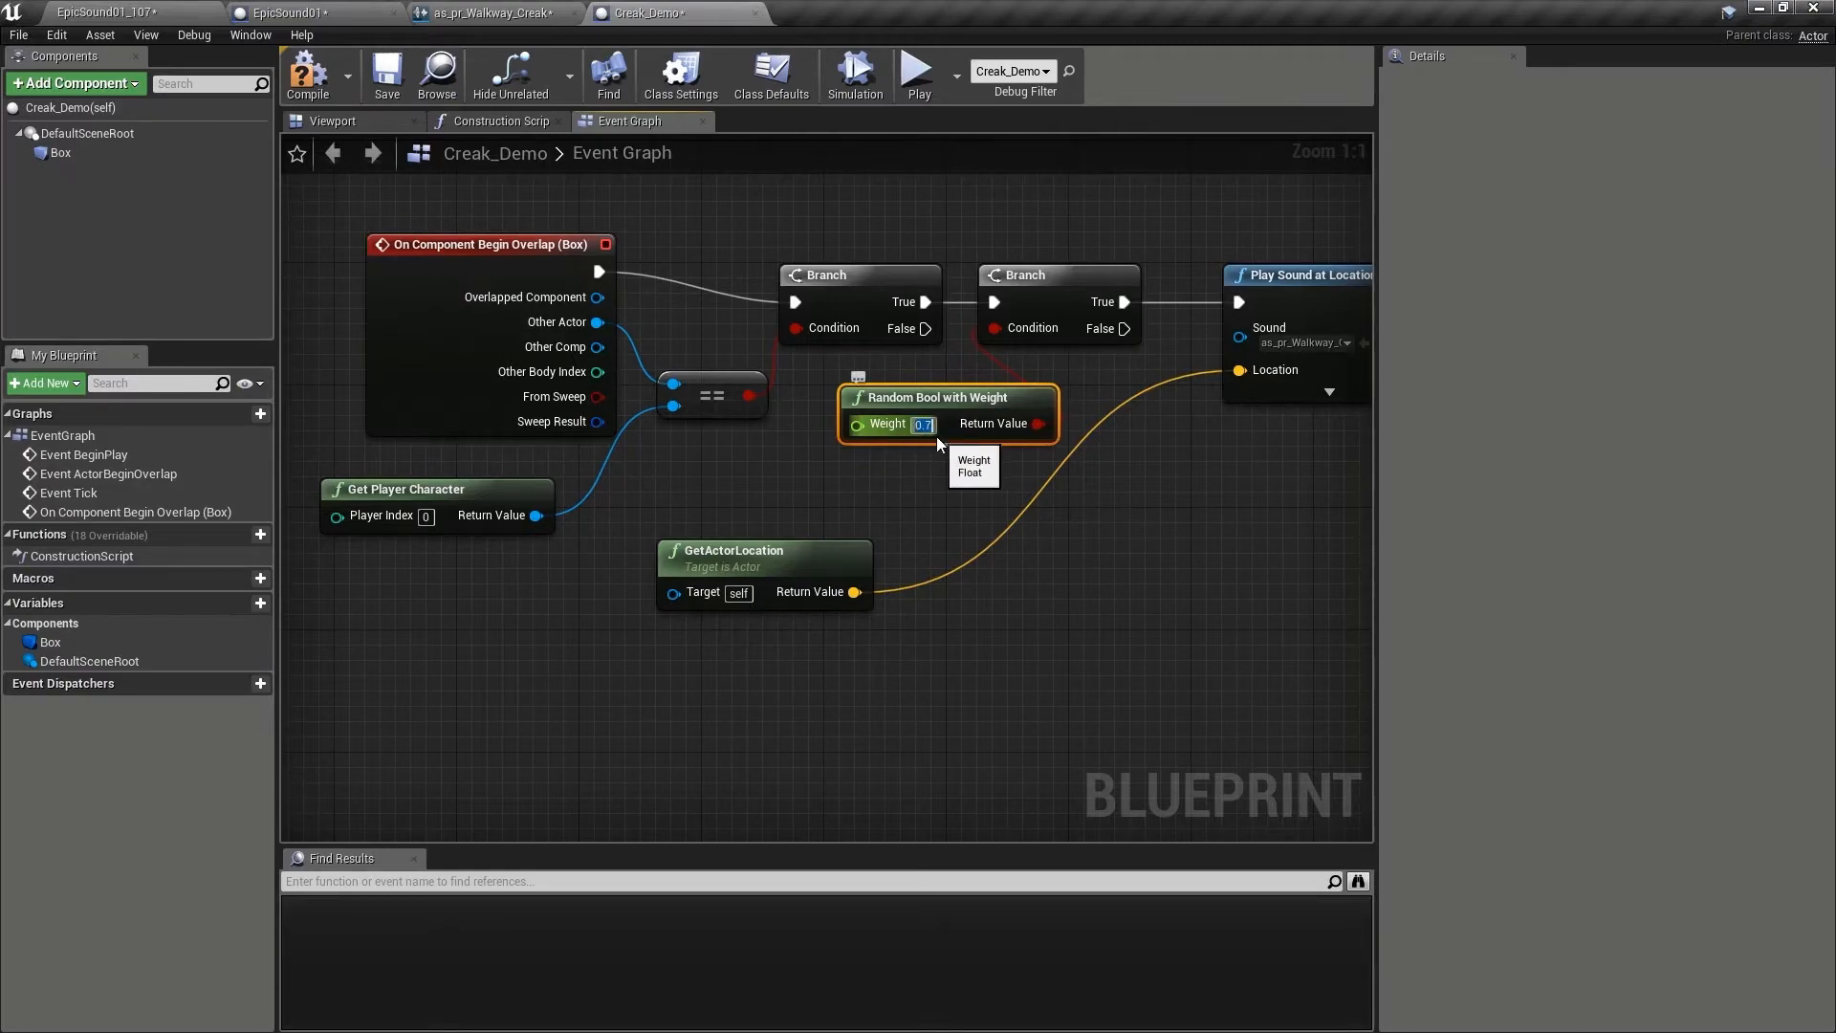
pyautogui.click(924, 424)
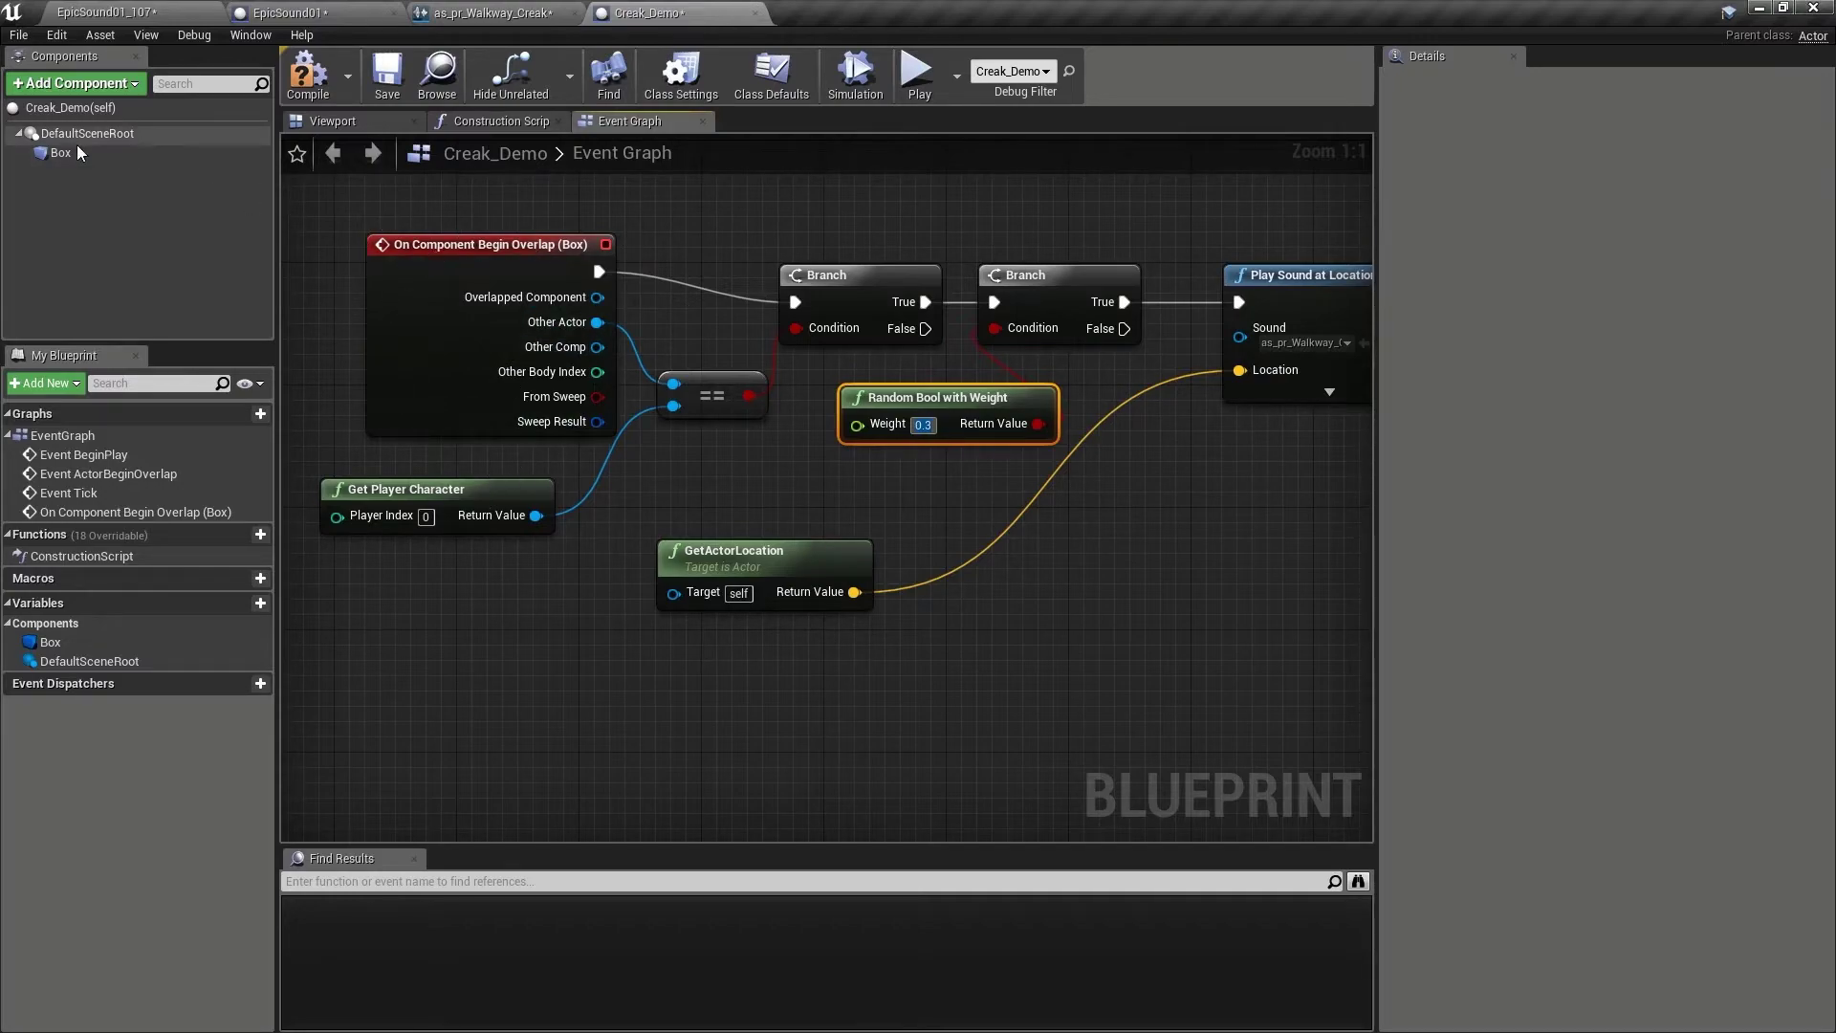
pyautogui.click(59, 153)
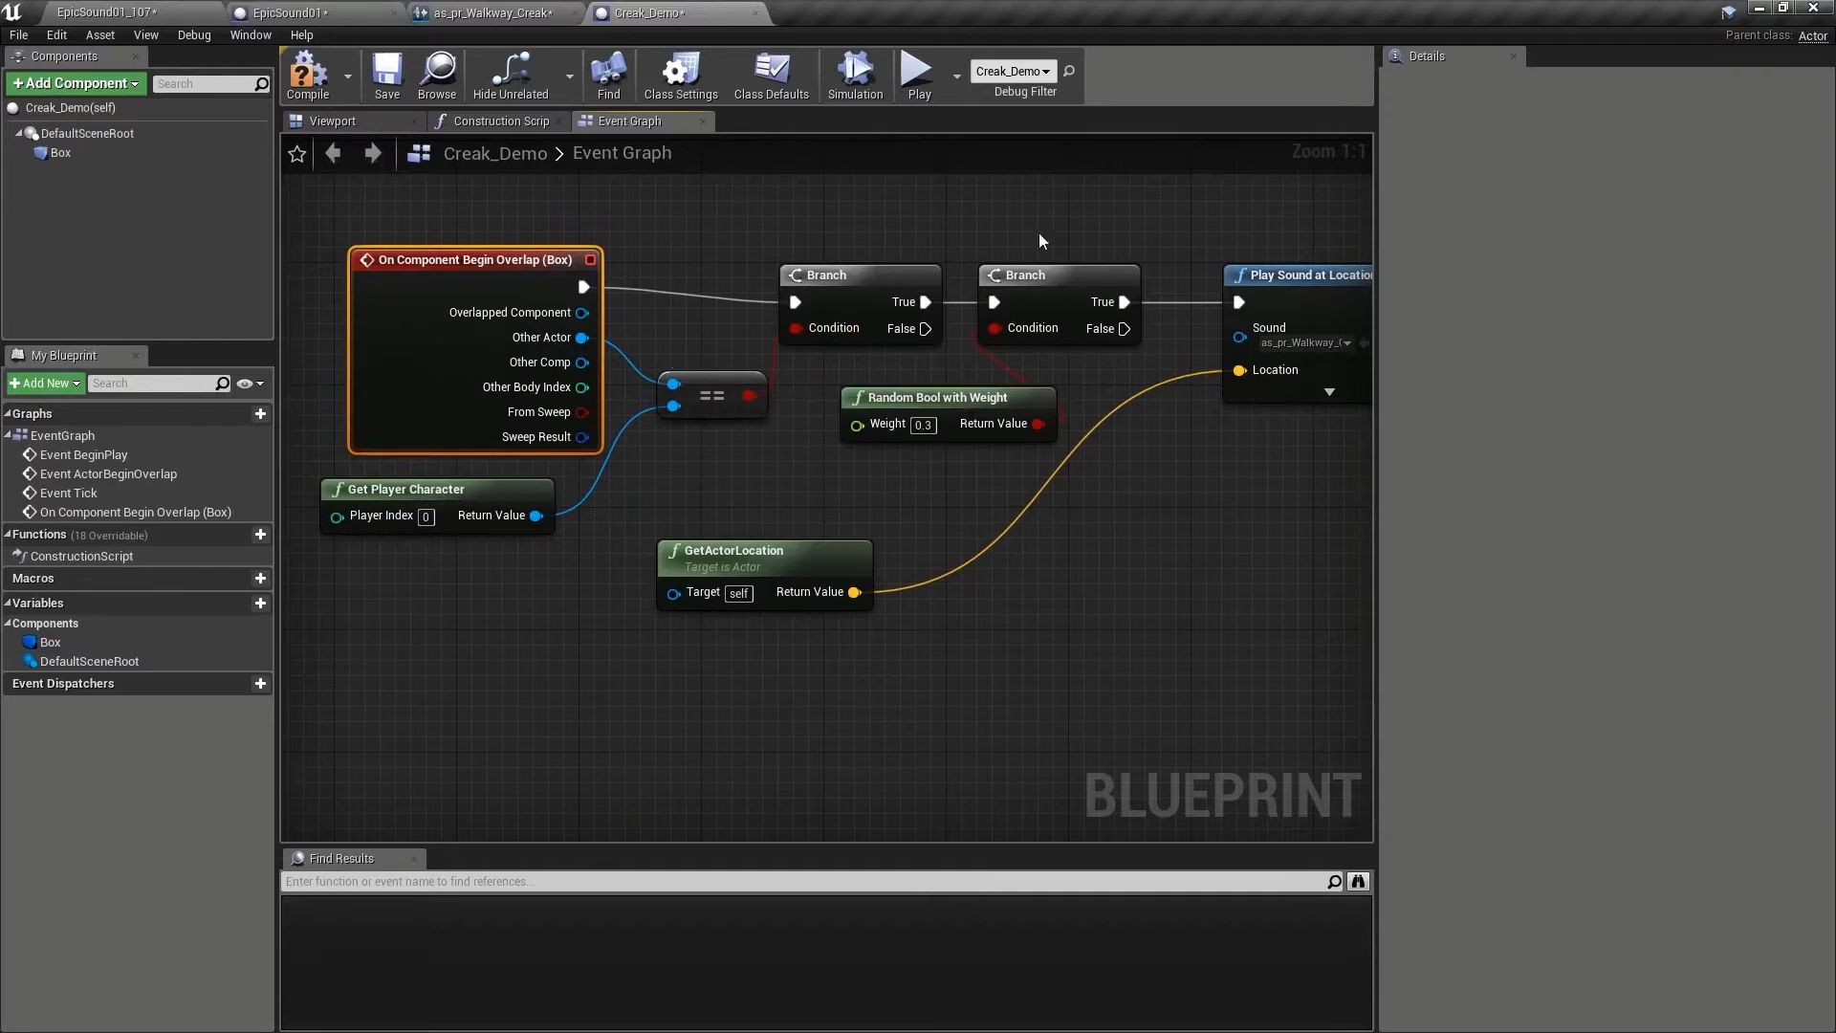
pyautogui.click(1053, 273)
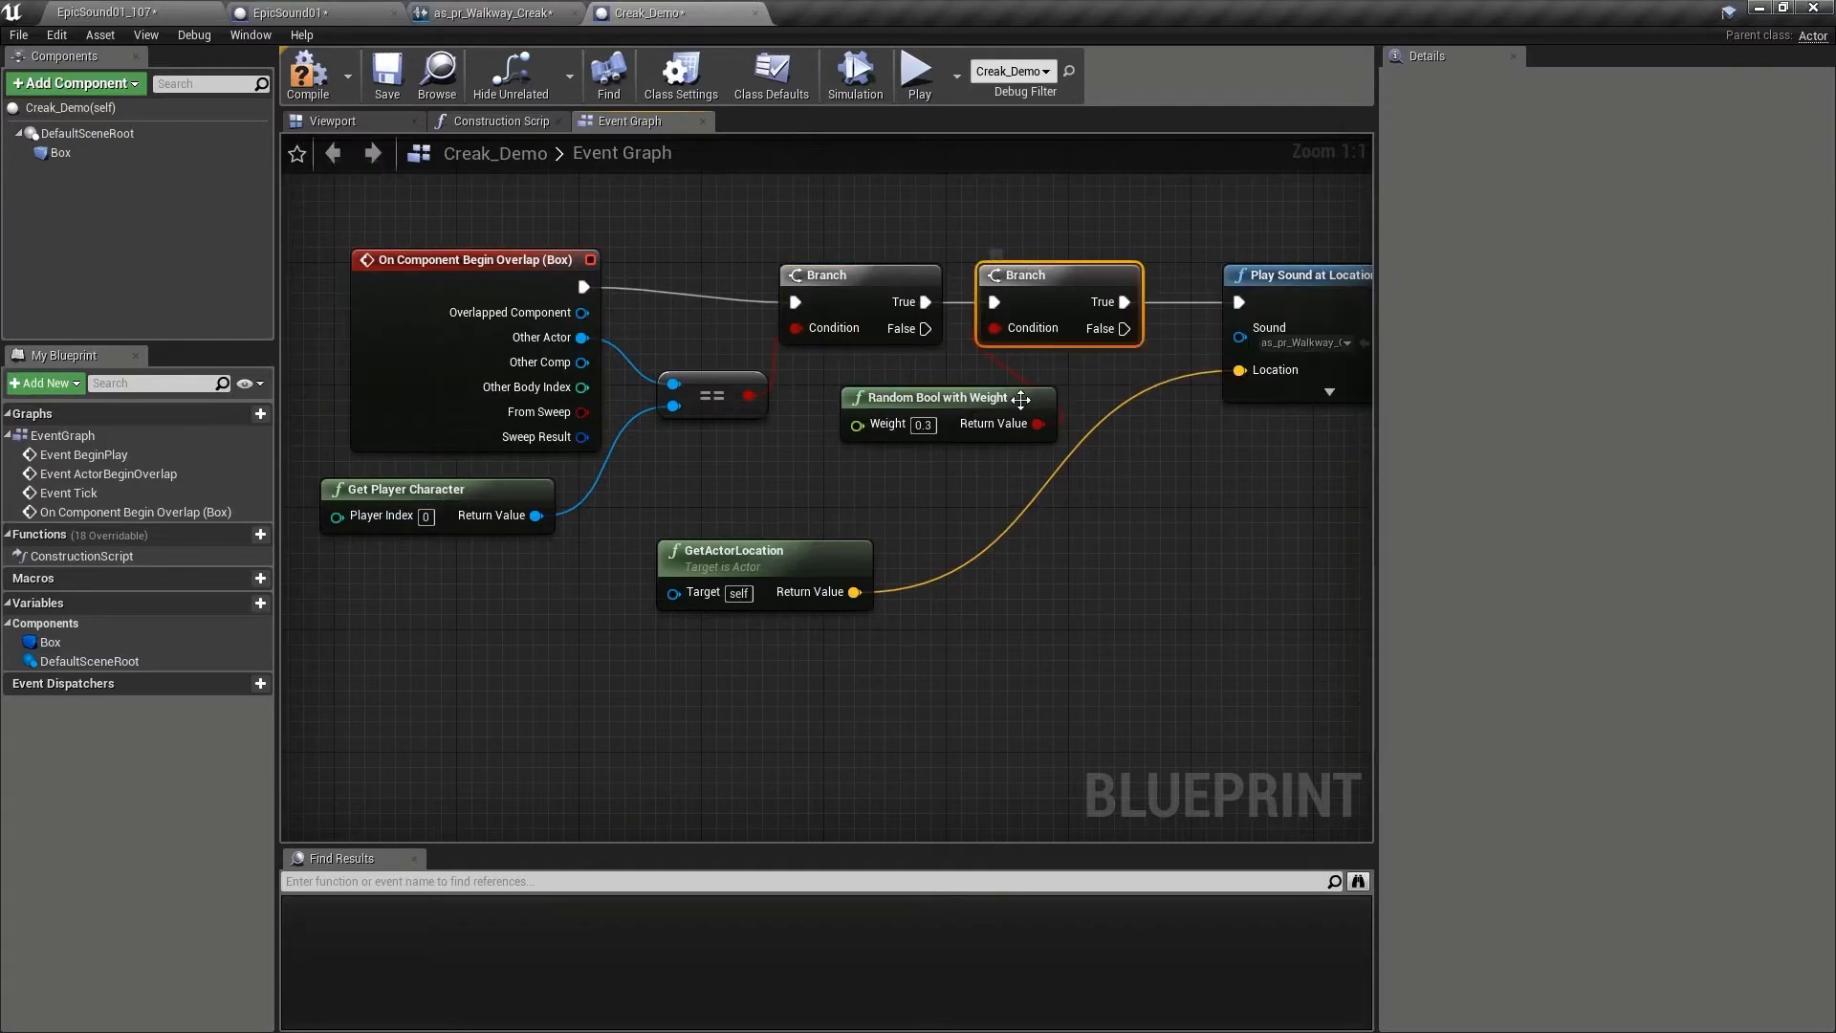
pyautogui.moveTo(1054, 264)
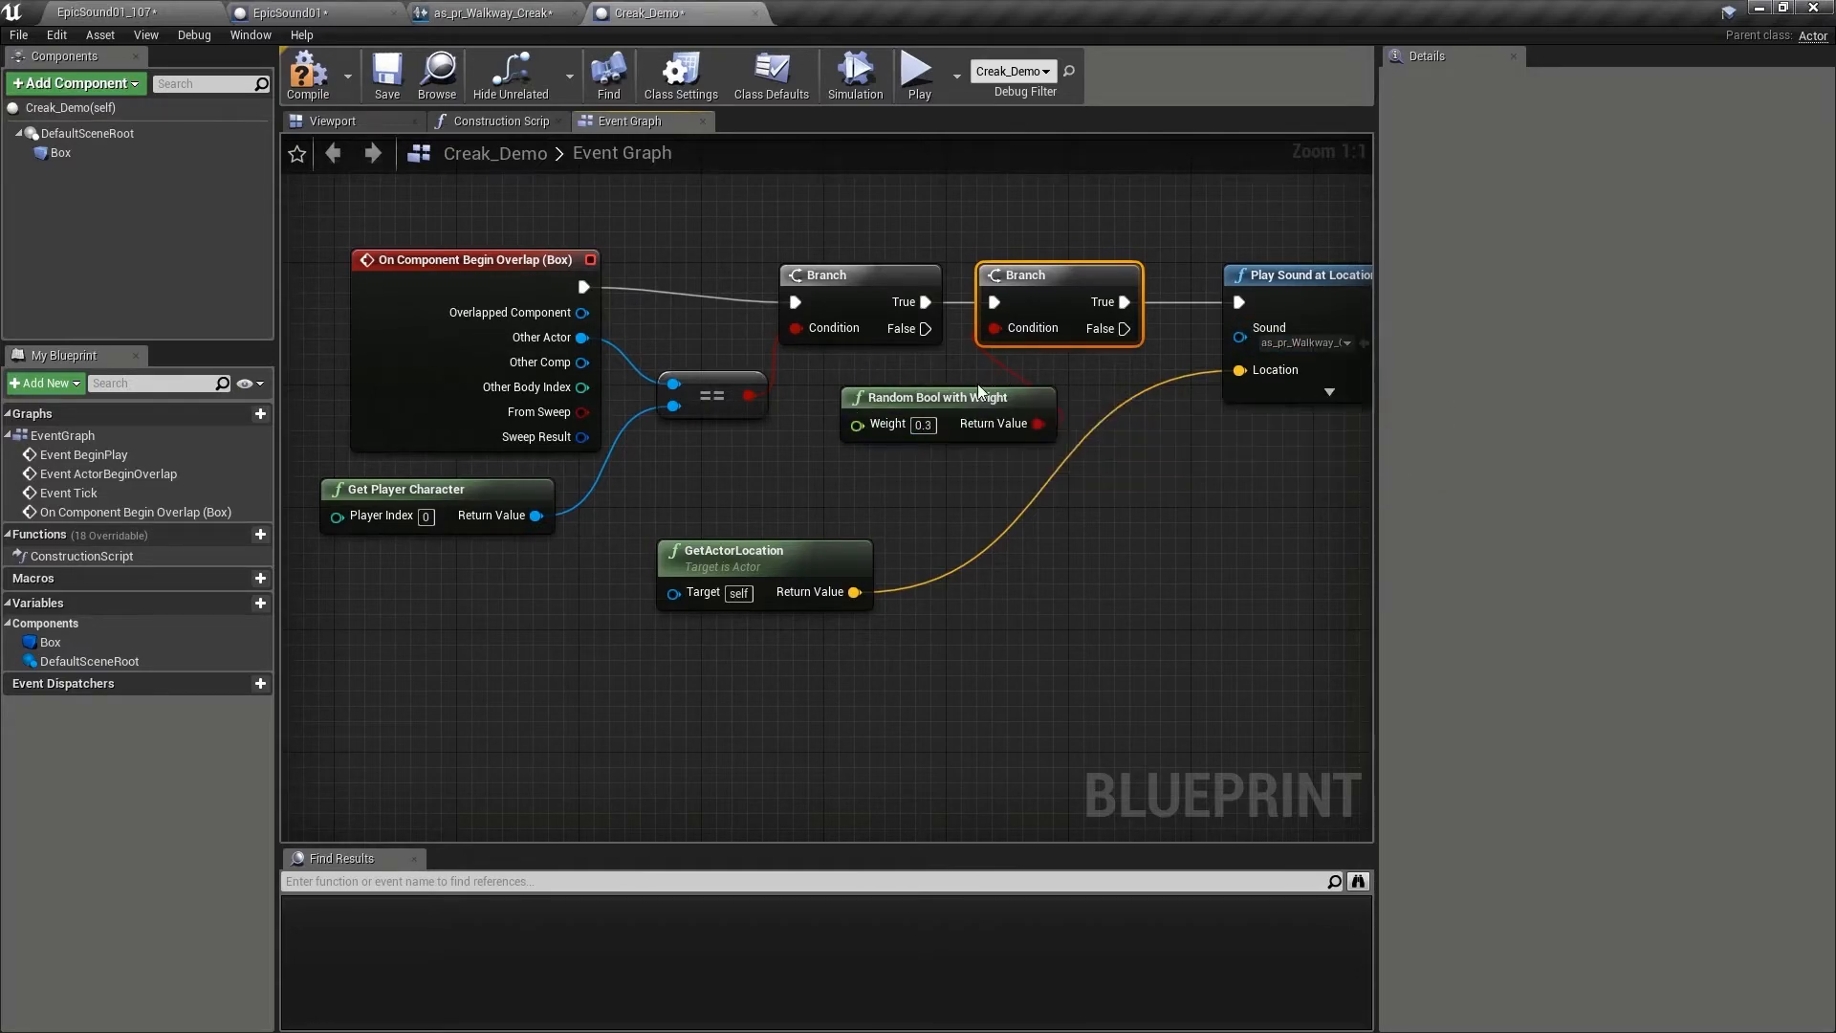
pyautogui.moveTo(999, 403)
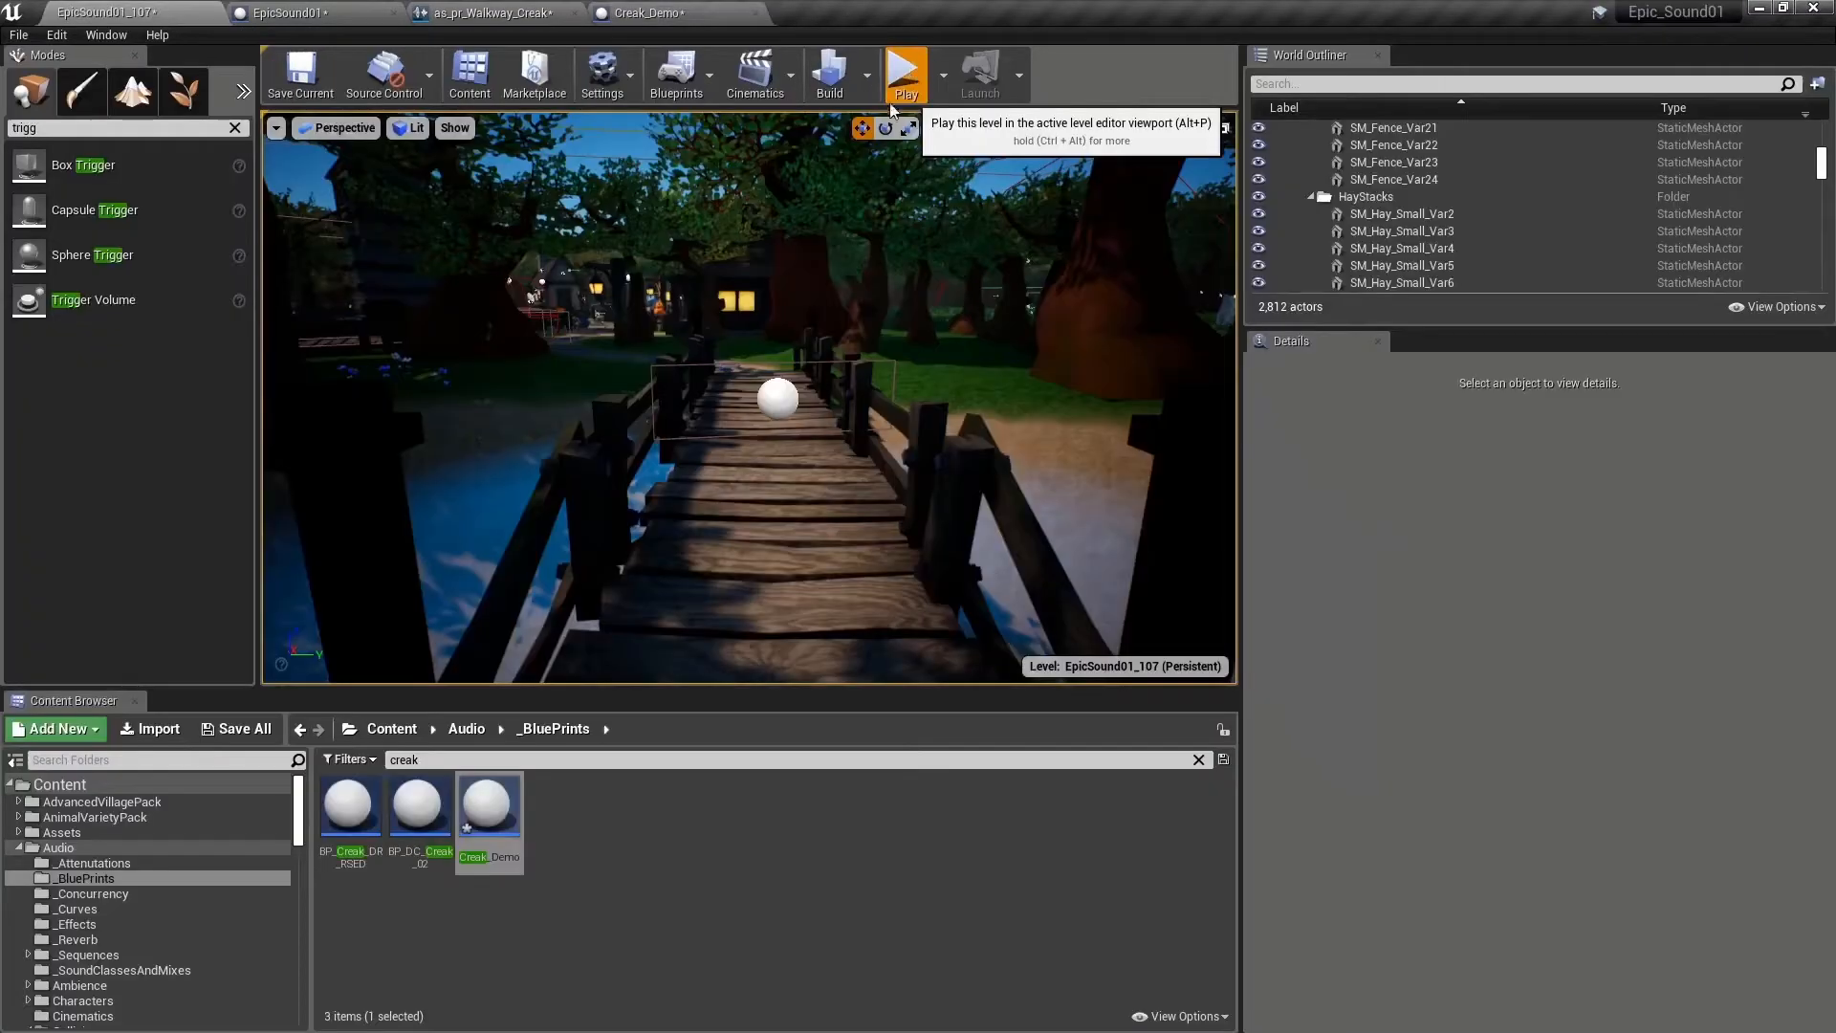
# Play the level to check the random creak on the bridge, then return to the editor.
pyautogui.click(905, 72)
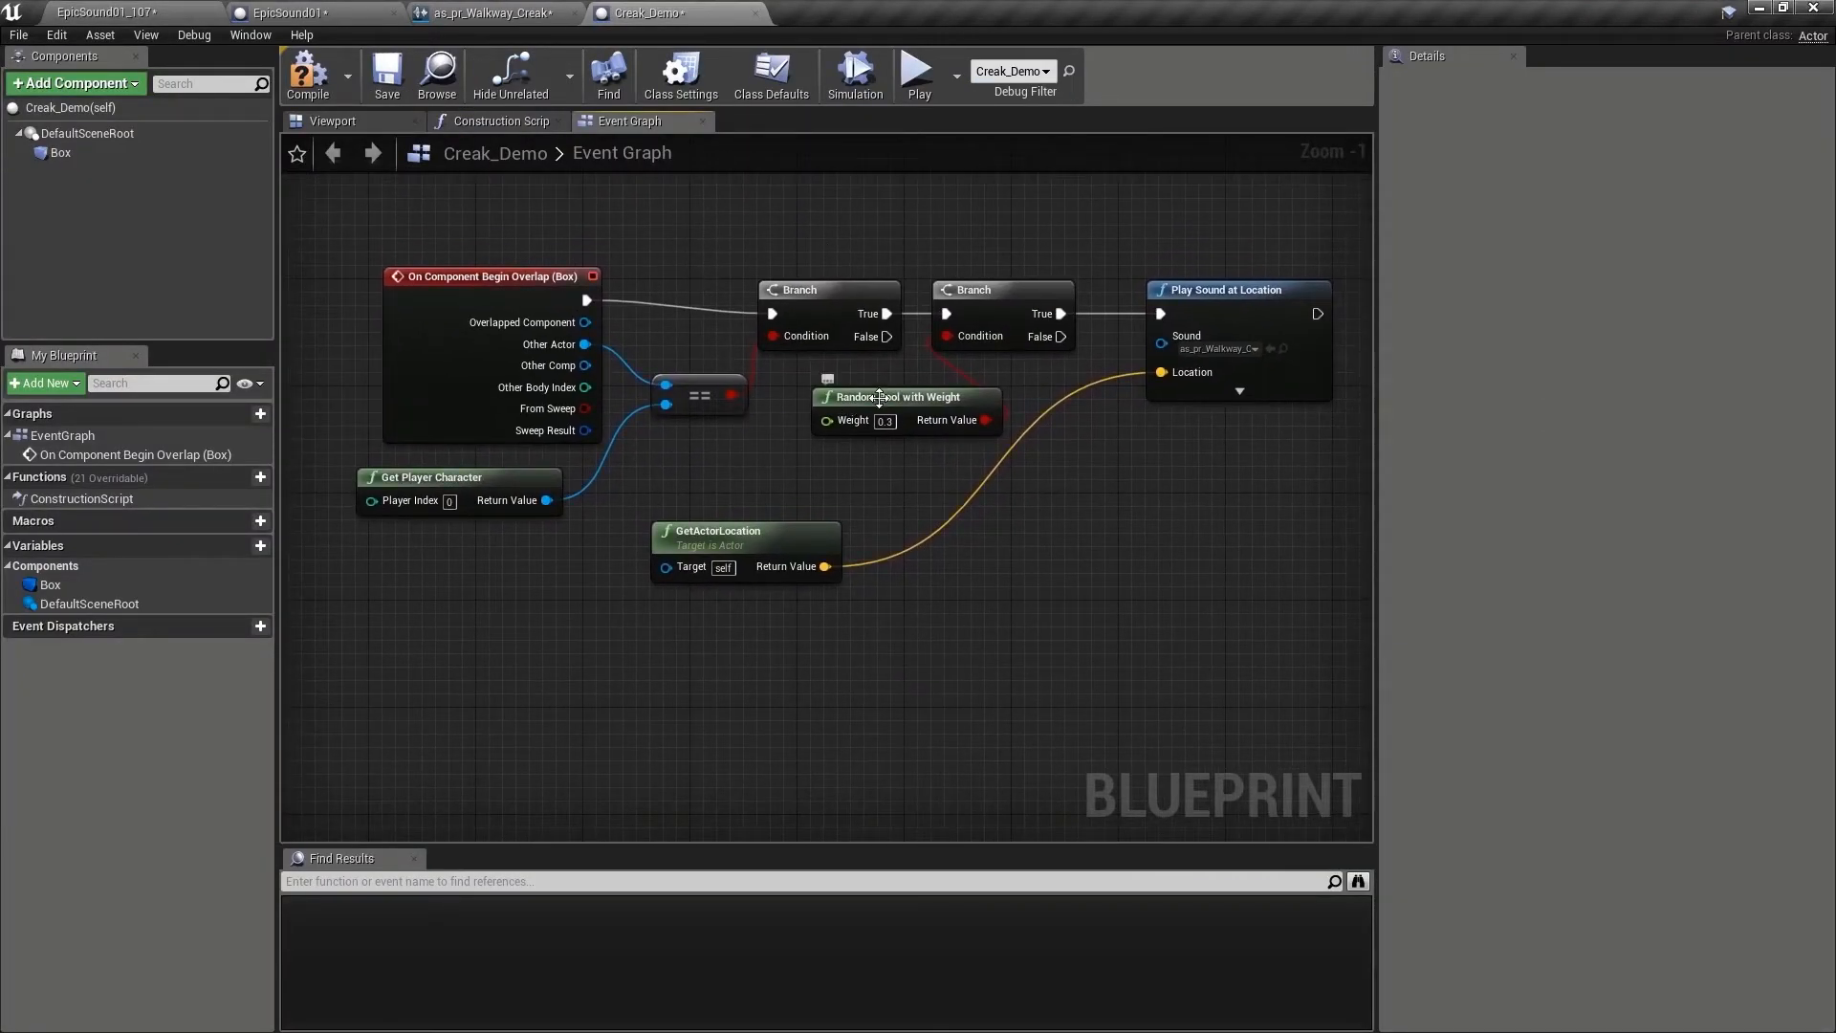
pyautogui.click(1219, 348)
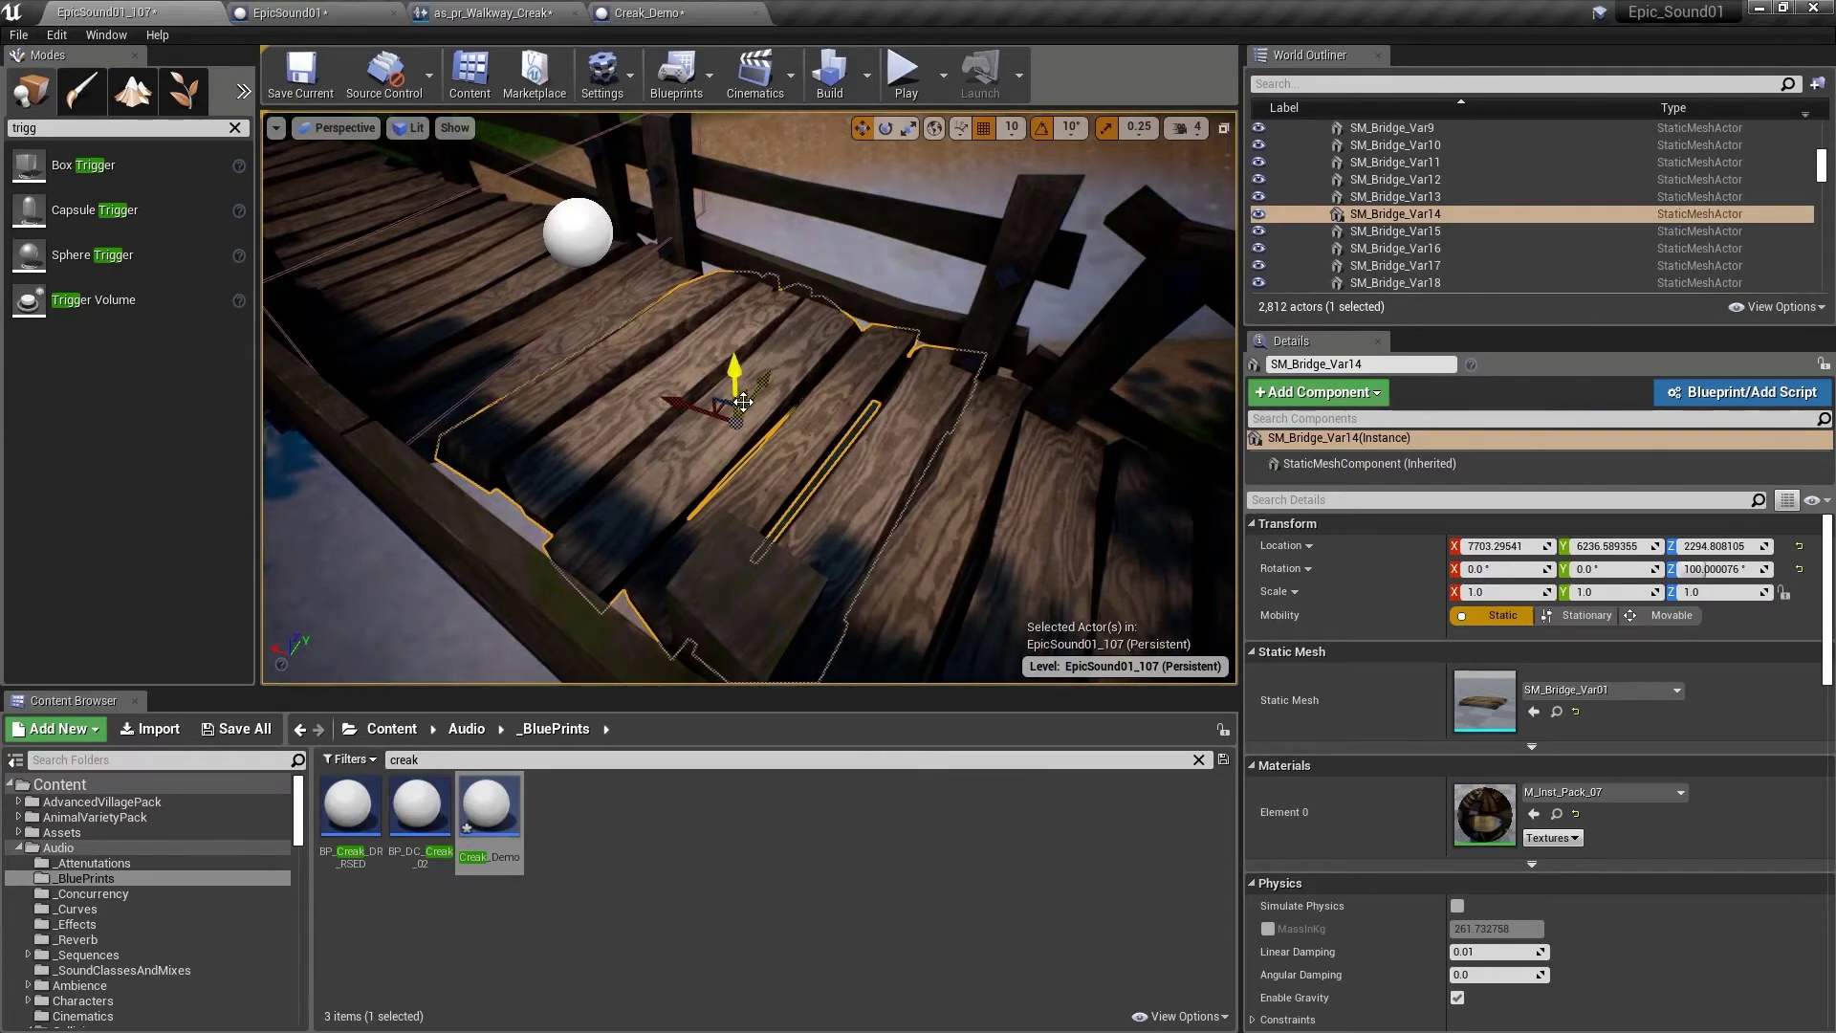
# Search 'torch' in the World Outliner and select BP_TorchWithFire2.
pyautogui.write('torch')
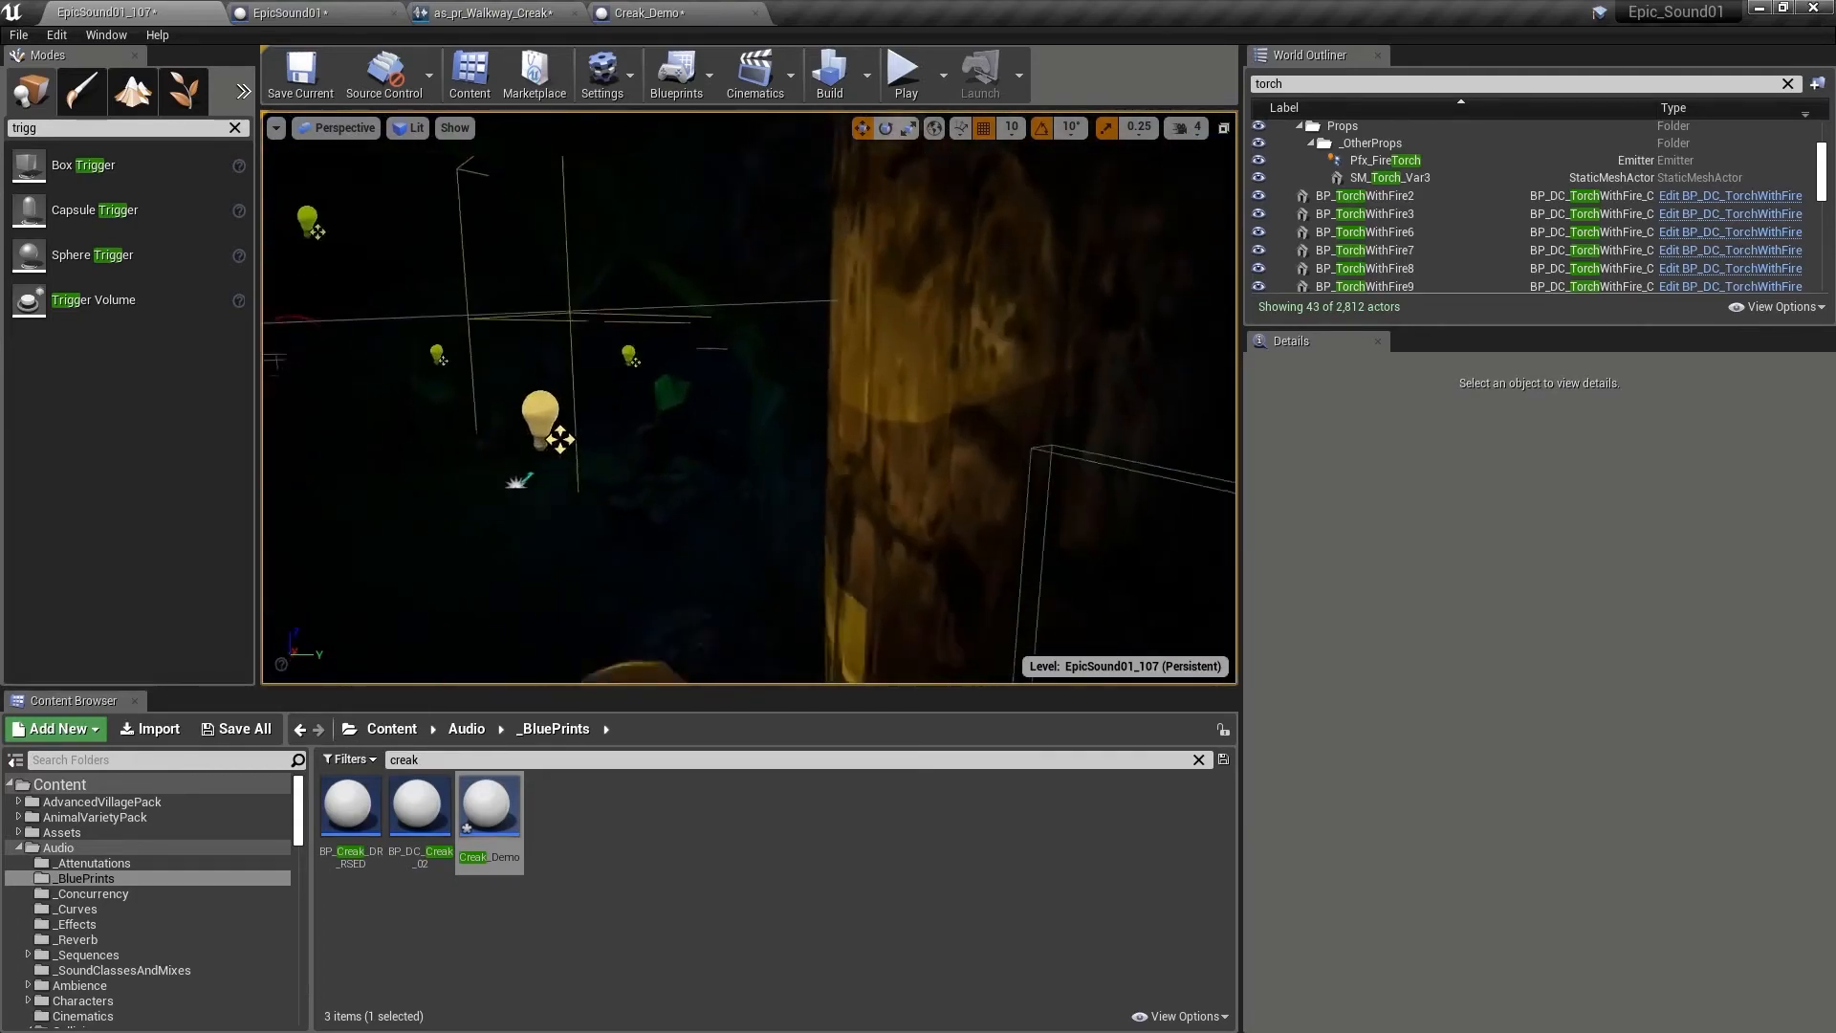
pyautogui.click(1362, 195)
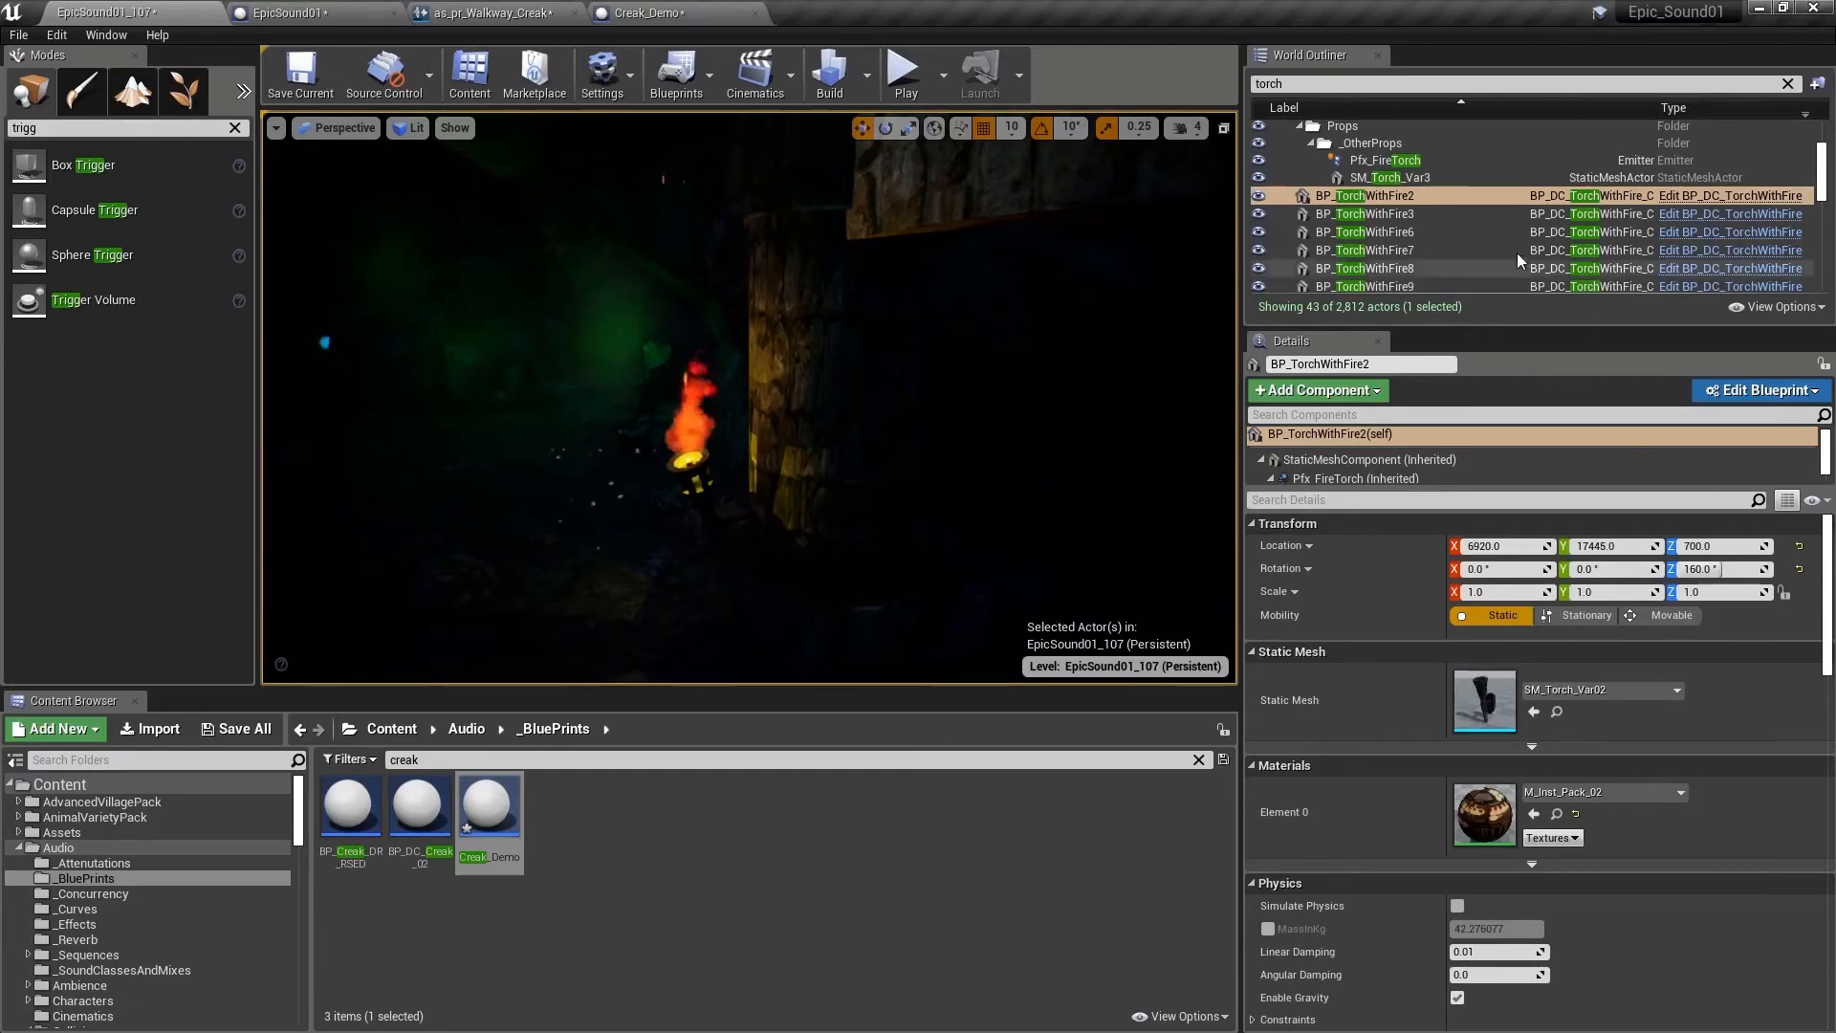
pyautogui.moveTo(1730, 195)
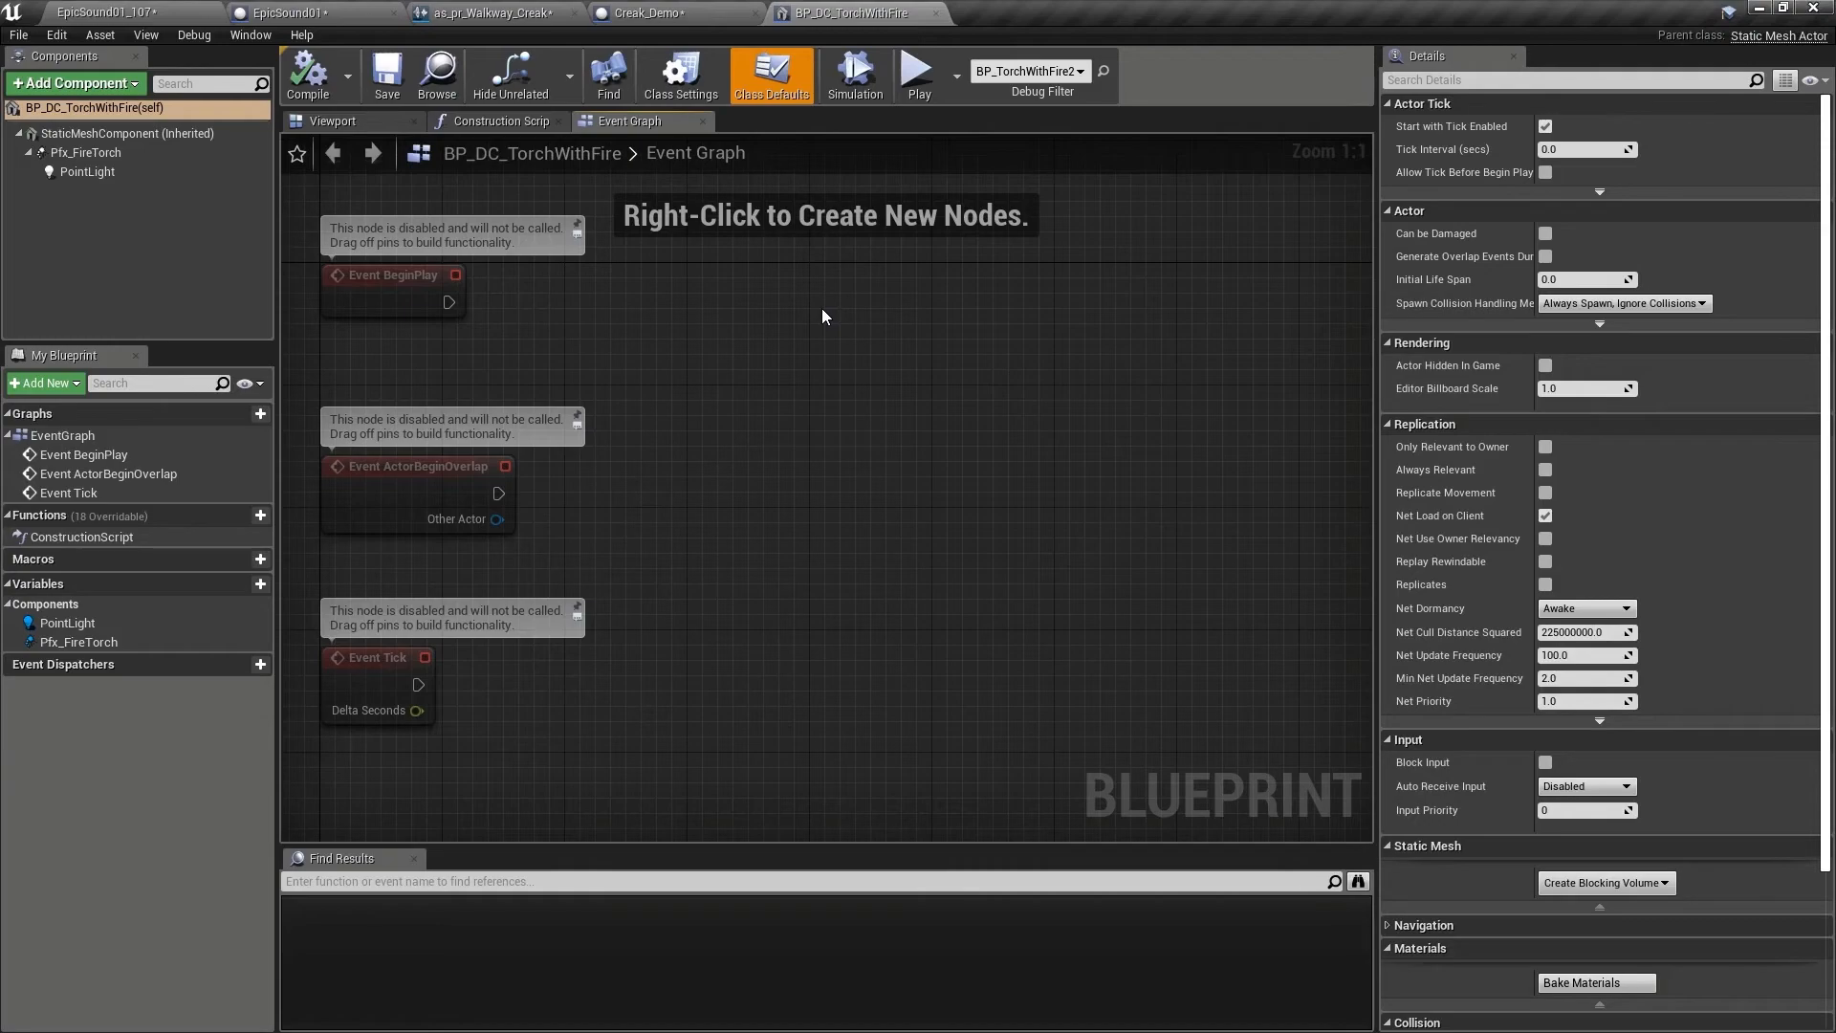
# Add an Audio component using Fire_Loop as sound and Fire_torch as attenuation.
pyautogui.write('audio')
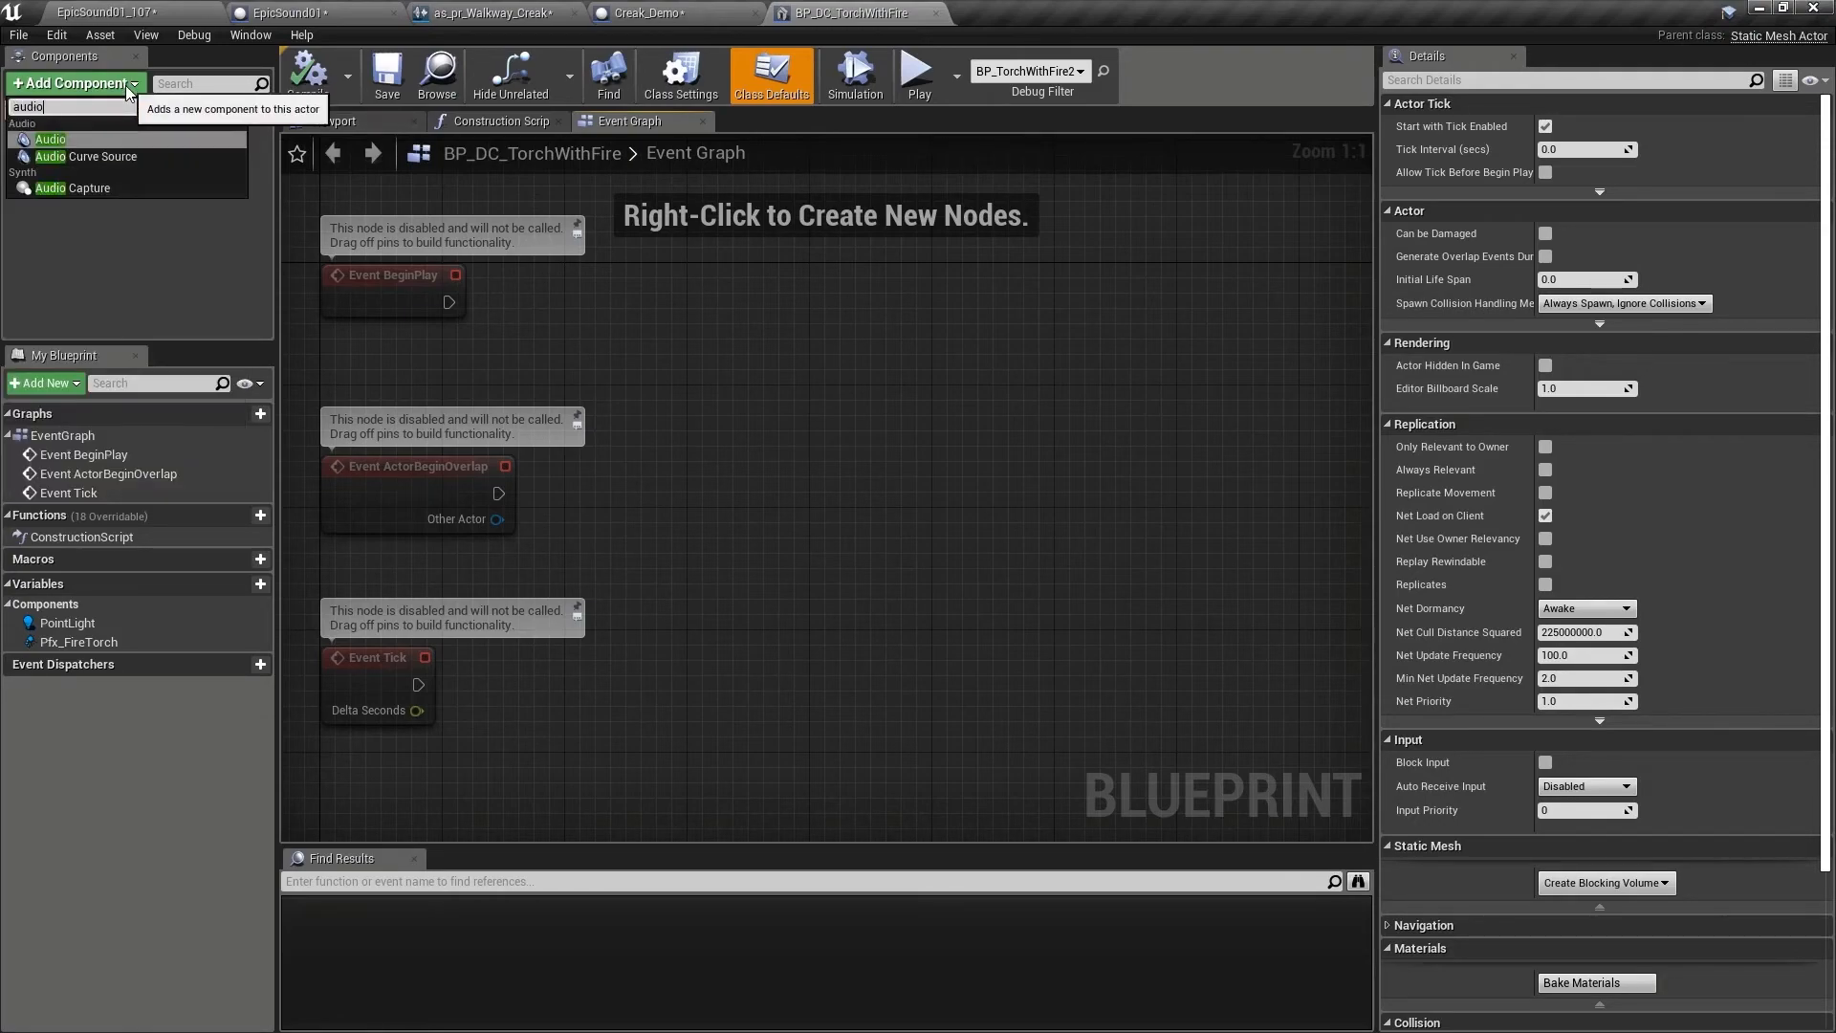
pyautogui.click(49, 138)
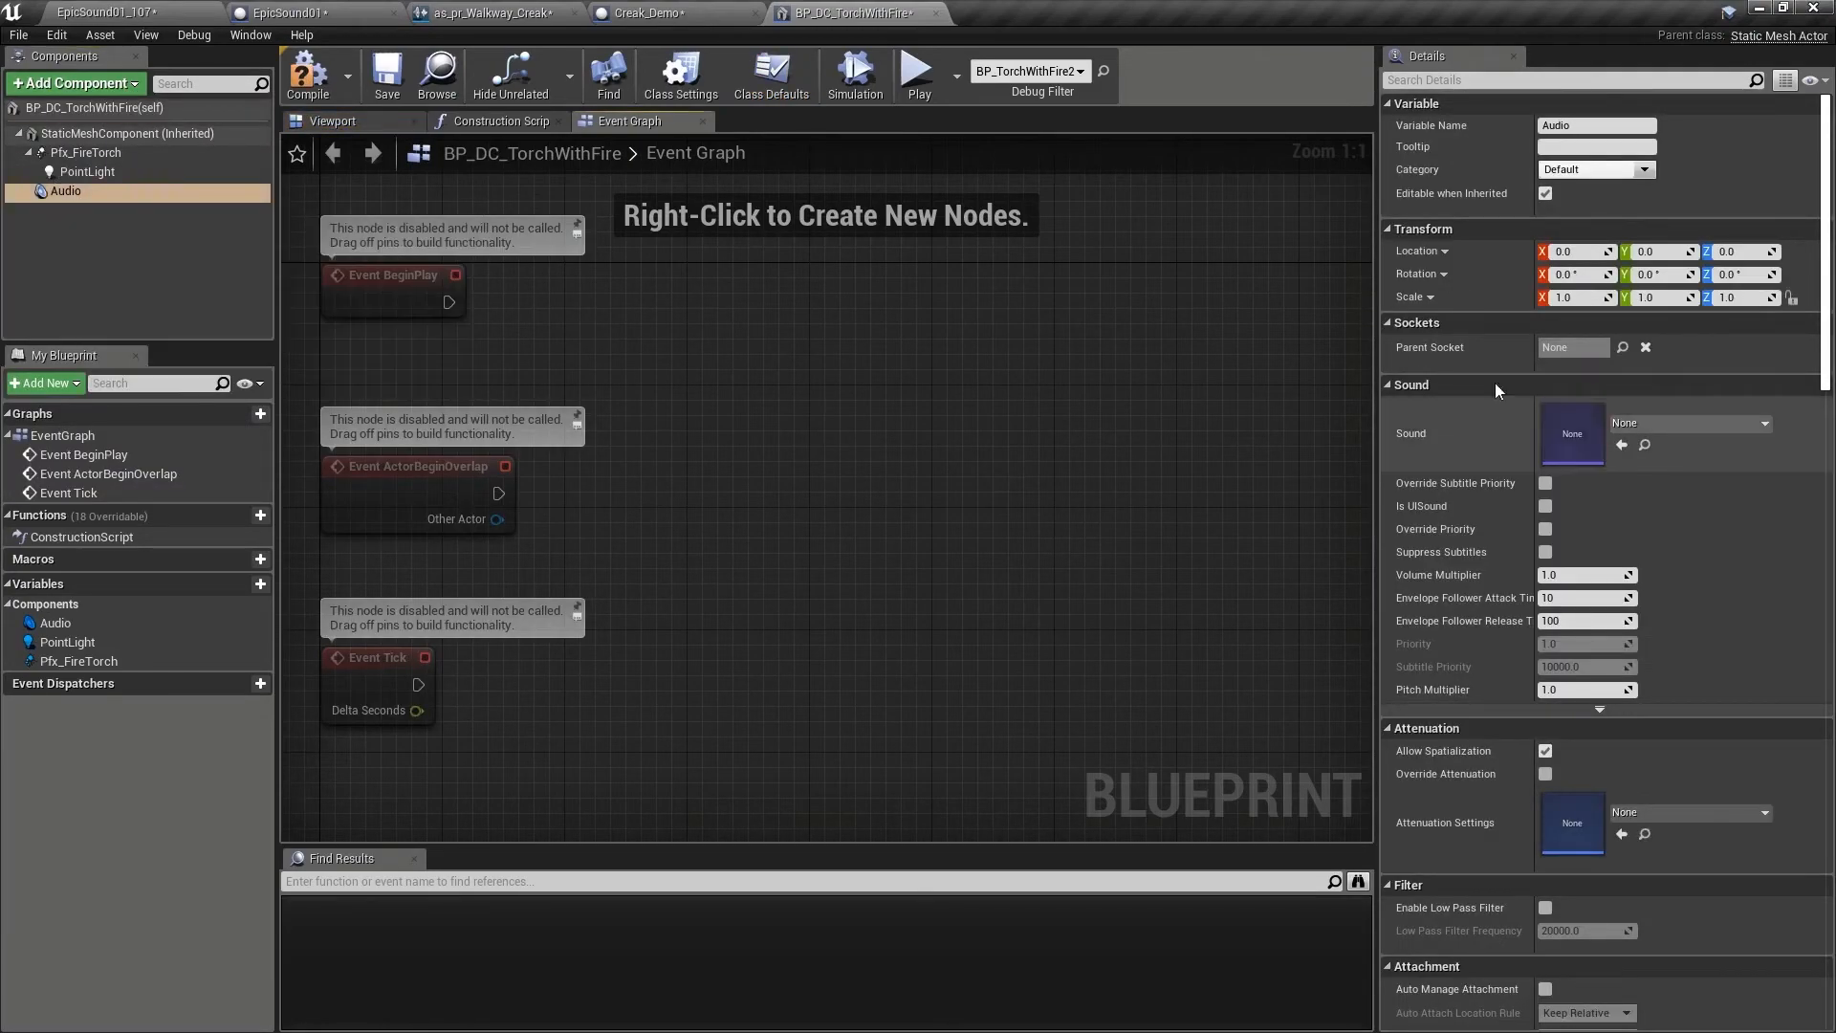
pyautogui.moveTo(1699, 425)
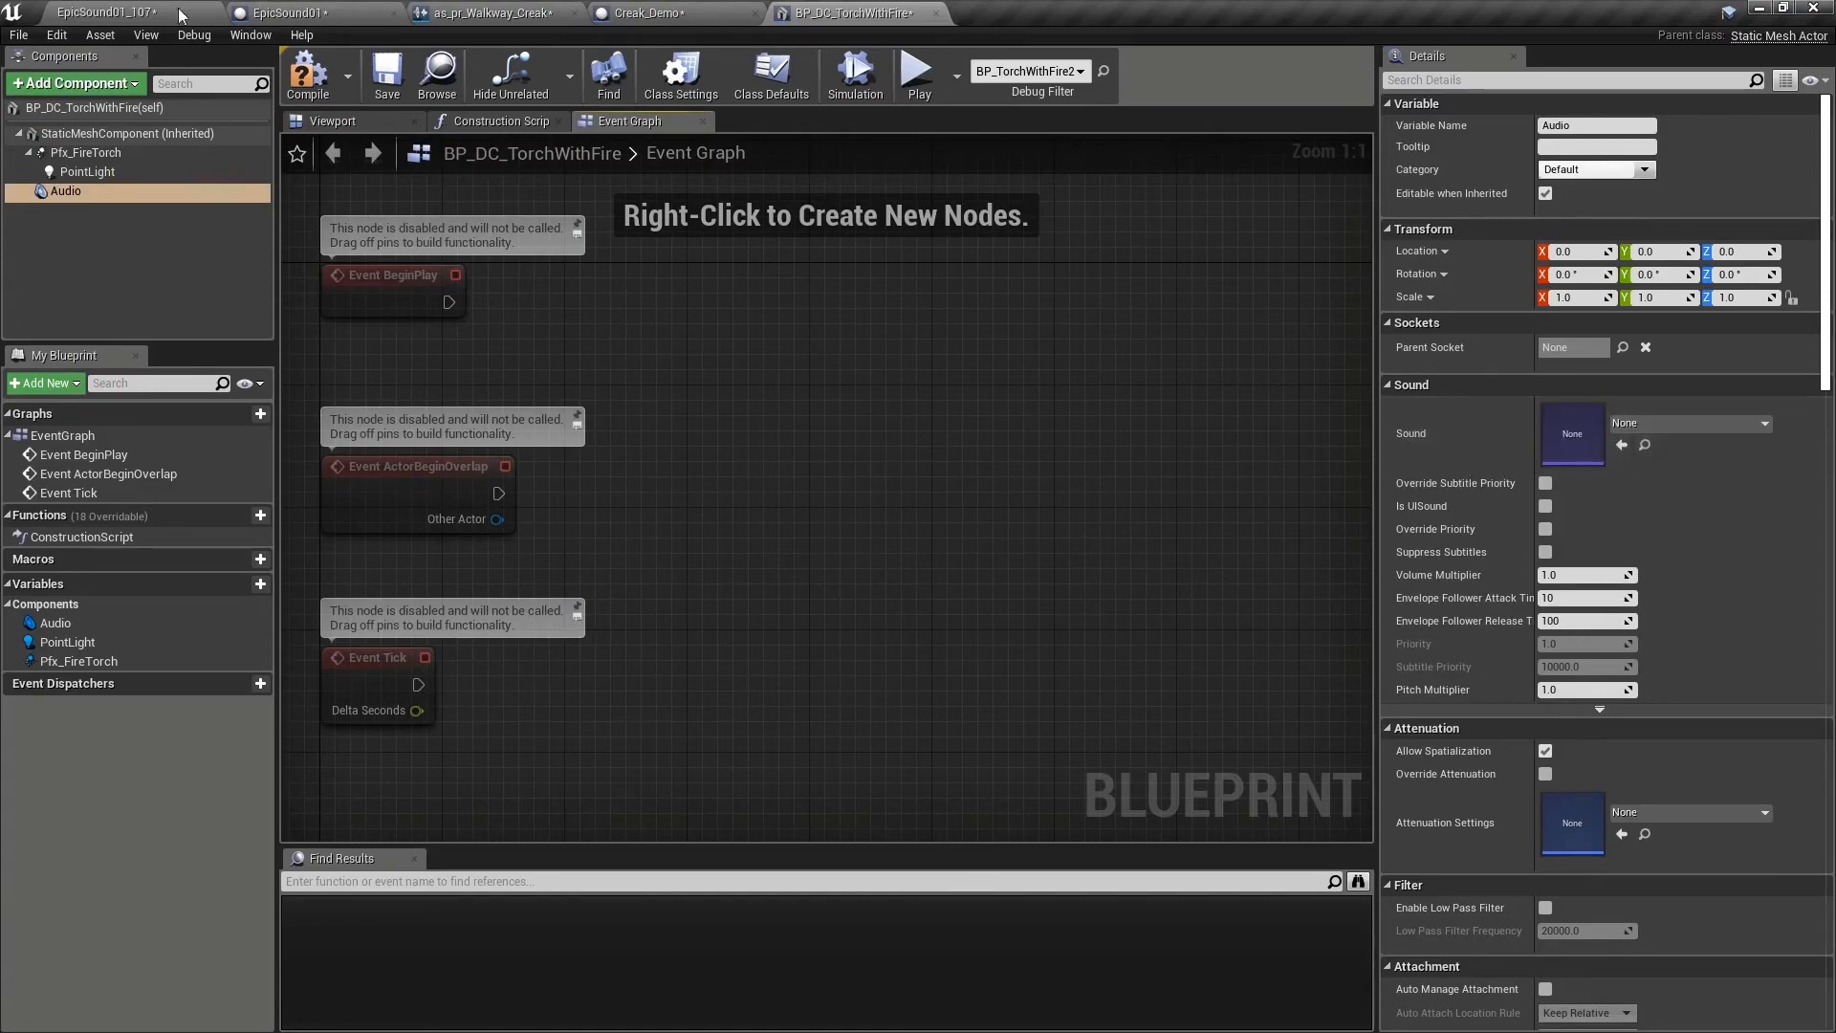
pyautogui.click(116, 13)
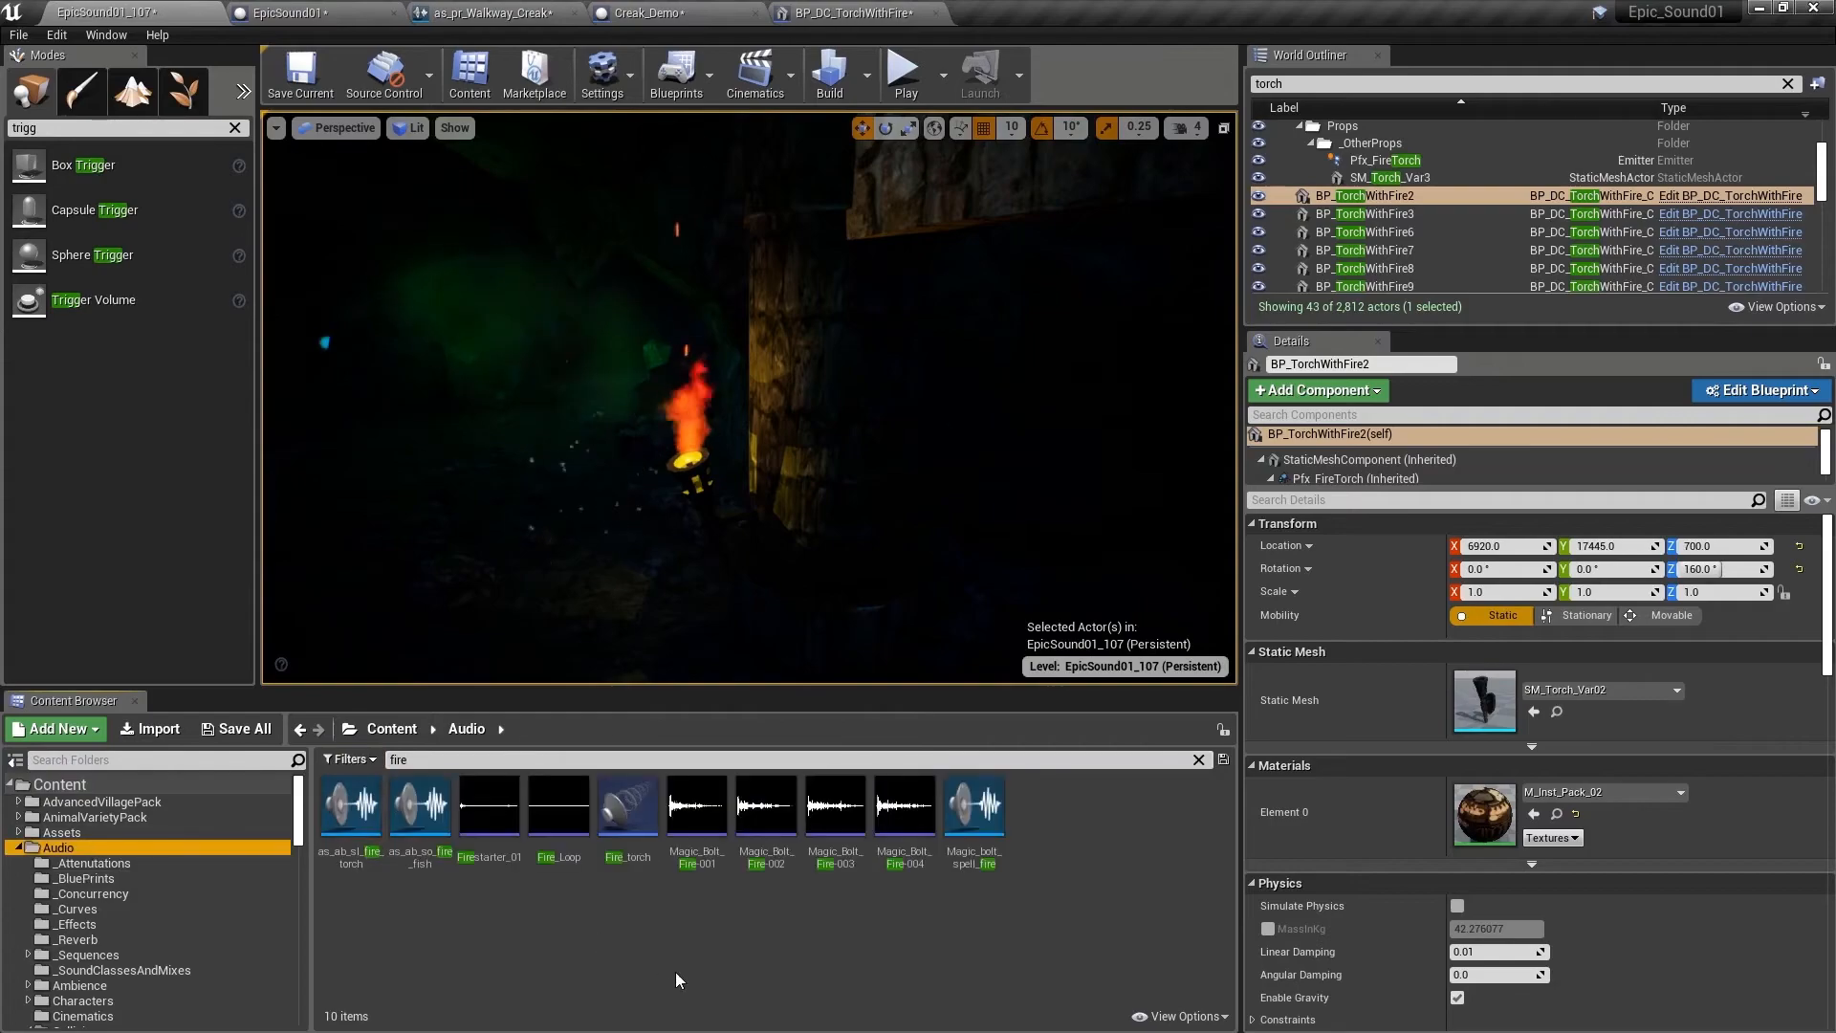
pyautogui.click(1758, 390)
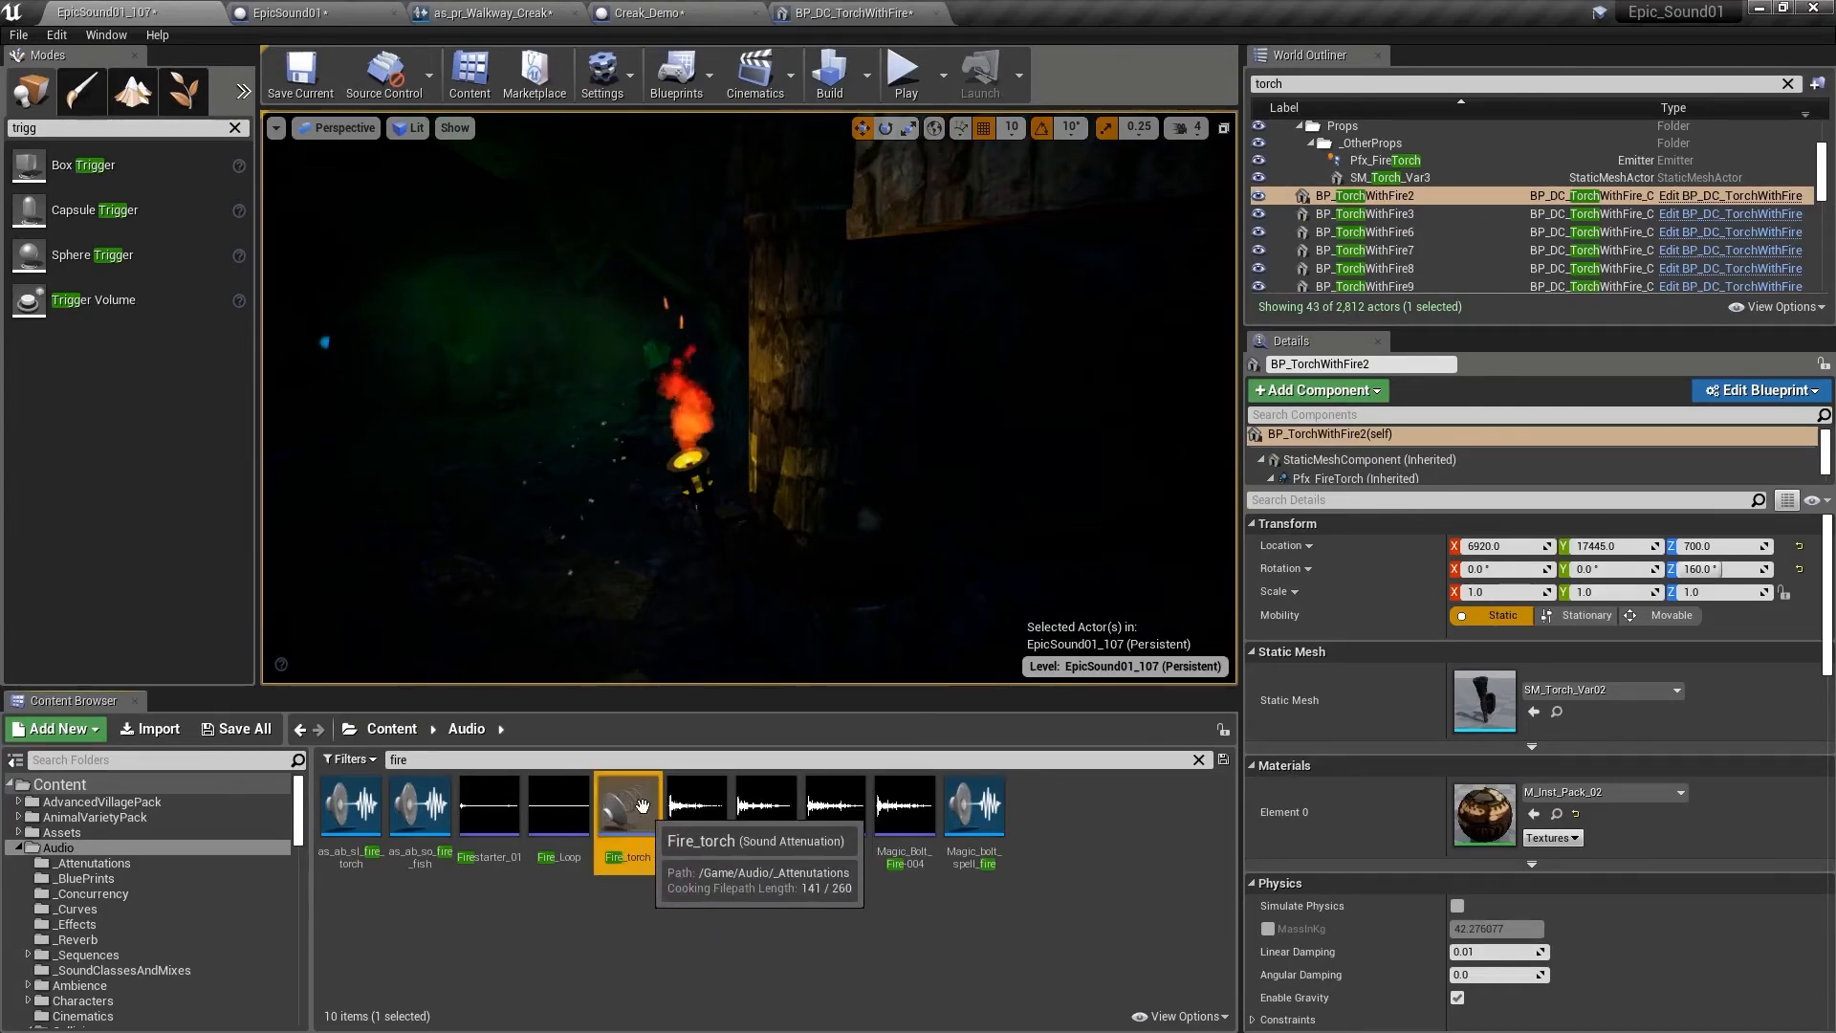
pyautogui.click(1762, 390)
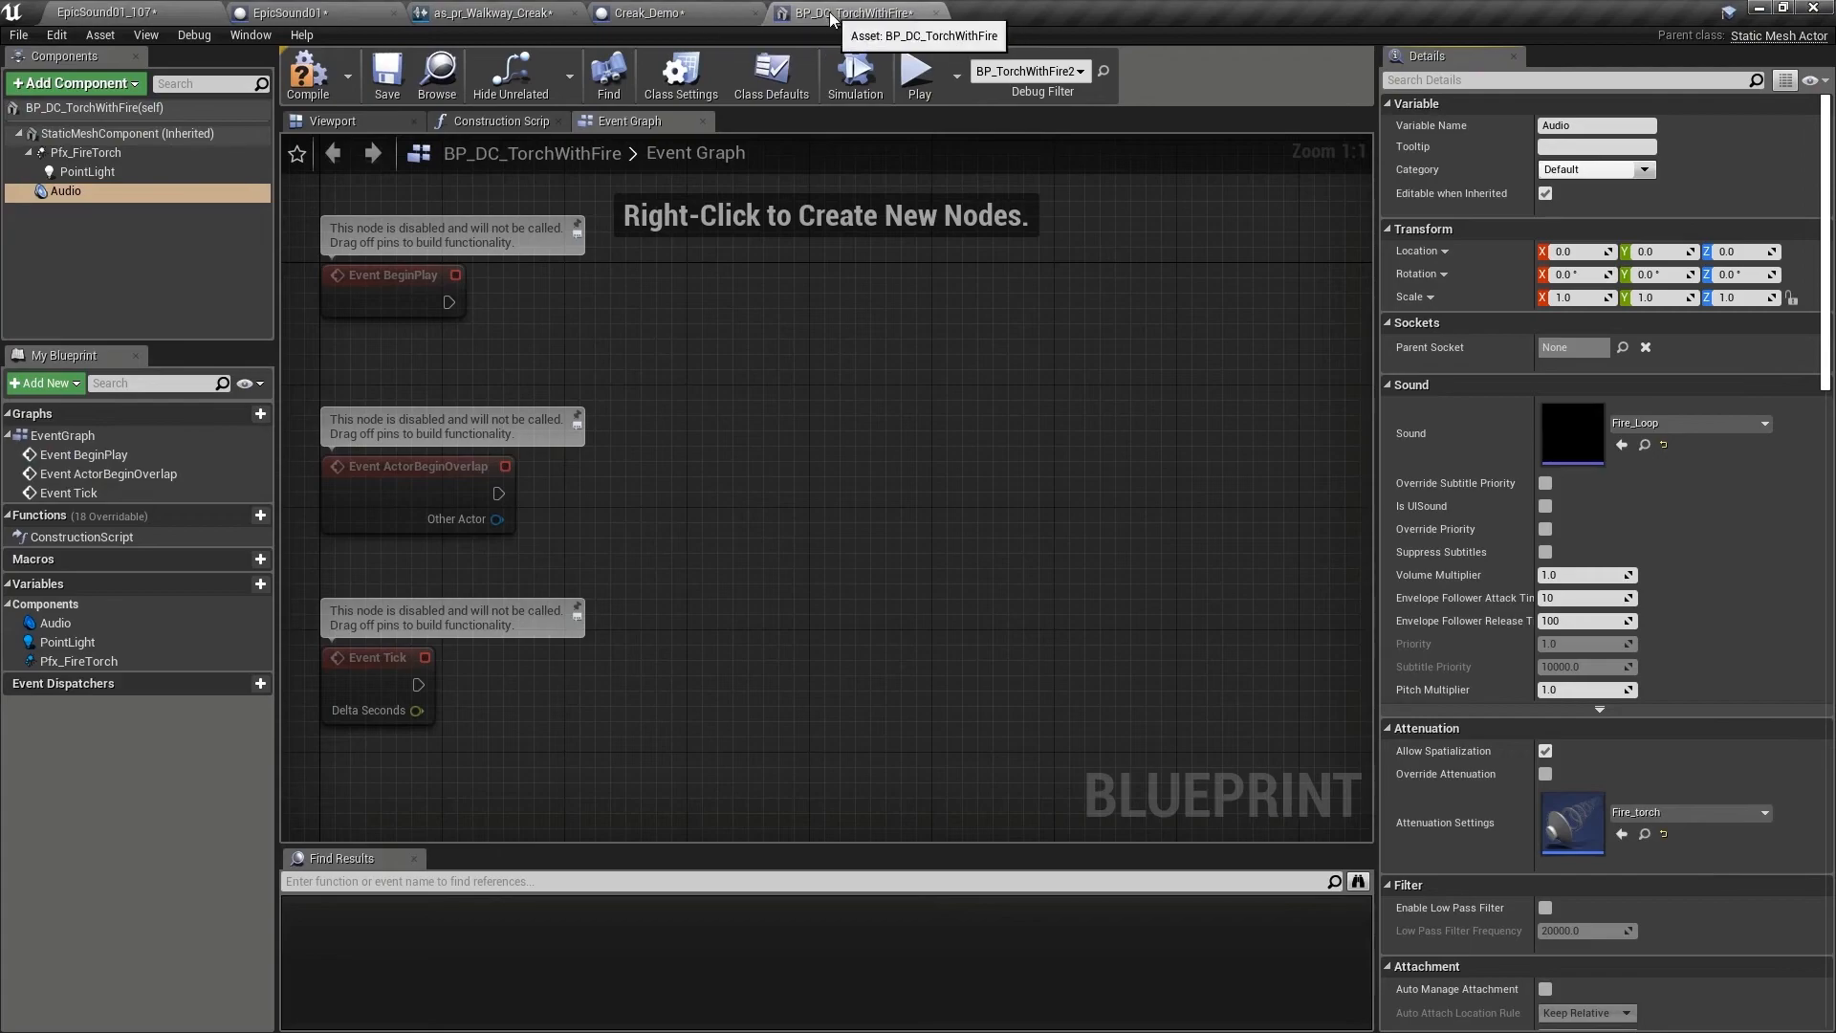
# Compile and save BP_DC_TorchWithFire from its viewport preview.
pyautogui.click(333, 120)
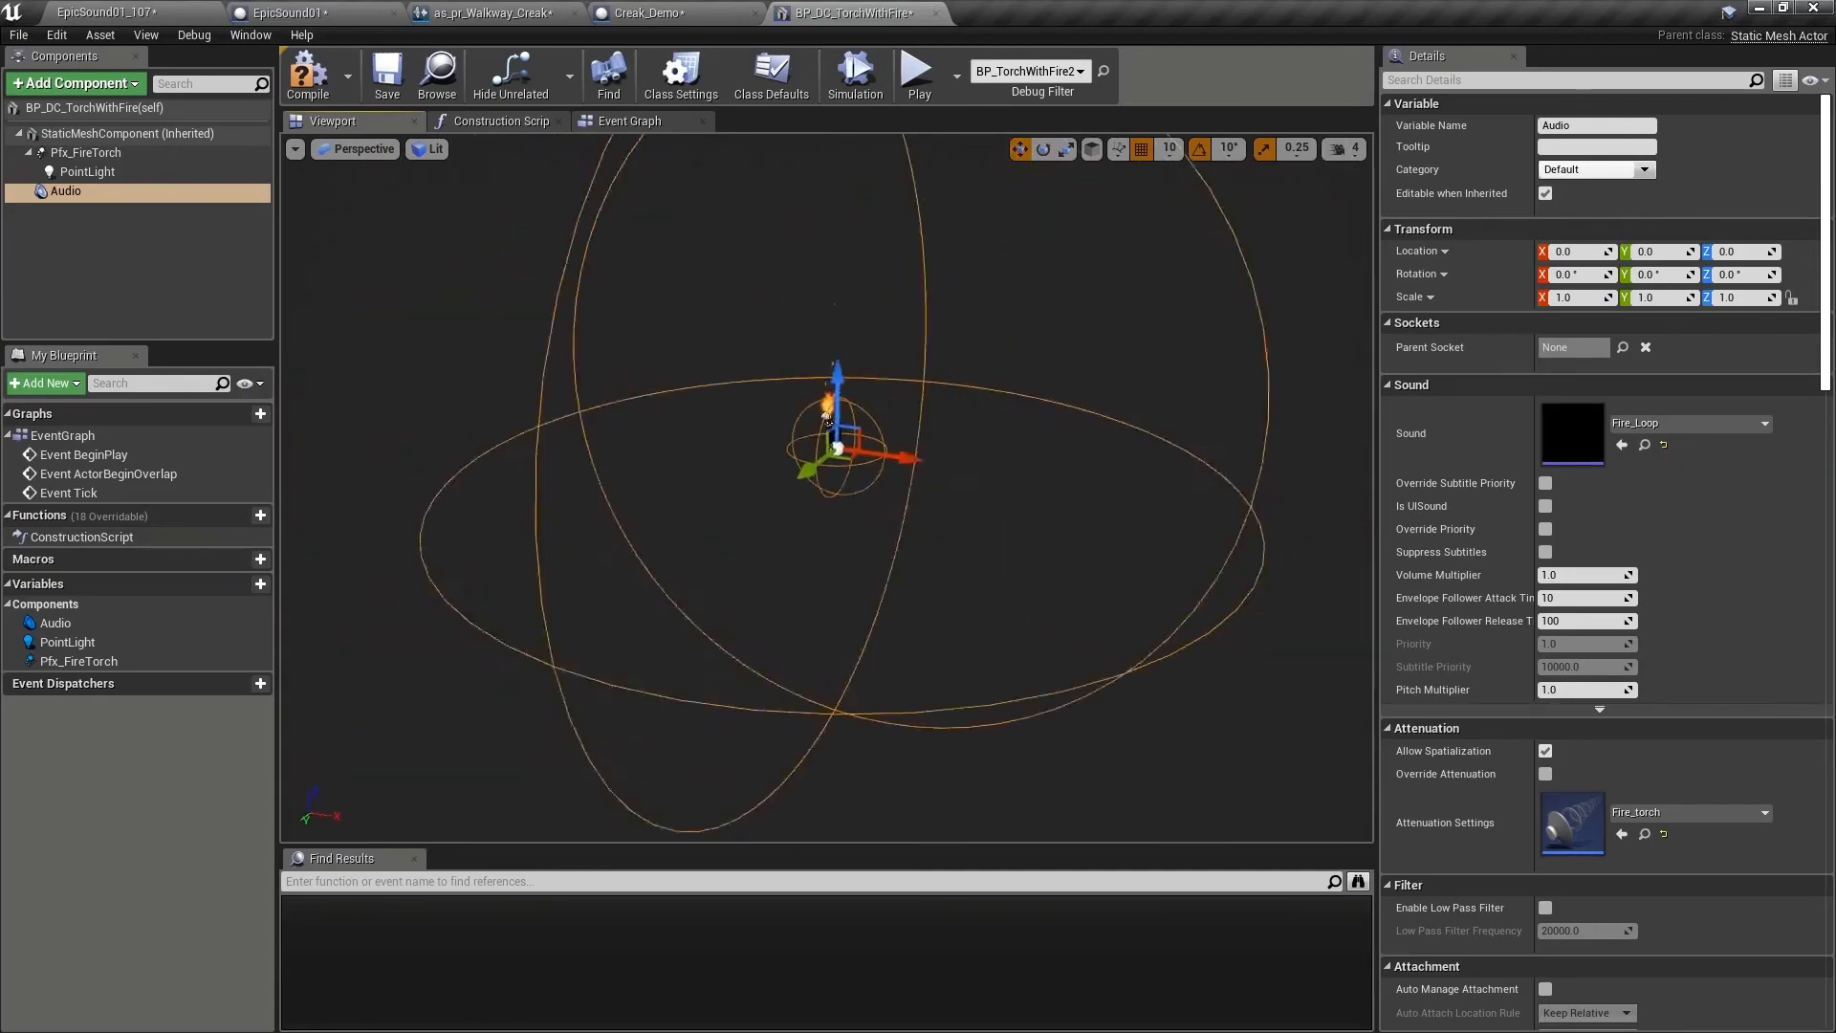
pyautogui.click(306, 75)
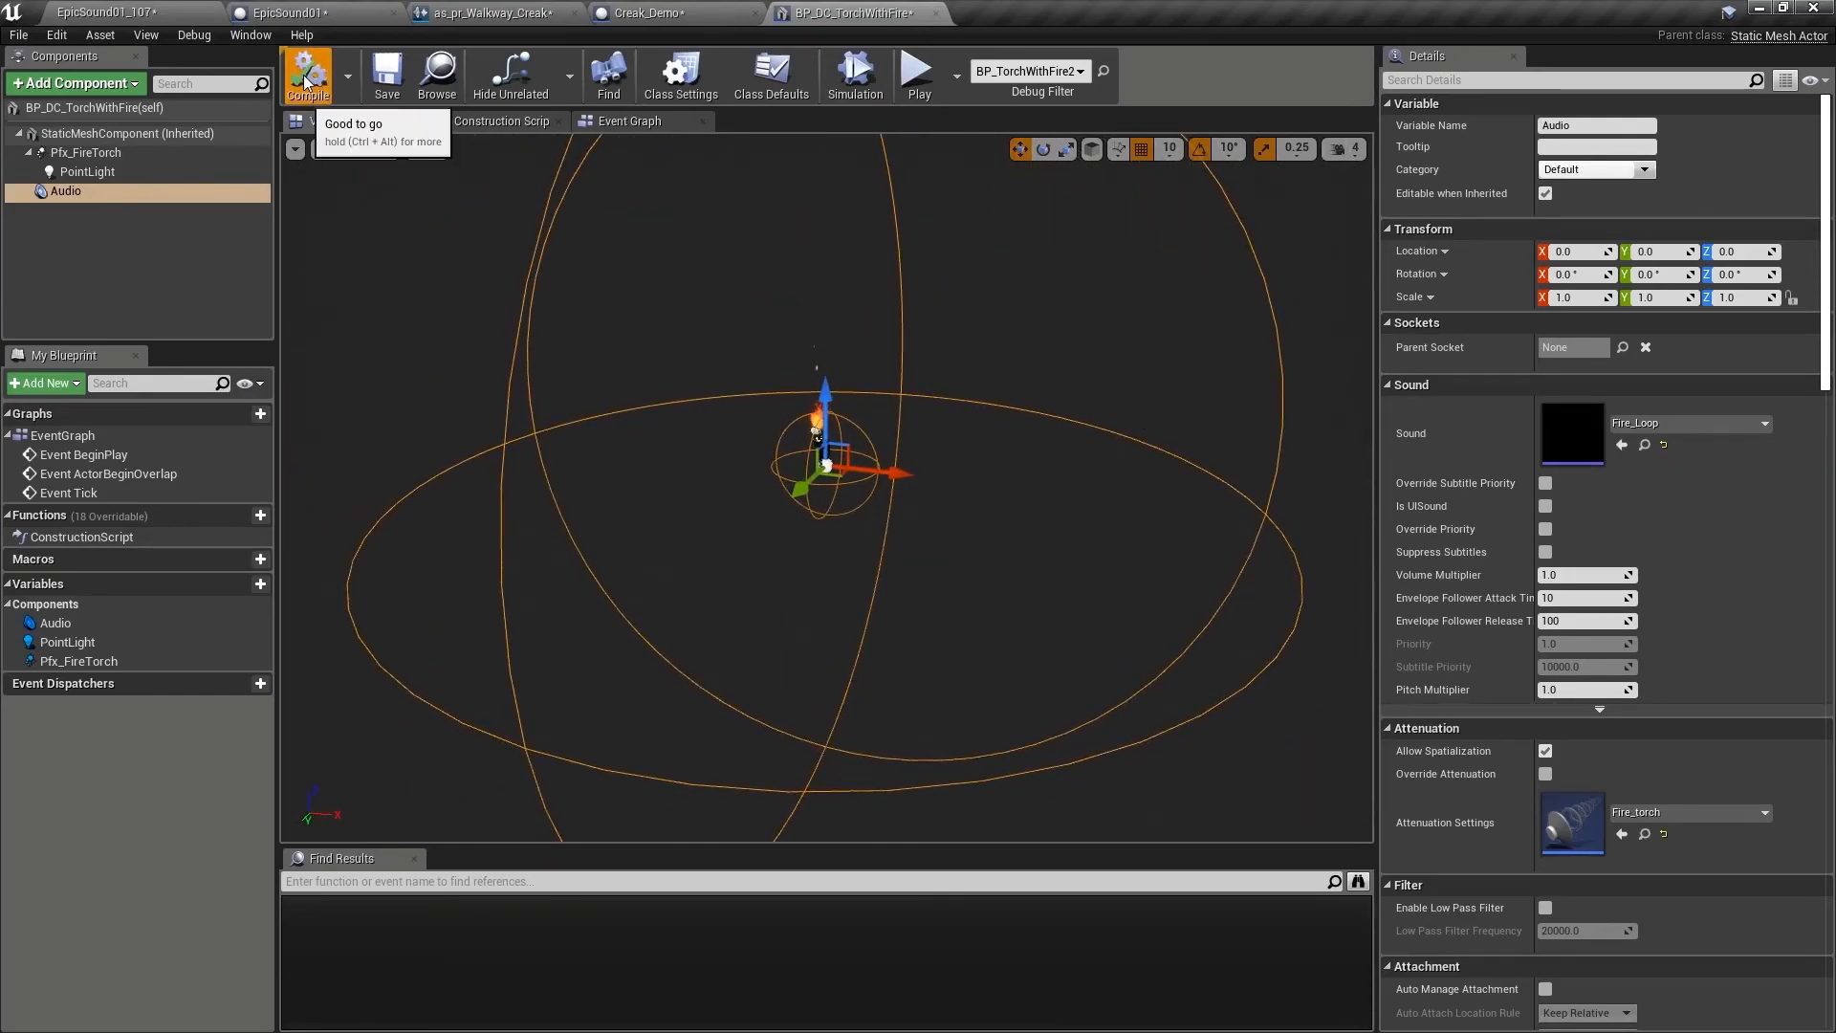
pyautogui.click(105, 13)
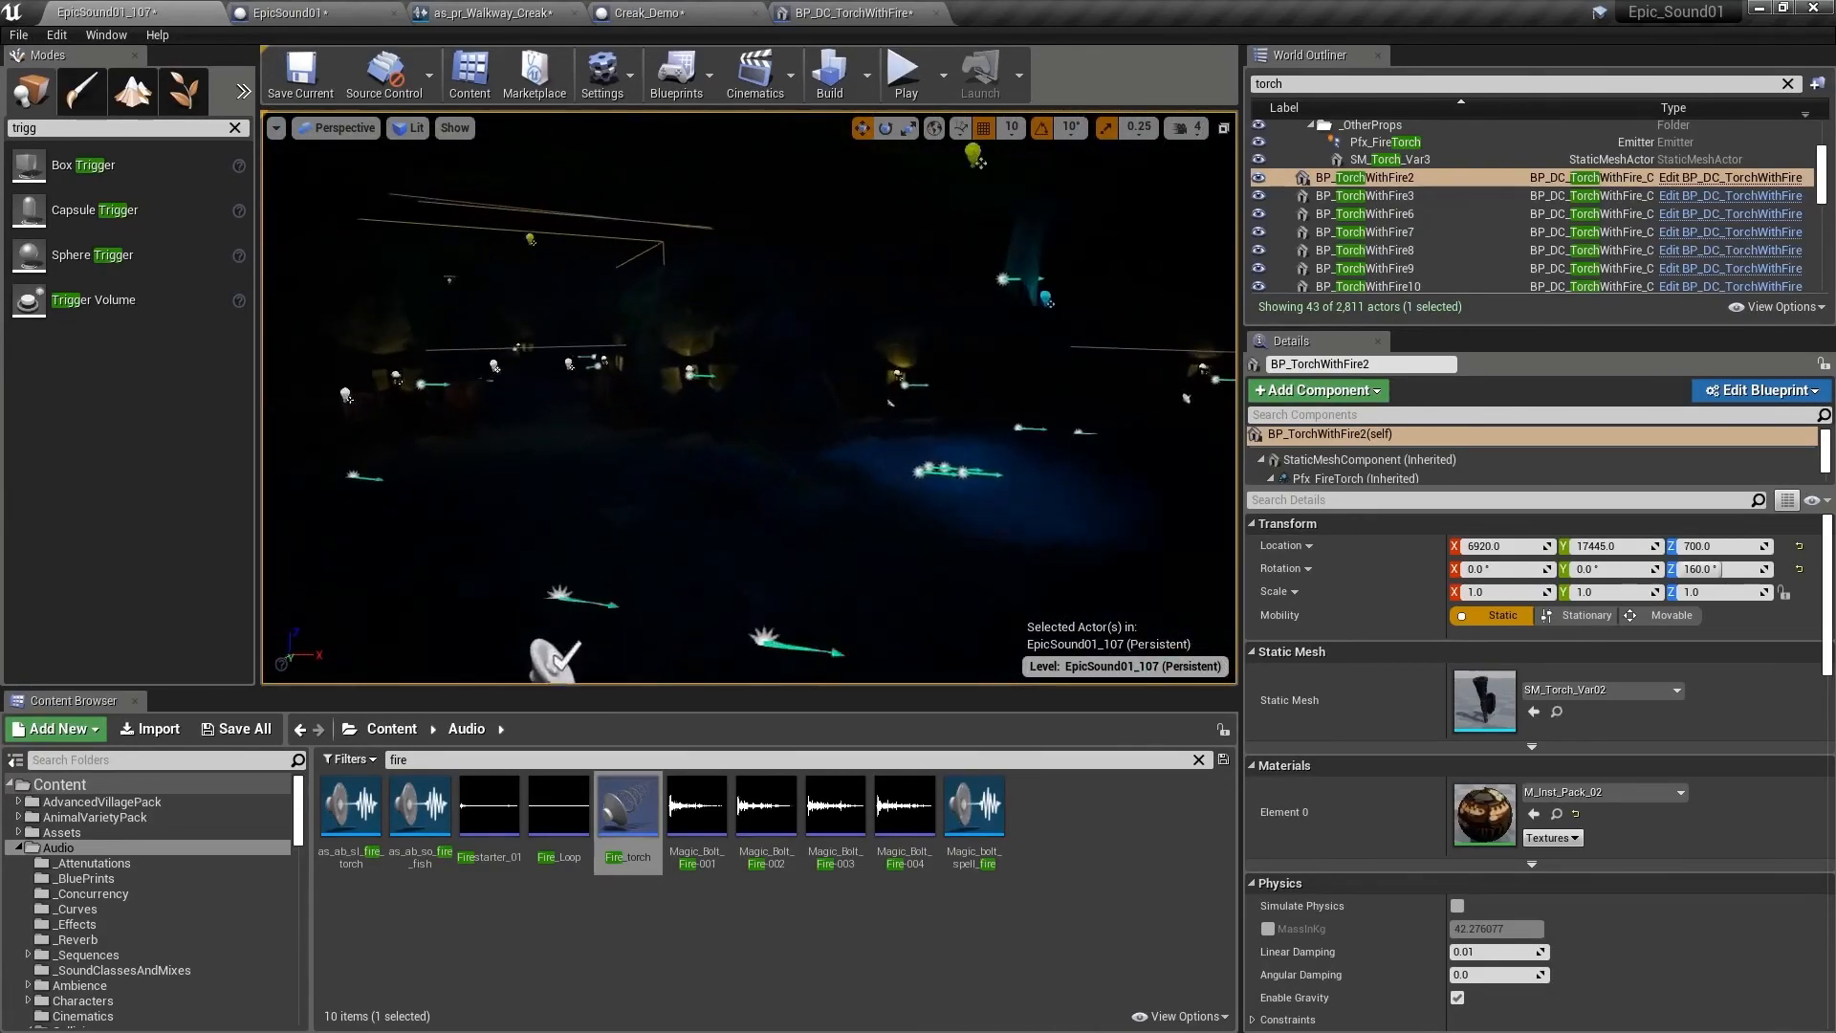
pyautogui.click(1375, 231)
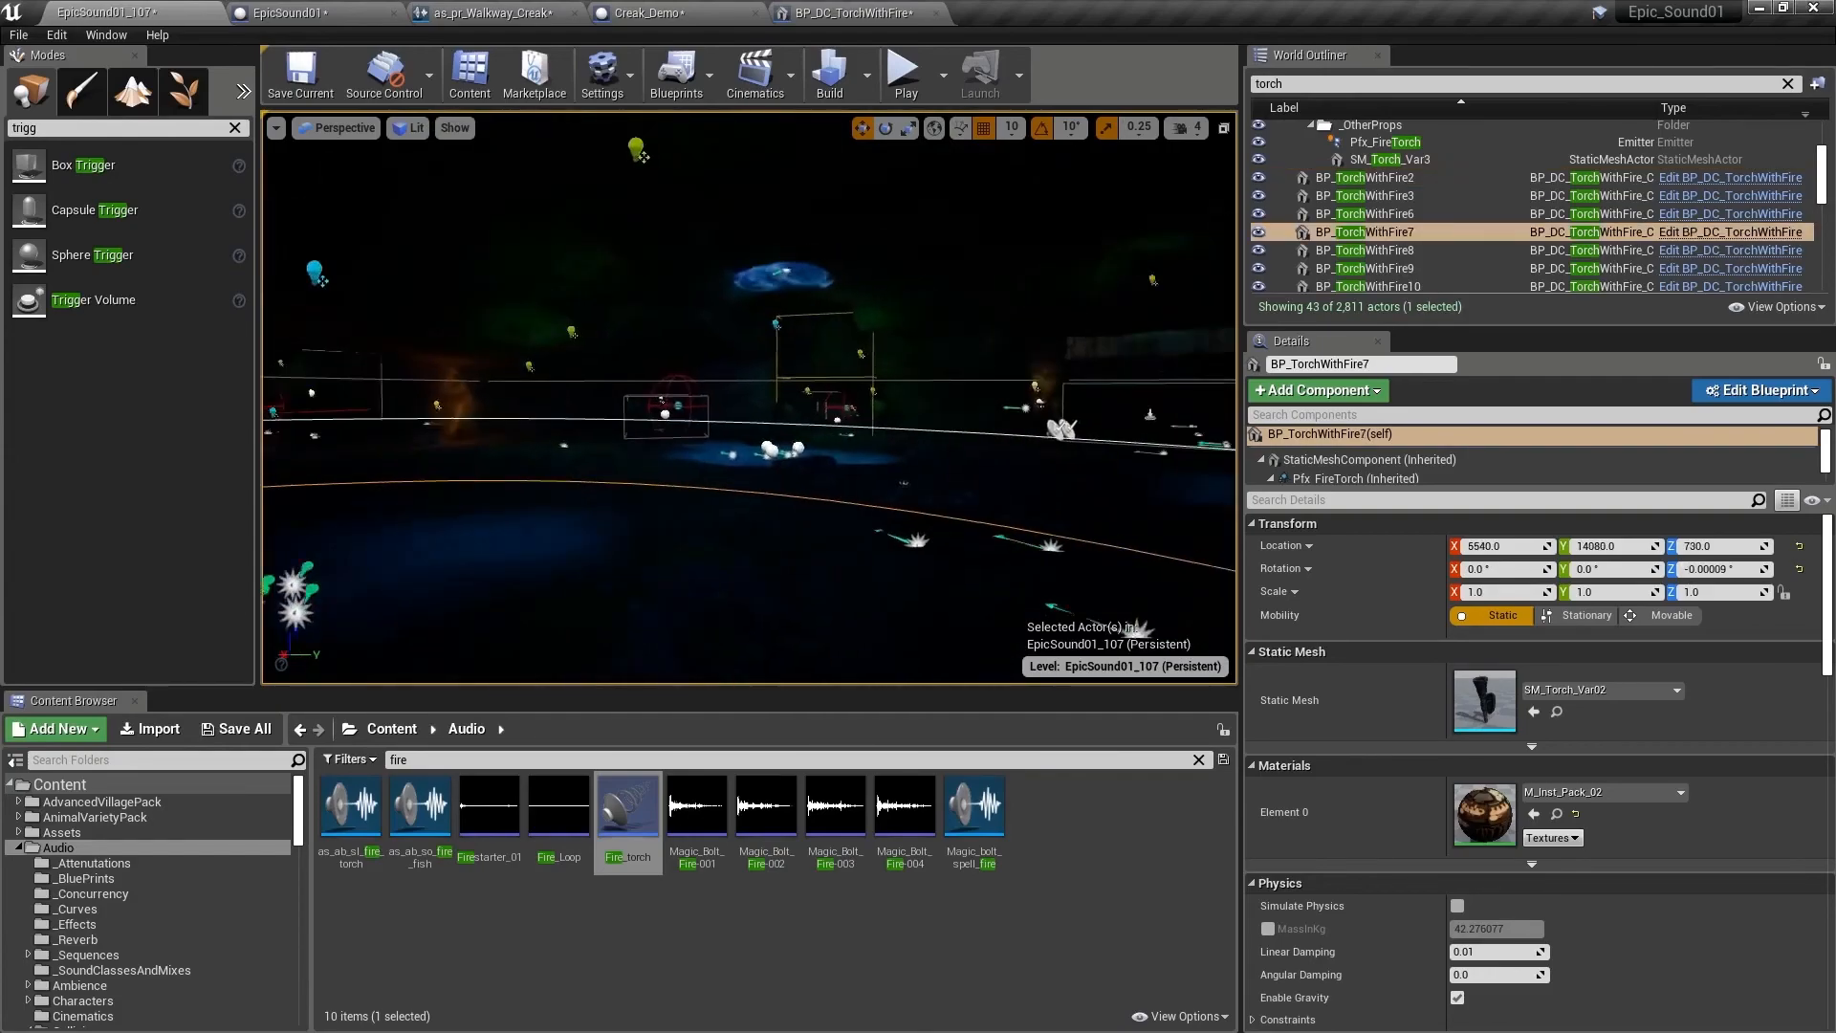
pyautogui.click(903, 73)
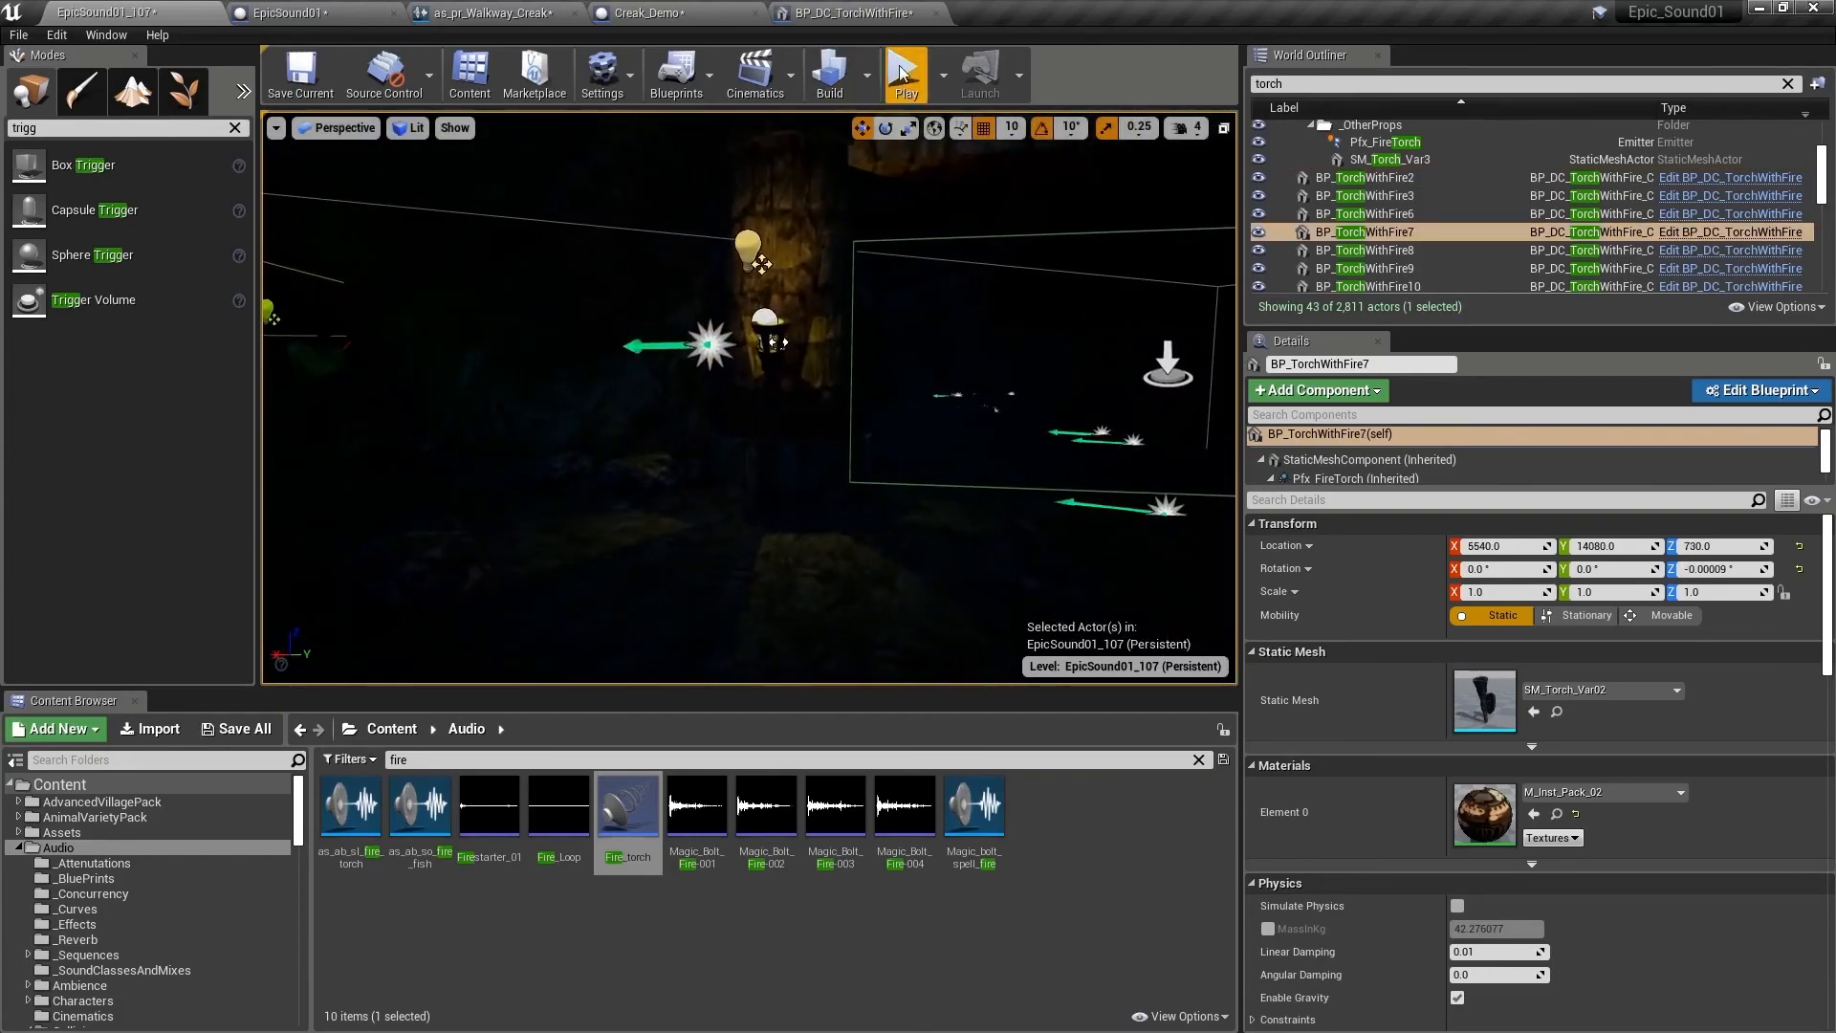
pyautogui.click(905, 72)
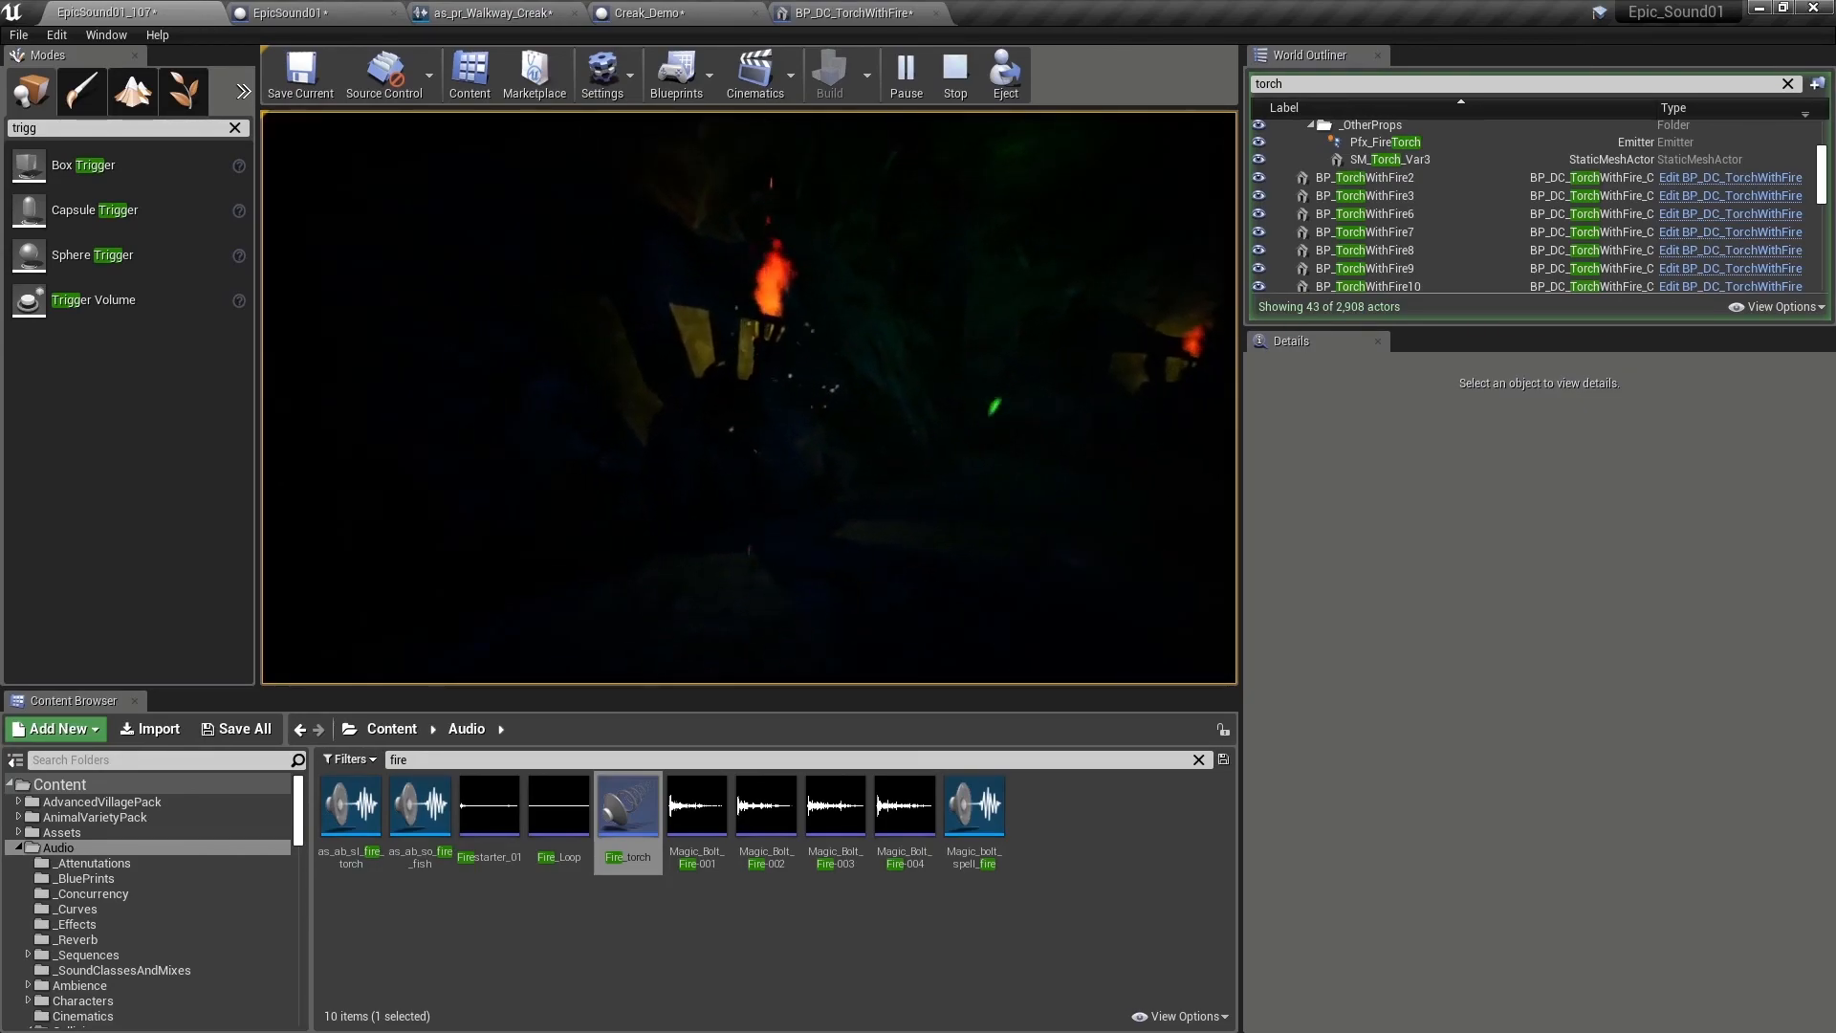
pyautogui.click(953, 75)
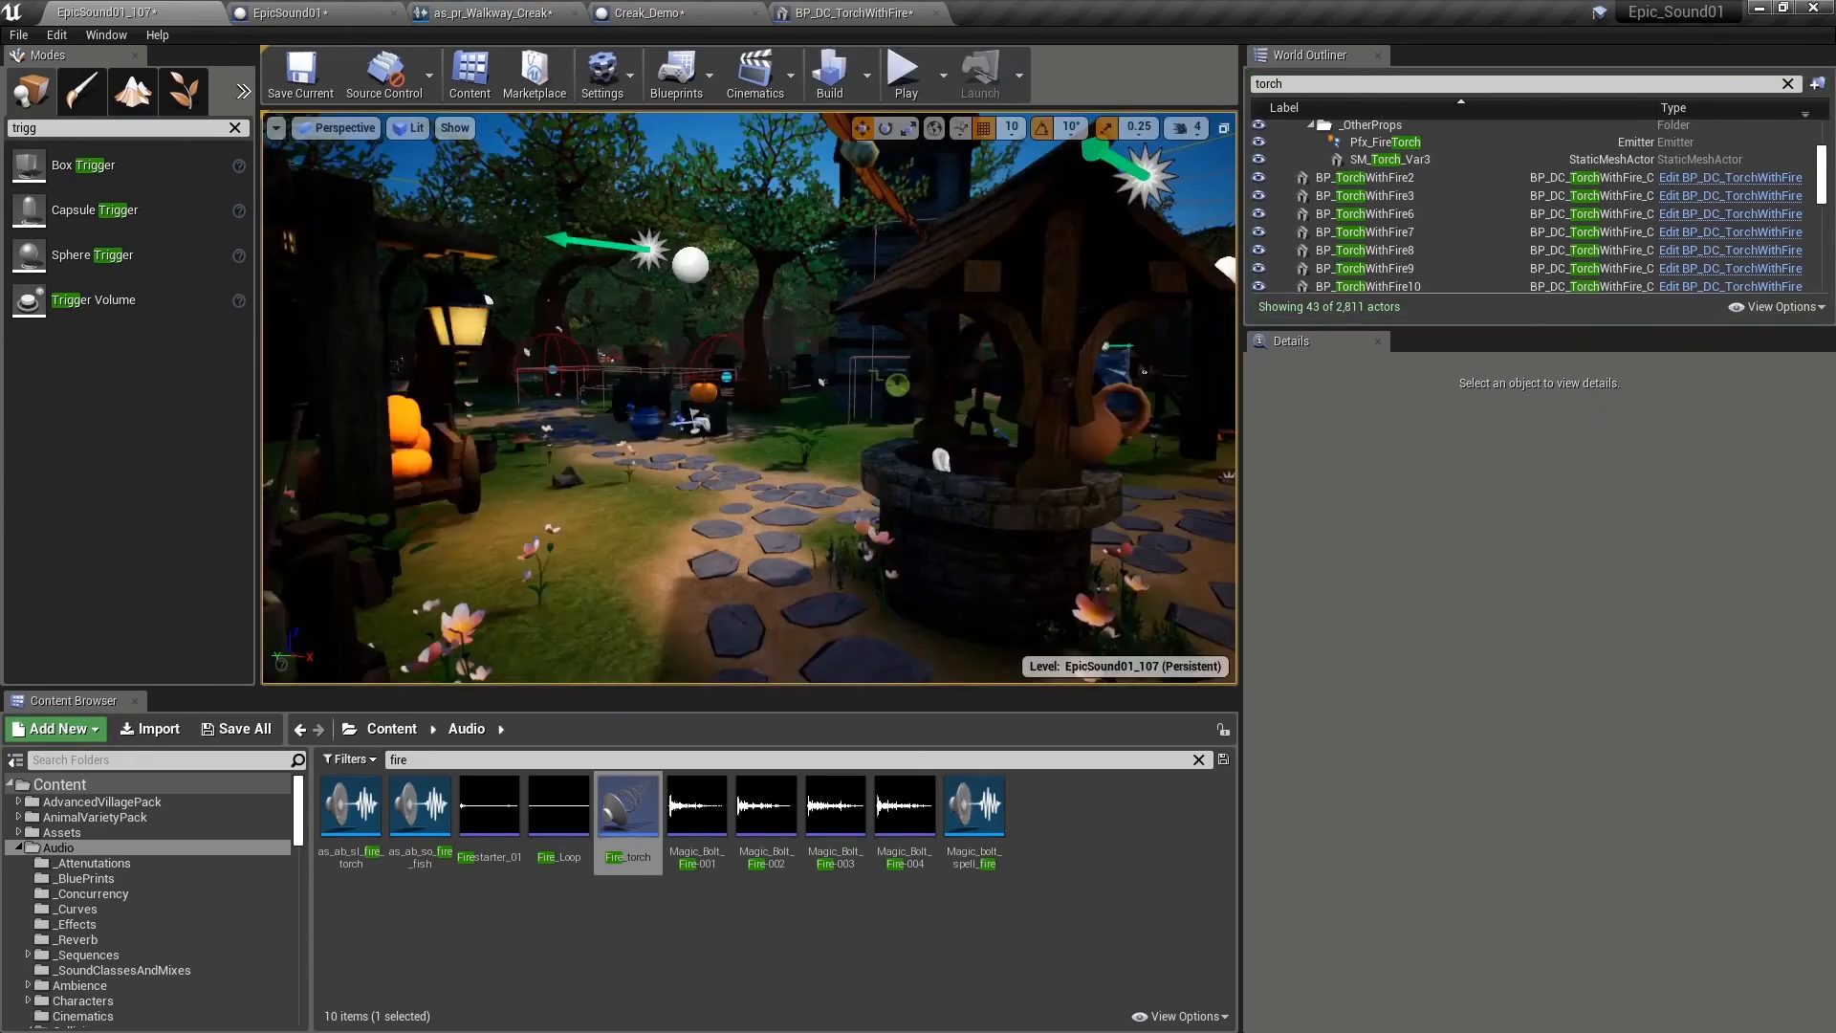